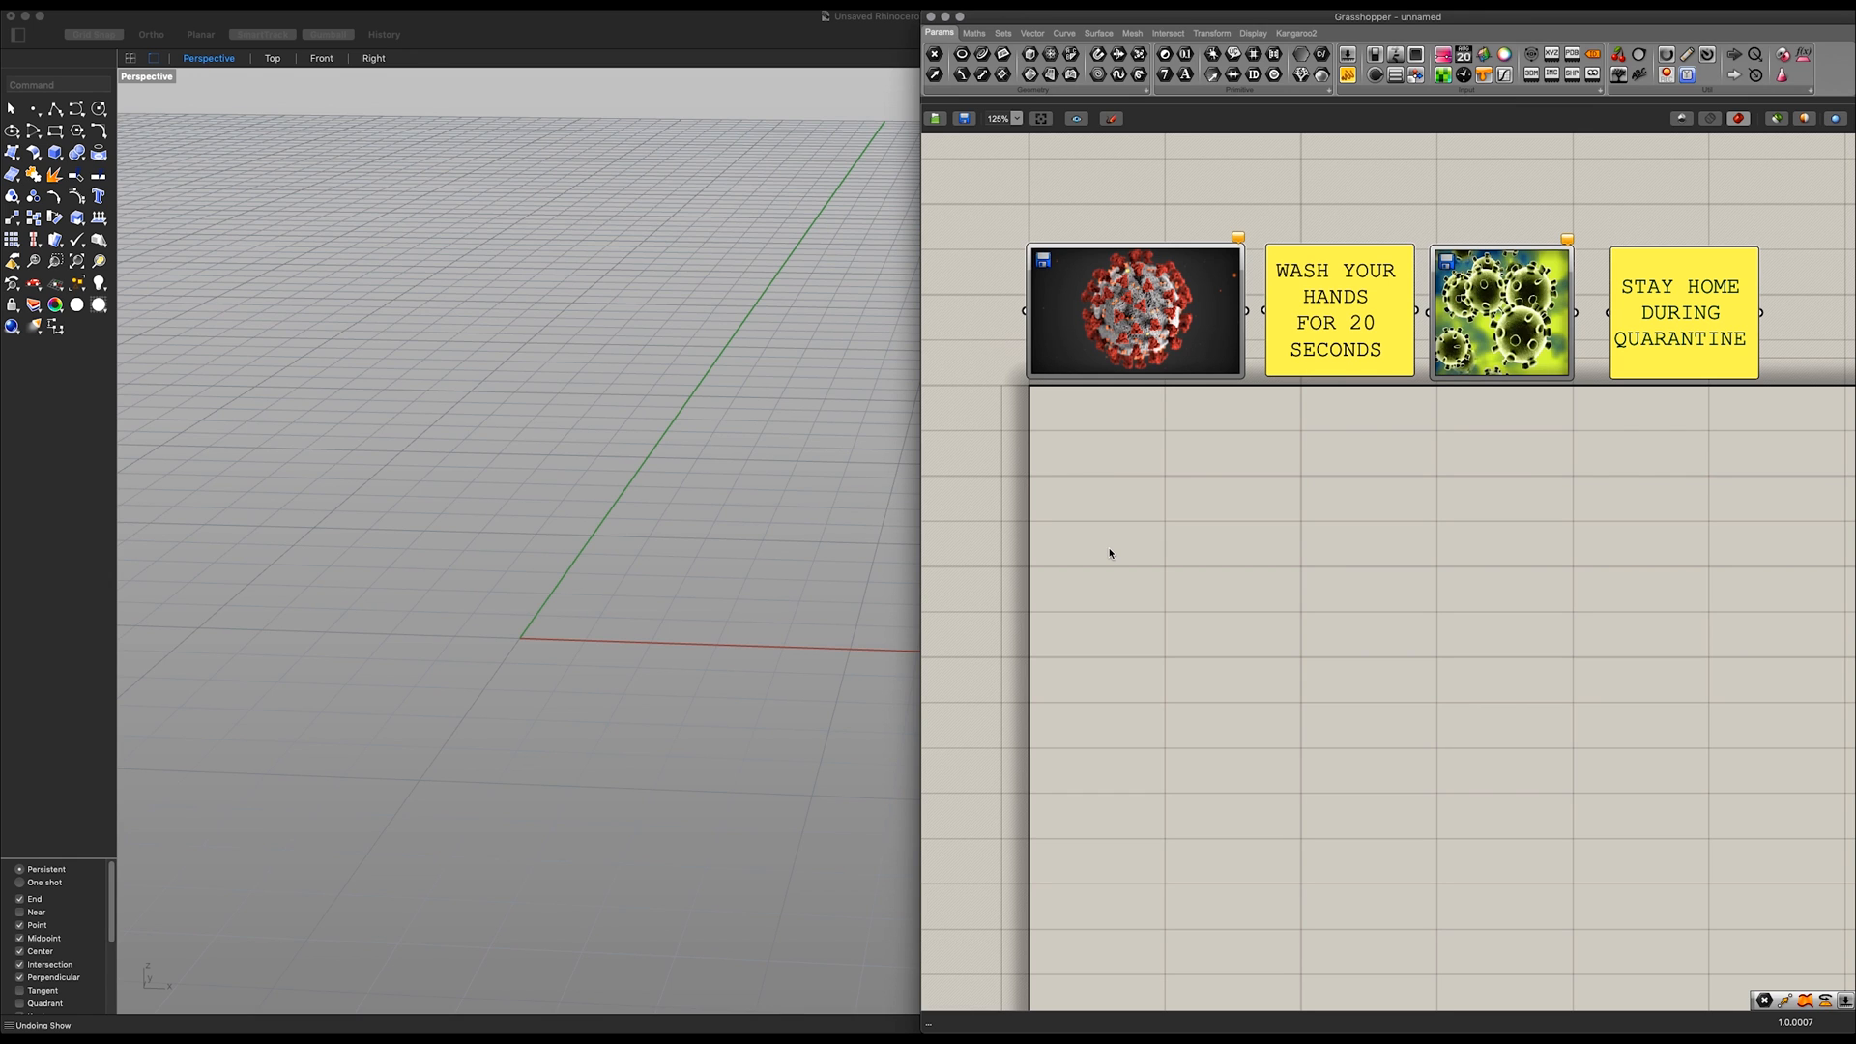
{"action": "mouse_move", "coordinate": [1166, 432]}
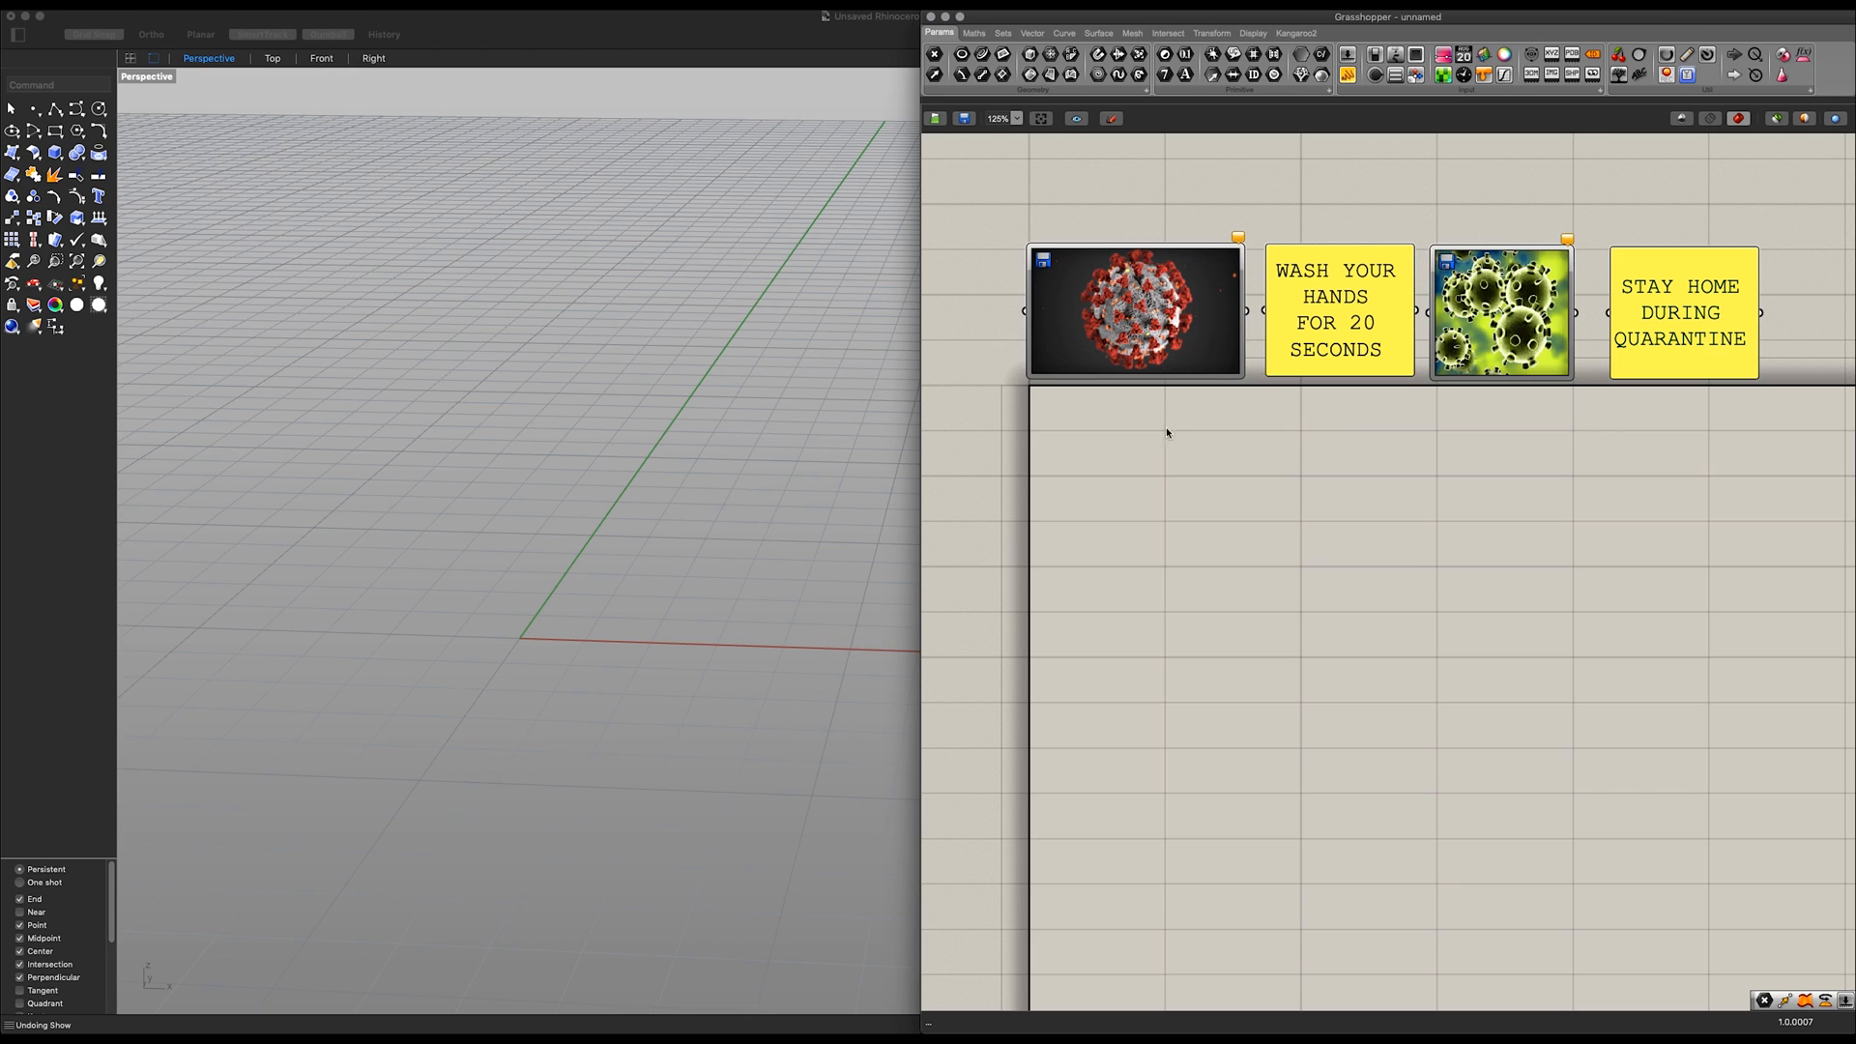
{"action": "mouse_move", "coordinate": [1466, 323]}
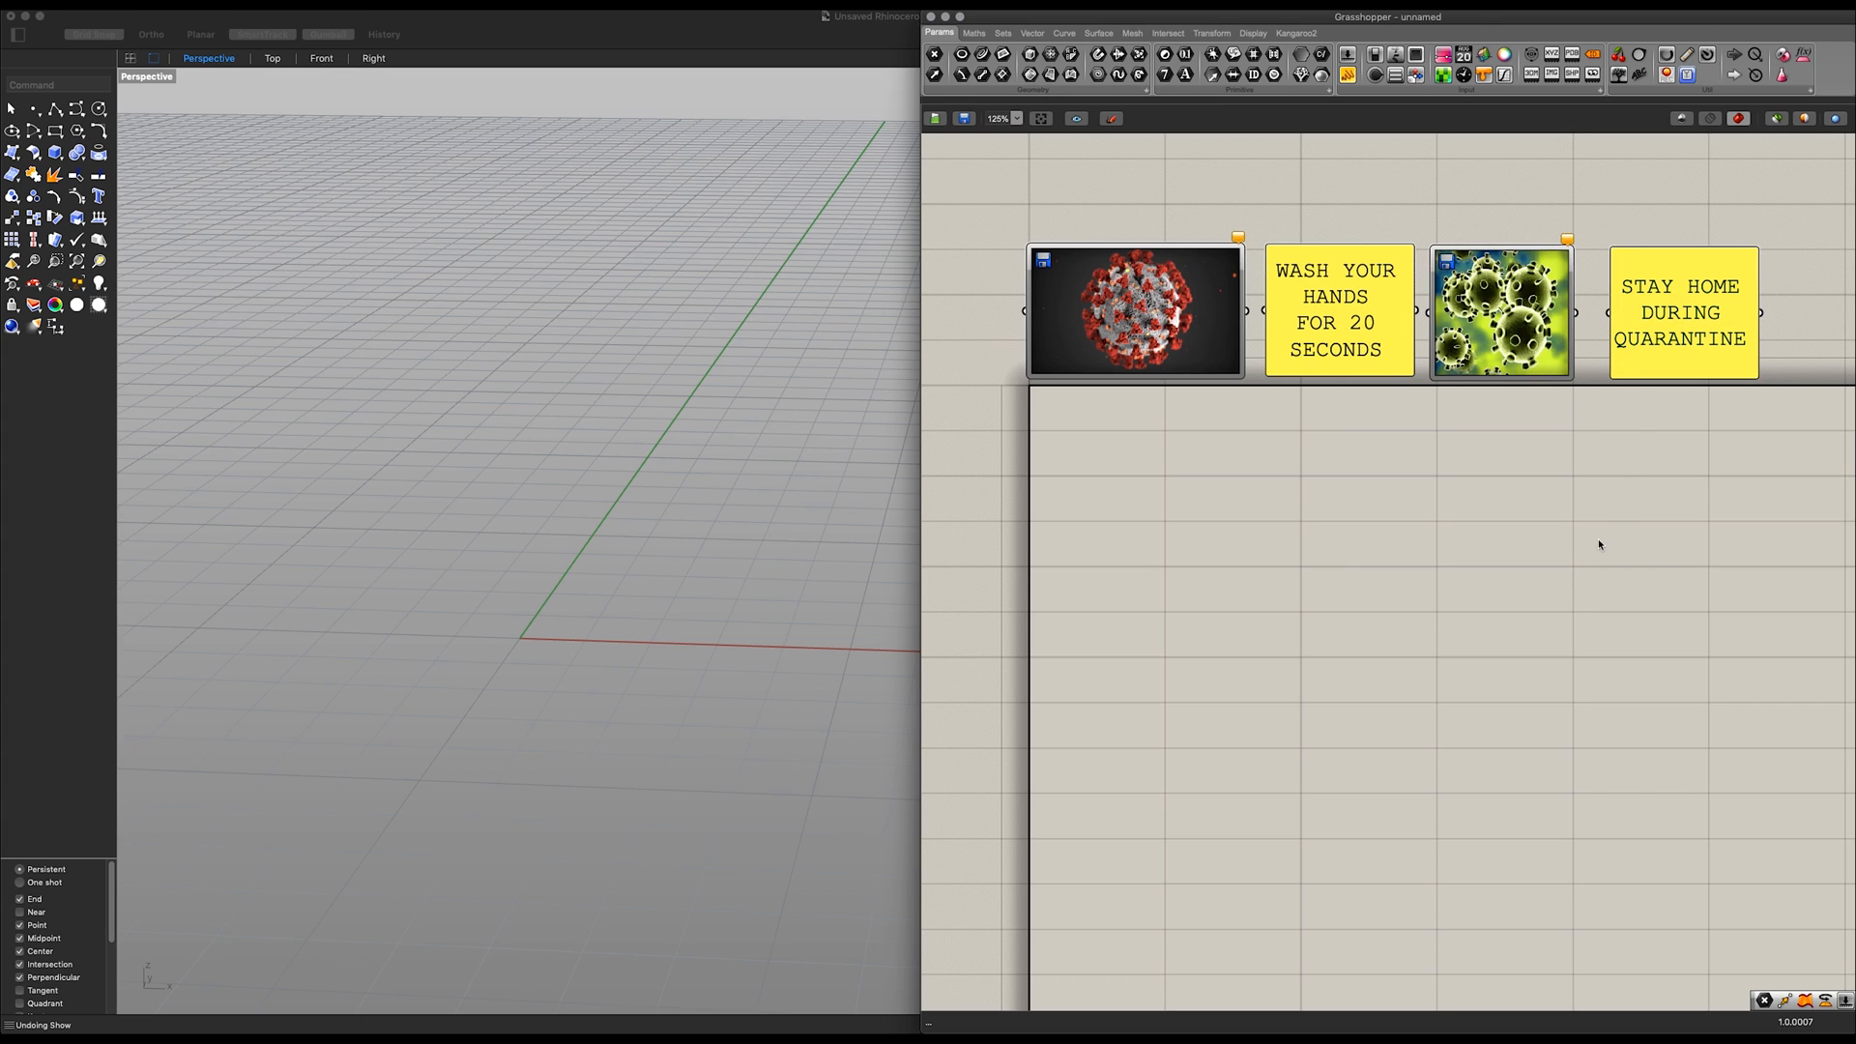
Step: Scatter 1000 points over the sphere and place radius-0.08 spheres on each point
{"action": "double_click", "coordinate": [1119, 500]}
{"action": "type", "text": "pop"}
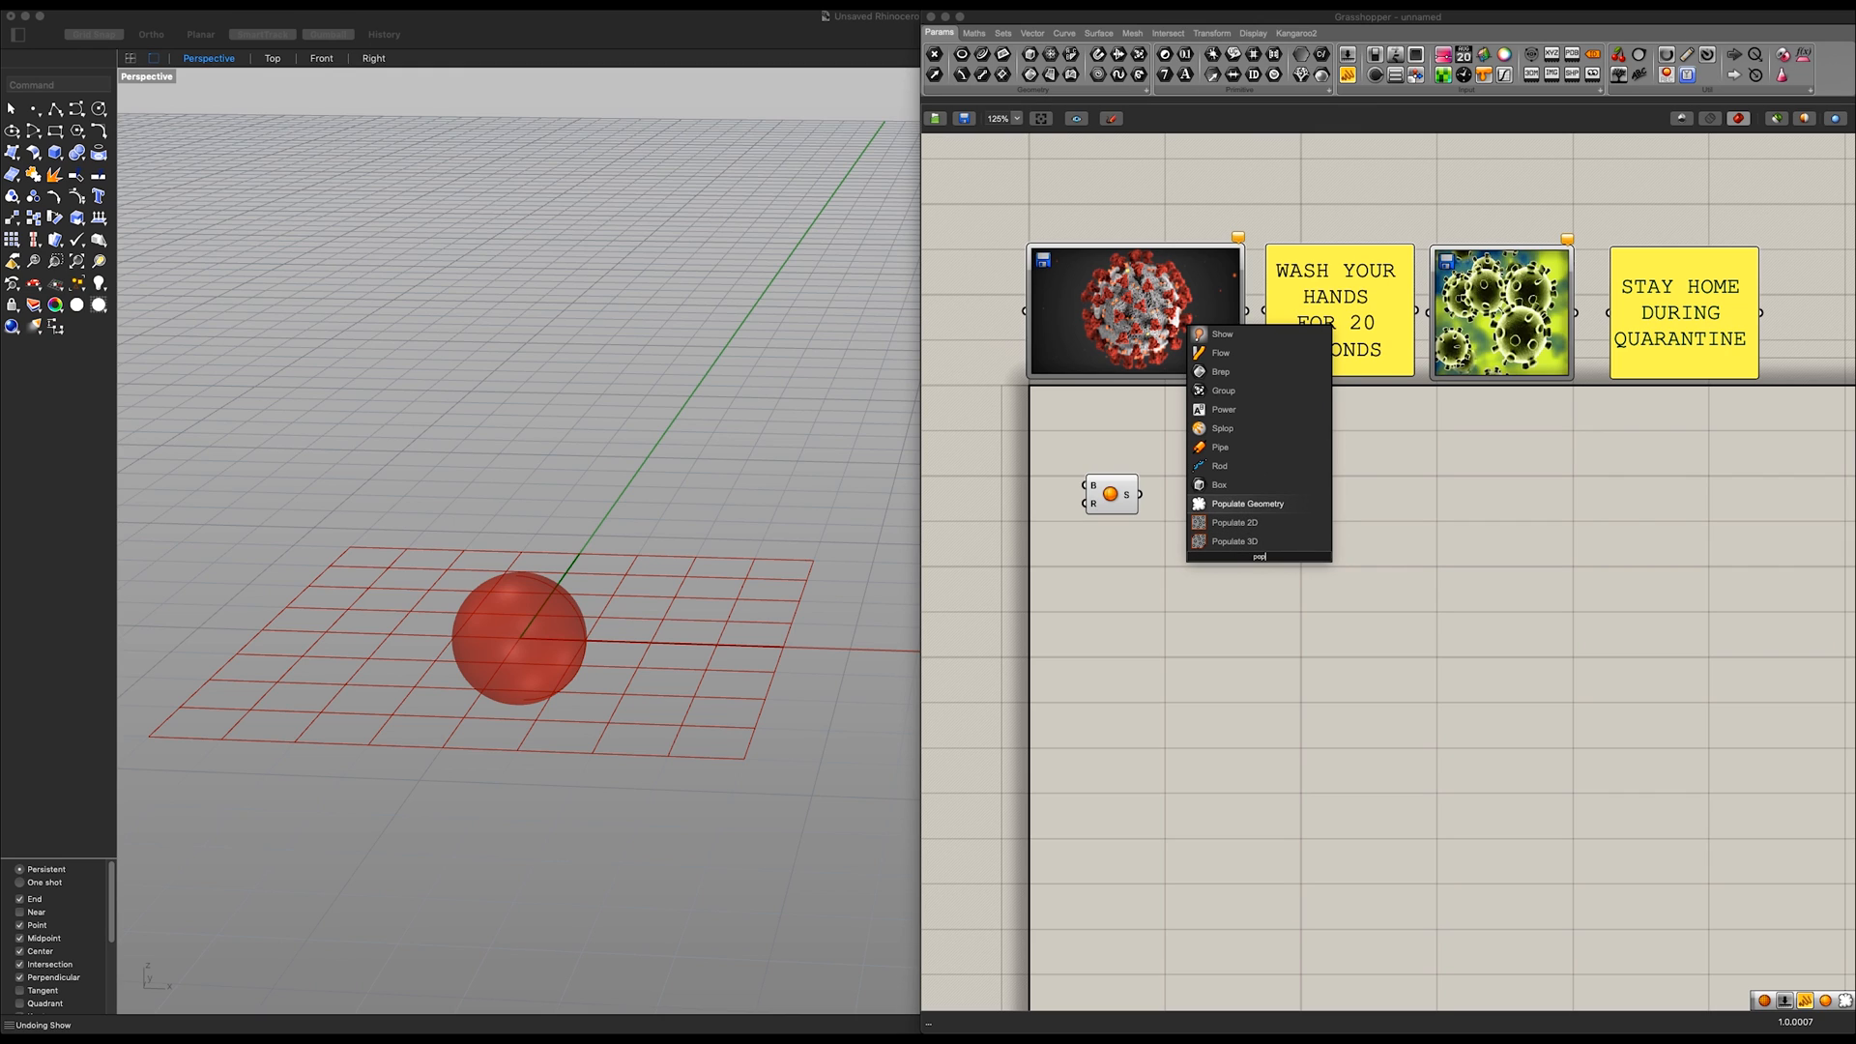
{"action": "left_click", "coordinate": [1245, 503]}
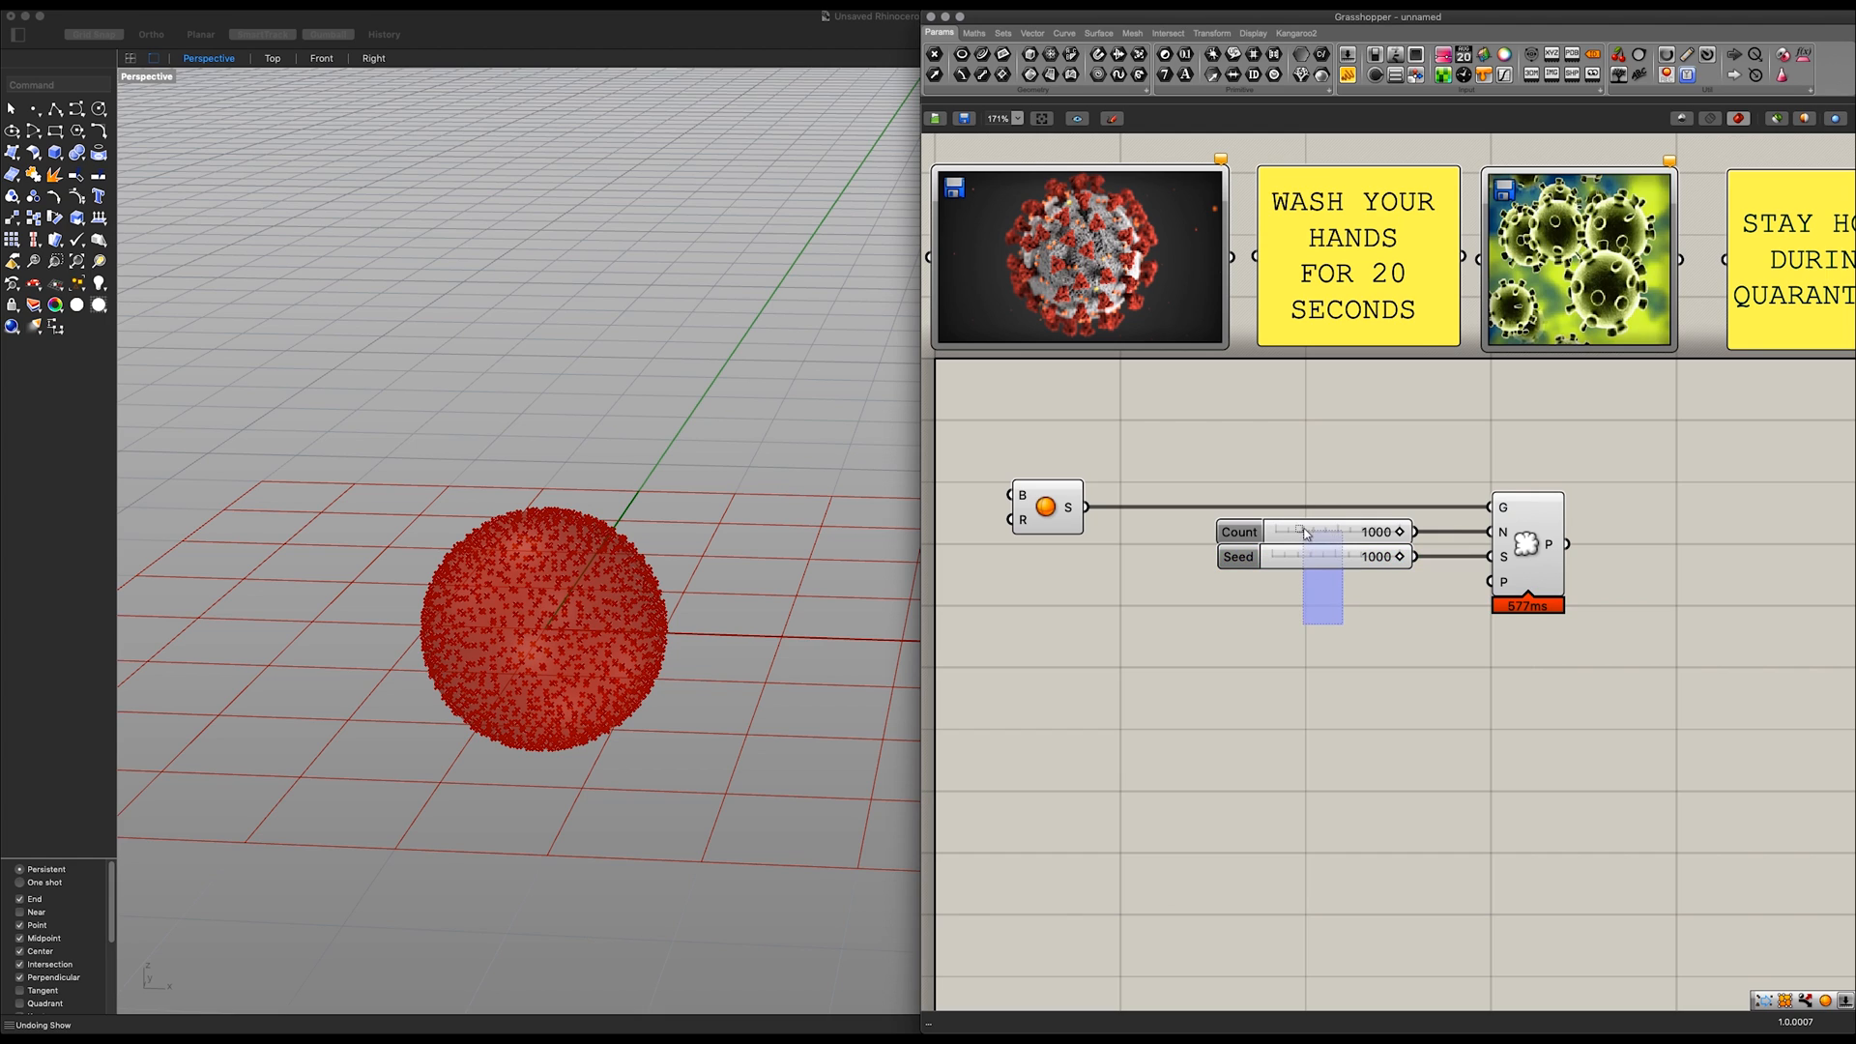
{"action": "left_click", "coordinate": [1429, 734]}
{"action": "type", "text": "sph"}
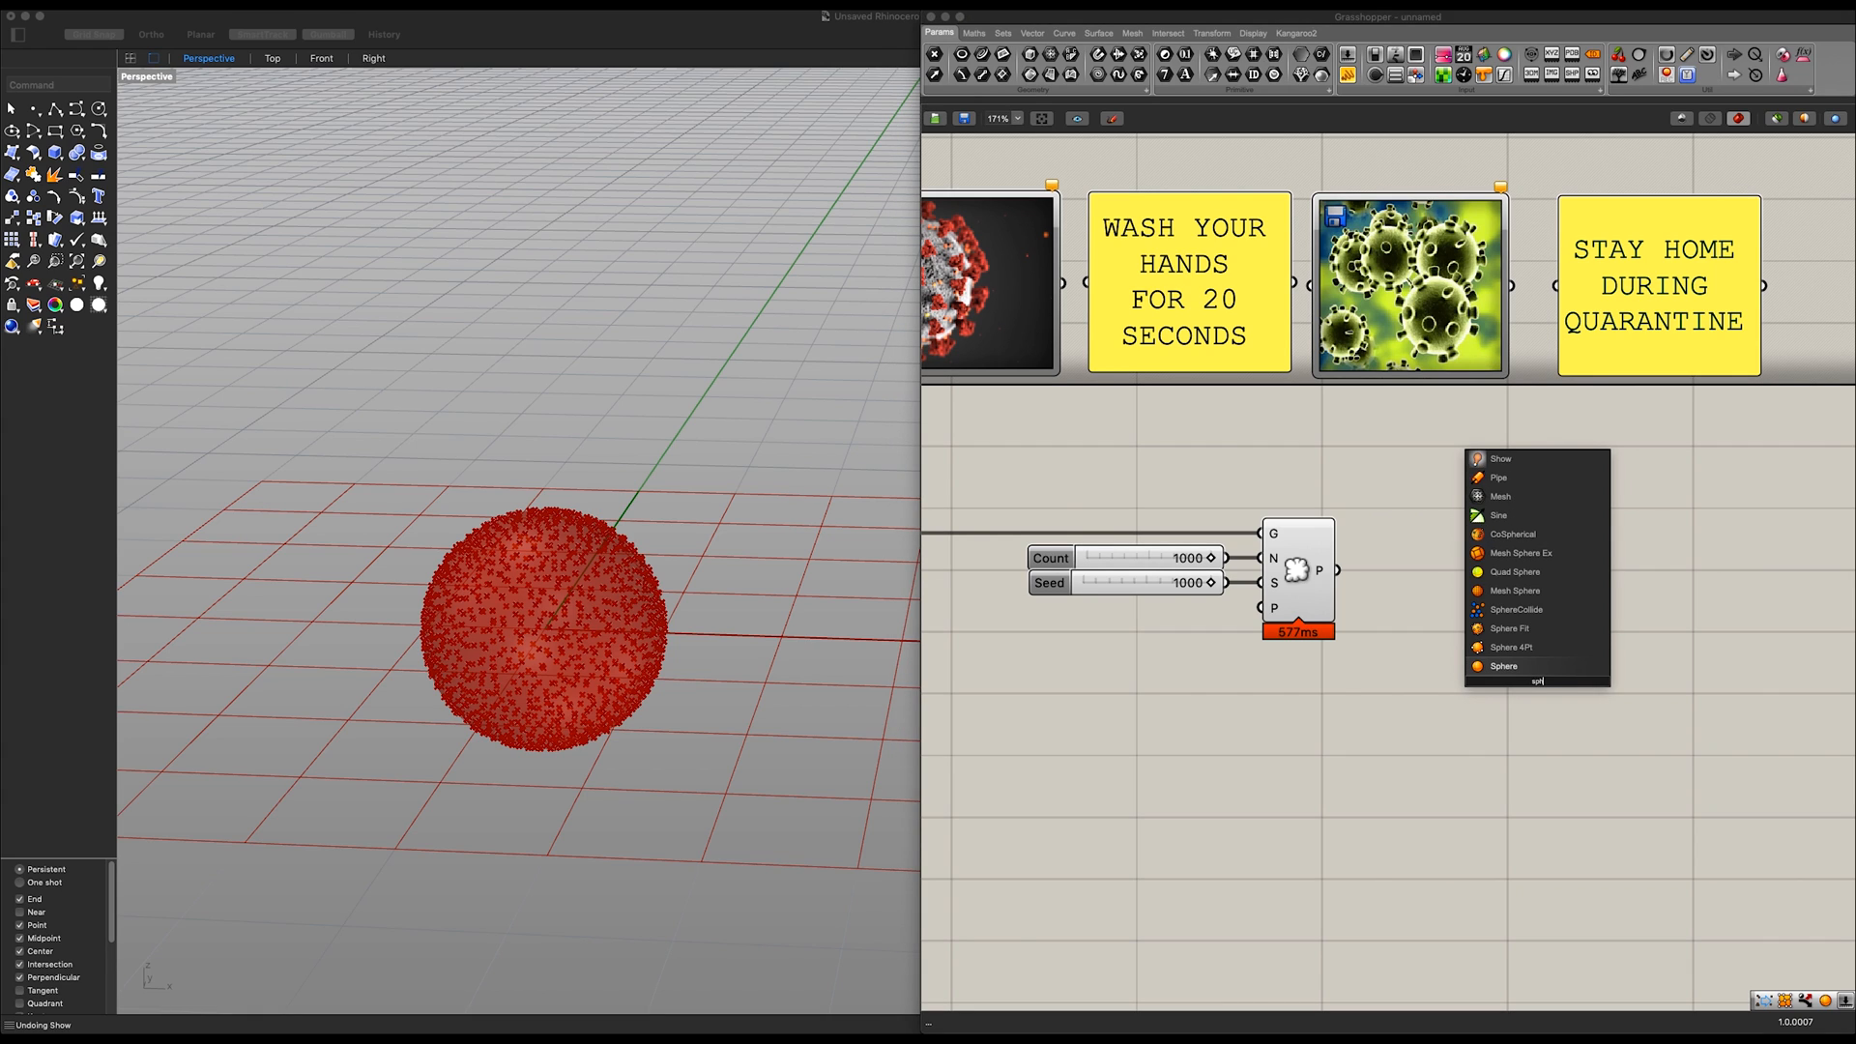
{"action": "left_click", "coordinate": [1502, 665]}
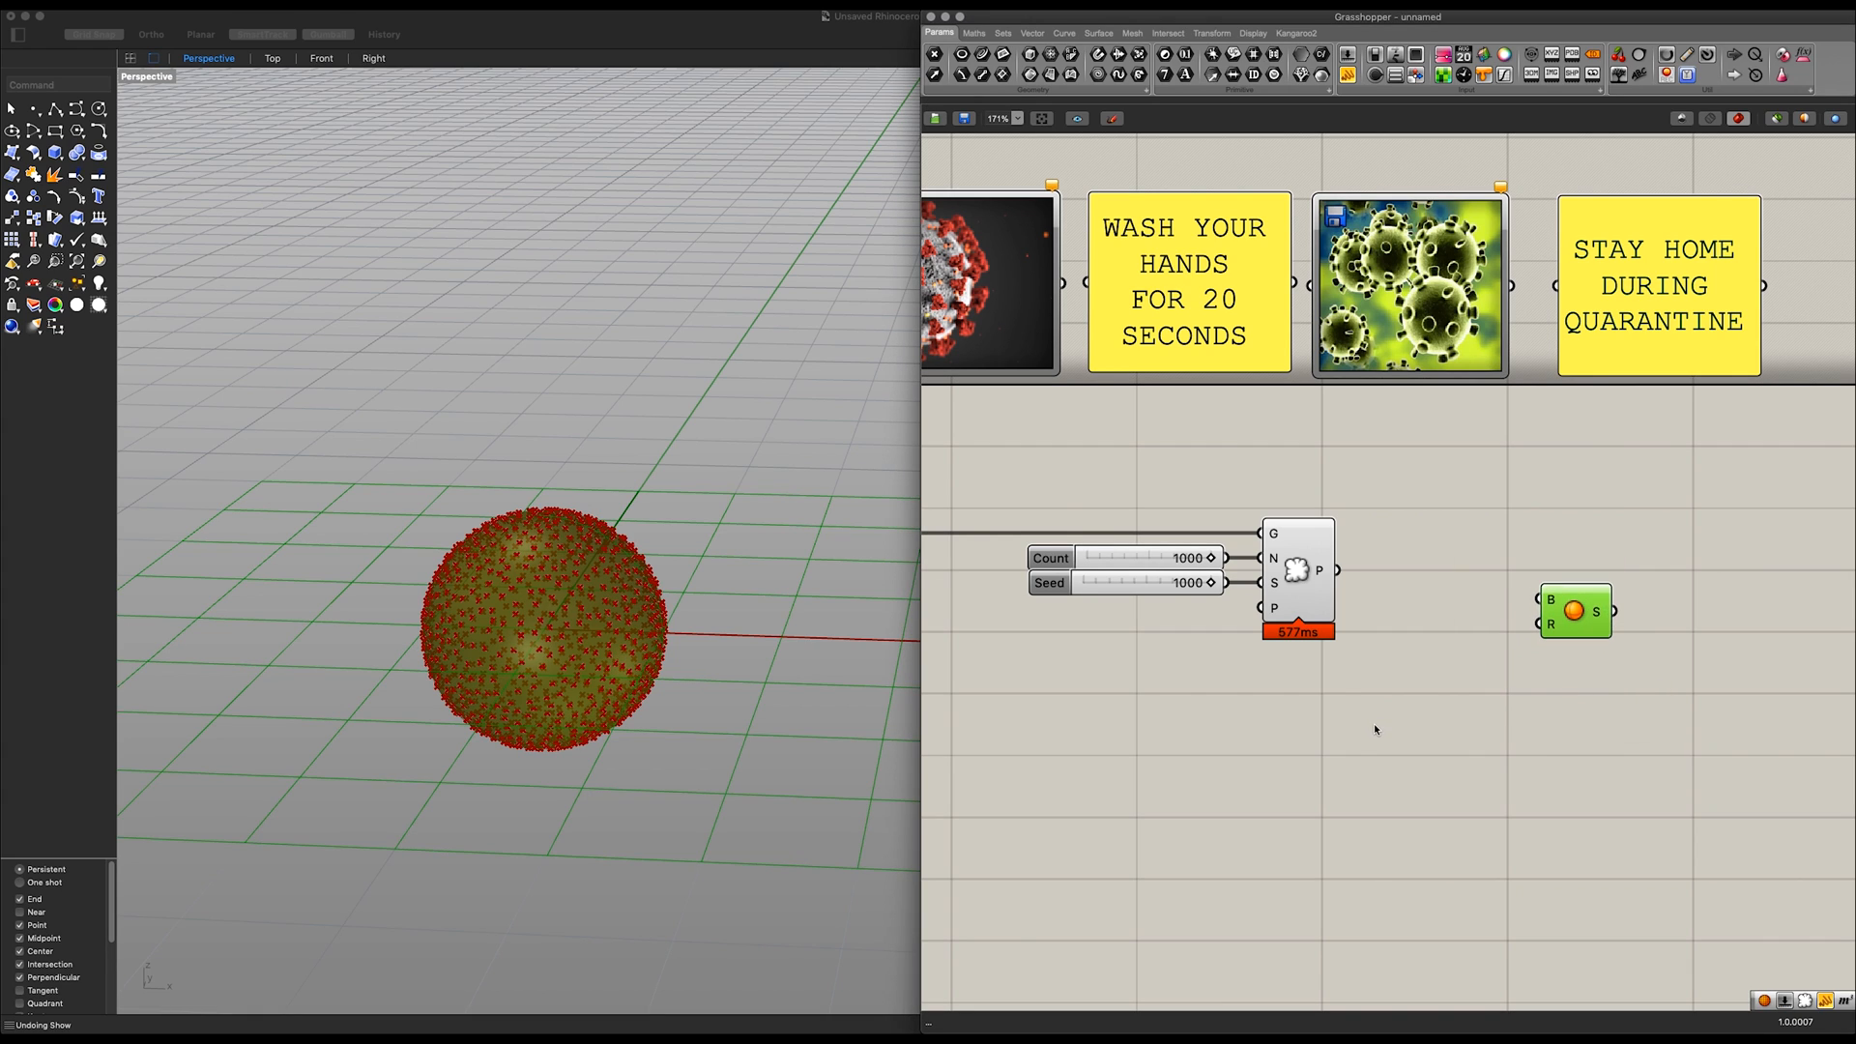
{"action": "double_click", "coordinate": [1373, 719]}
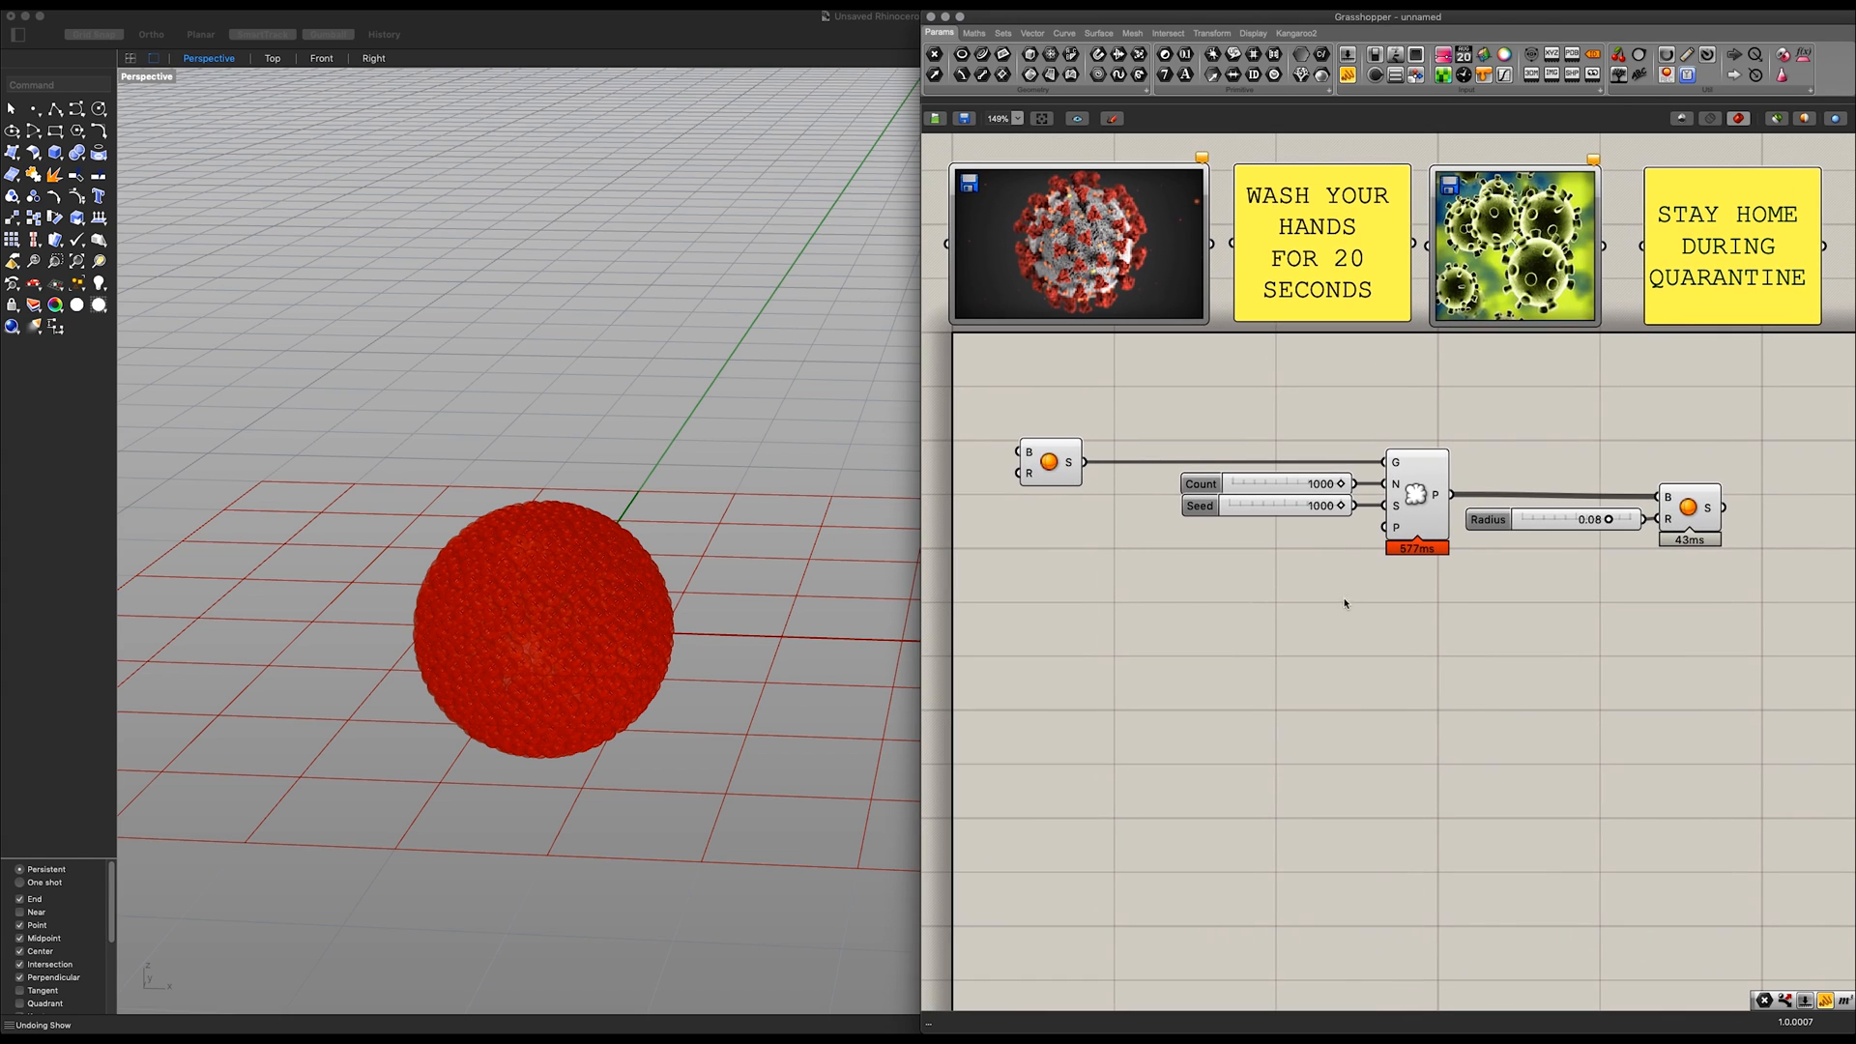
Step: Add a Volume component on the base sphere and group the populate nodes as 'Nucleus'
{"action": "double_click", "coordinate": [1125, 716]}
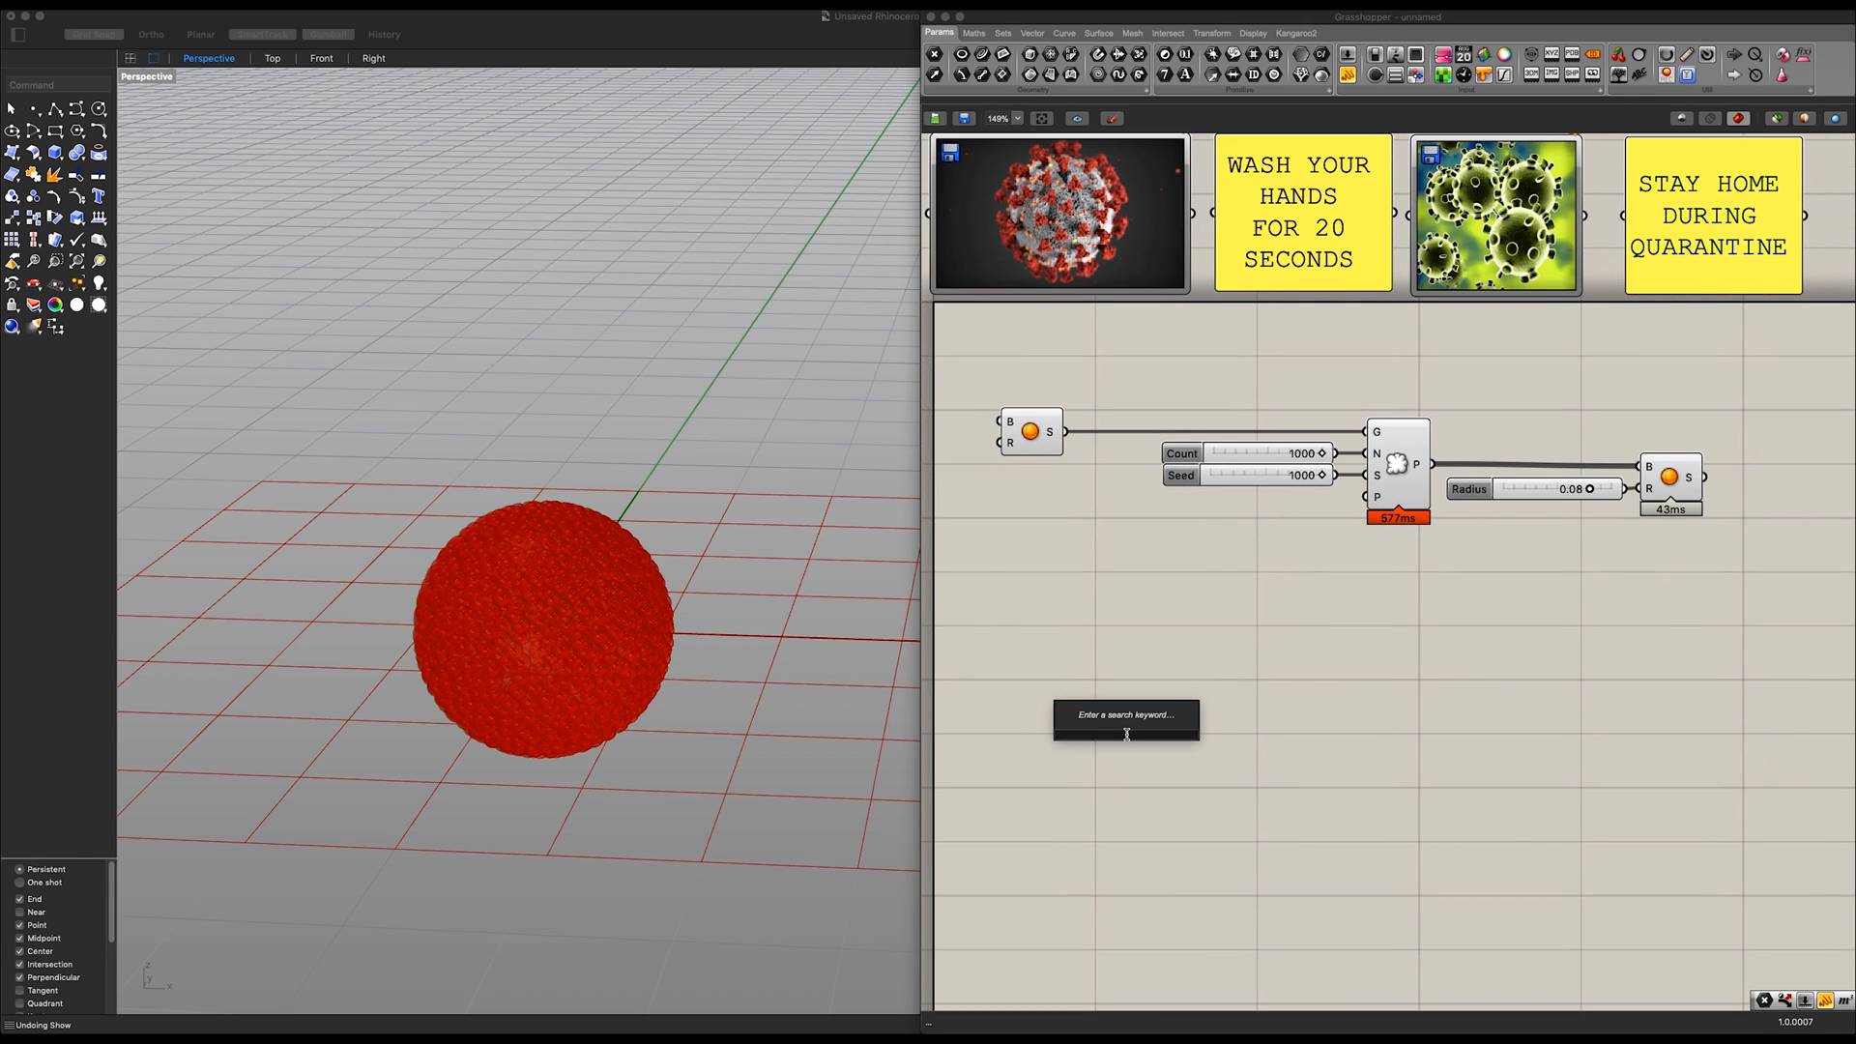
{"action": "type", "text": "volume"}
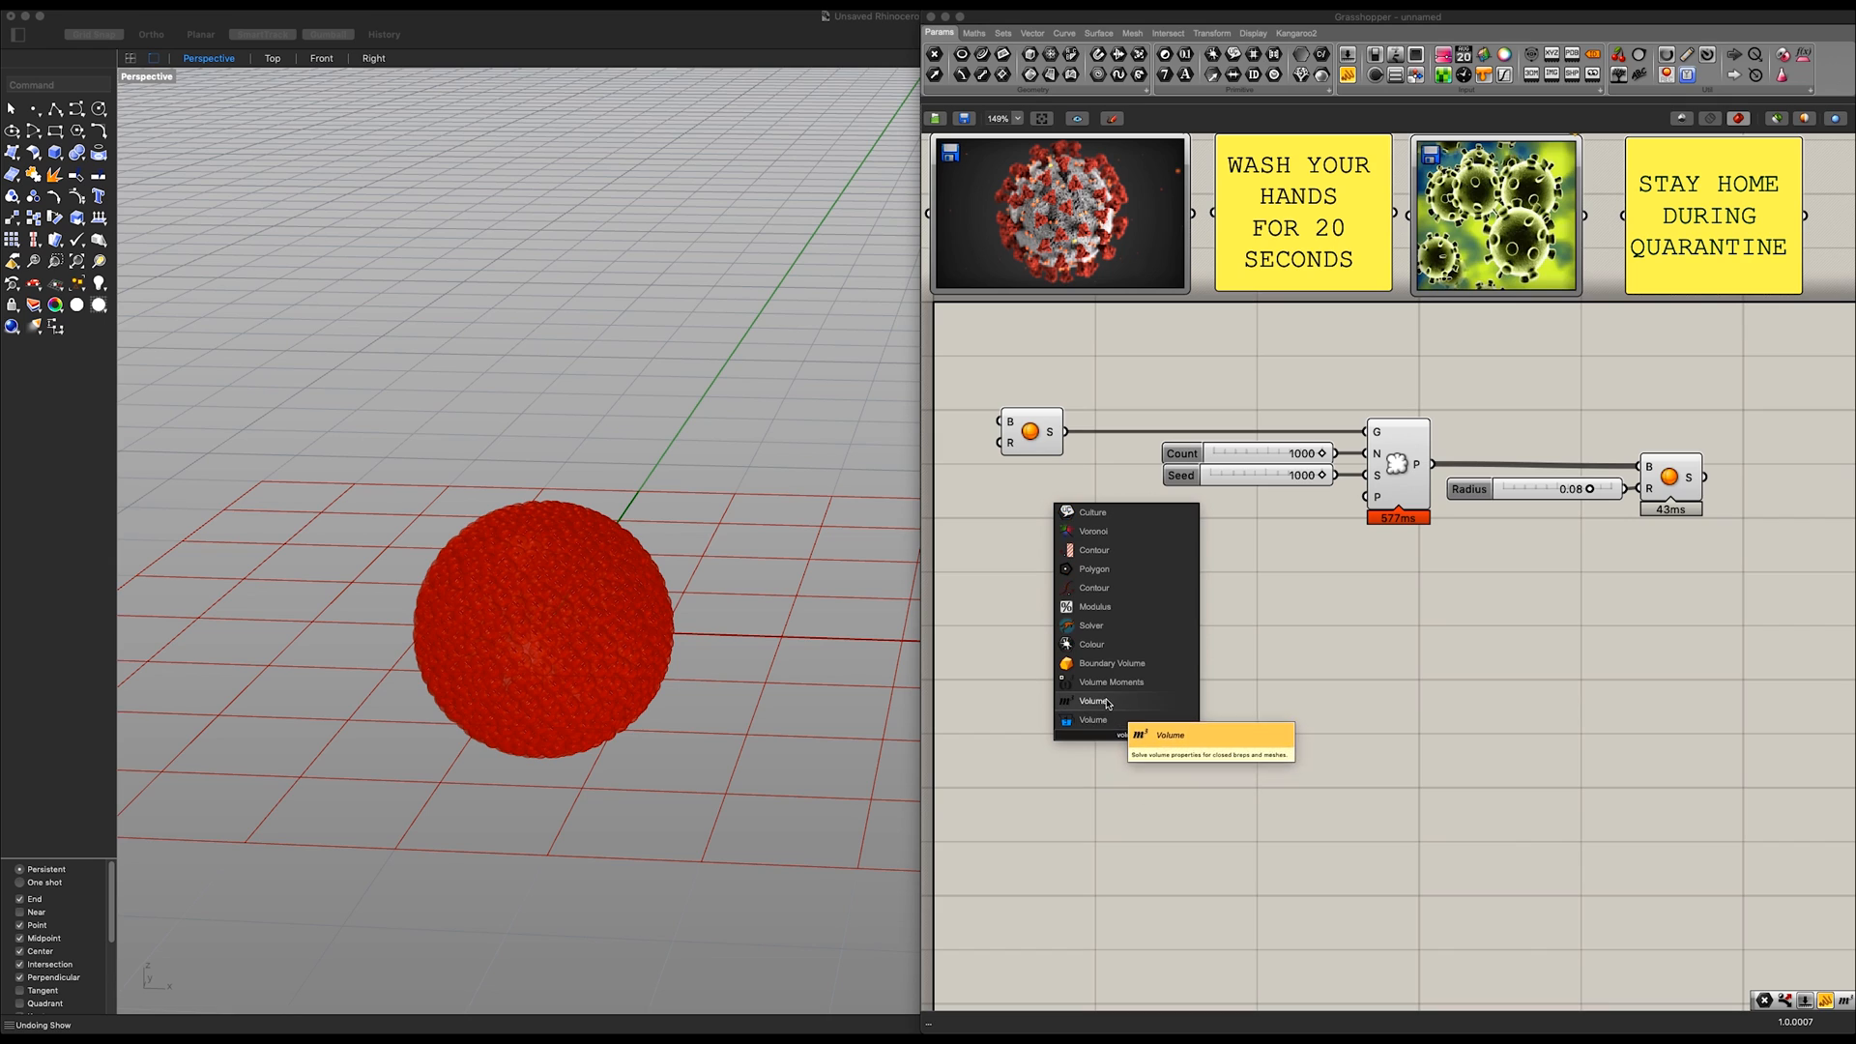
{"action": "left_click", "coordinate": [1092, 701]}
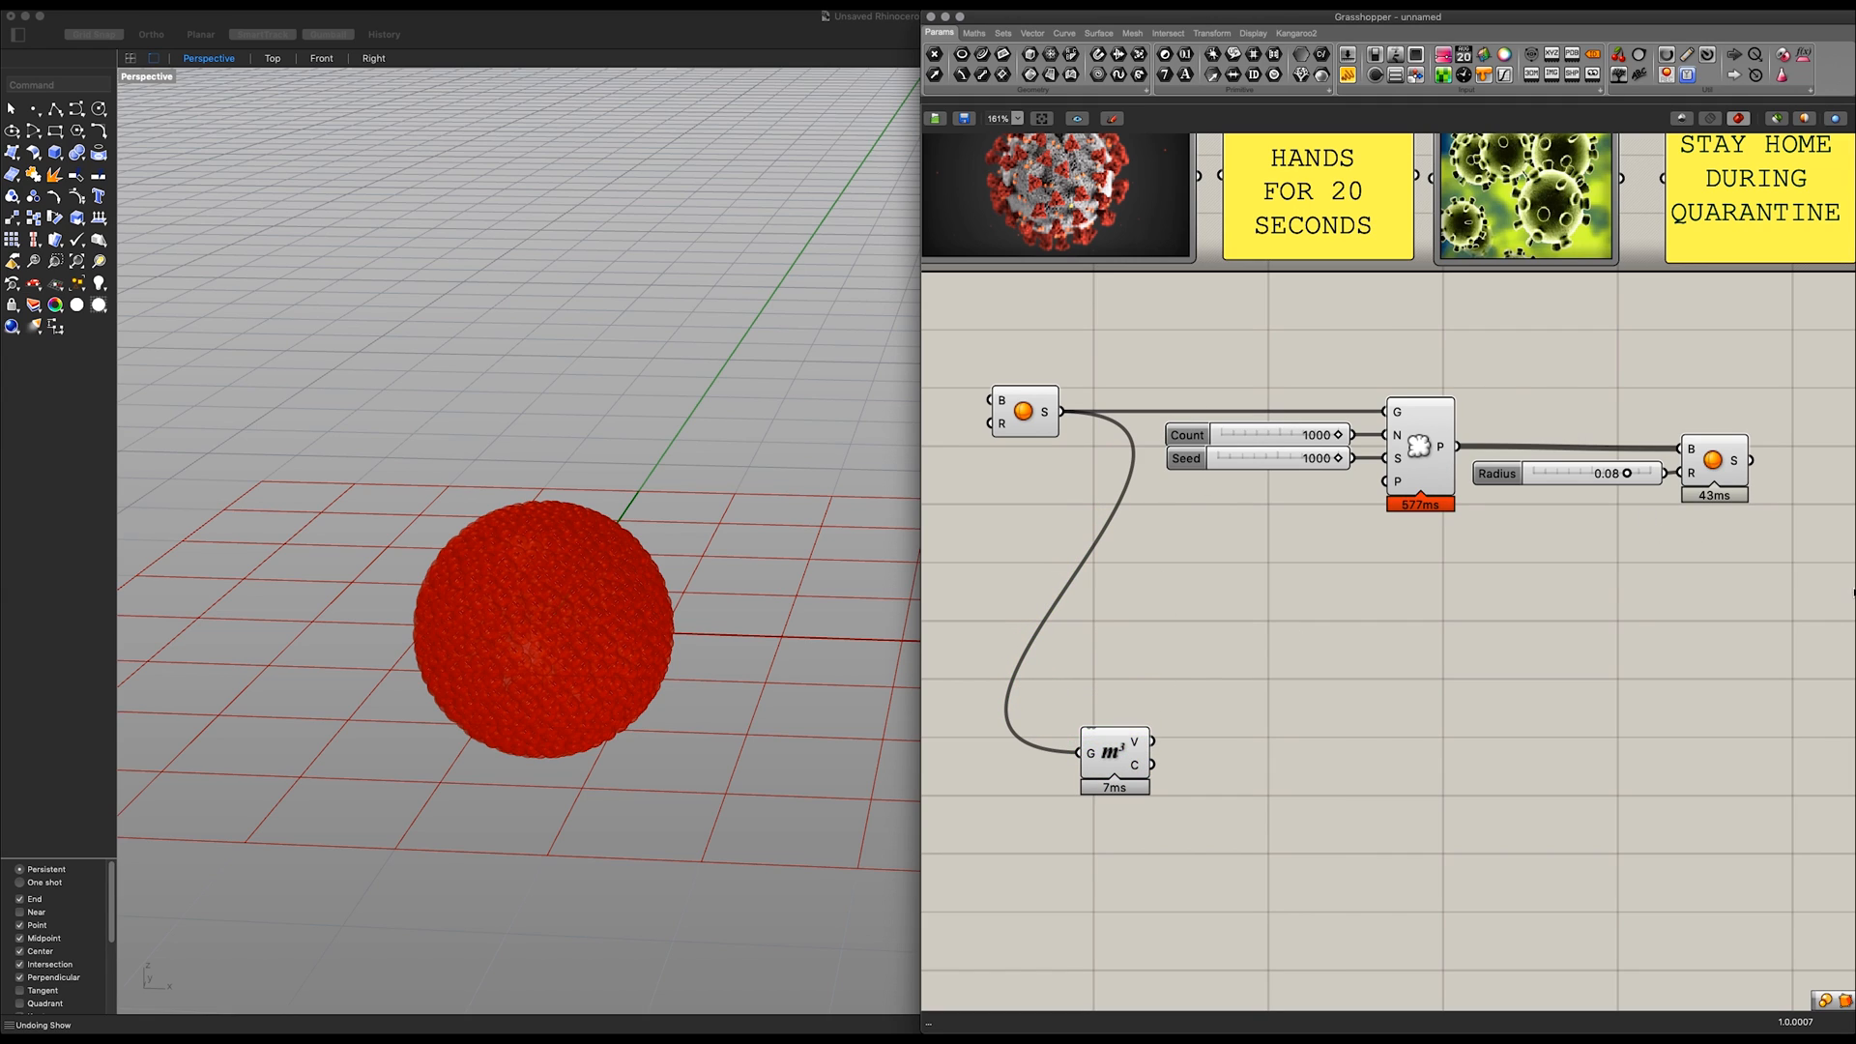
{"action": "right_click", "coordinate": [1418, 447]}
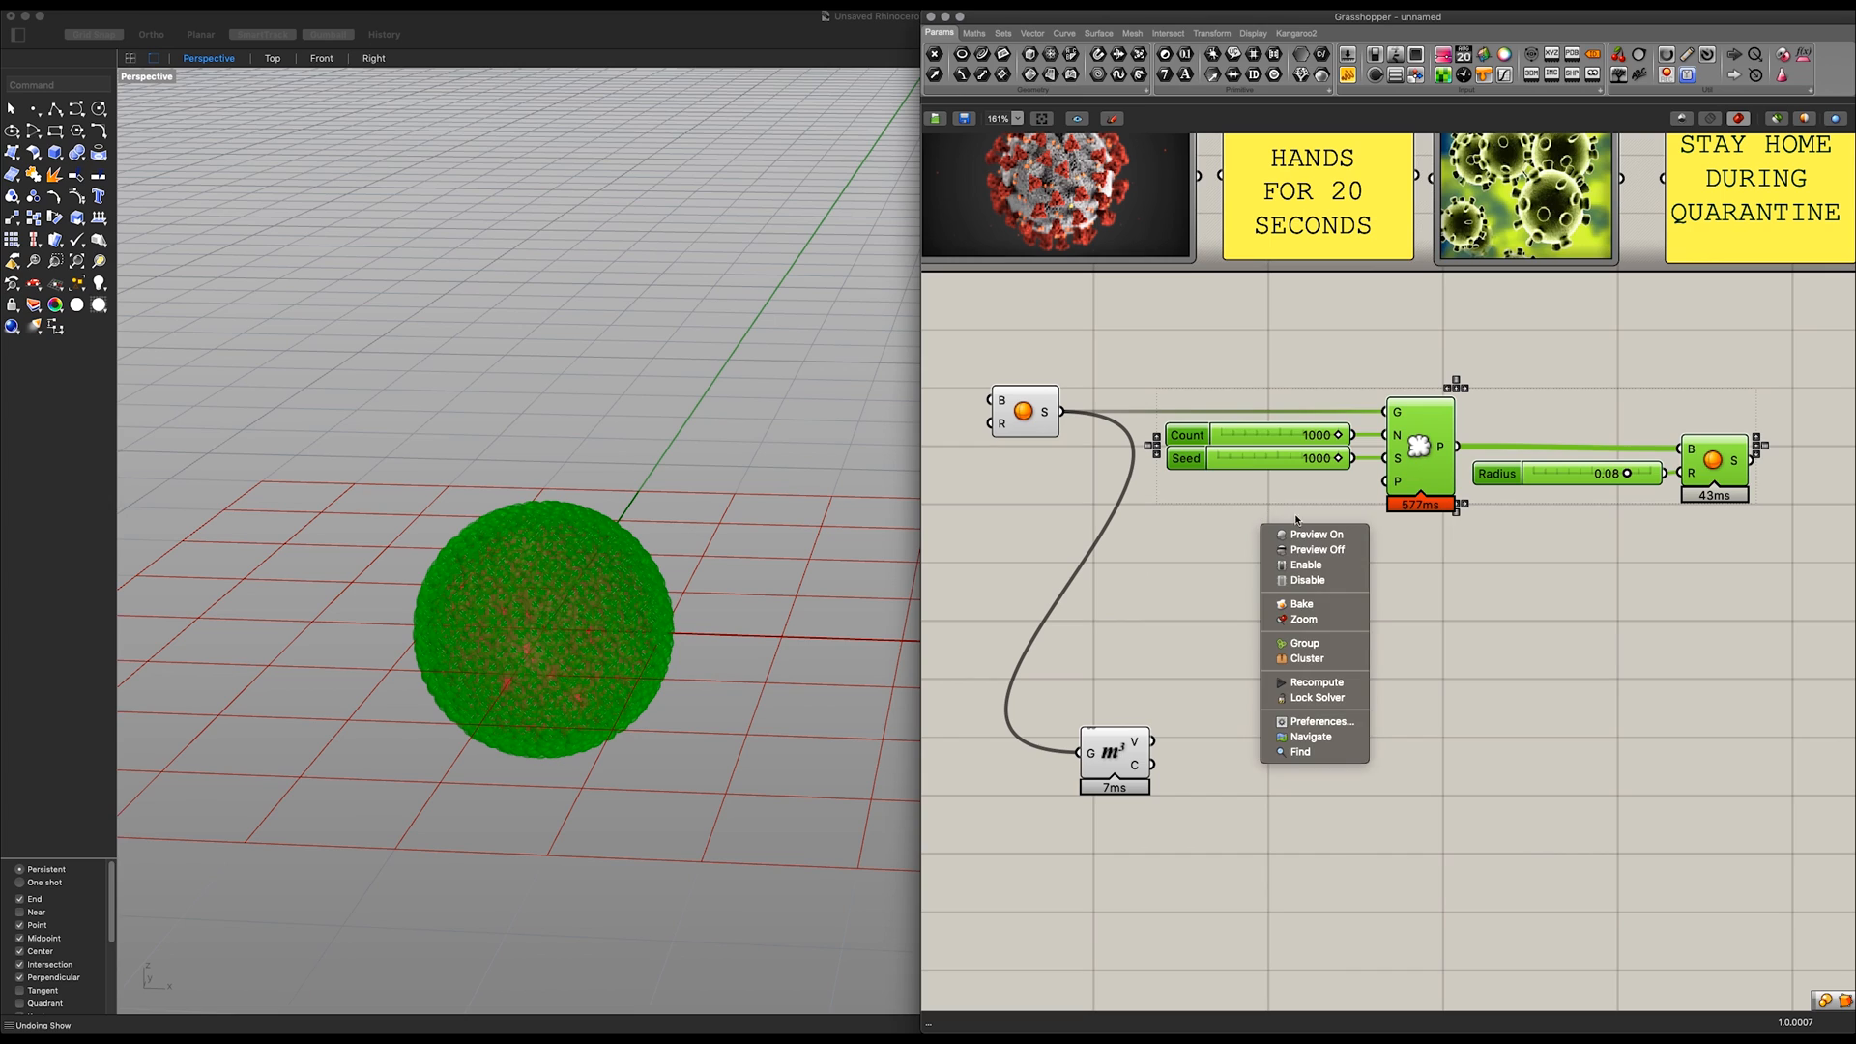
{"action": "left_click", "coordinate": [1304, 642]}
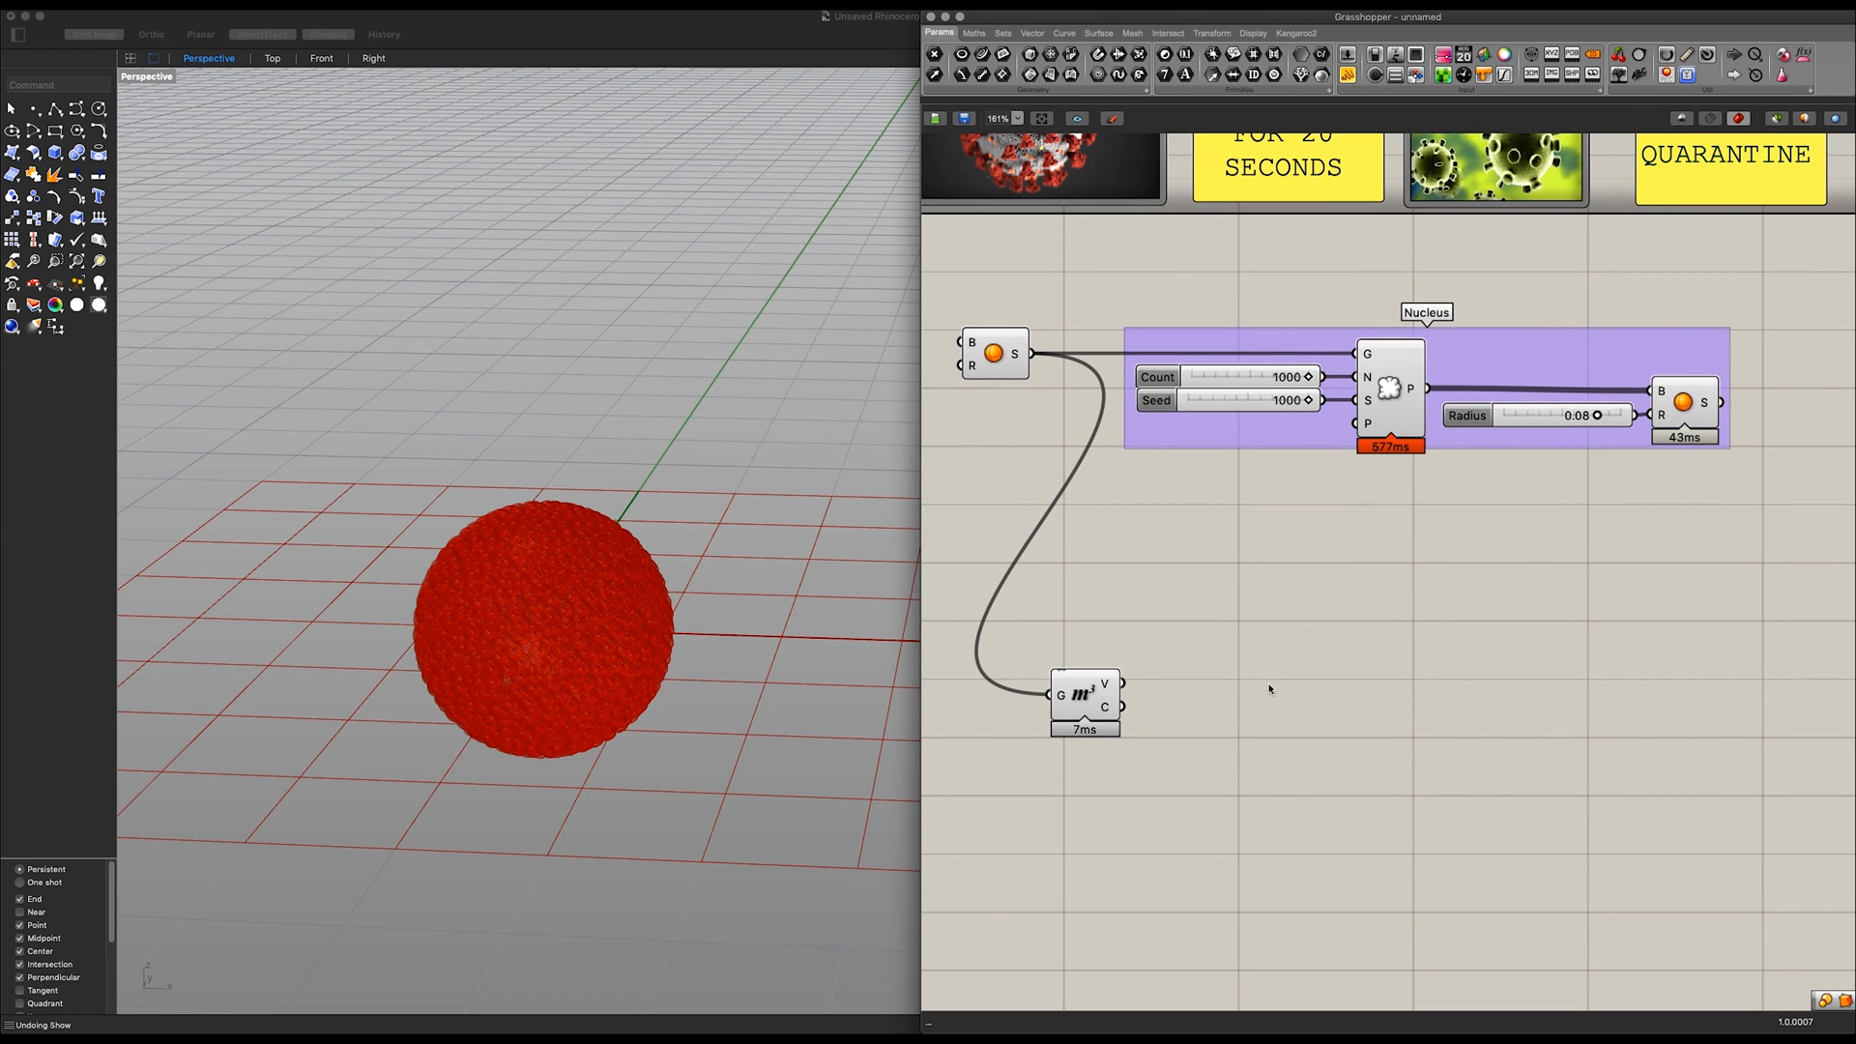
{"action": "mouse_move", "coordinate": [1265, 690]}
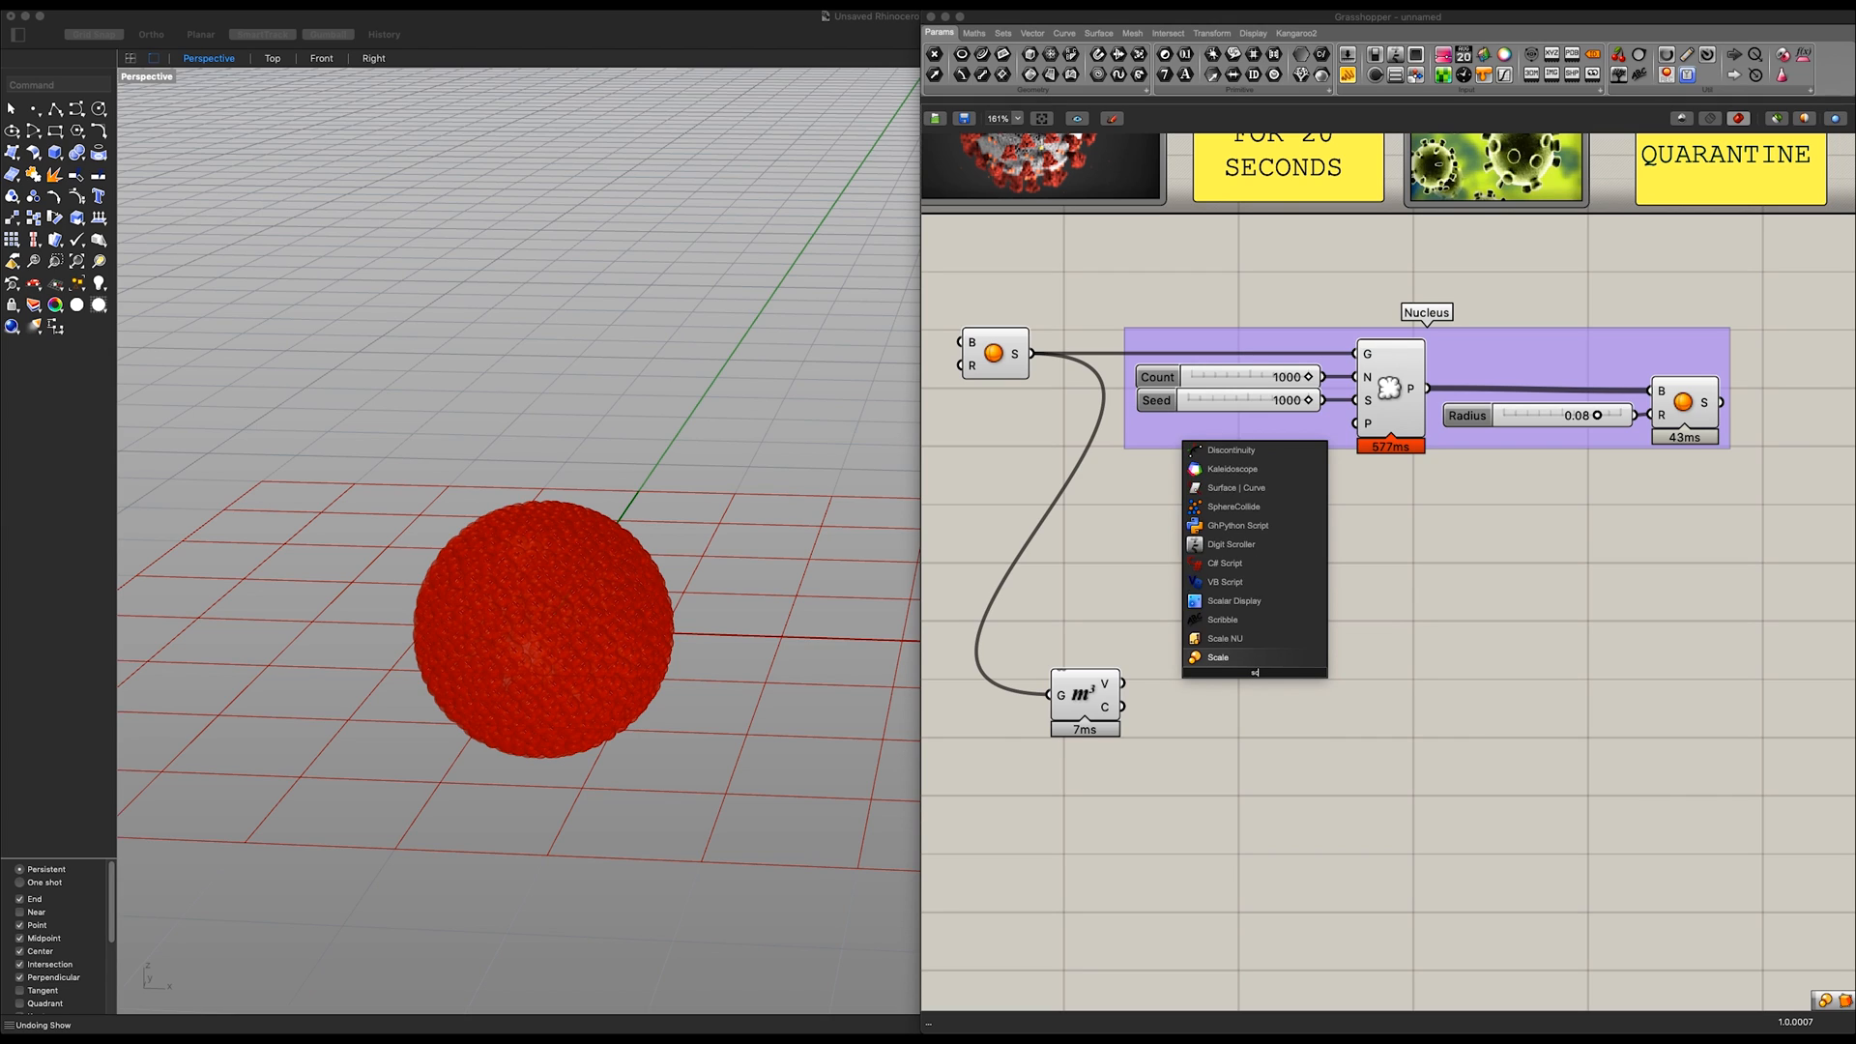
Step: Scale the sphere from its centroid by a Panel factor, then add Count 60 and Seed 44 sliders
{"action": "left_click", "coordinate": [1217, 657]}
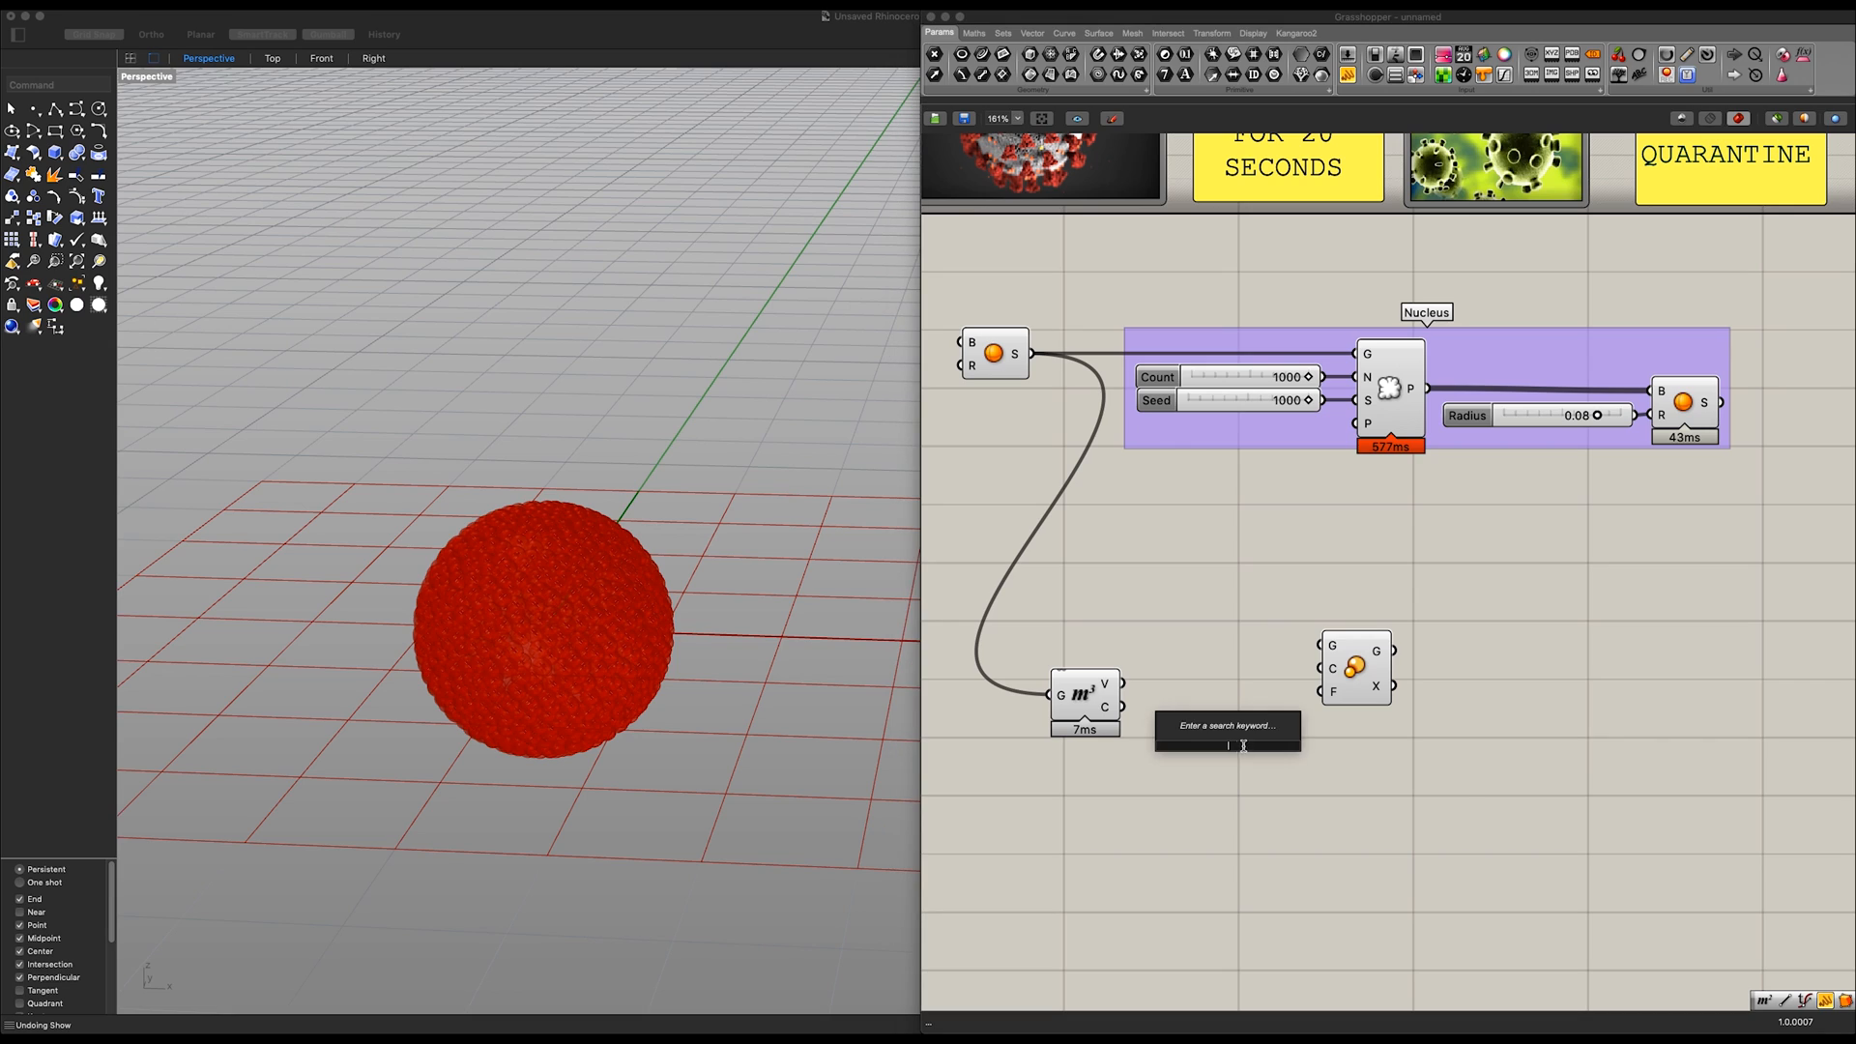
{"action": "type", "text": "Panel"}
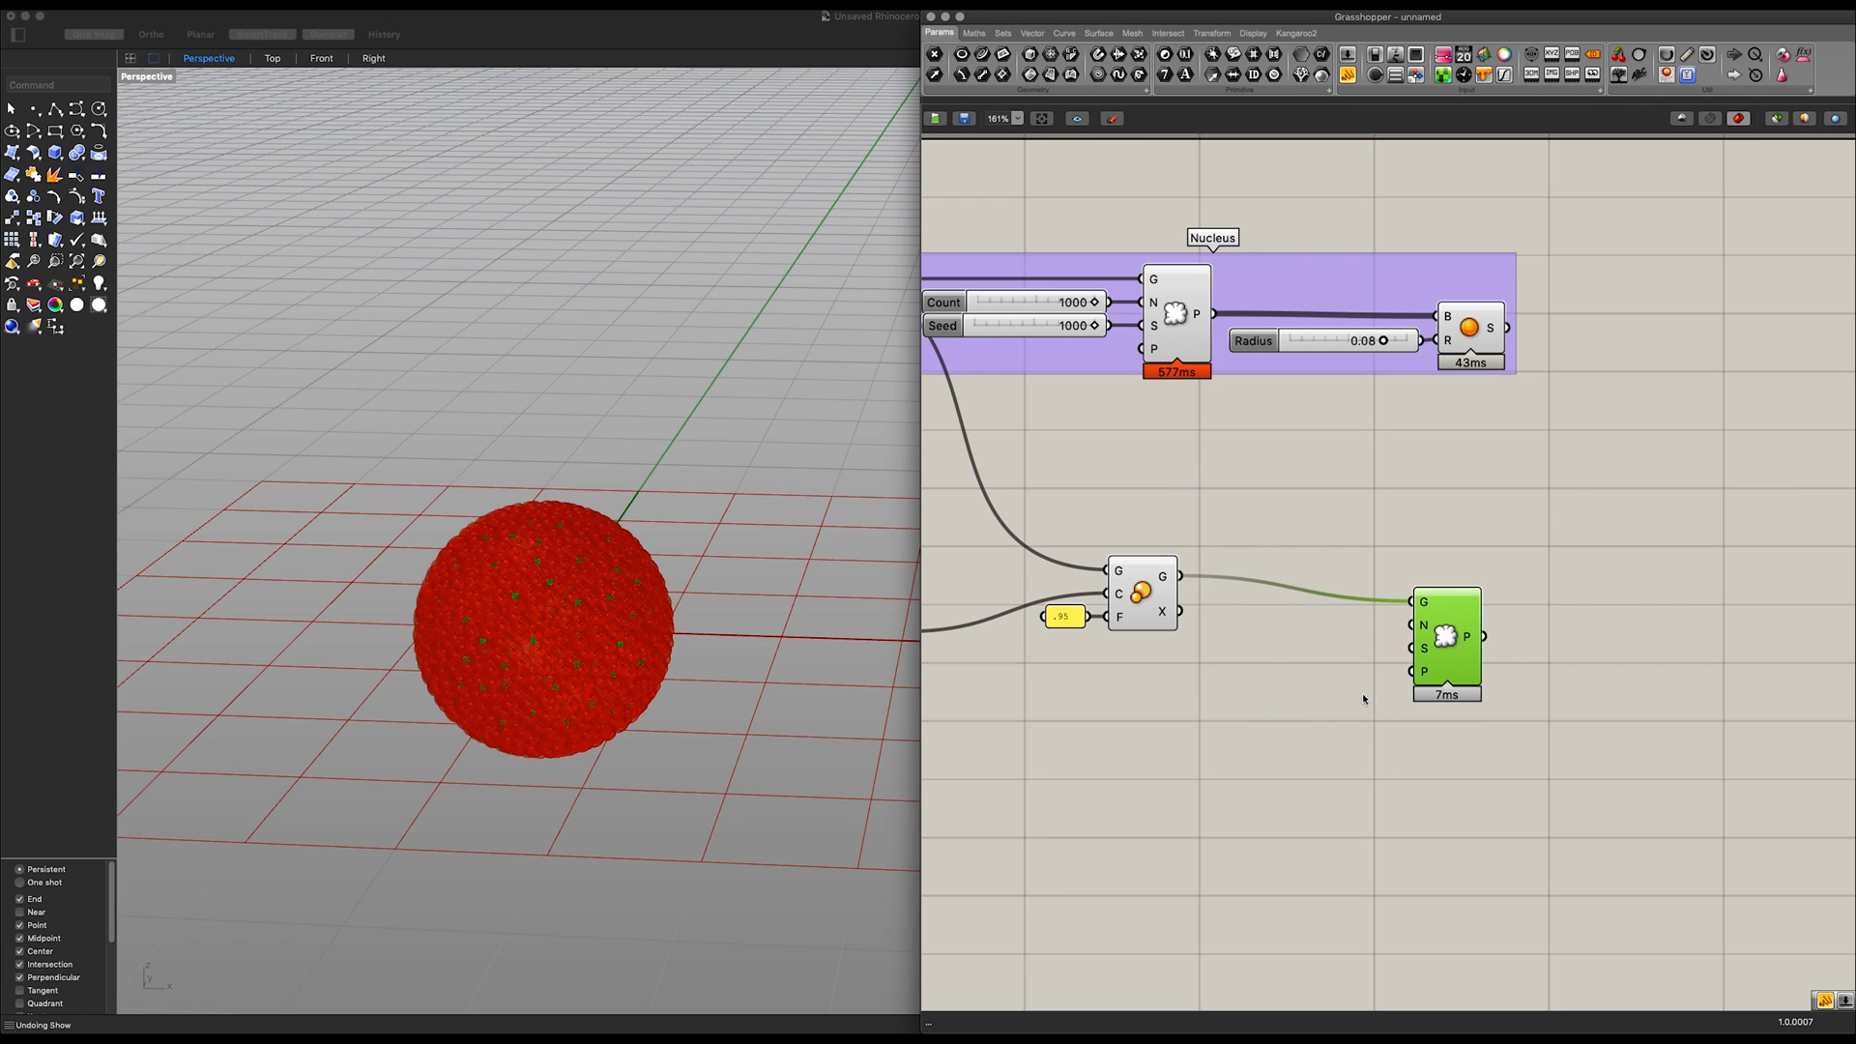
{"action": "double_click", "coordinate": [1250, 722]}
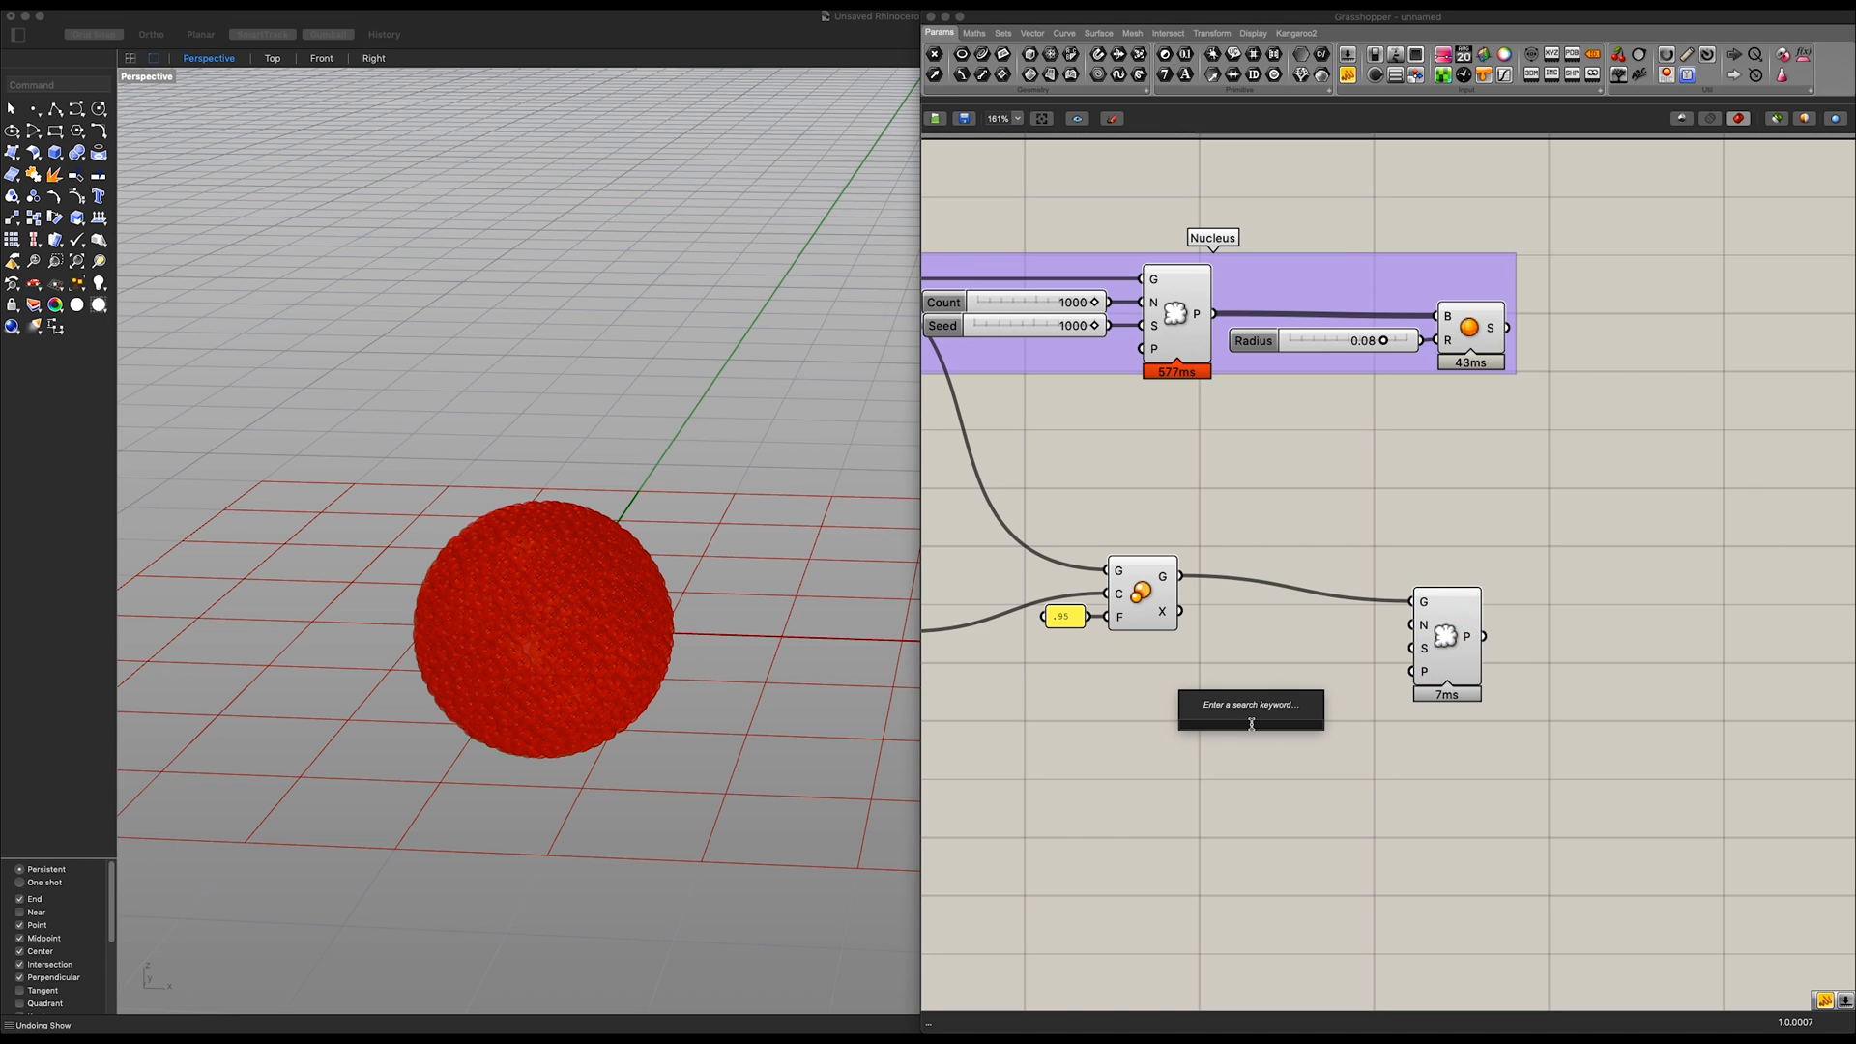
{"action": "type", "text": "Number Slider"}
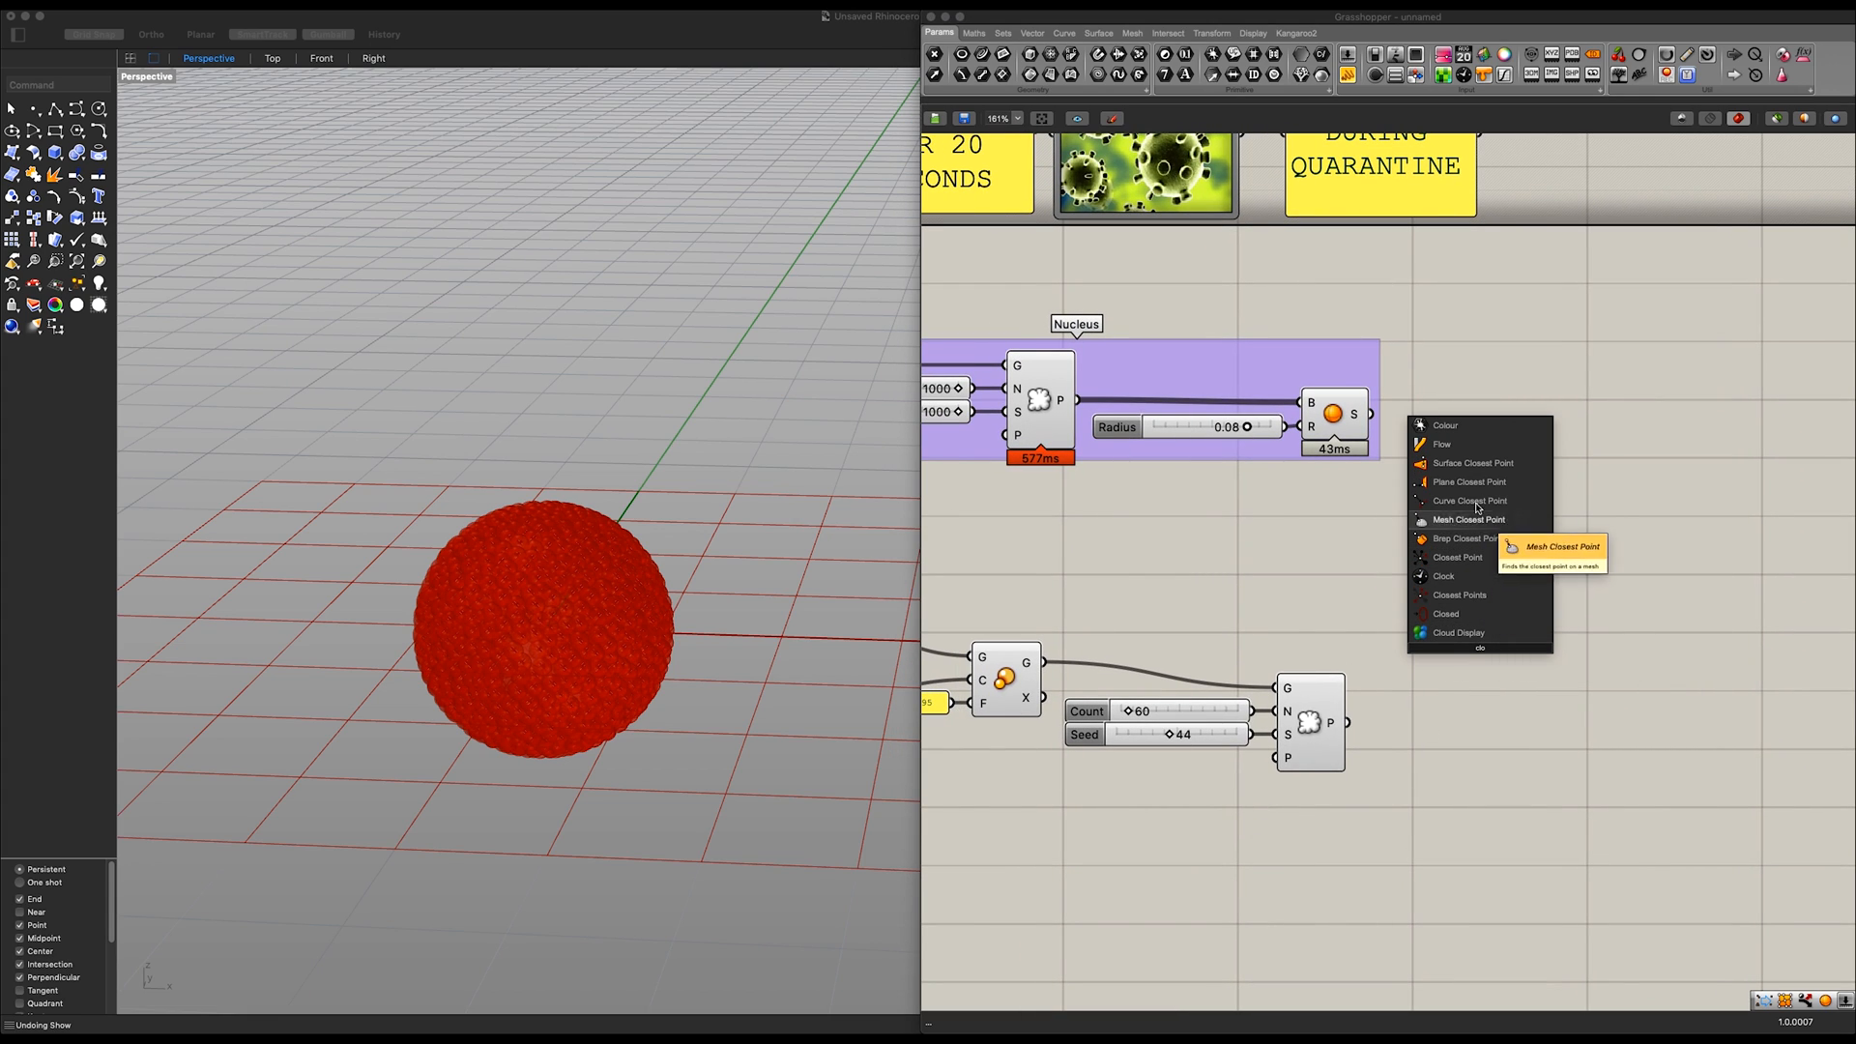
Step: Find the 60 points' closest parameters on the scaled sphere and evaluate the surface there
{"action": "left_click", "coordinate": [1470, 519]}
{"action": "type", "text": "evalua"}
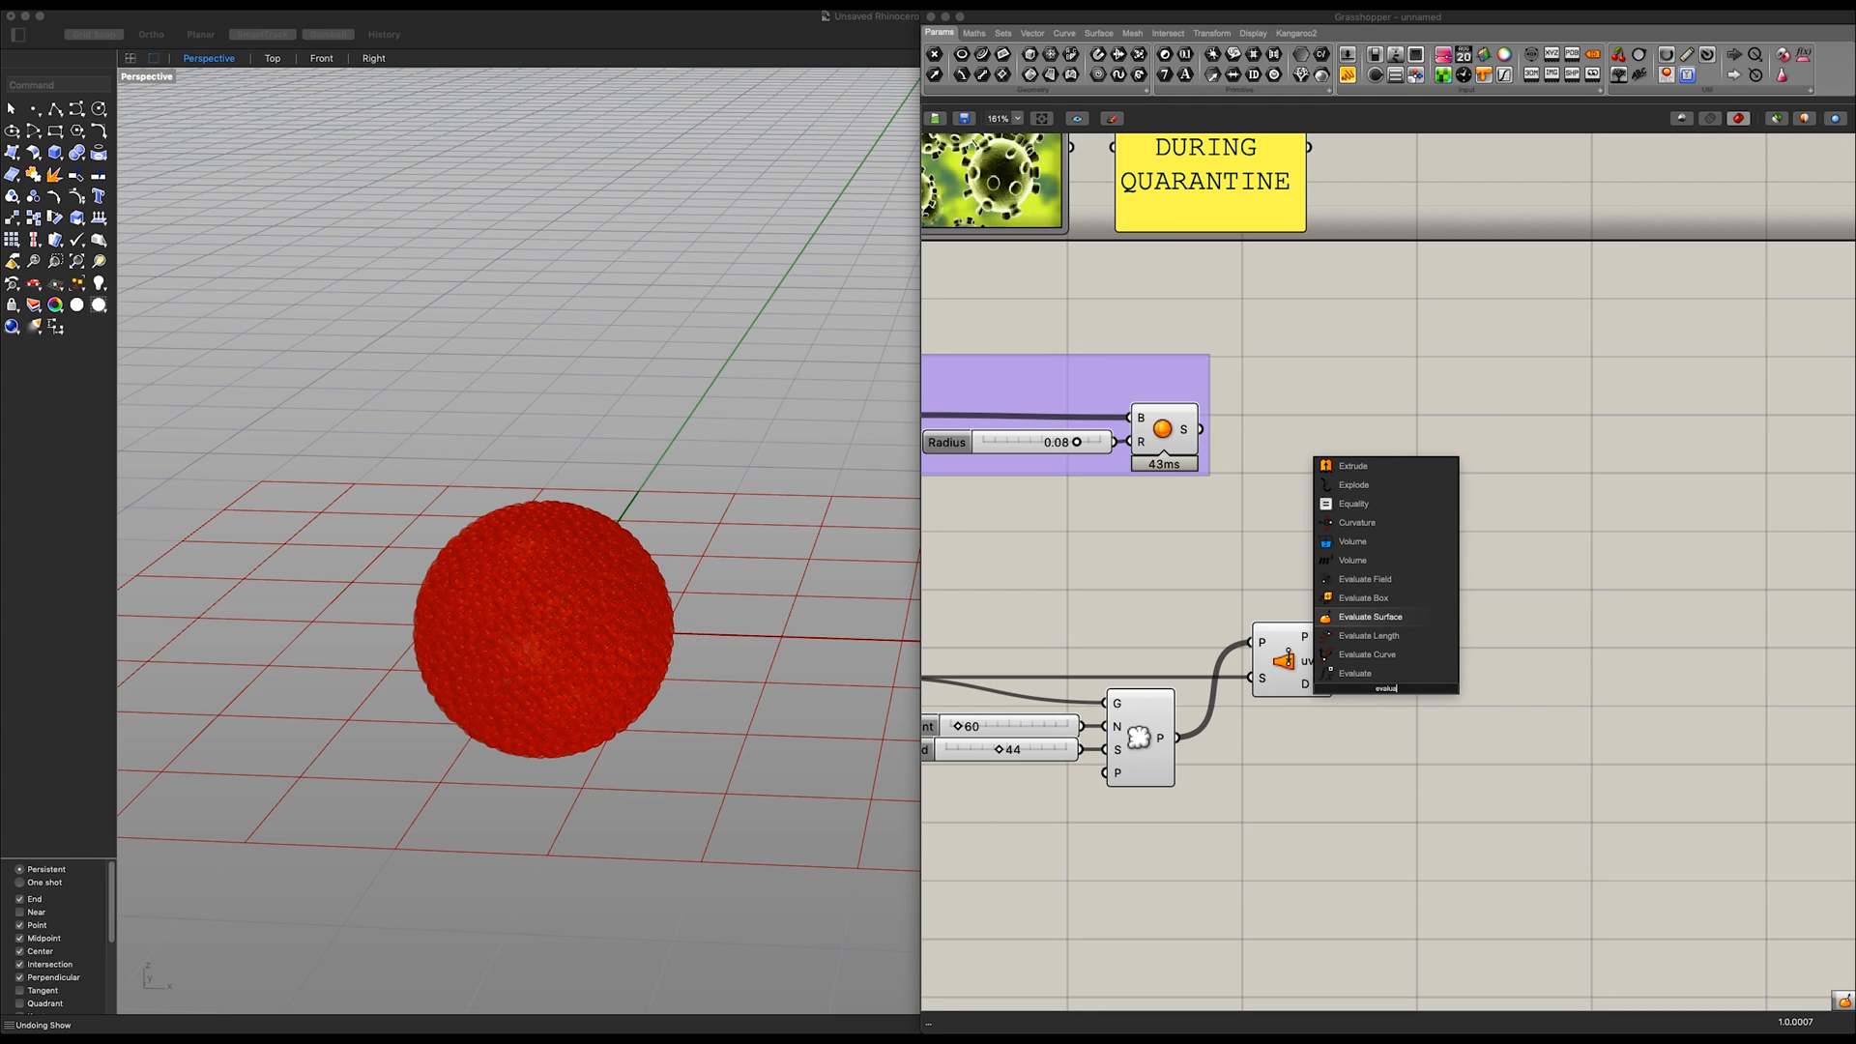
{"action": "left_click", "coordinate": [1371, 616]}
{"action": "type", "text": "constru"}
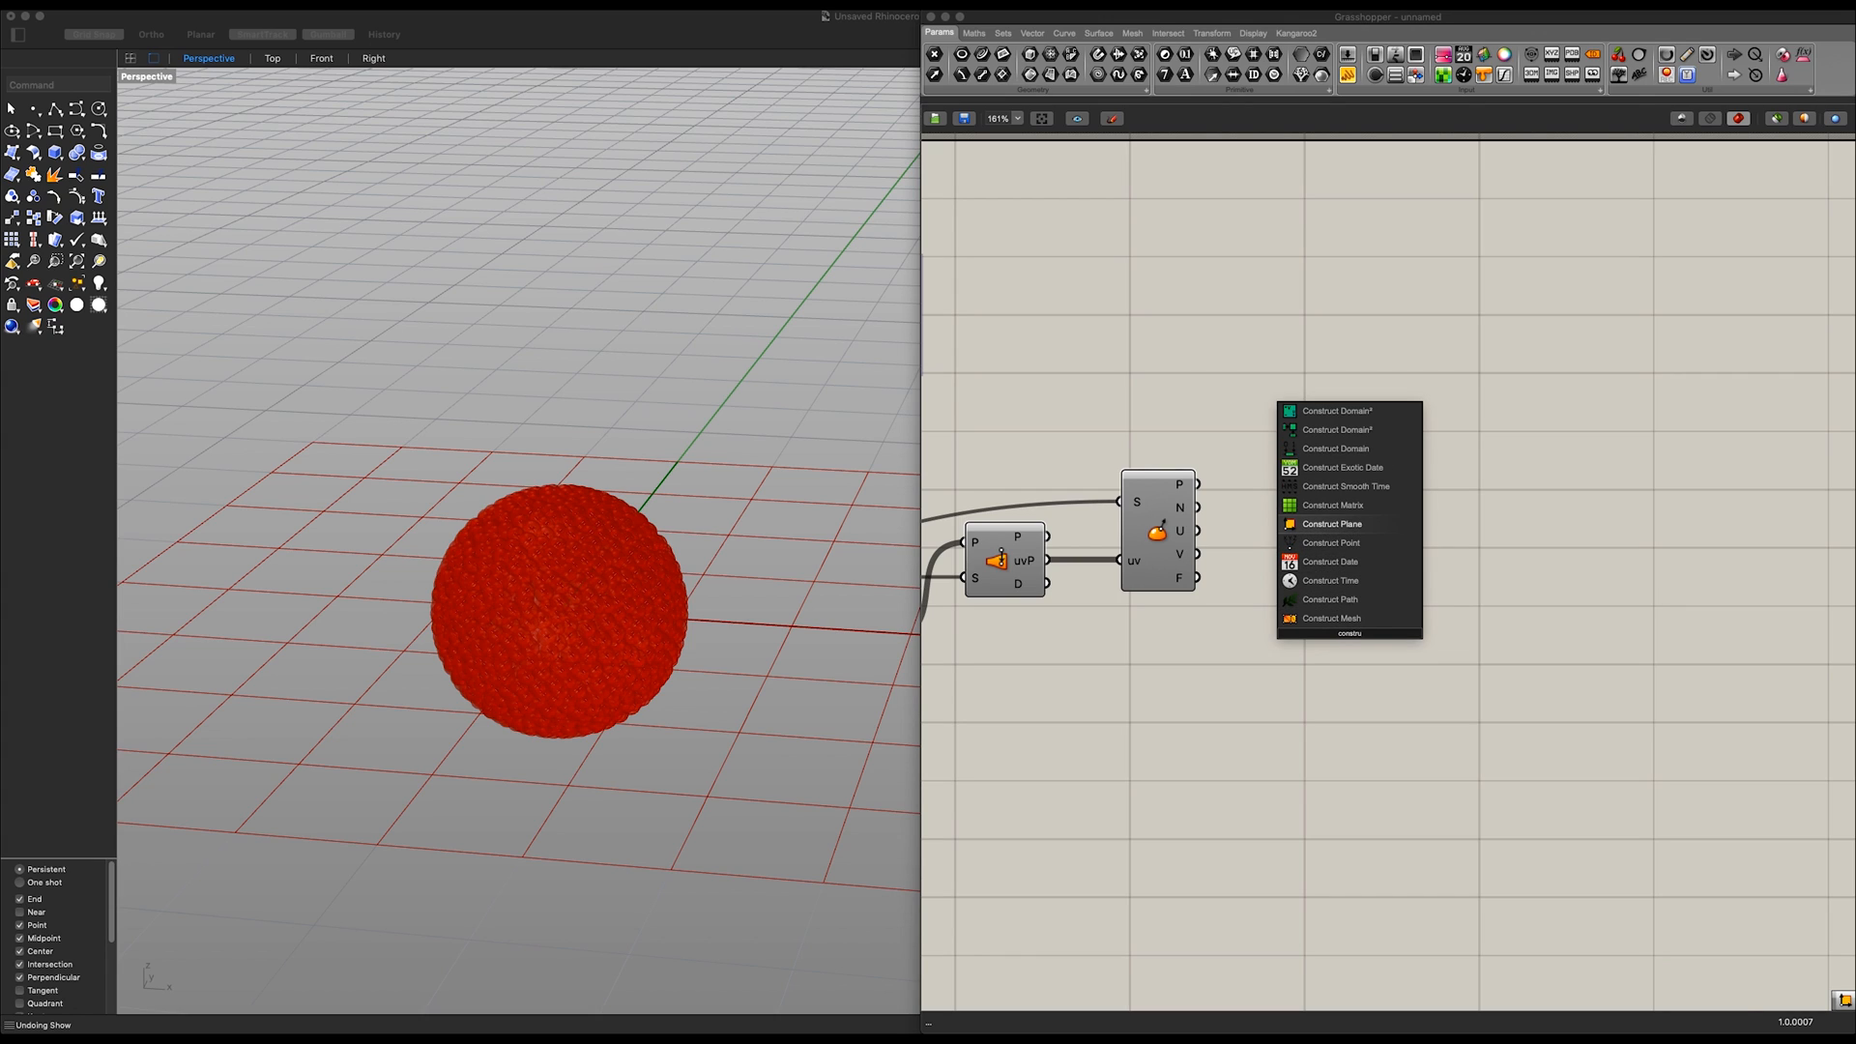
Step: Build planes from the evaluated points and U/V vectors, and add a Line SDL along normals
{"action": "left_click", "coordinate": [1332, 523]}
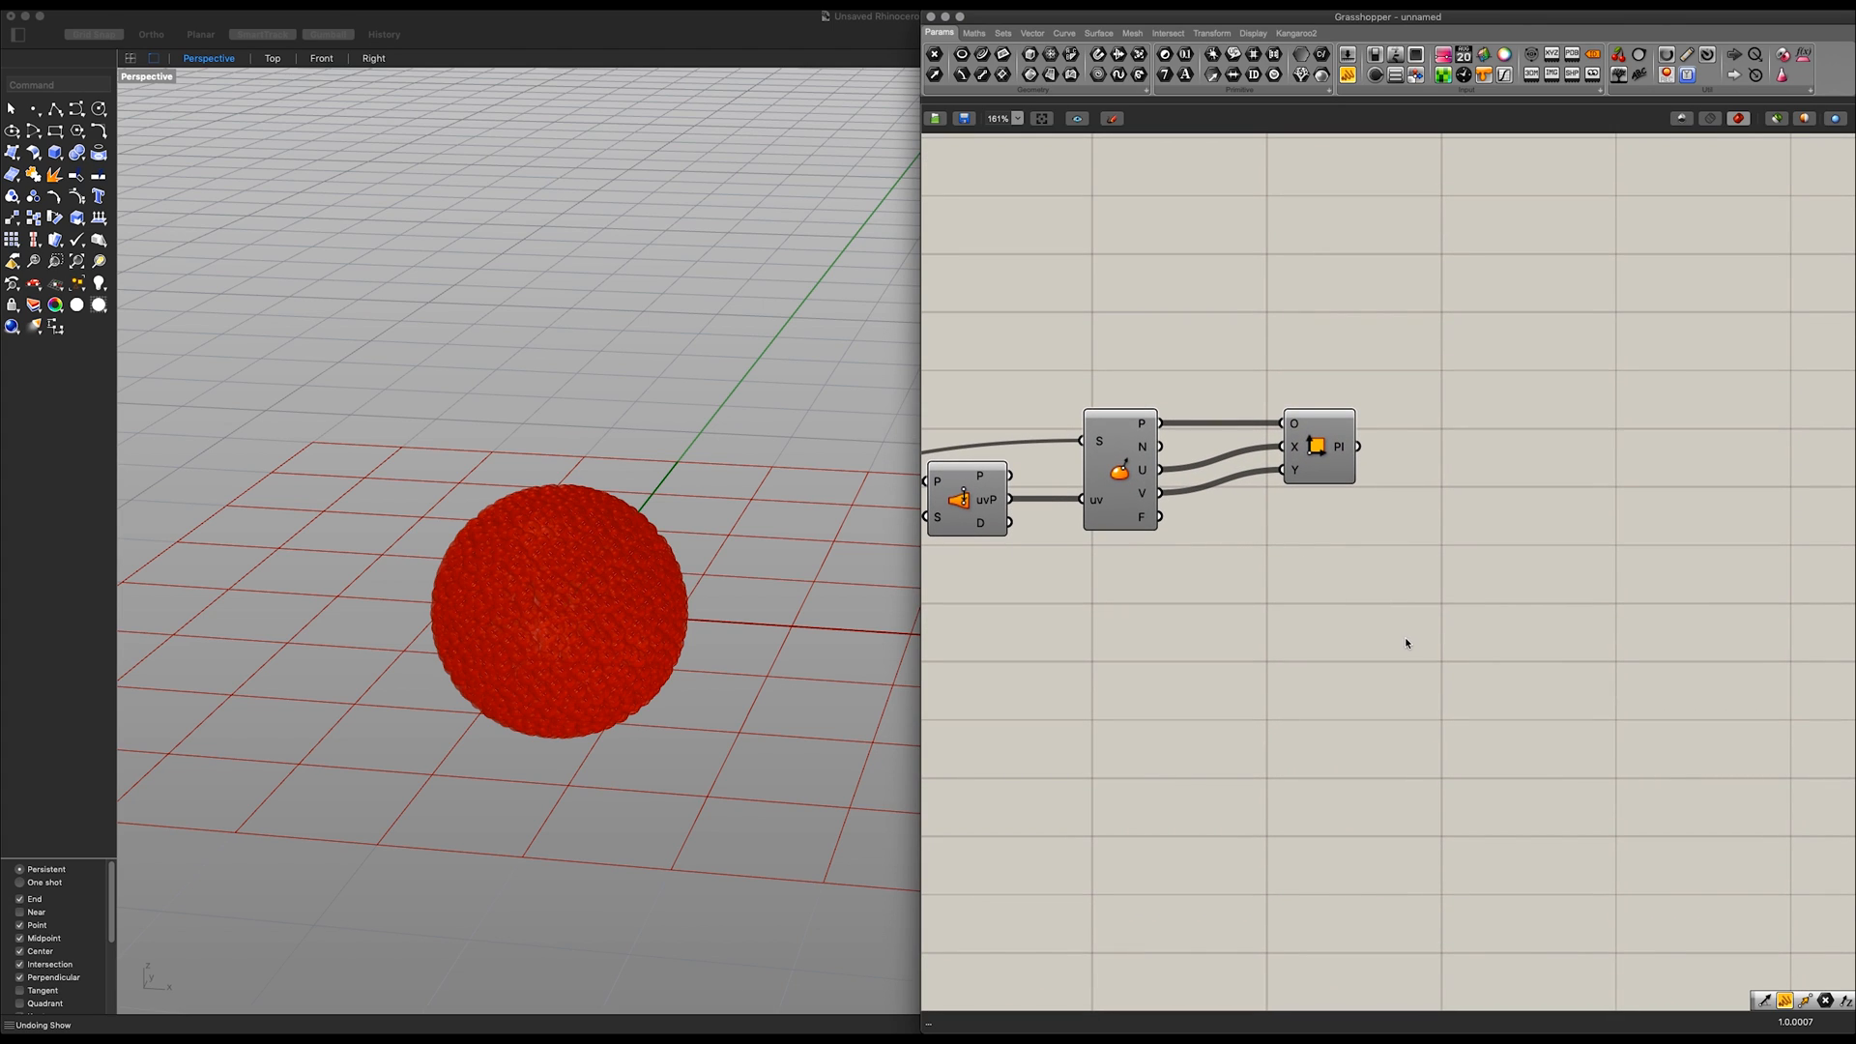
{"action": "right_click", "coordinate": [1318, 446]}
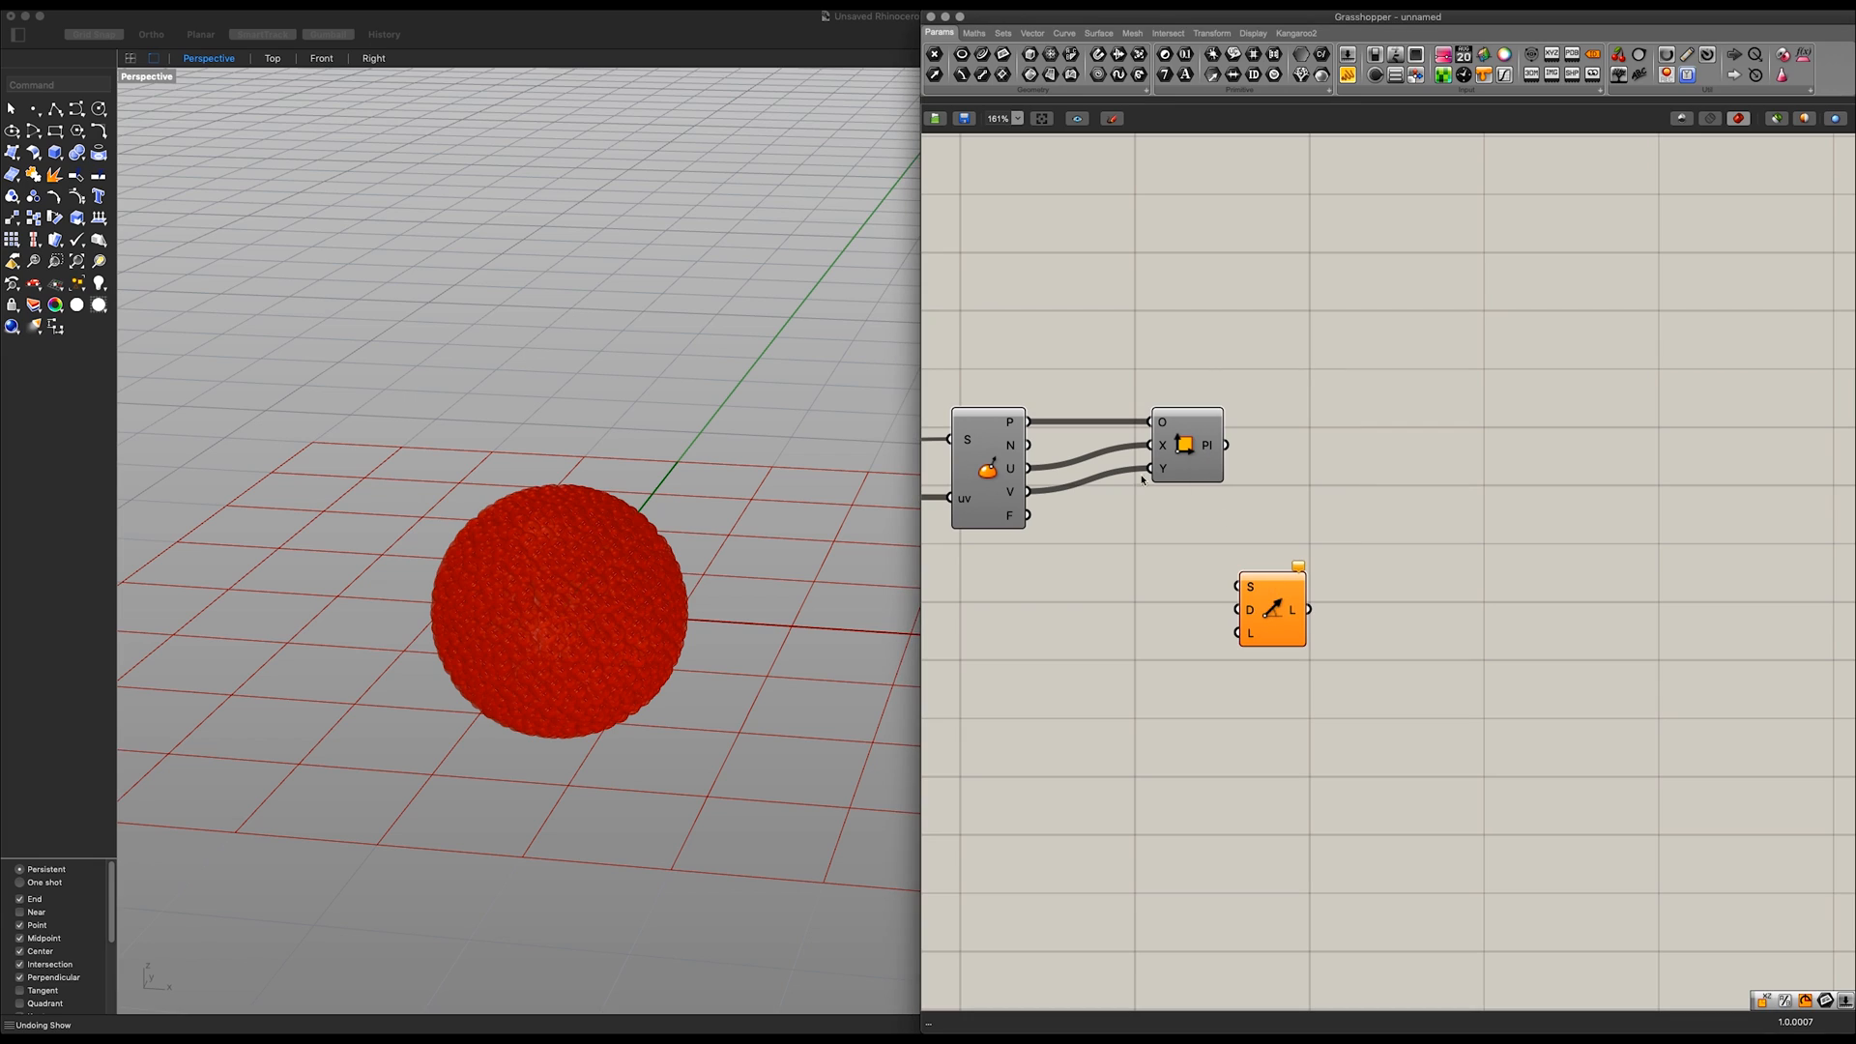
{"action": "mouse_move", "coordinate": [1214, 522]}
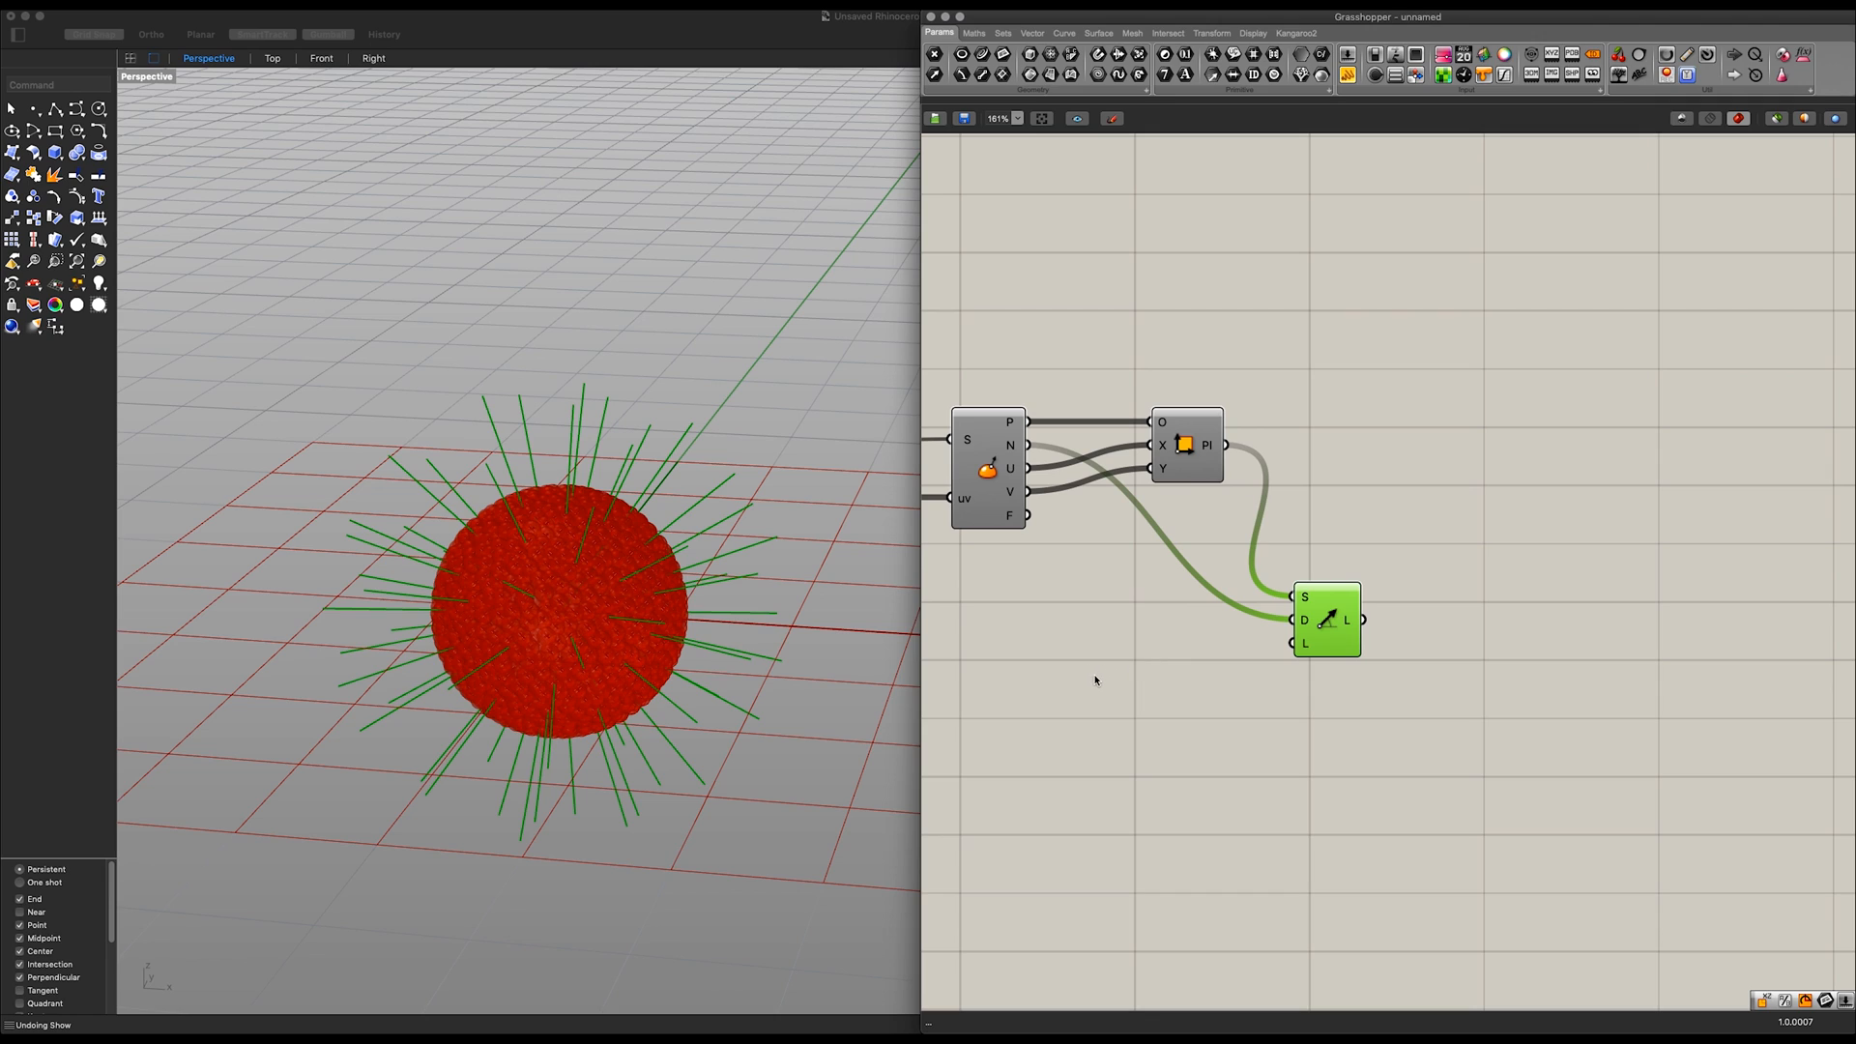
{"action": "mouse_move", "coordinate": [1305, 643]}
{"action": "type", "text": "divis"}
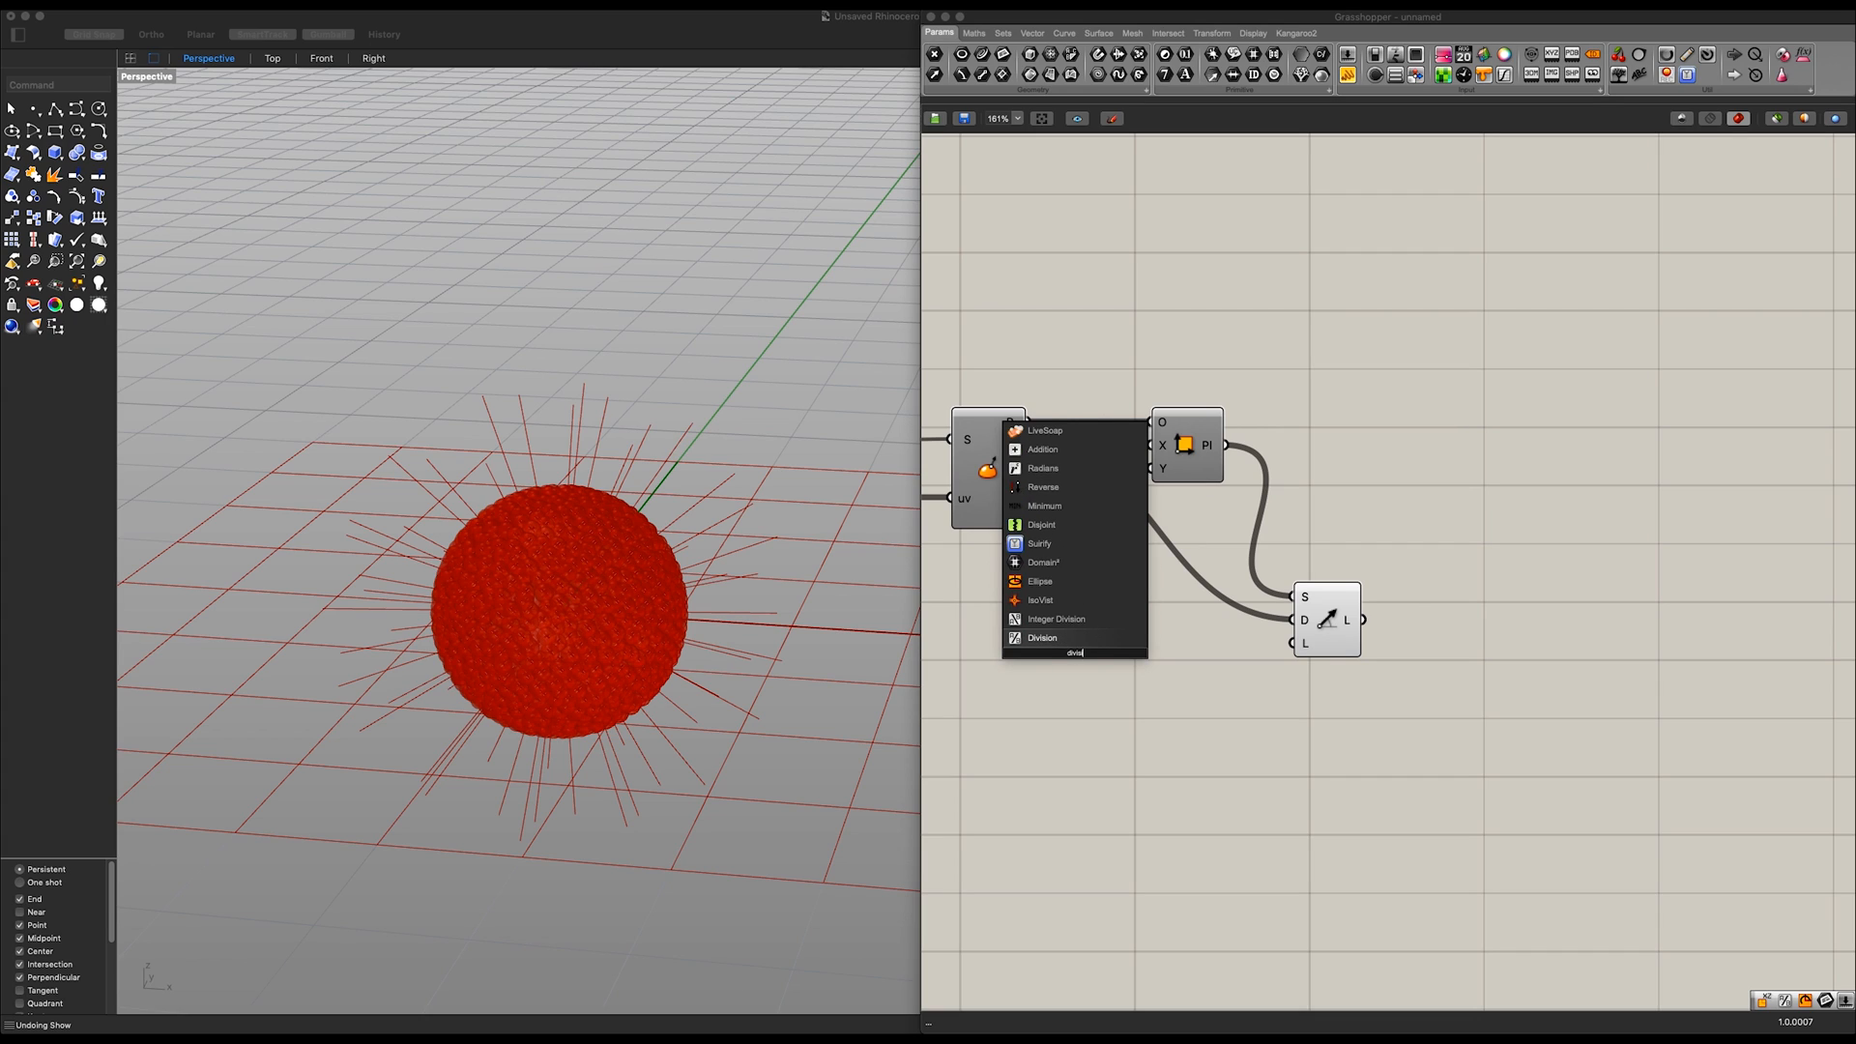
Step: Drive both Line SDL lengths with a Number Slider divided by 2
{"action": "left_click", "coordinate": [1042, 637]}
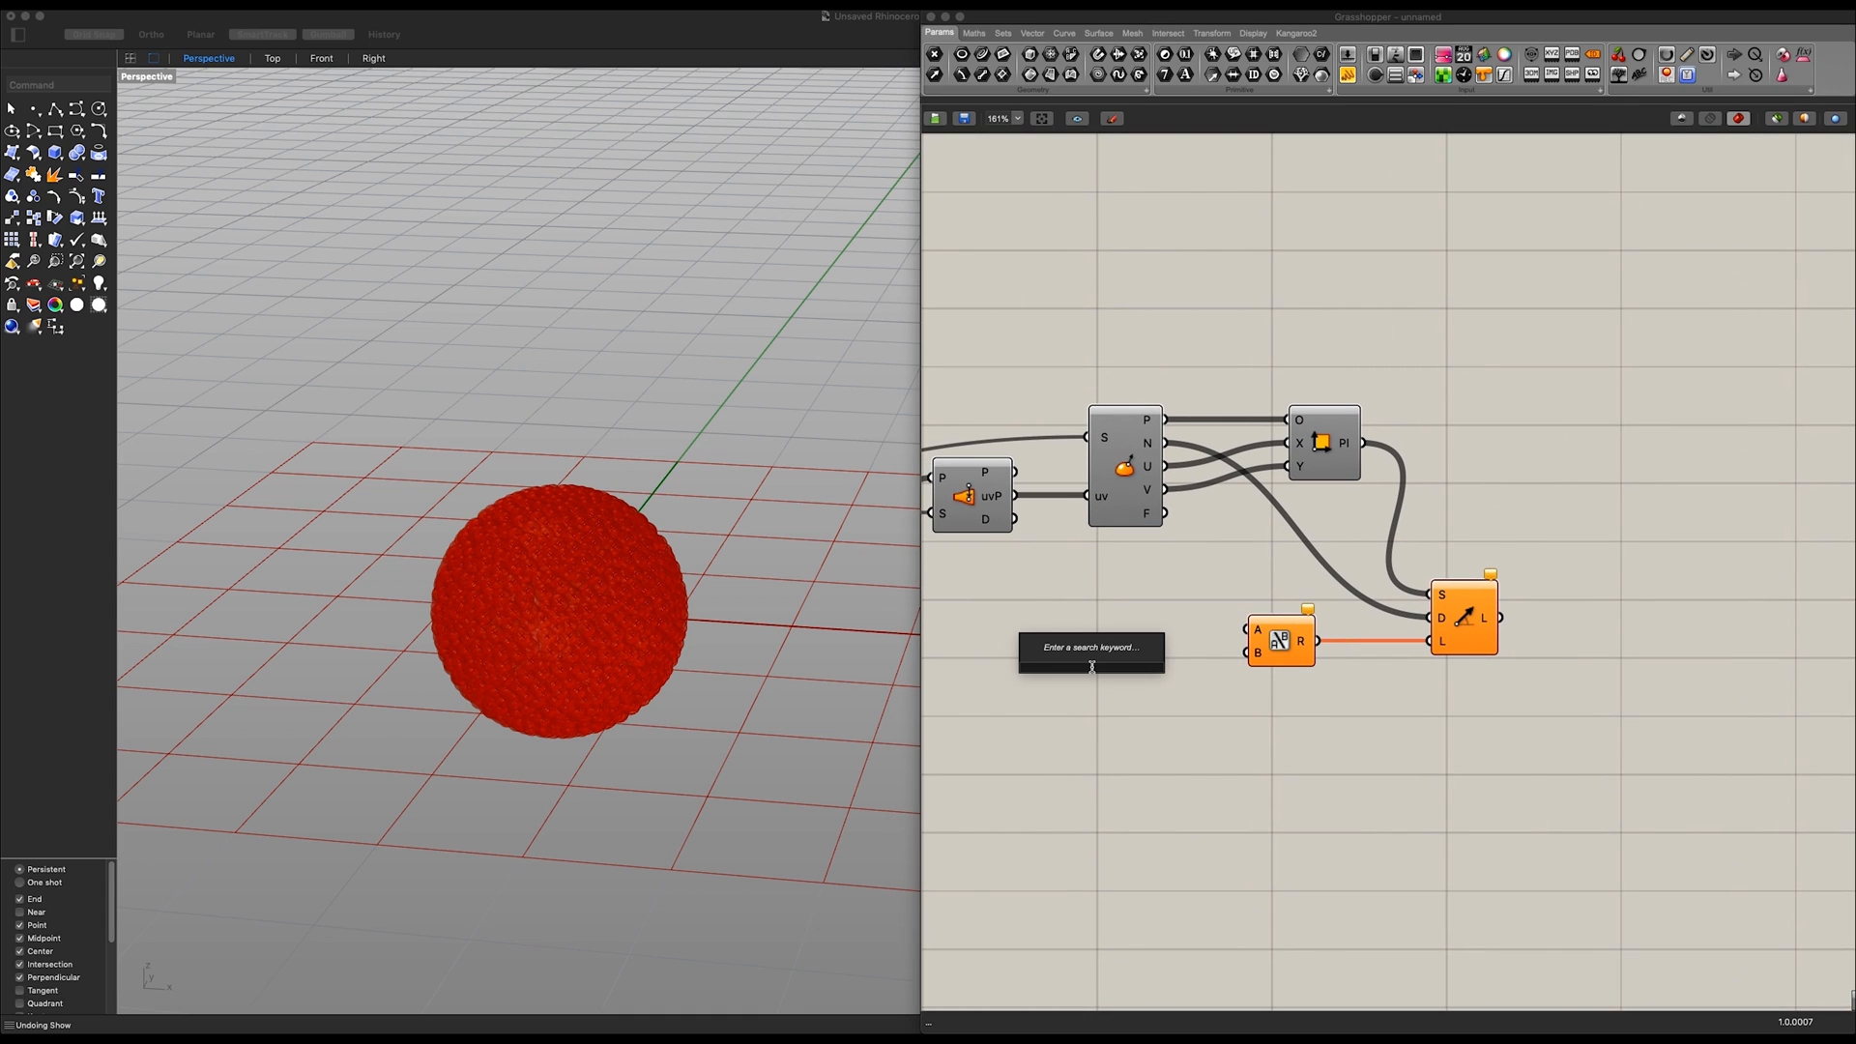
{"action": "type", "text": "Number Slider"}
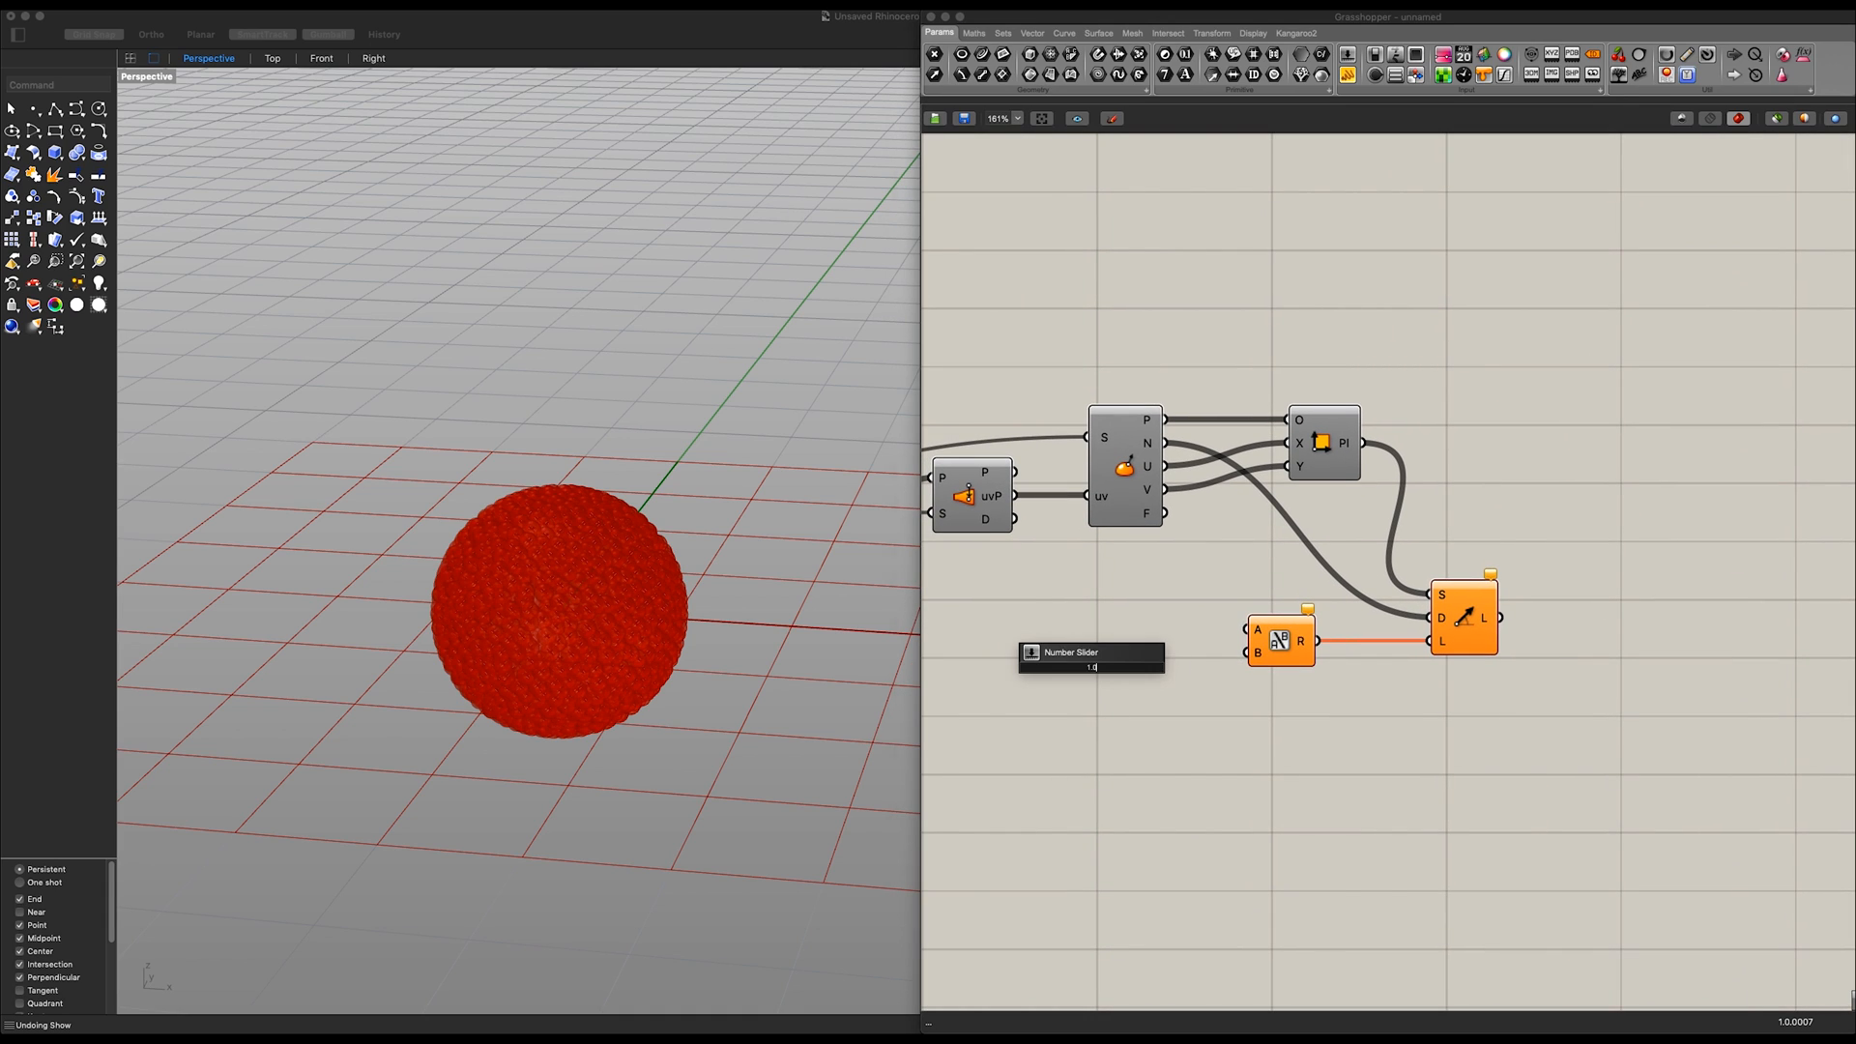
{"action": "left_click", "coordinate": [1090, 666]}
{"action": "type", "text": ".5"}
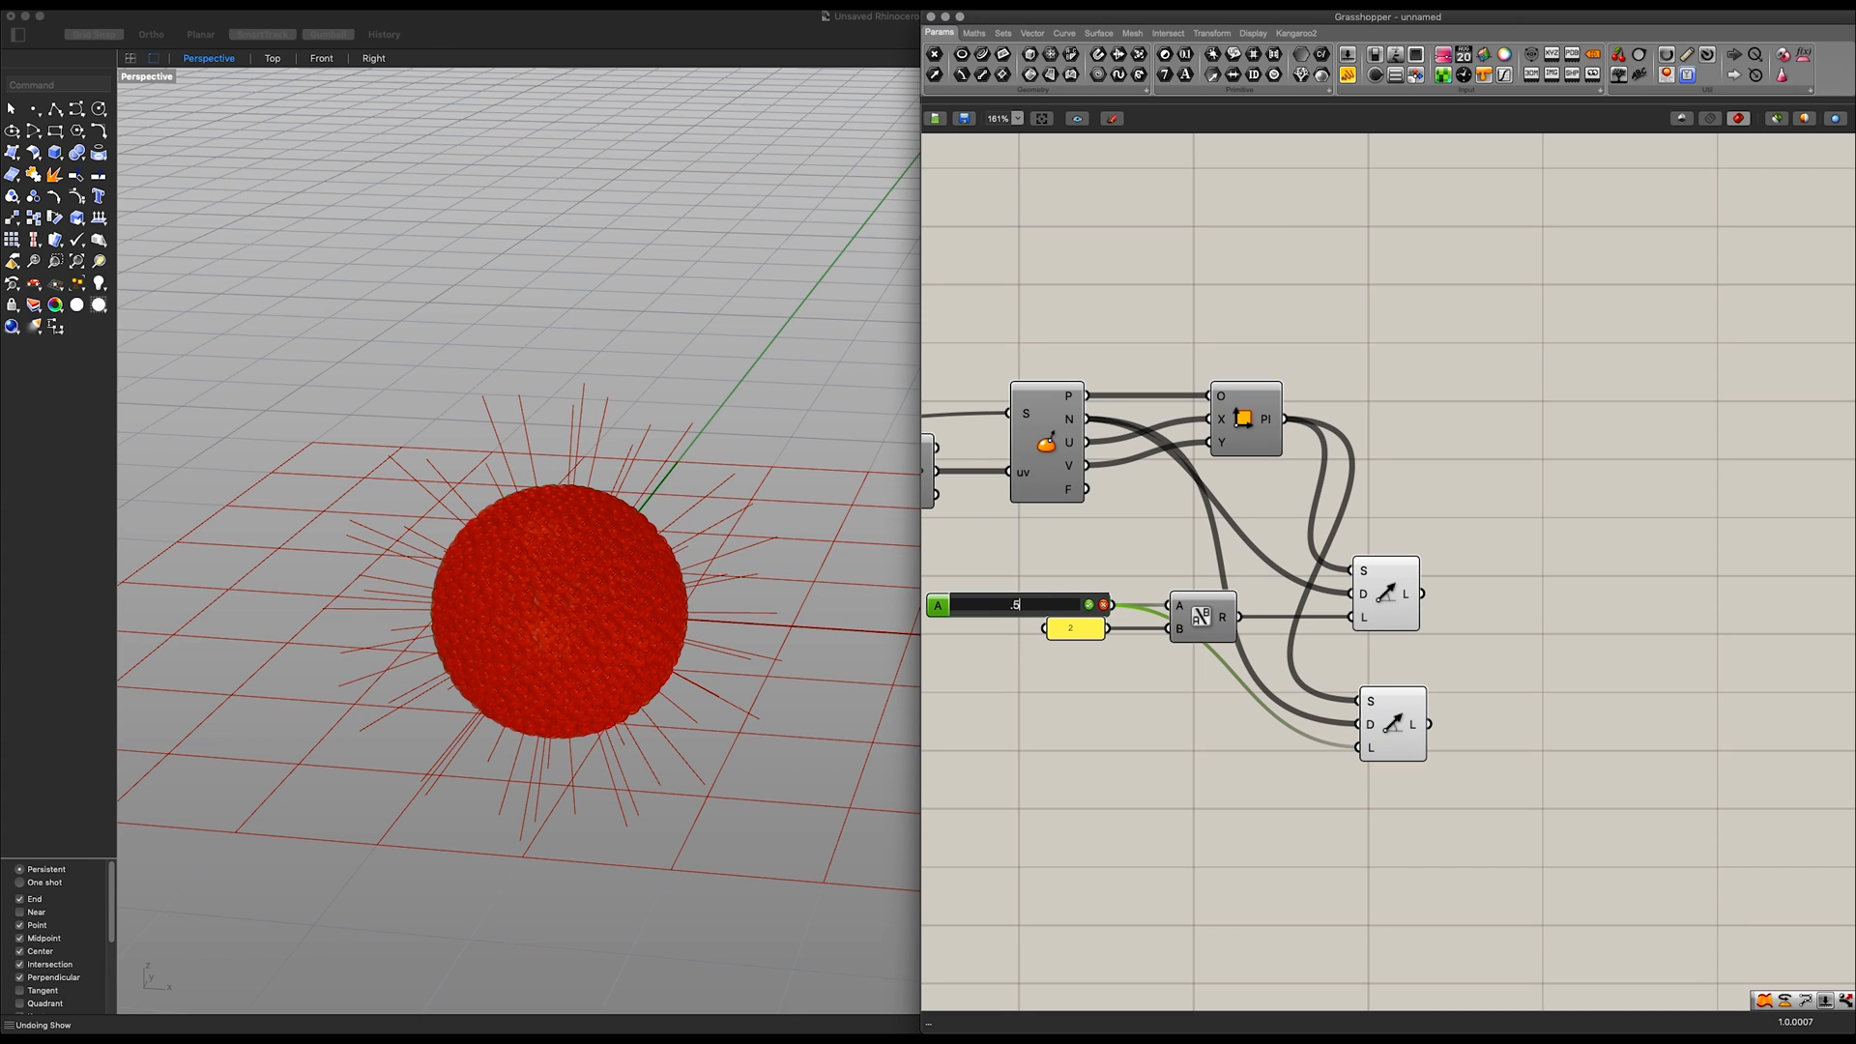
{"action": "right_click", "coordinate": [1164, 738]}
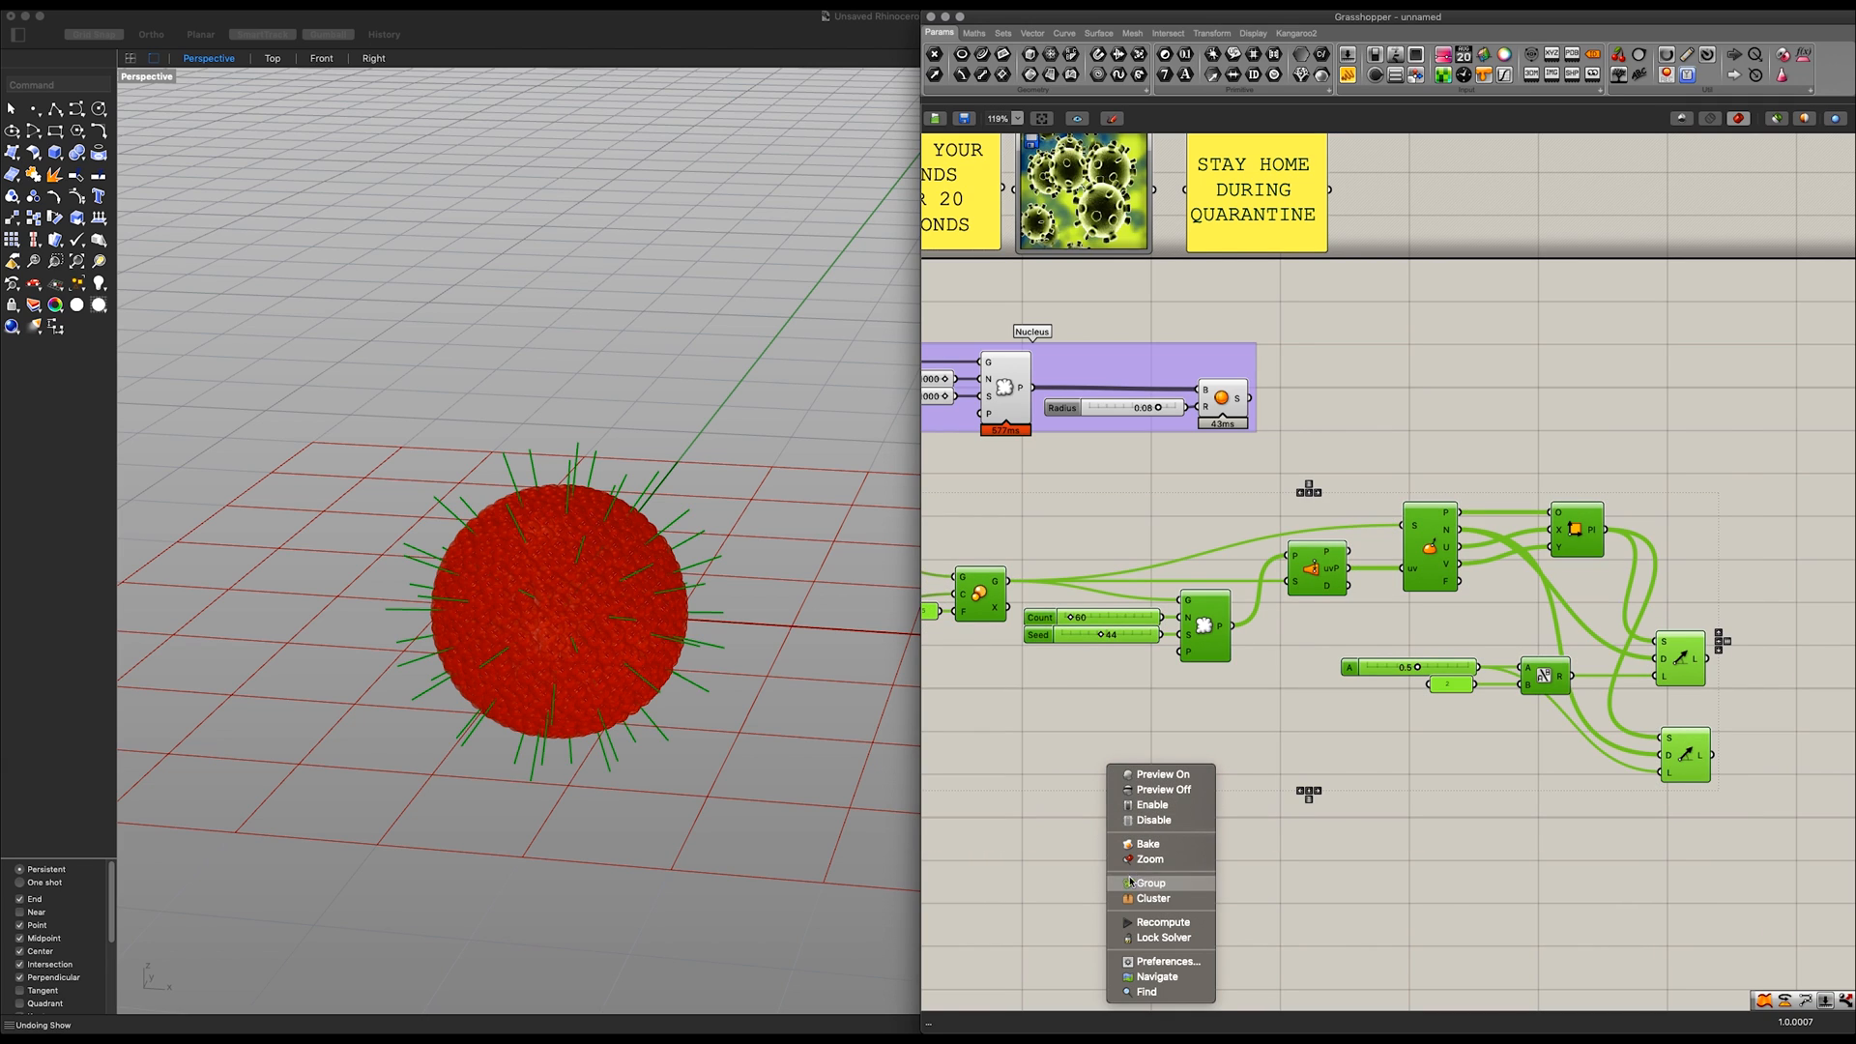
Step: Group the spike components and title the group 'Spikes Position & Generation'
{"action": "left_click", "coordinate": [1149, 881]}
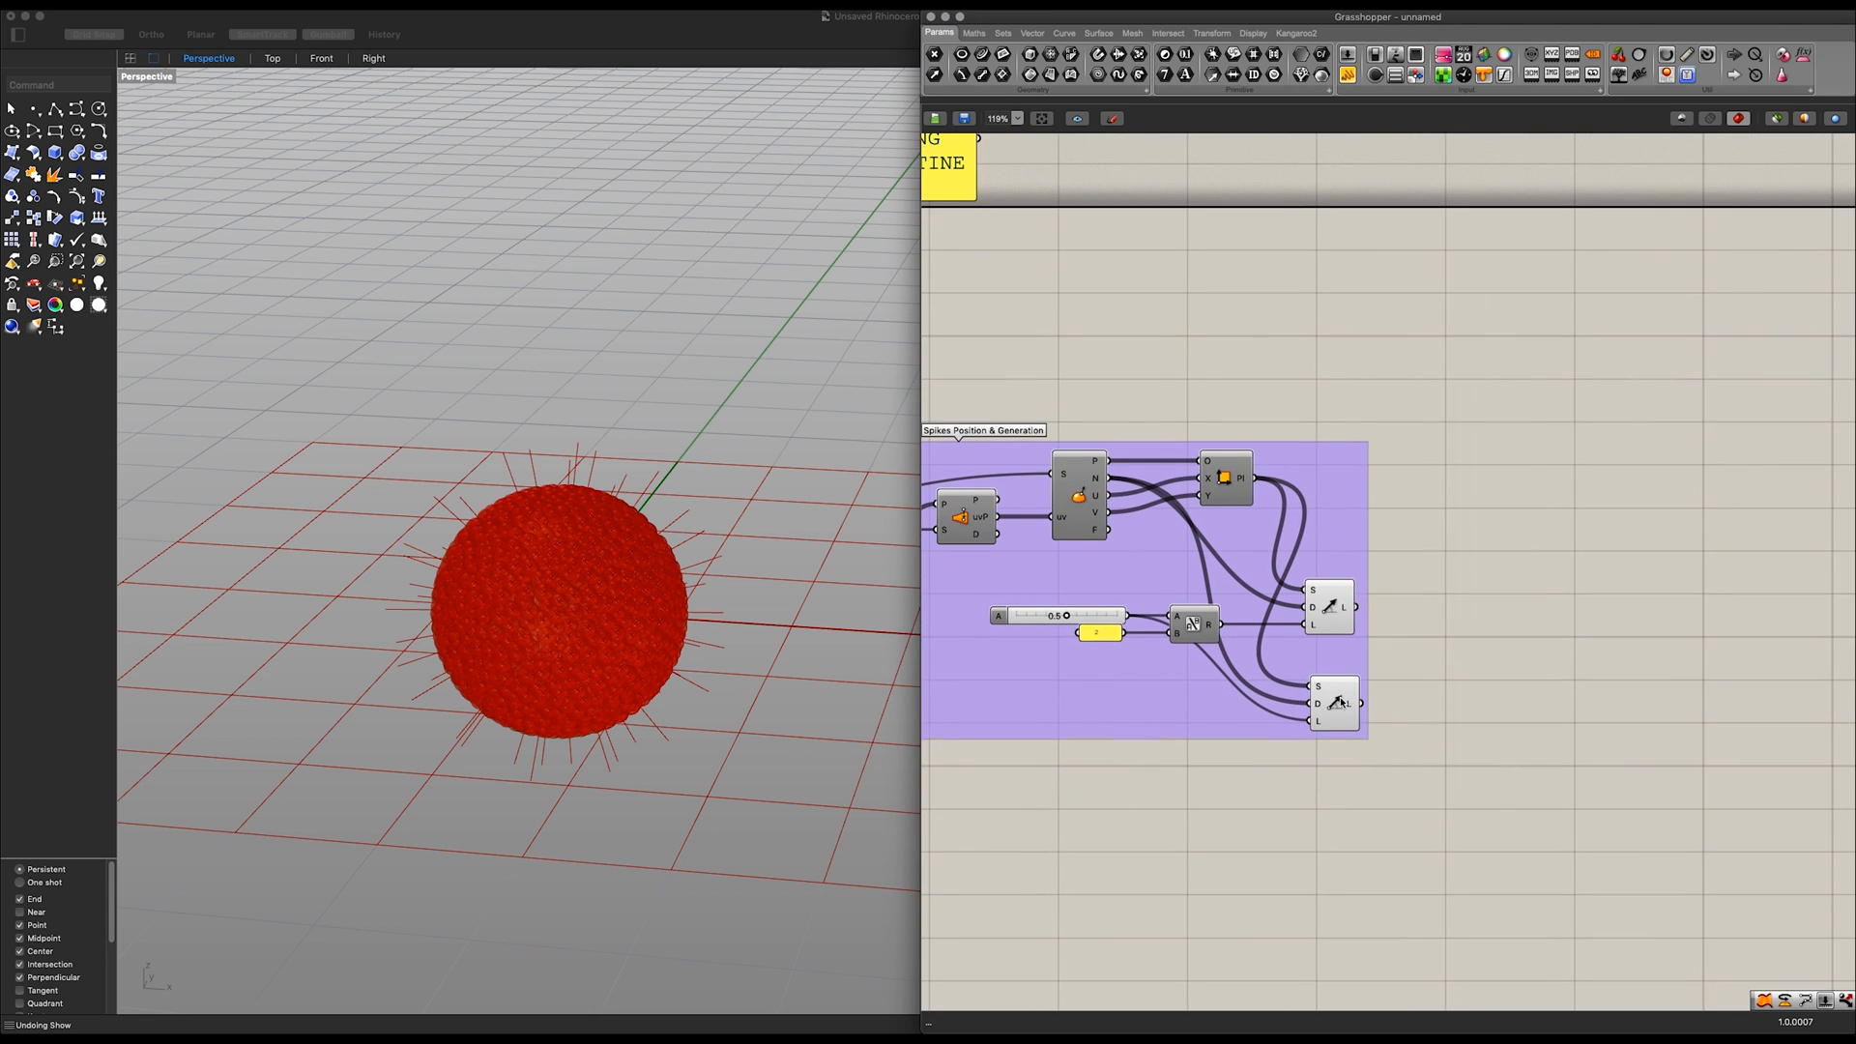
{"action": "left_click", "coordinate": [1330, 702]}
{"action": "type", "text": "p"}
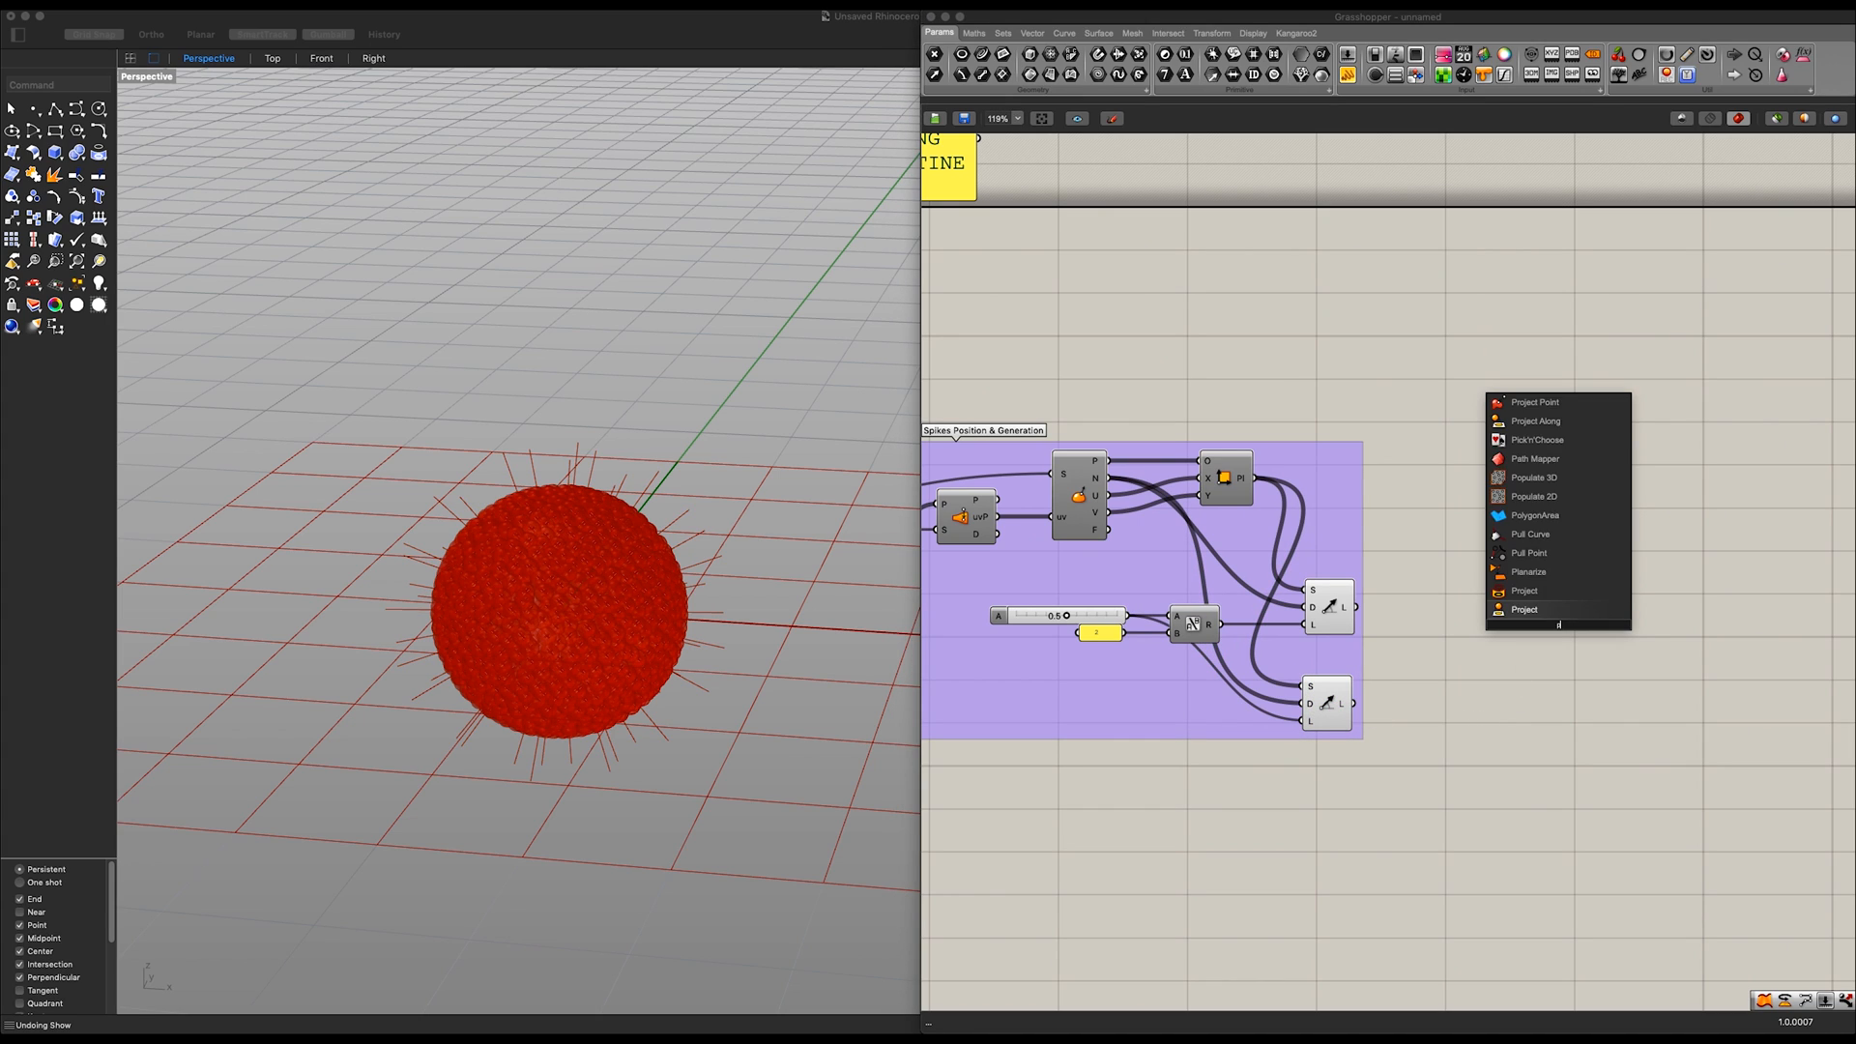
{"action": "mouse_move", "coordinate": [1527, 591]}
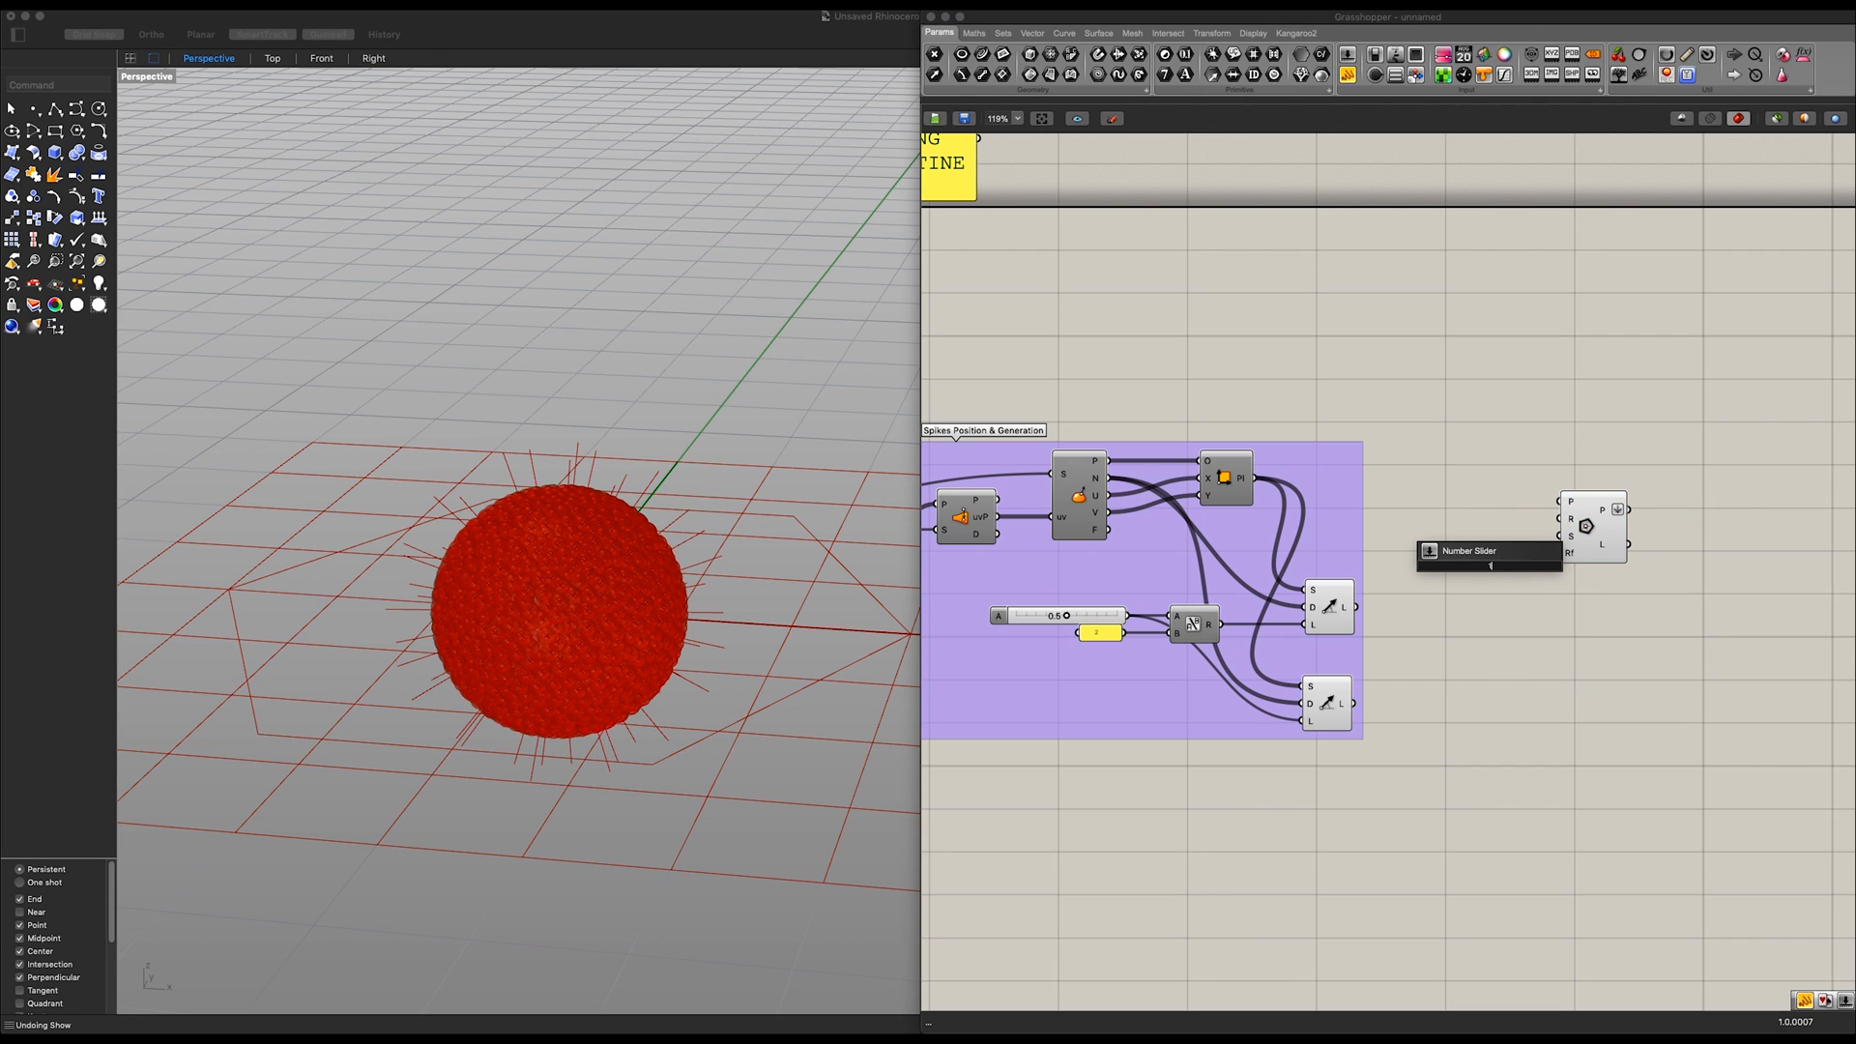
Step: Feed the Polygon a Radius slider of 0.1 and a Segments slider of 3
{"action": "left_click", "coordinate": [1489, 550]}
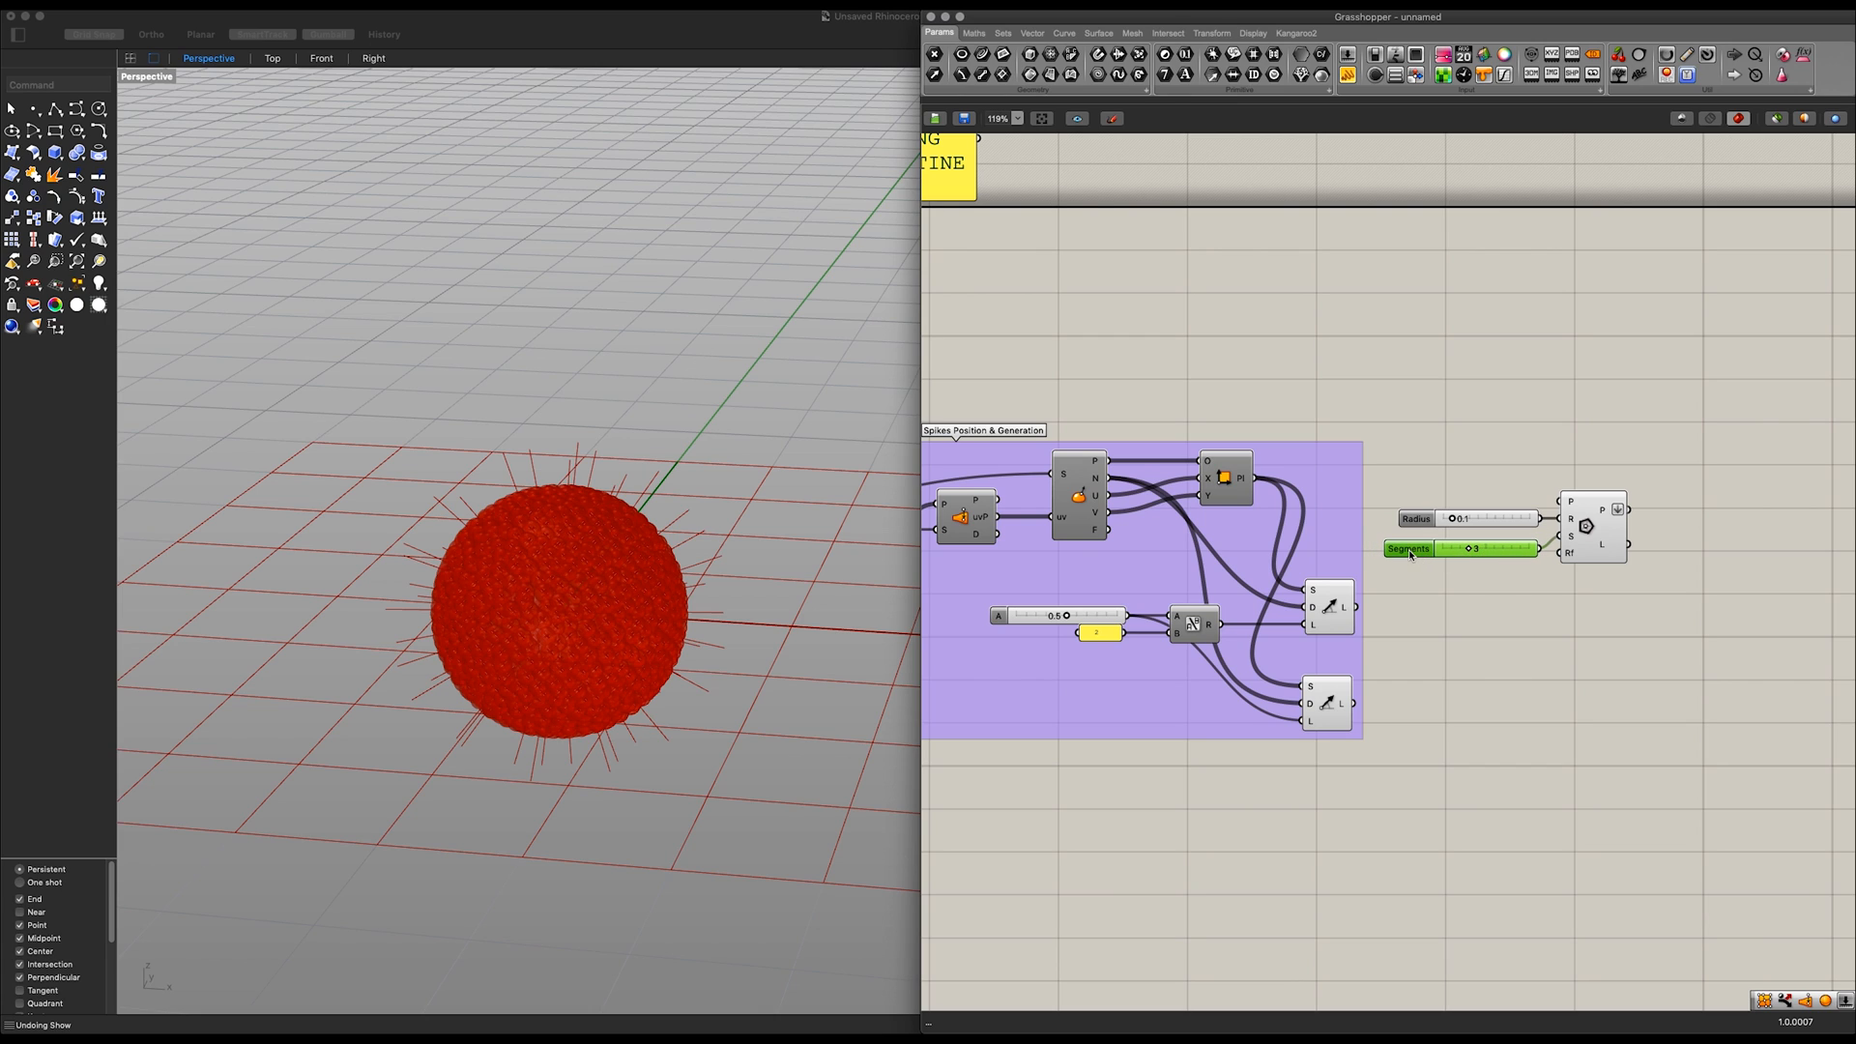
{"action": "double_click", "coordinate": [1473, 548]}
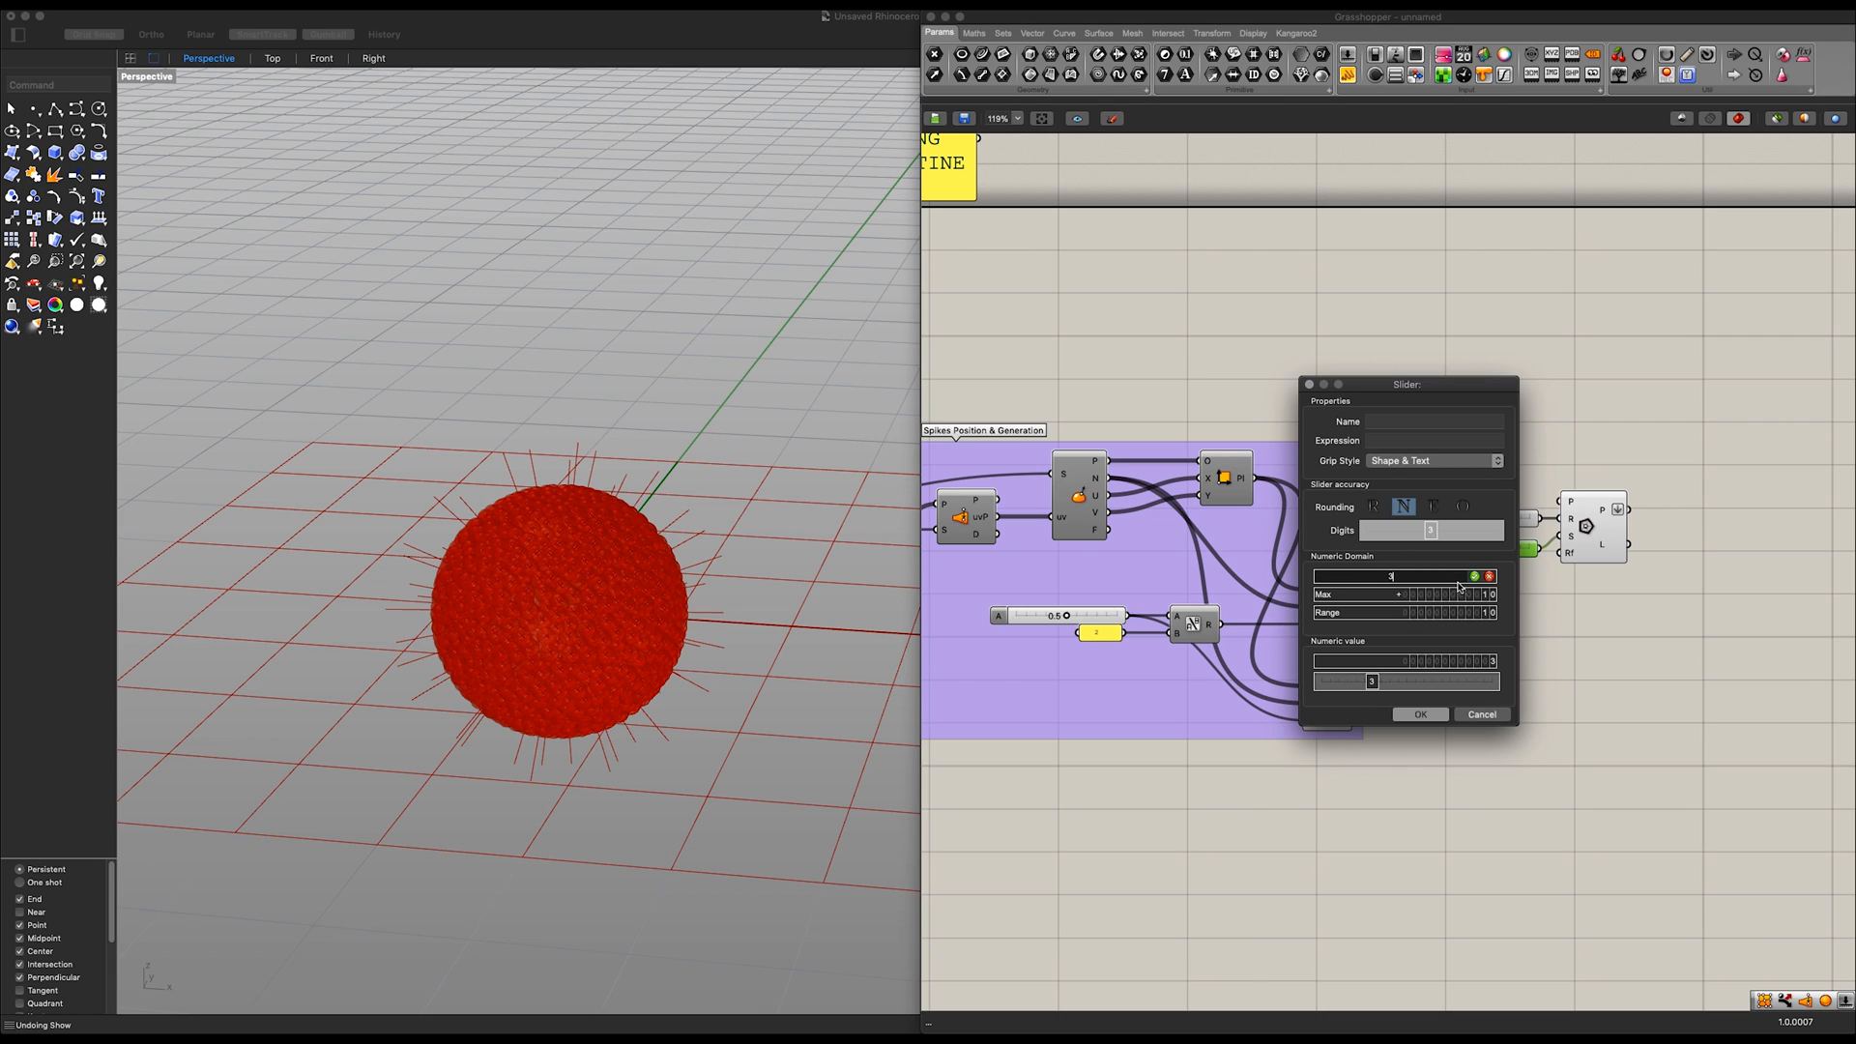
{"action": "left_click", "coordinate": [1419, 713]}
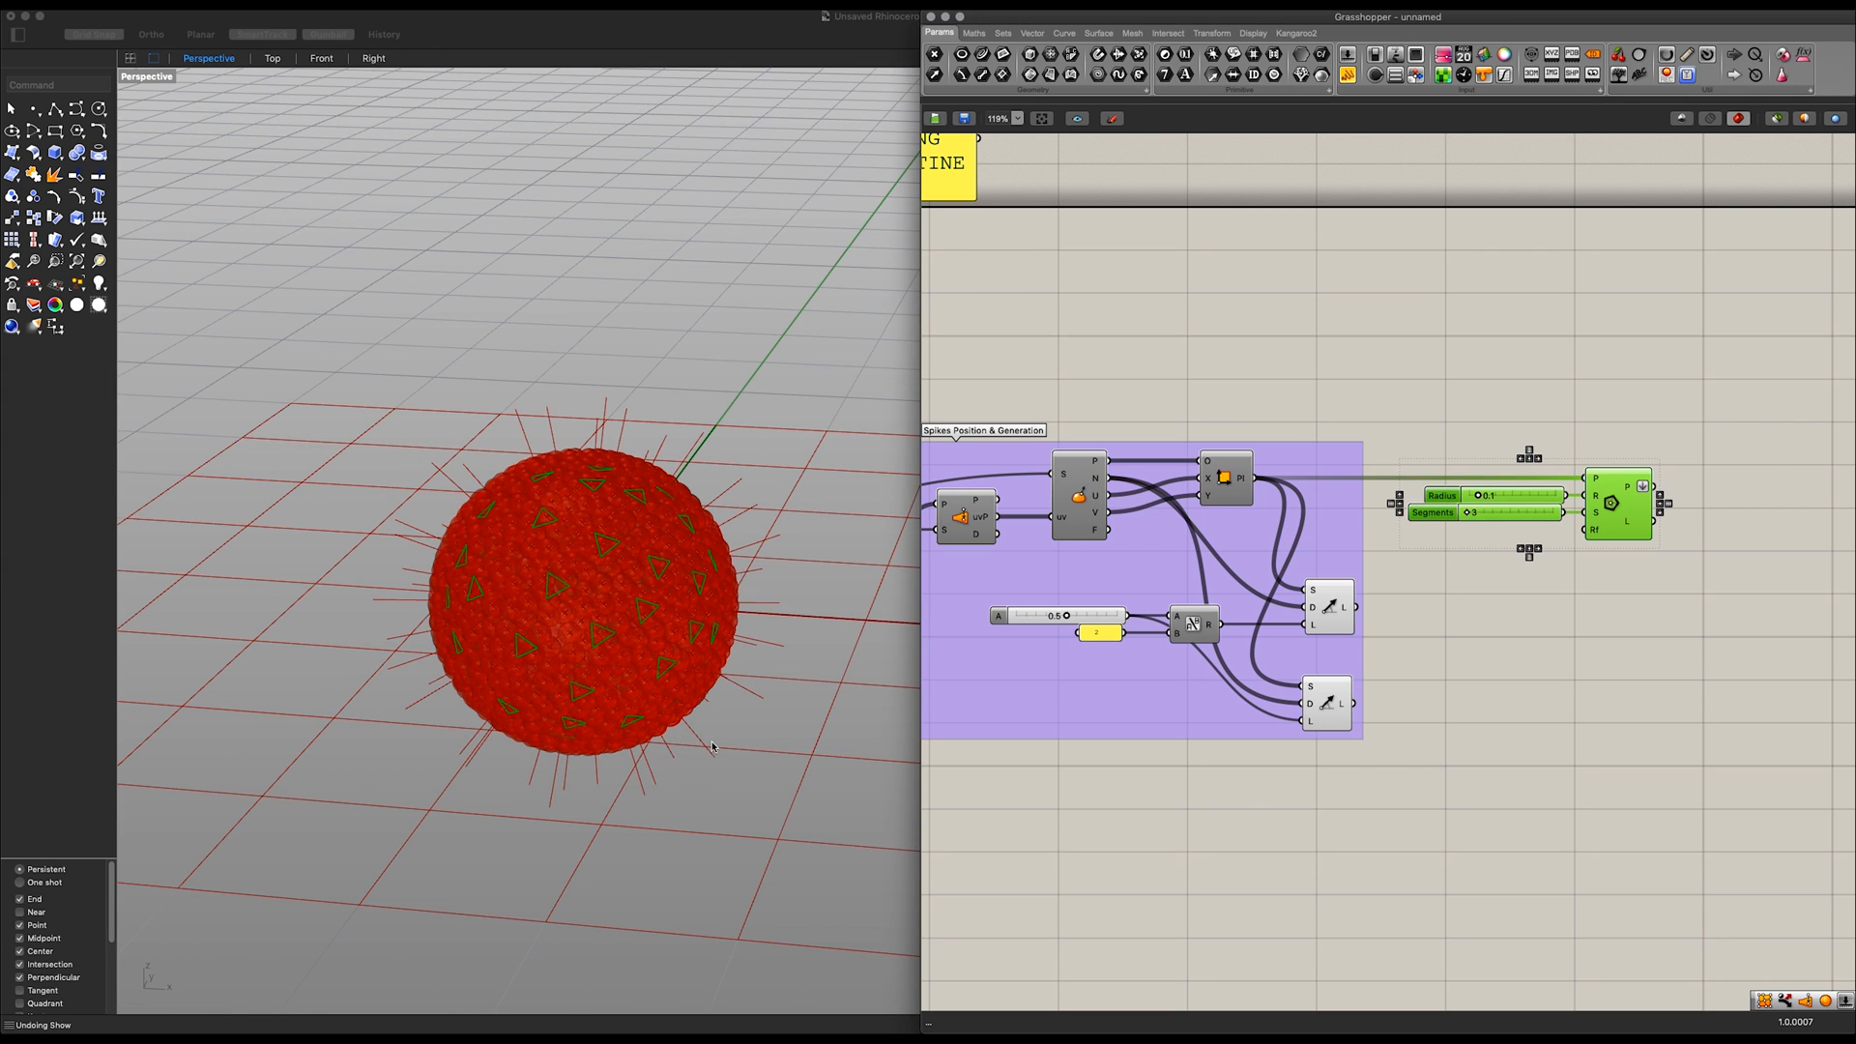
Step: Add two Move components wired to the triangles and the spike lines
{"action": "double_click", "coordinate": [1624, 638]}
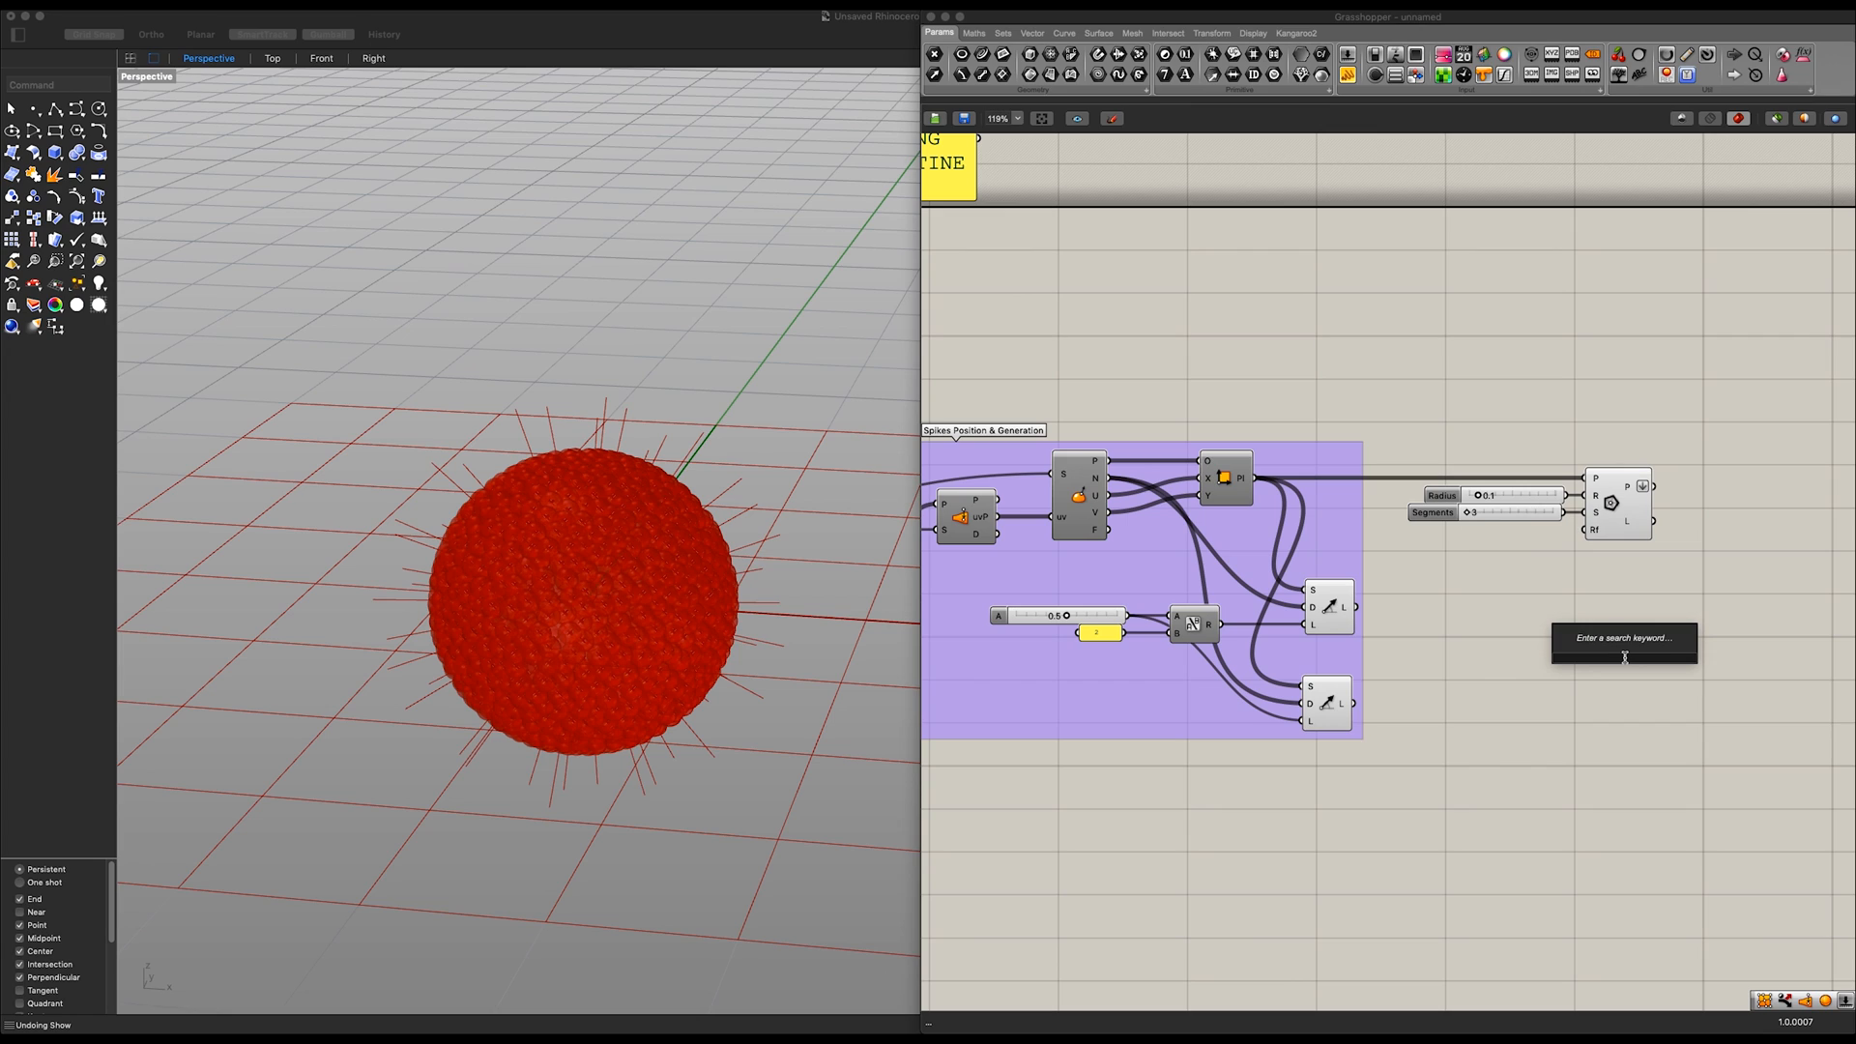
{"action": "type", "text": "move"}
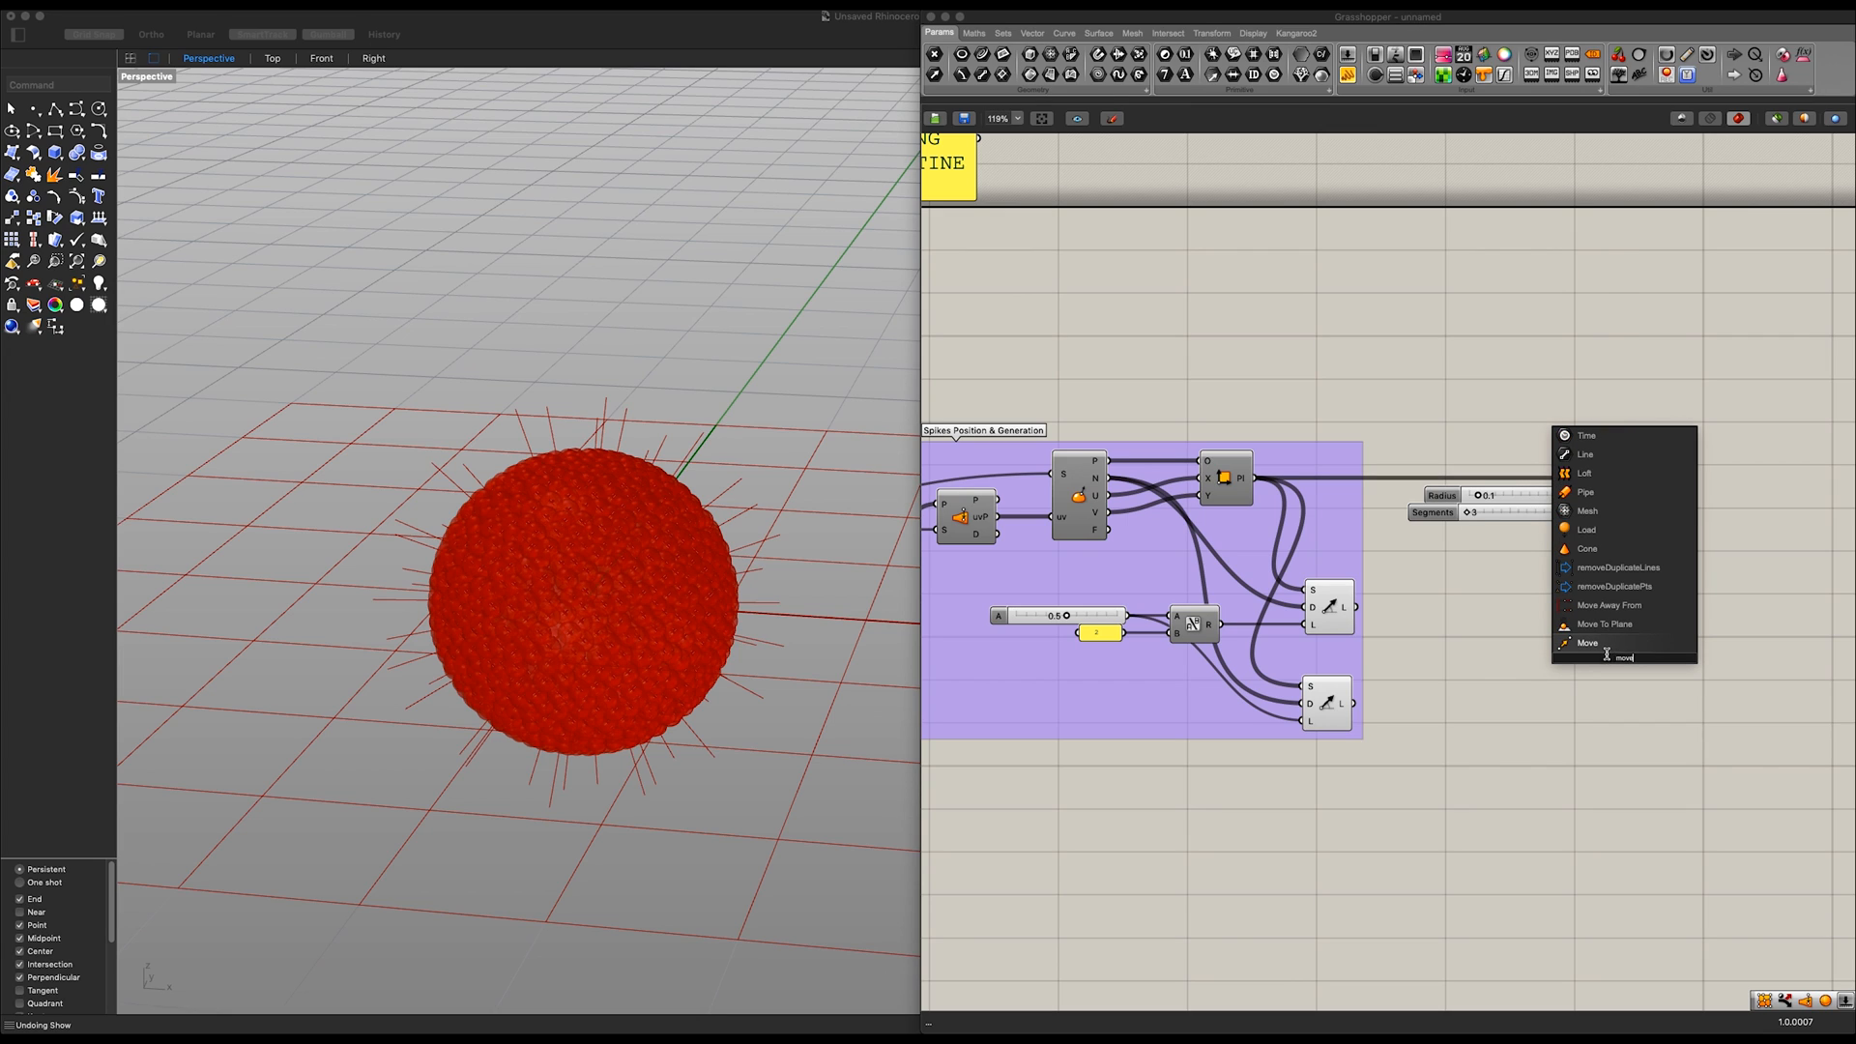
{"action": "left_click", "coordinate": [1587, 642]}
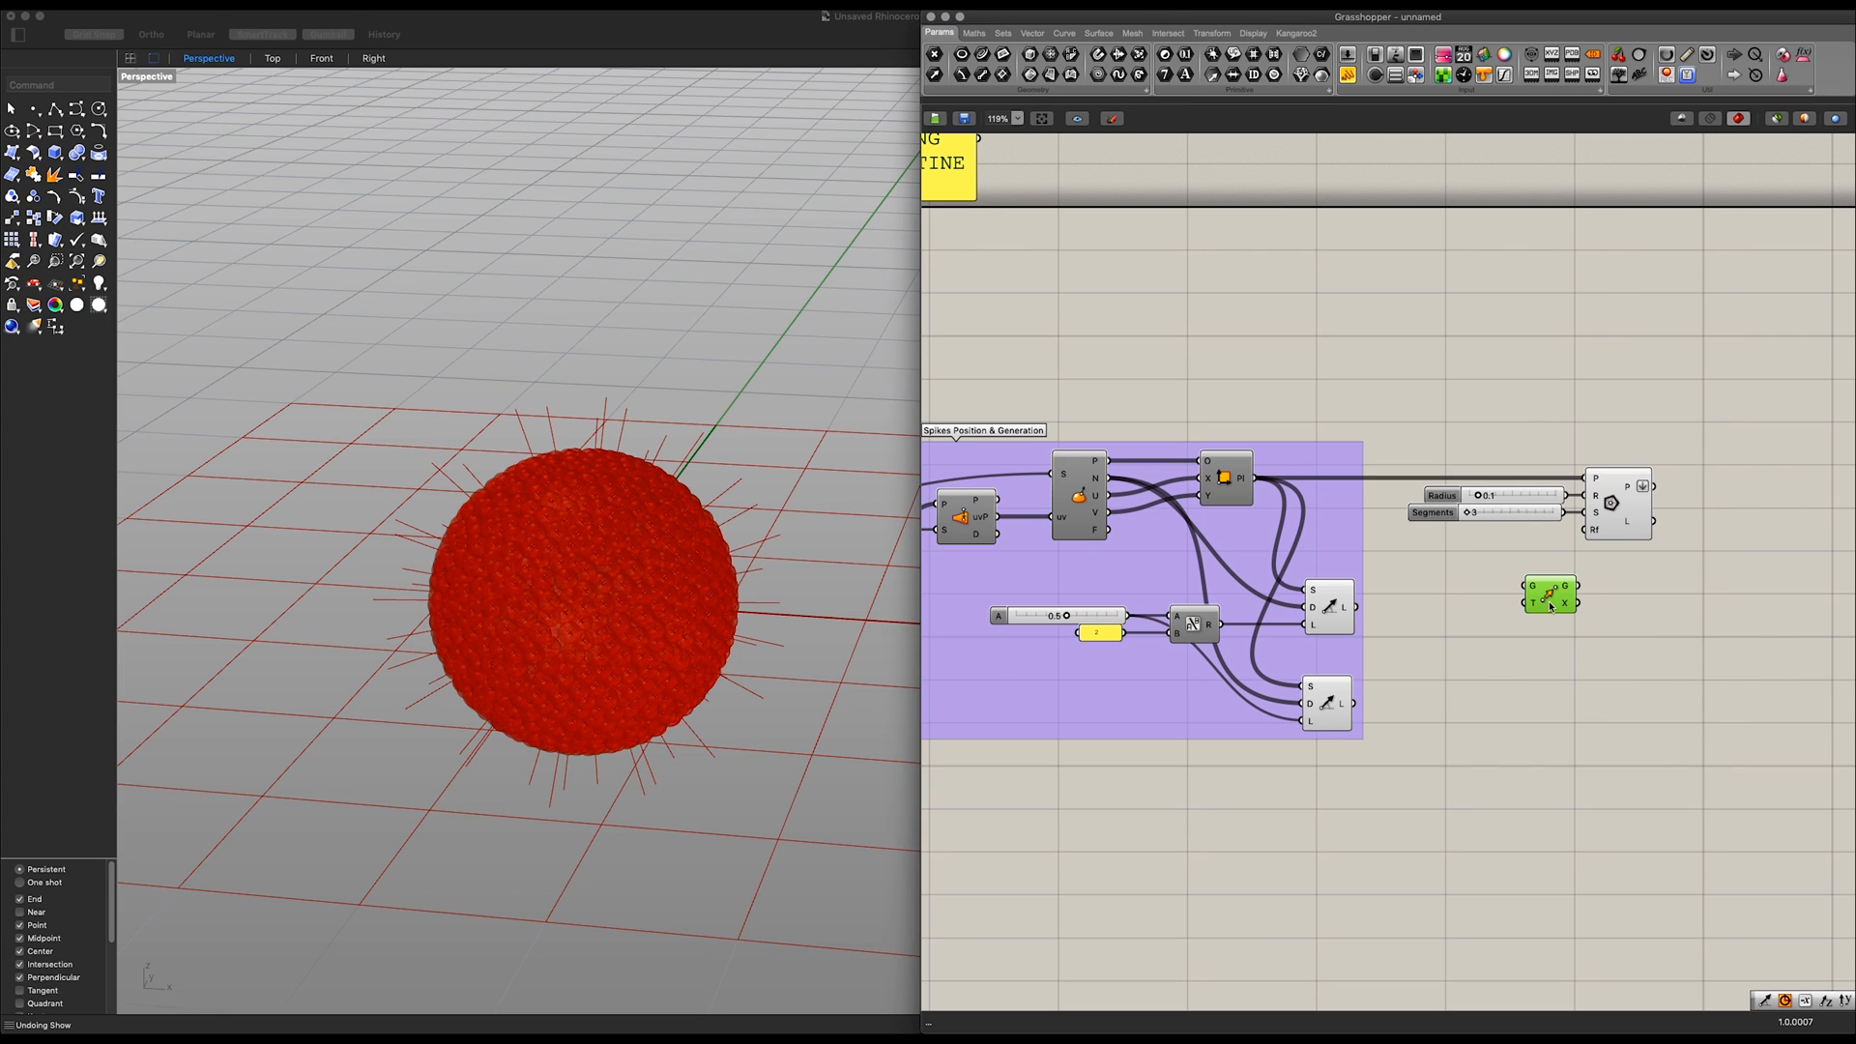
{"action": "mouse_move", "coordinate": [1562, 618]}
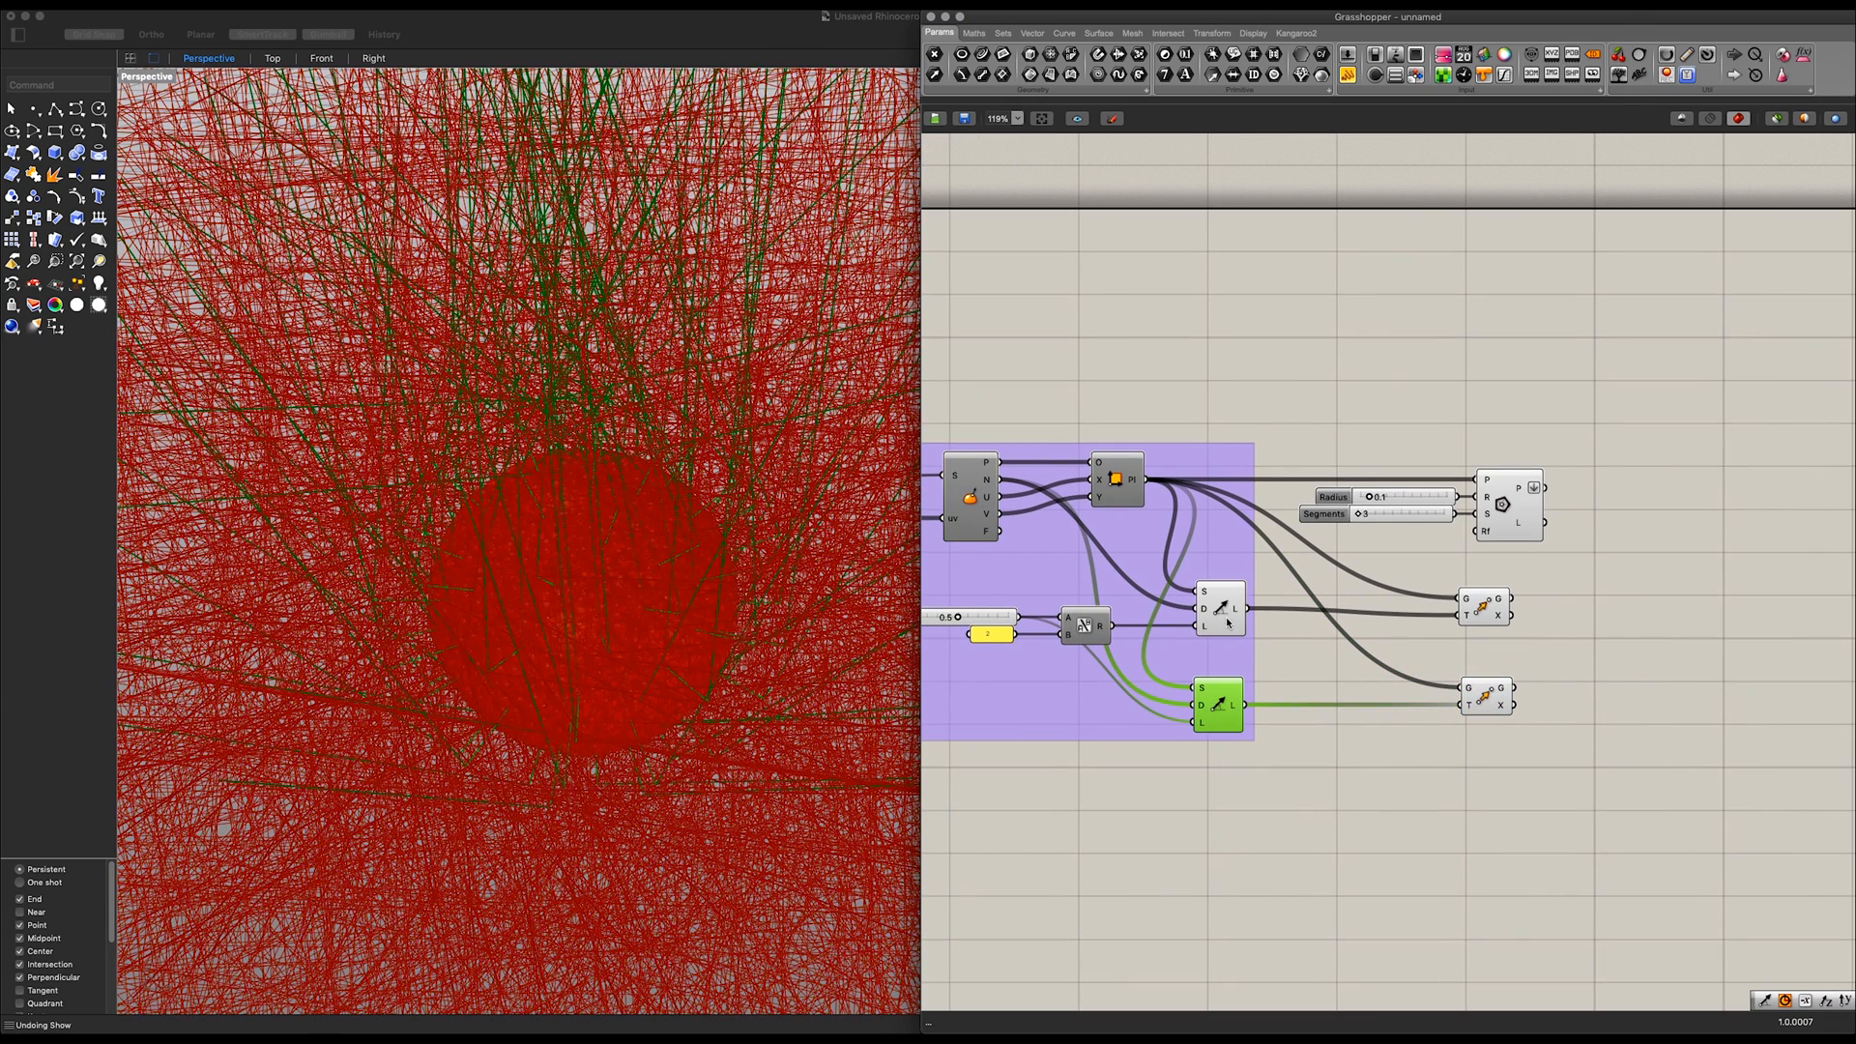
{"action": "left_click", "coordinate": [1218, 608]}
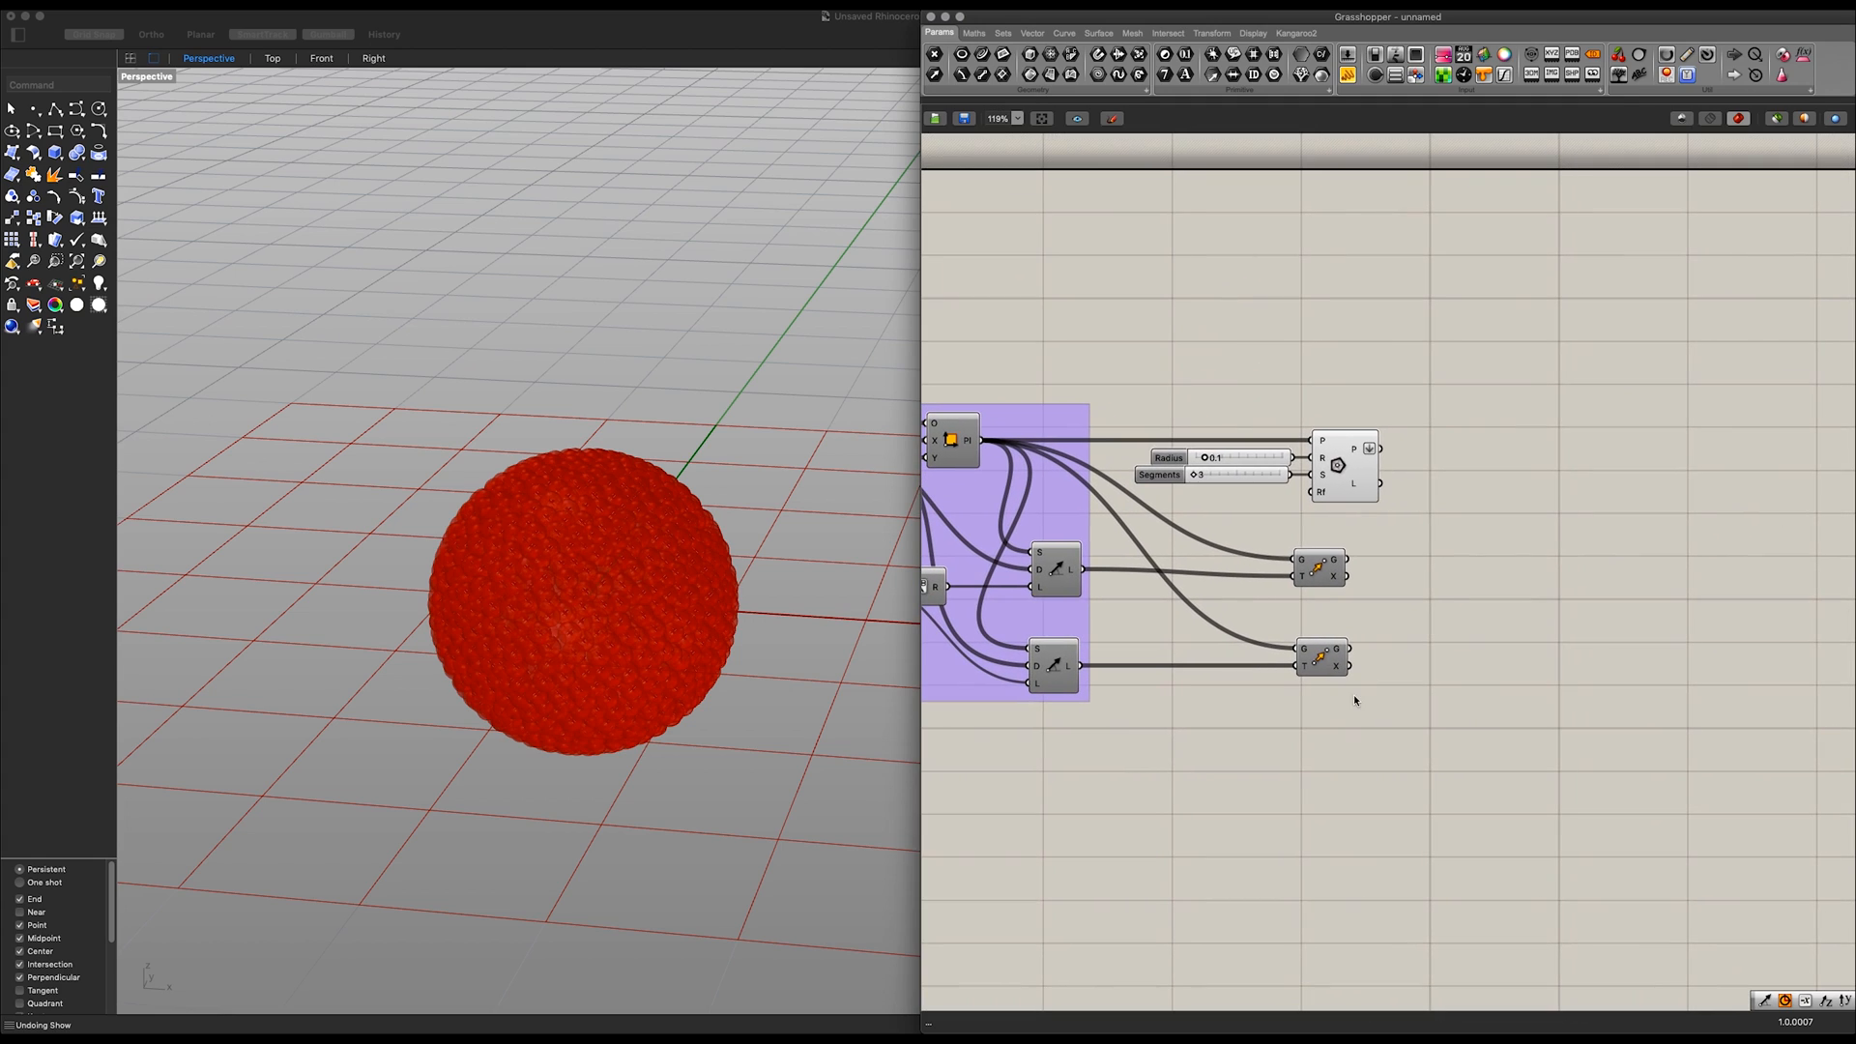
Step: Add a Circle on the Move output with a 0.036 Radius slider
{"action": "left_click", "coordinate": [1323, 570]}
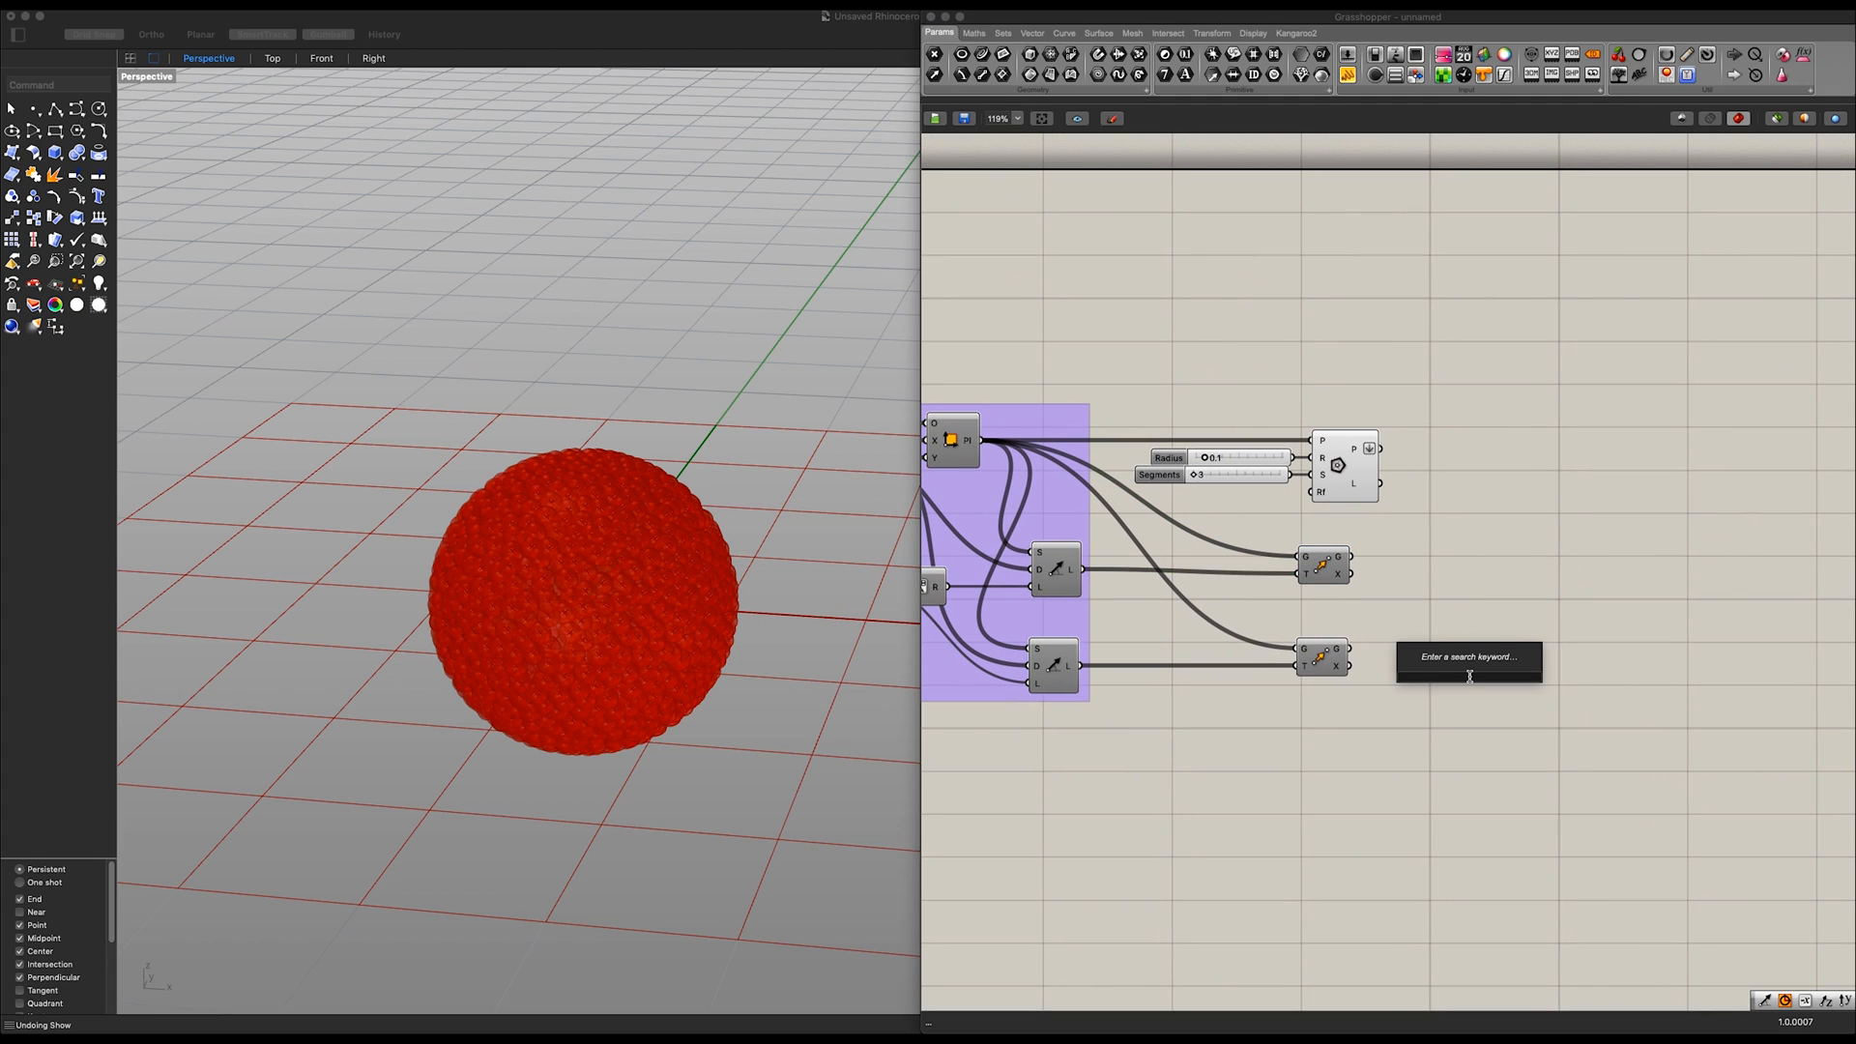
{"action": "type", "text": "circl"}
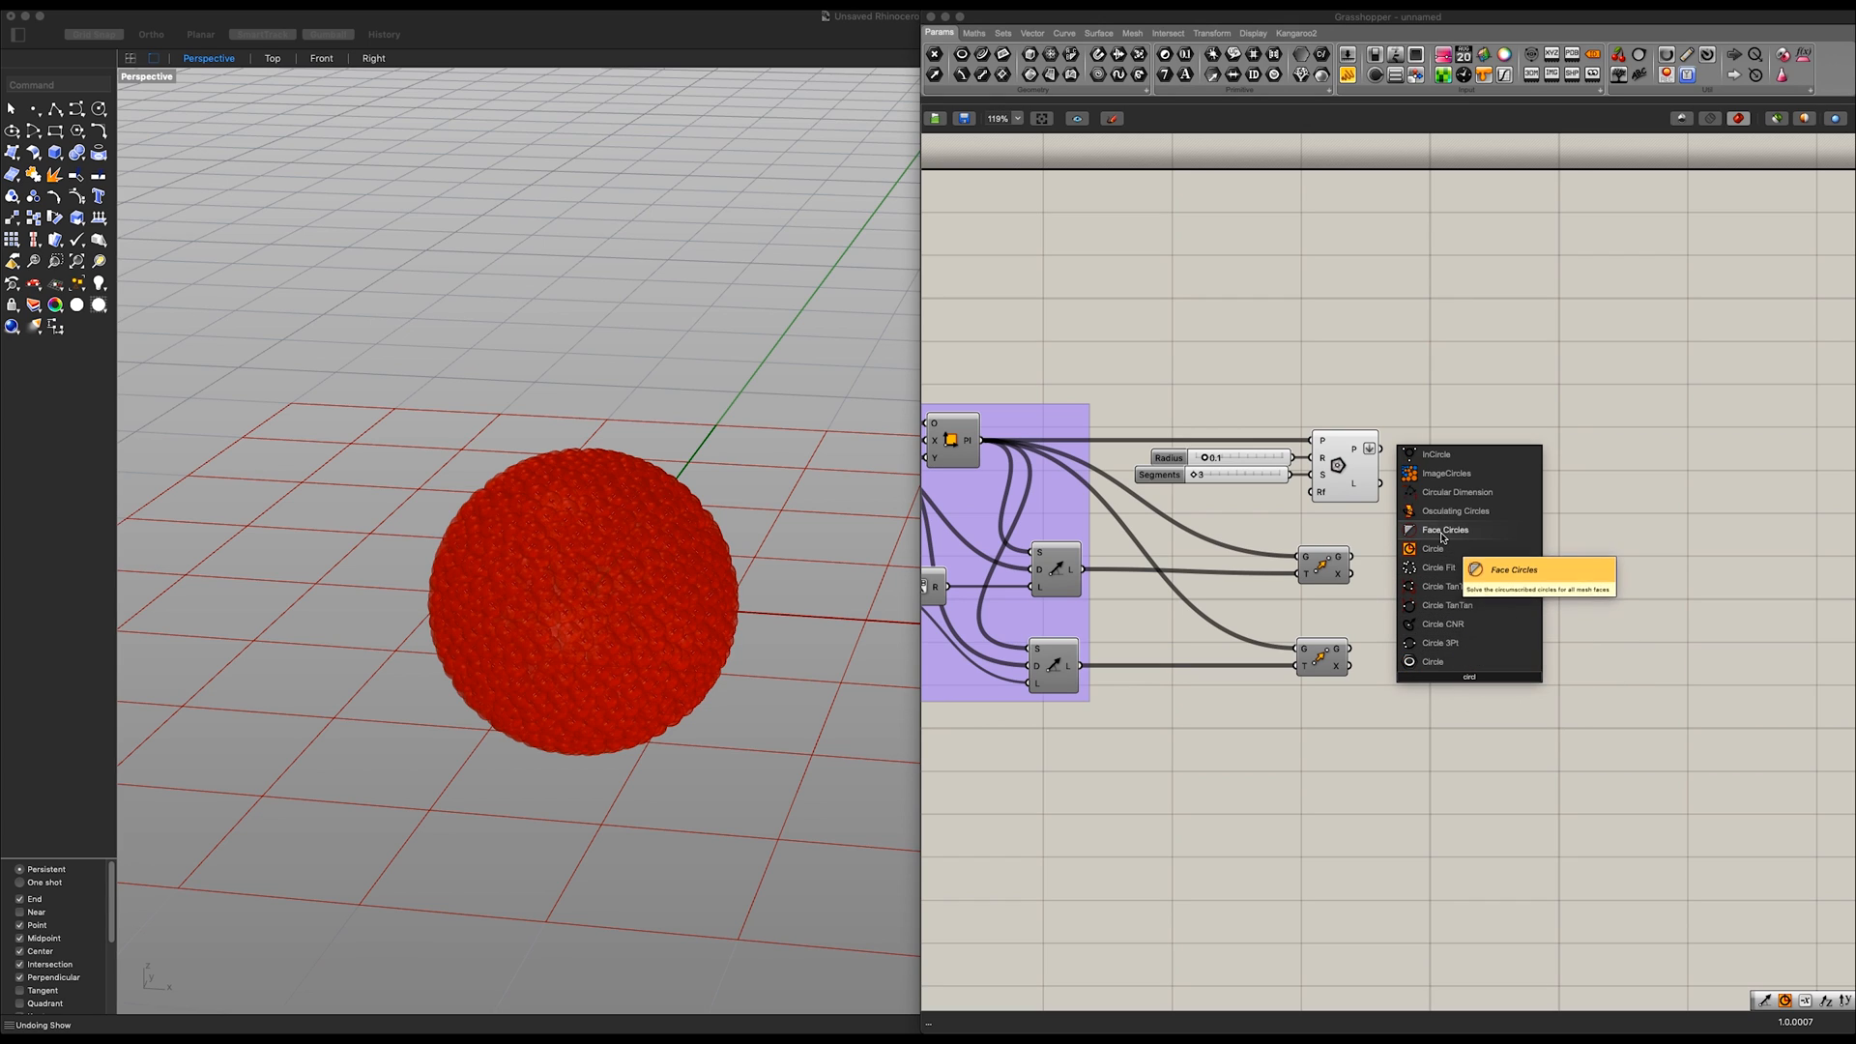
{"action": "left_click", "coordinate": [1432, 548]}
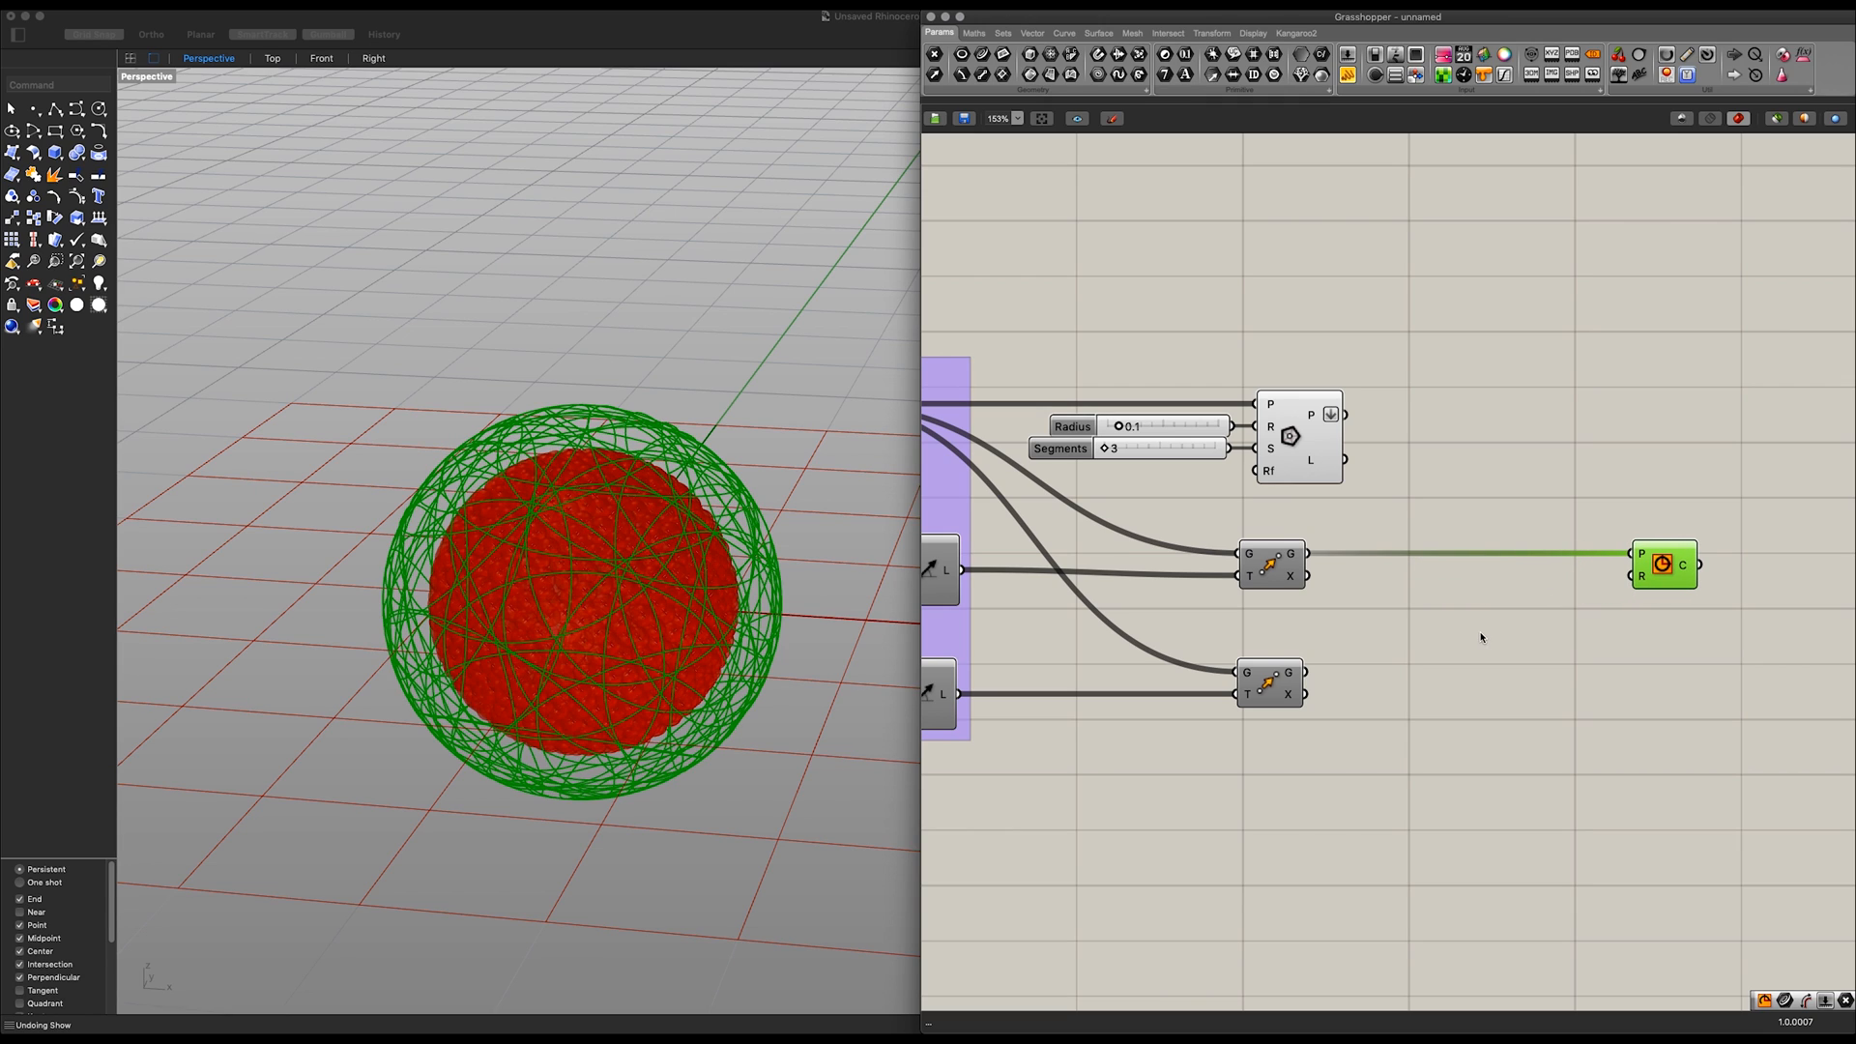
{"action": "left_click", "coordinate": [1519, 657]}
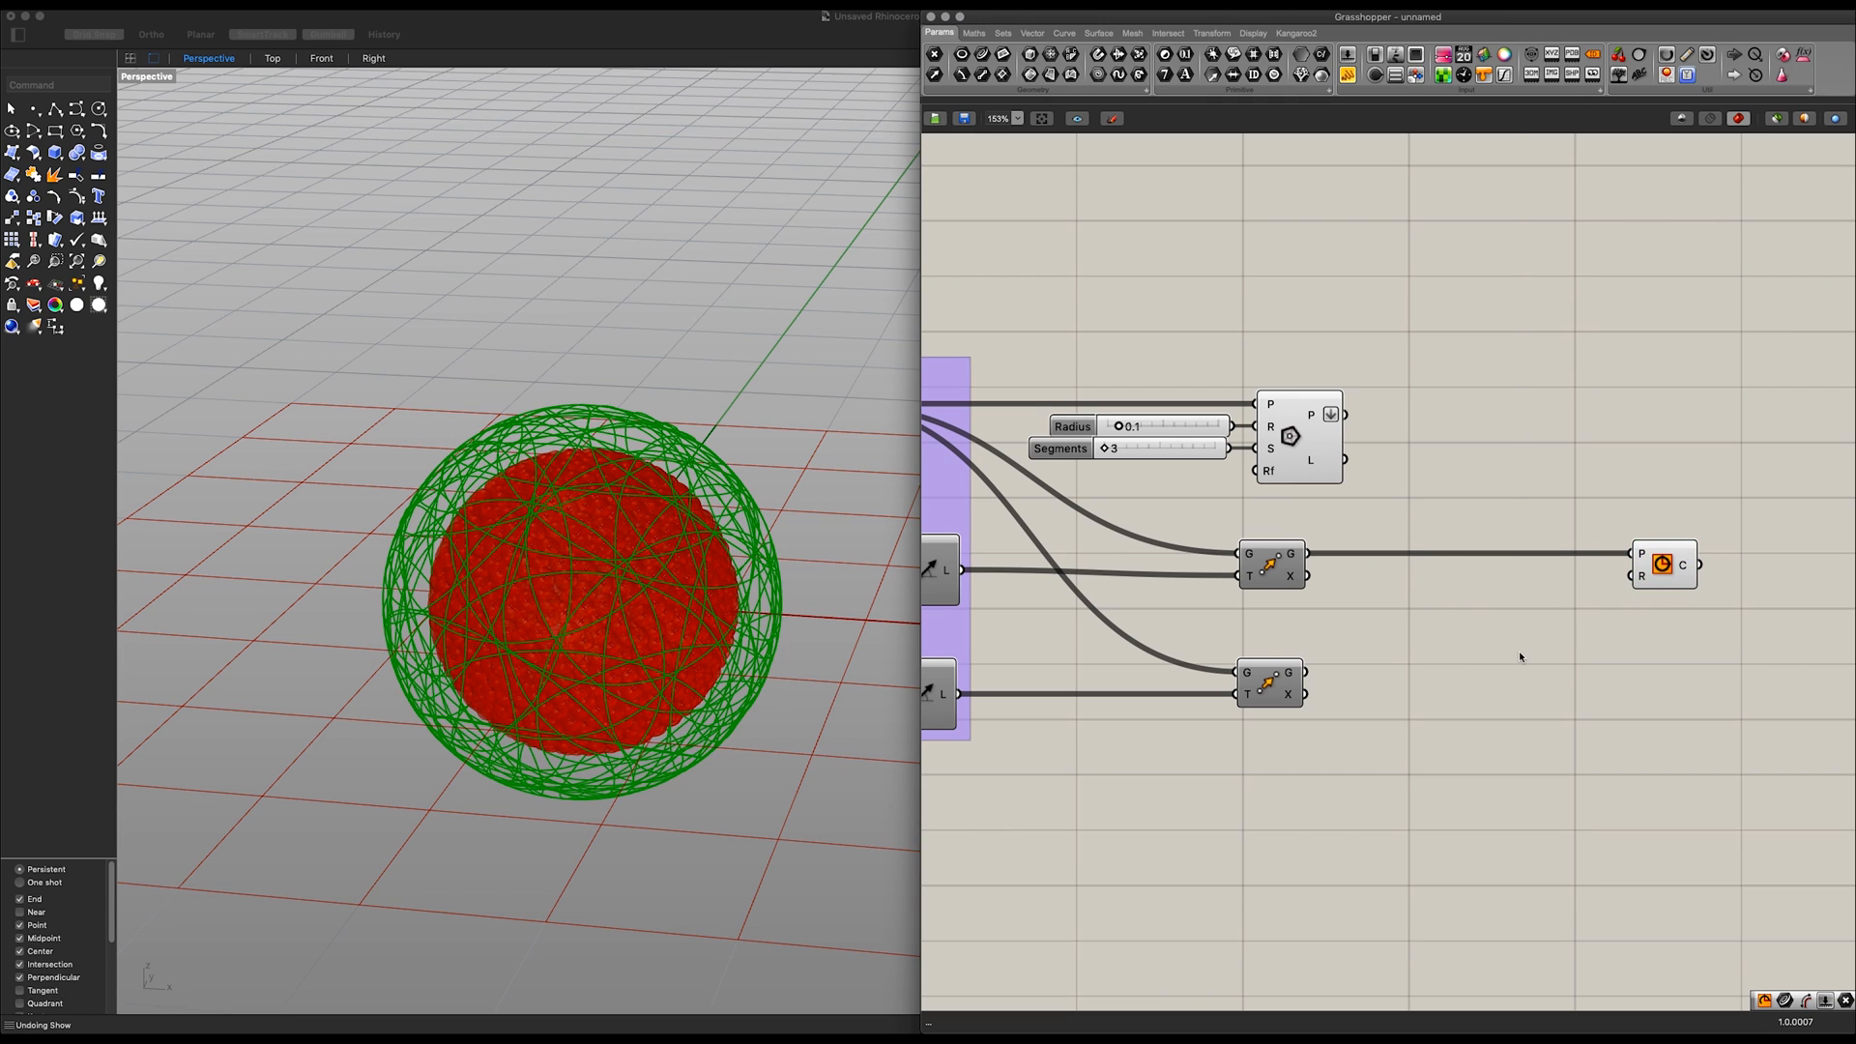
{"action": "double_click", "coordinate": [1519, 650]}
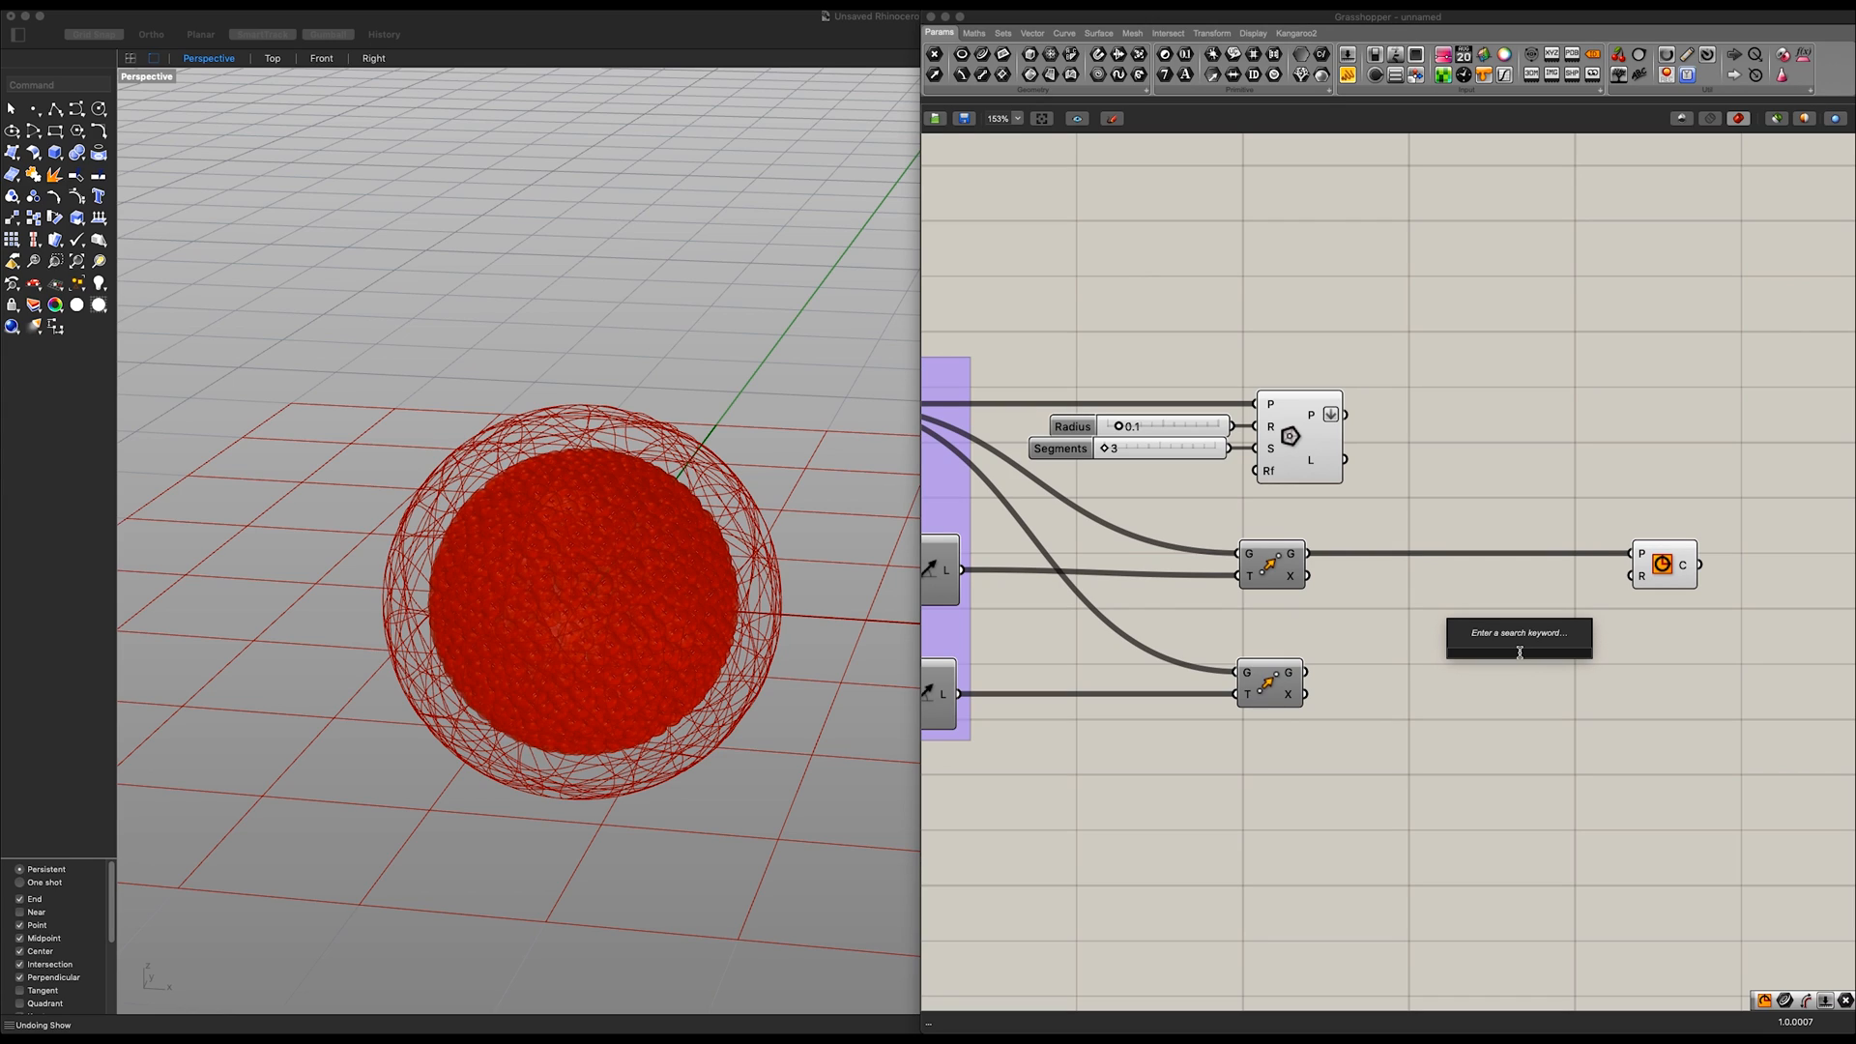
{"action": "type", "text": "Number Slider"}
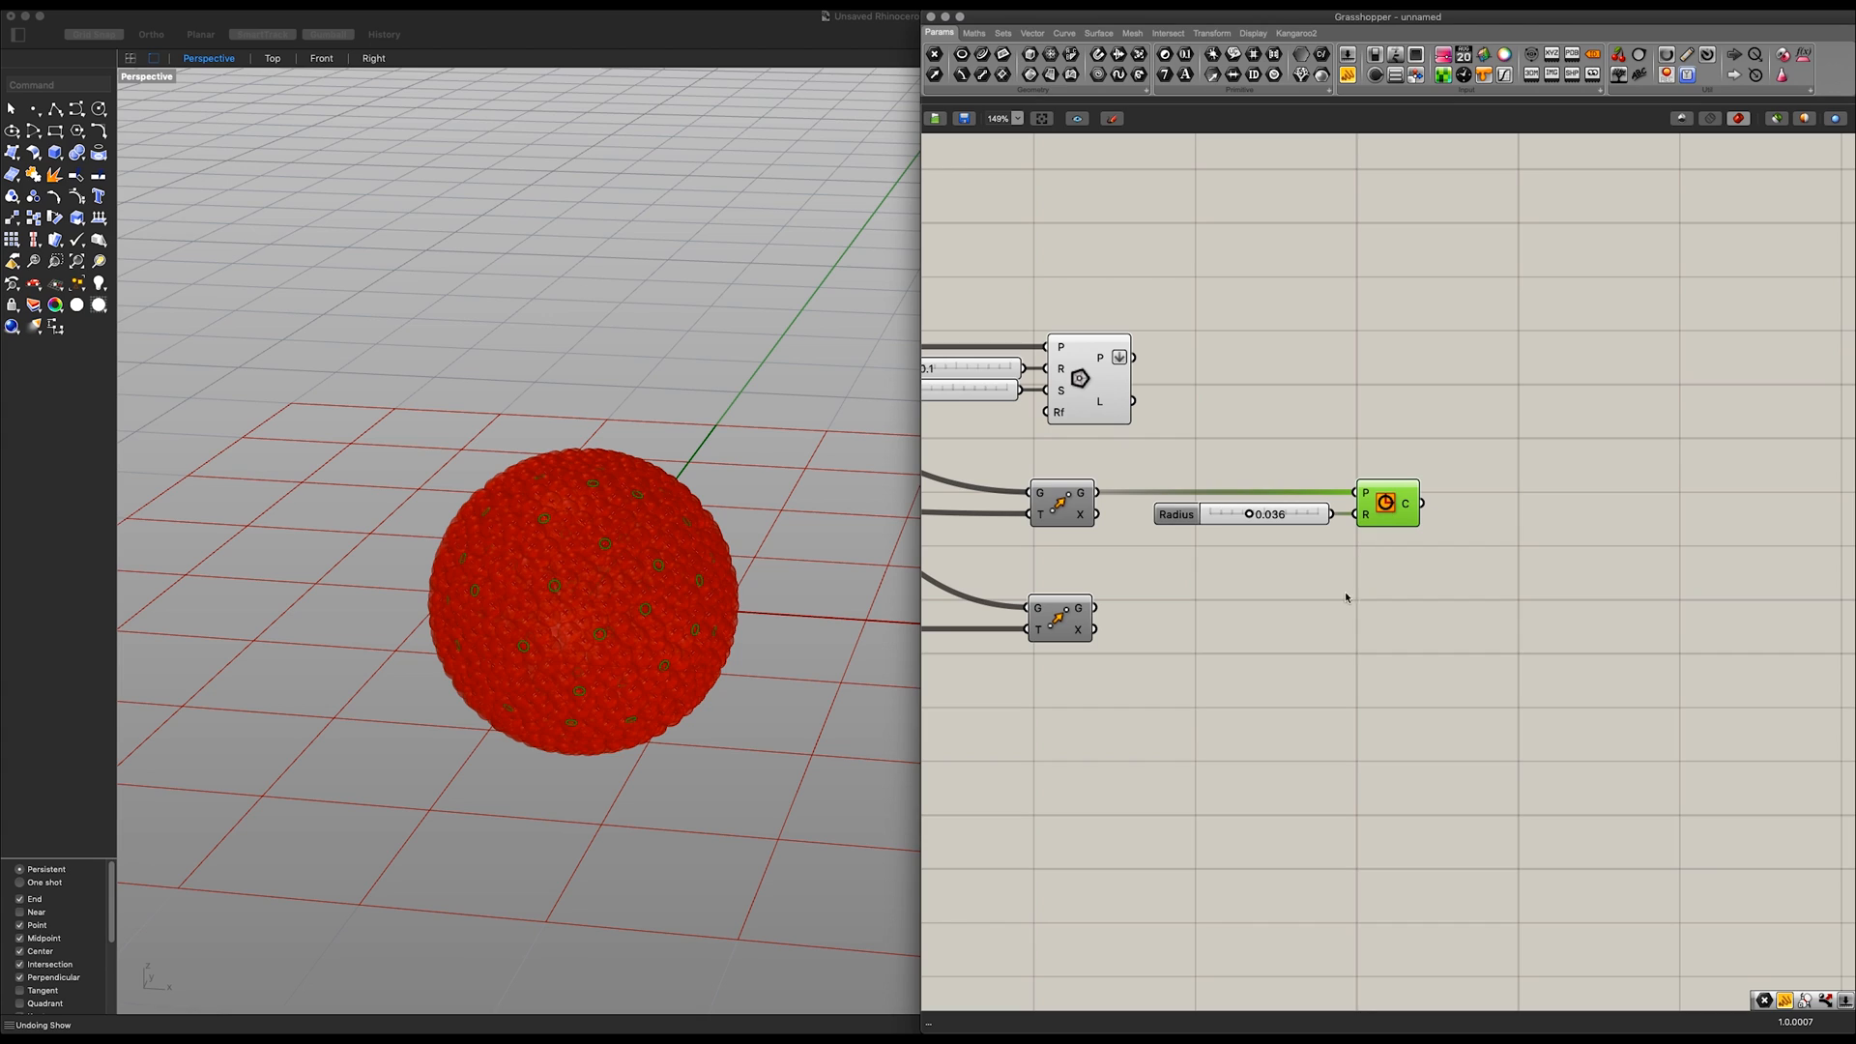
{"action": "mouse_move", "coordinate": [1290, 666]}
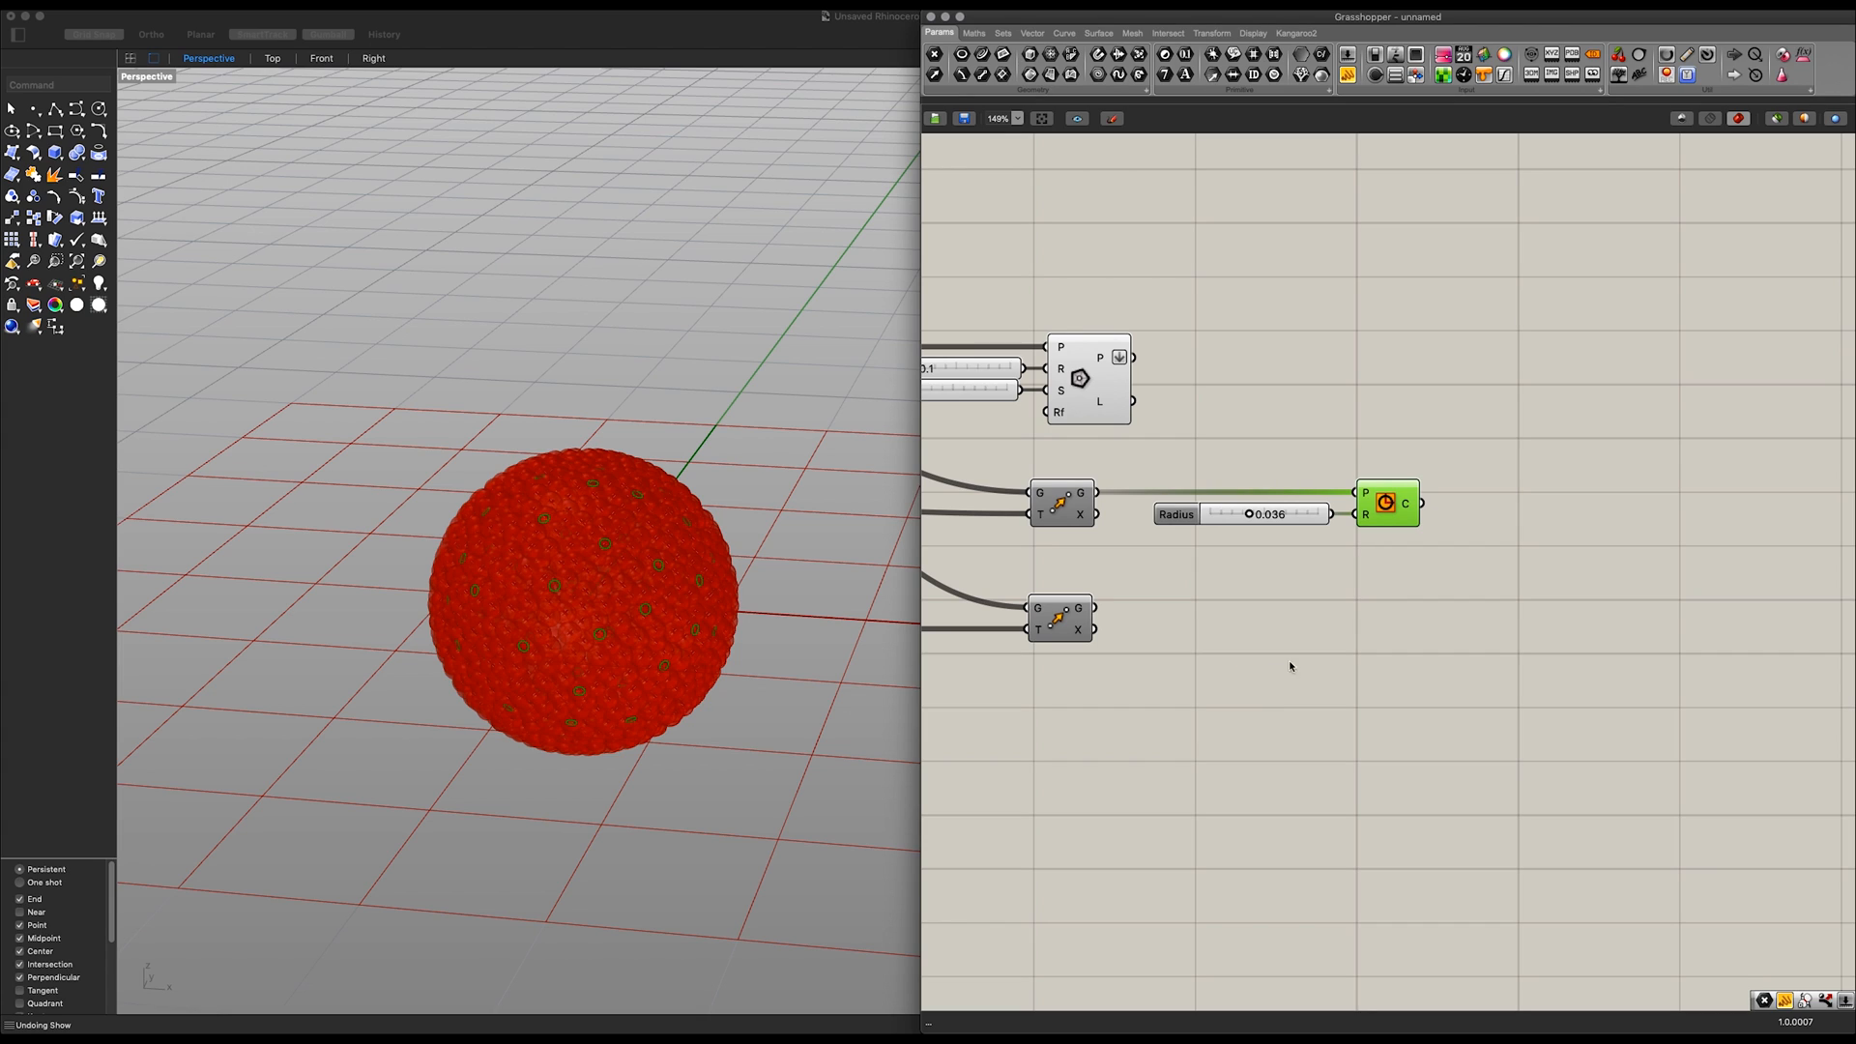
Step: Add a number slider and confirm the Radius and Segments slider settings
{"action": "left_click", "coordinate": [1085, 379]}
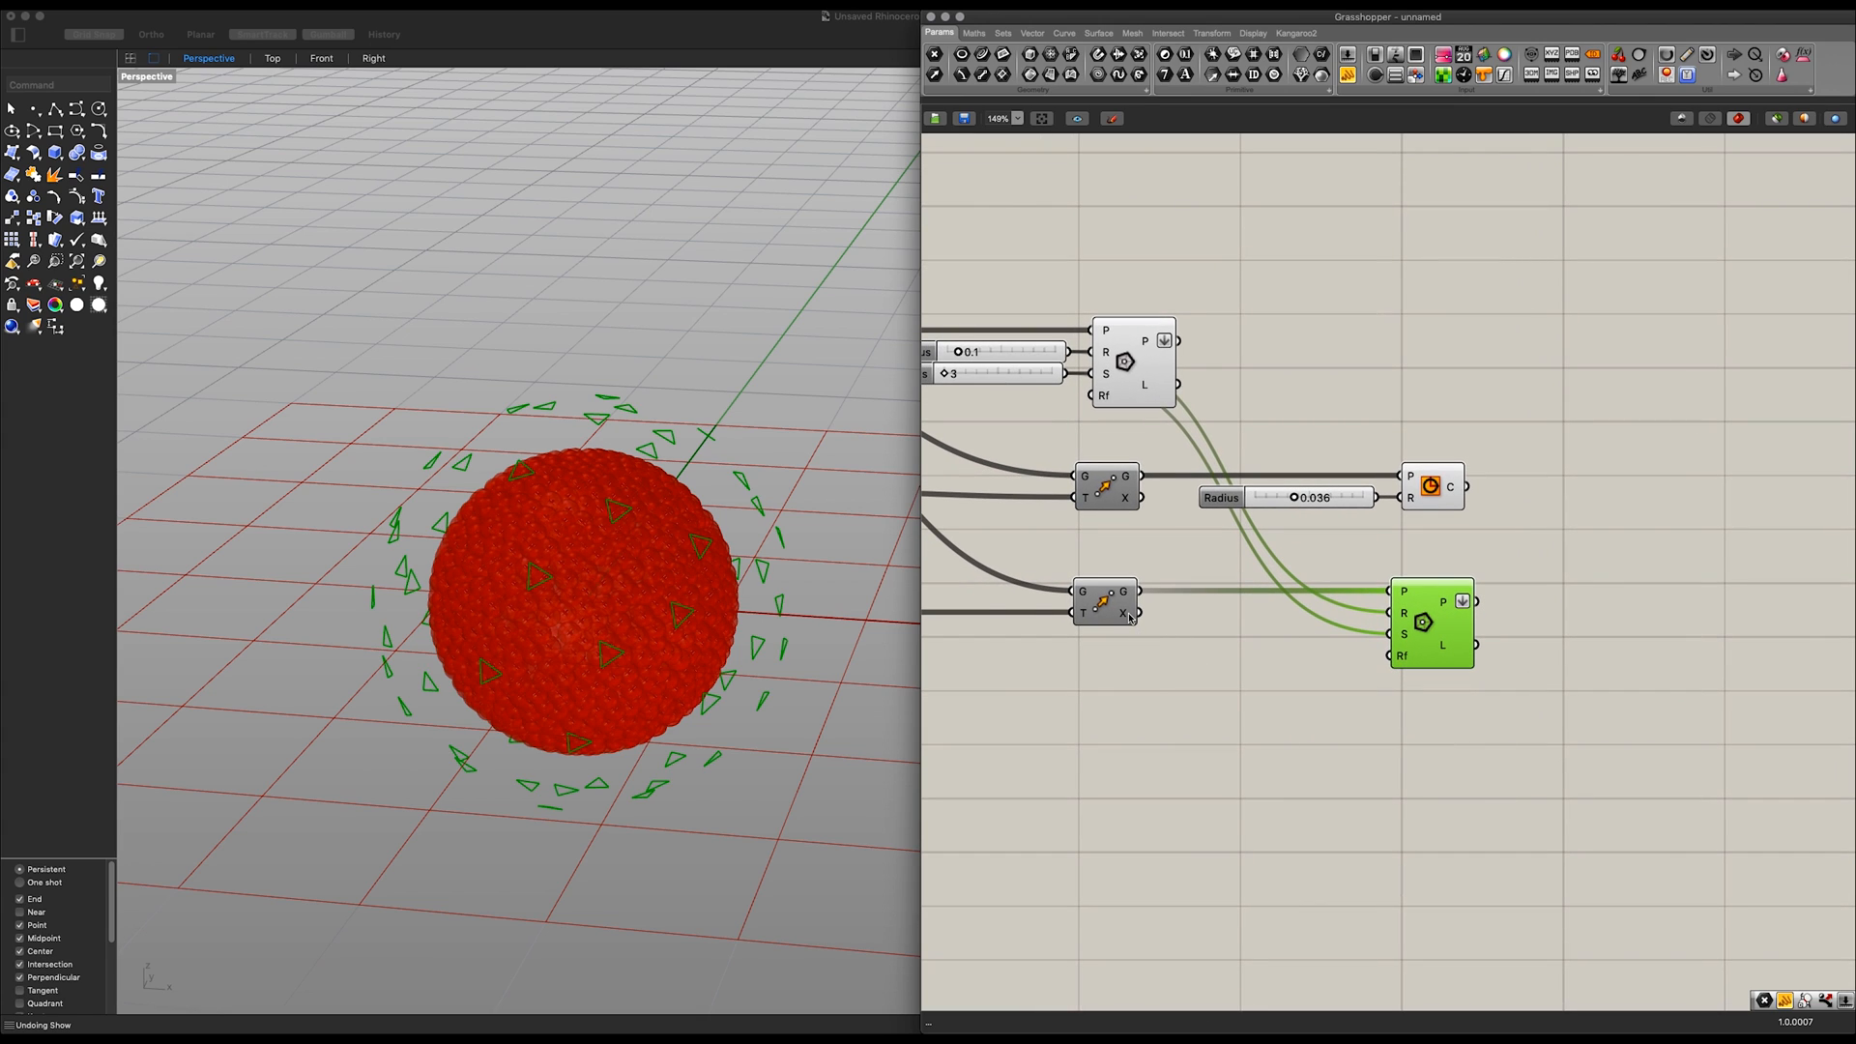
{"action": "mouse_move", "coordinate": [1302, 686]}
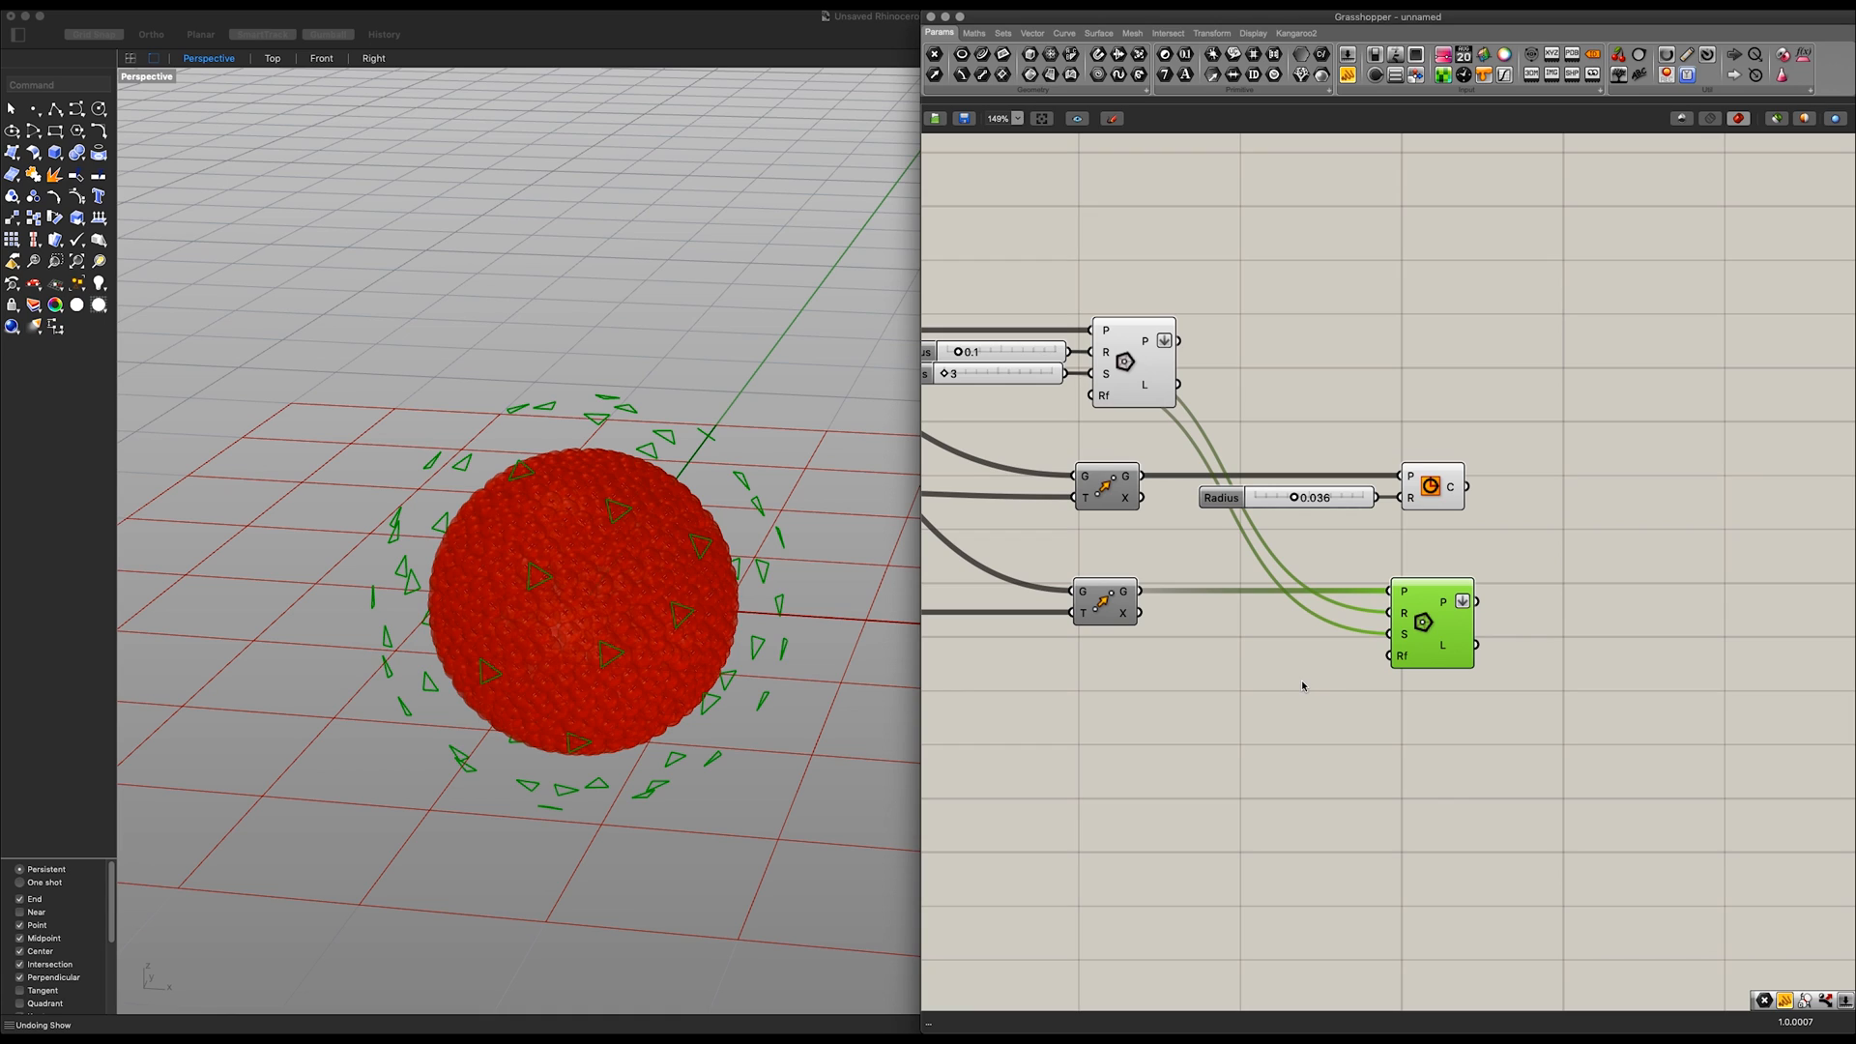
{"action": "double_click", "coordinate": [1278, 676]}
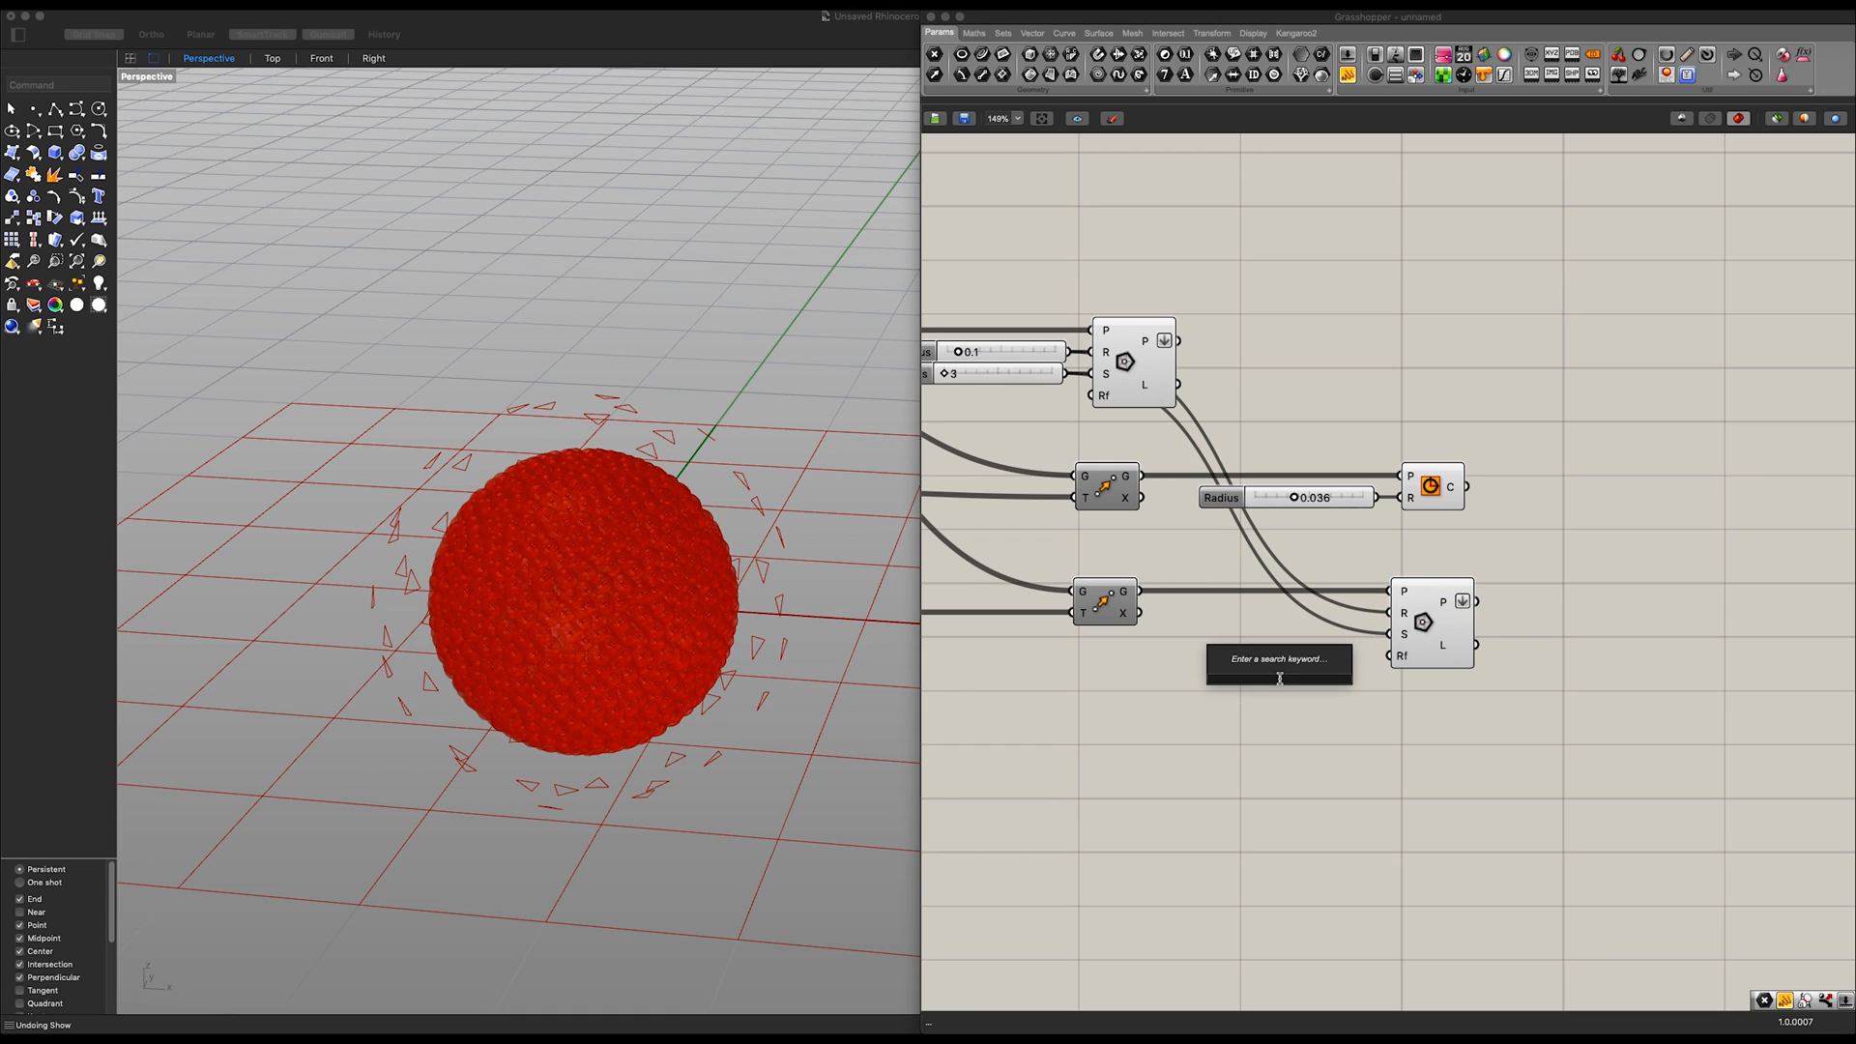
{"action": "type", "text": "Number Slider"}
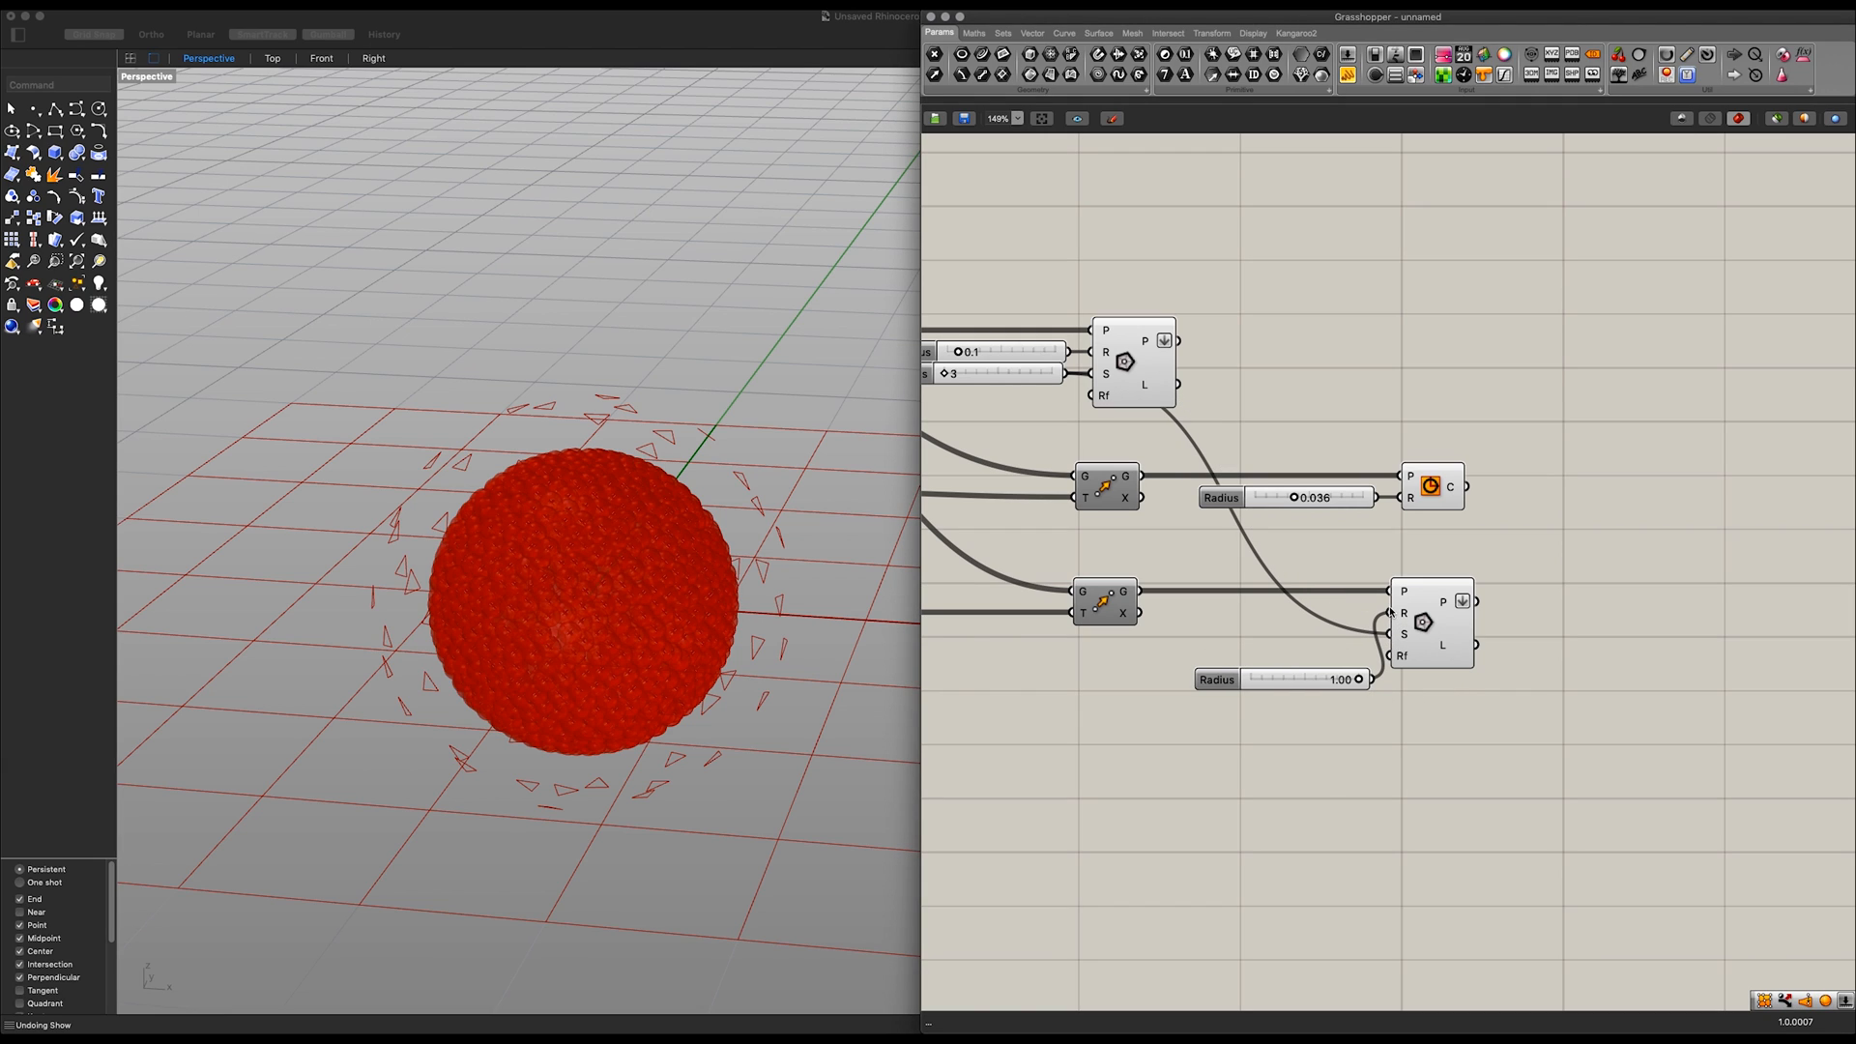
{"action": "left_click", "coordinate": [1272, 615]}
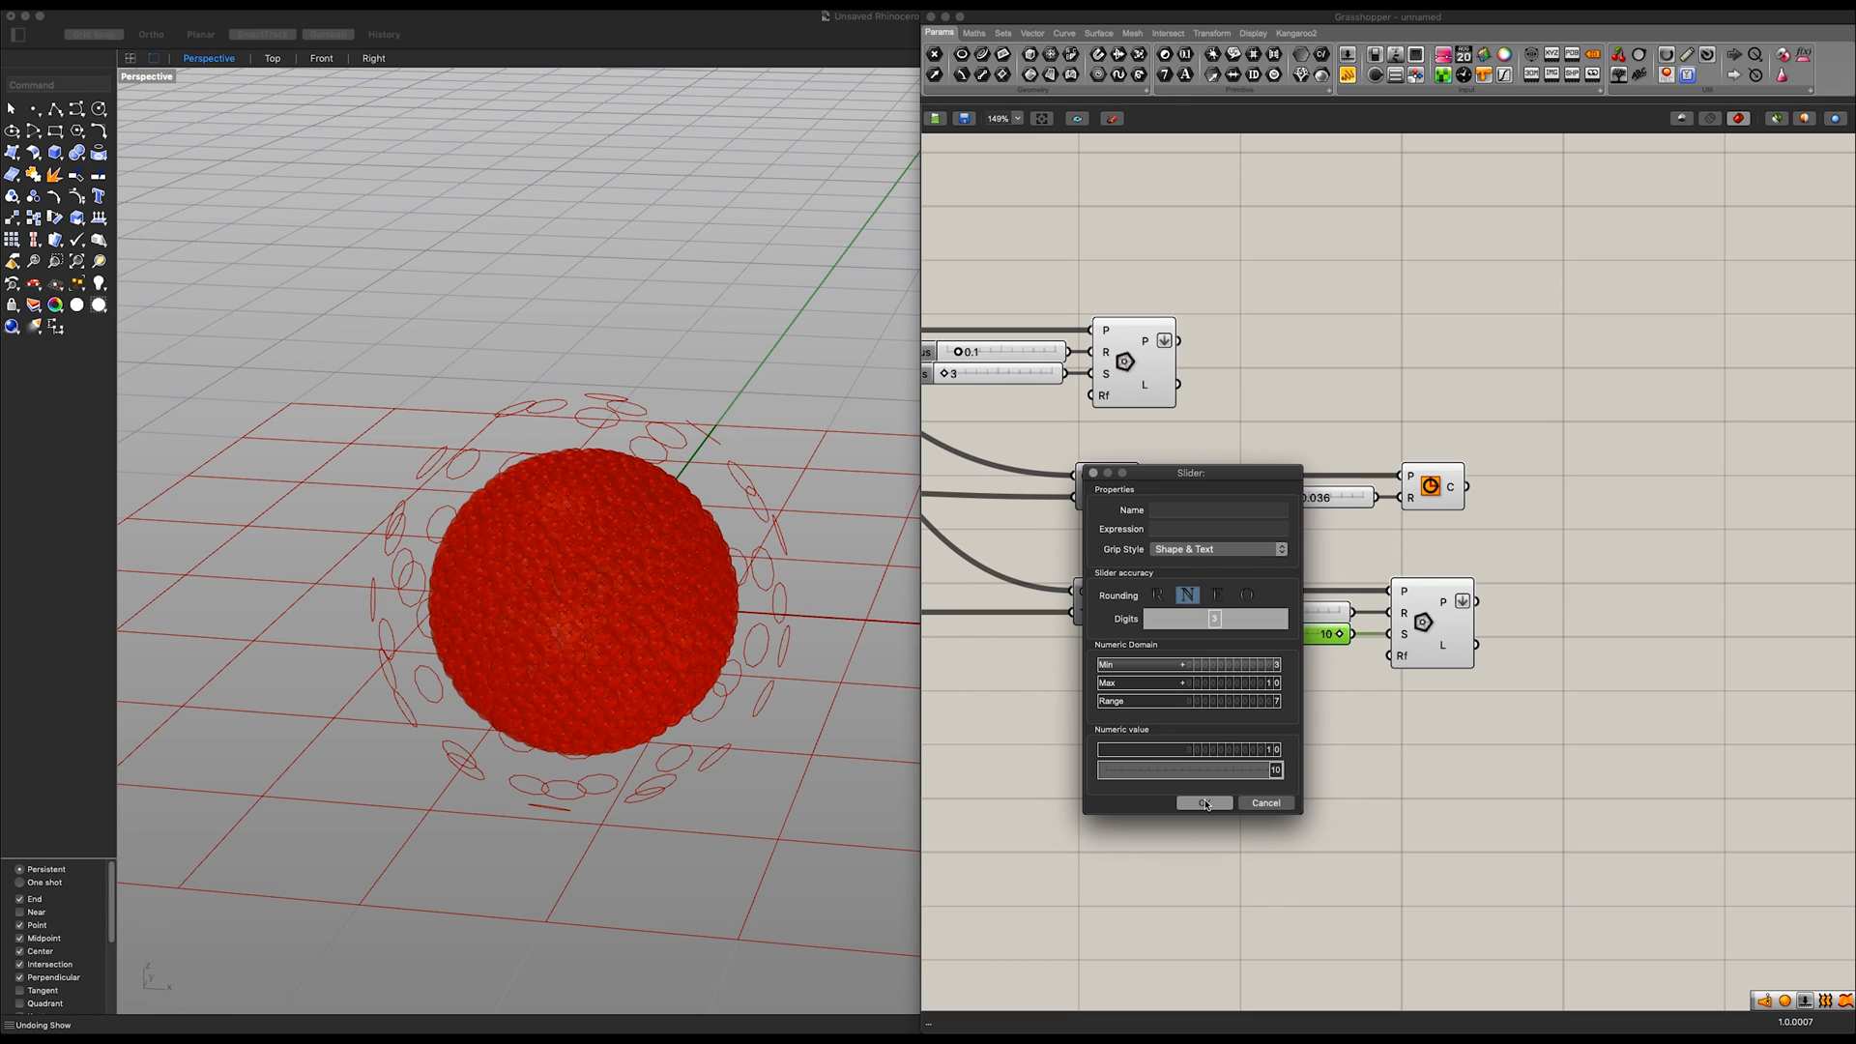
{"action": "left_click", "coordinate": [1202, 802]}
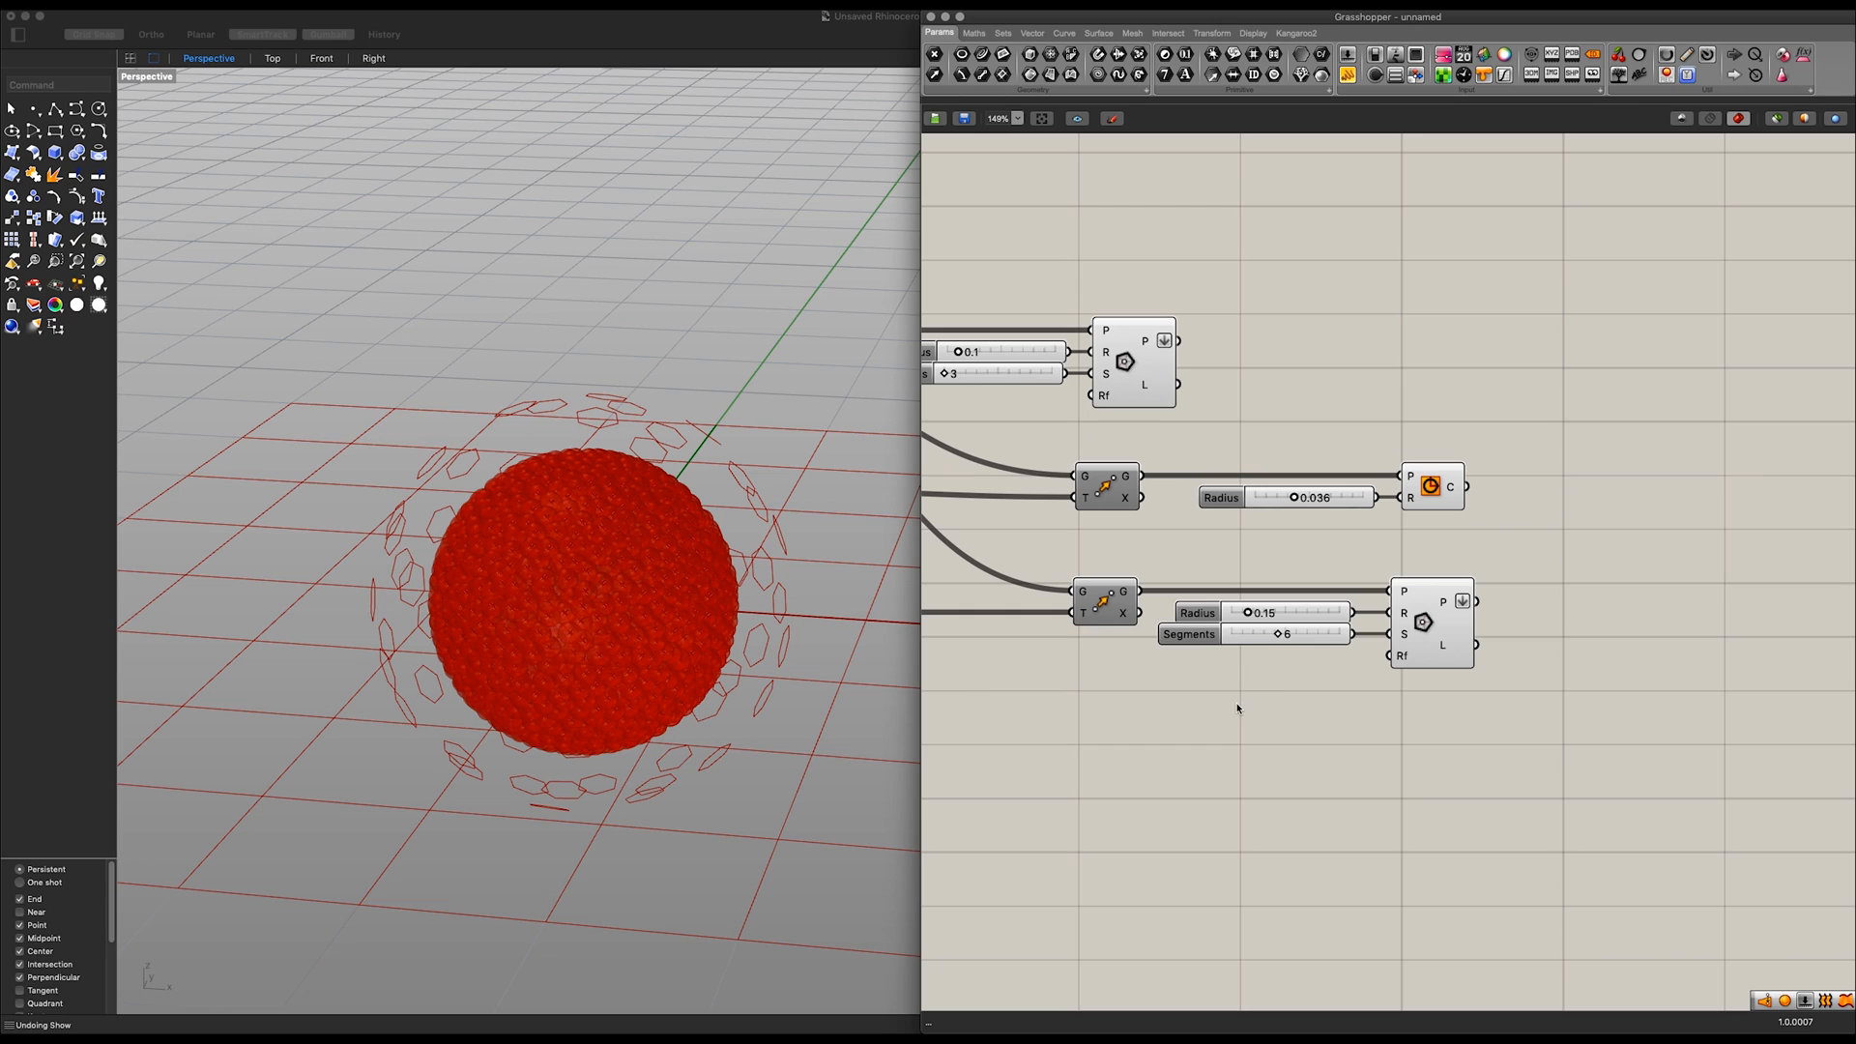
Step: Add a Fillet Radius slider and set its range for a 0.50 value
{"action": "double_click", "coordinate": [1238, 704]}
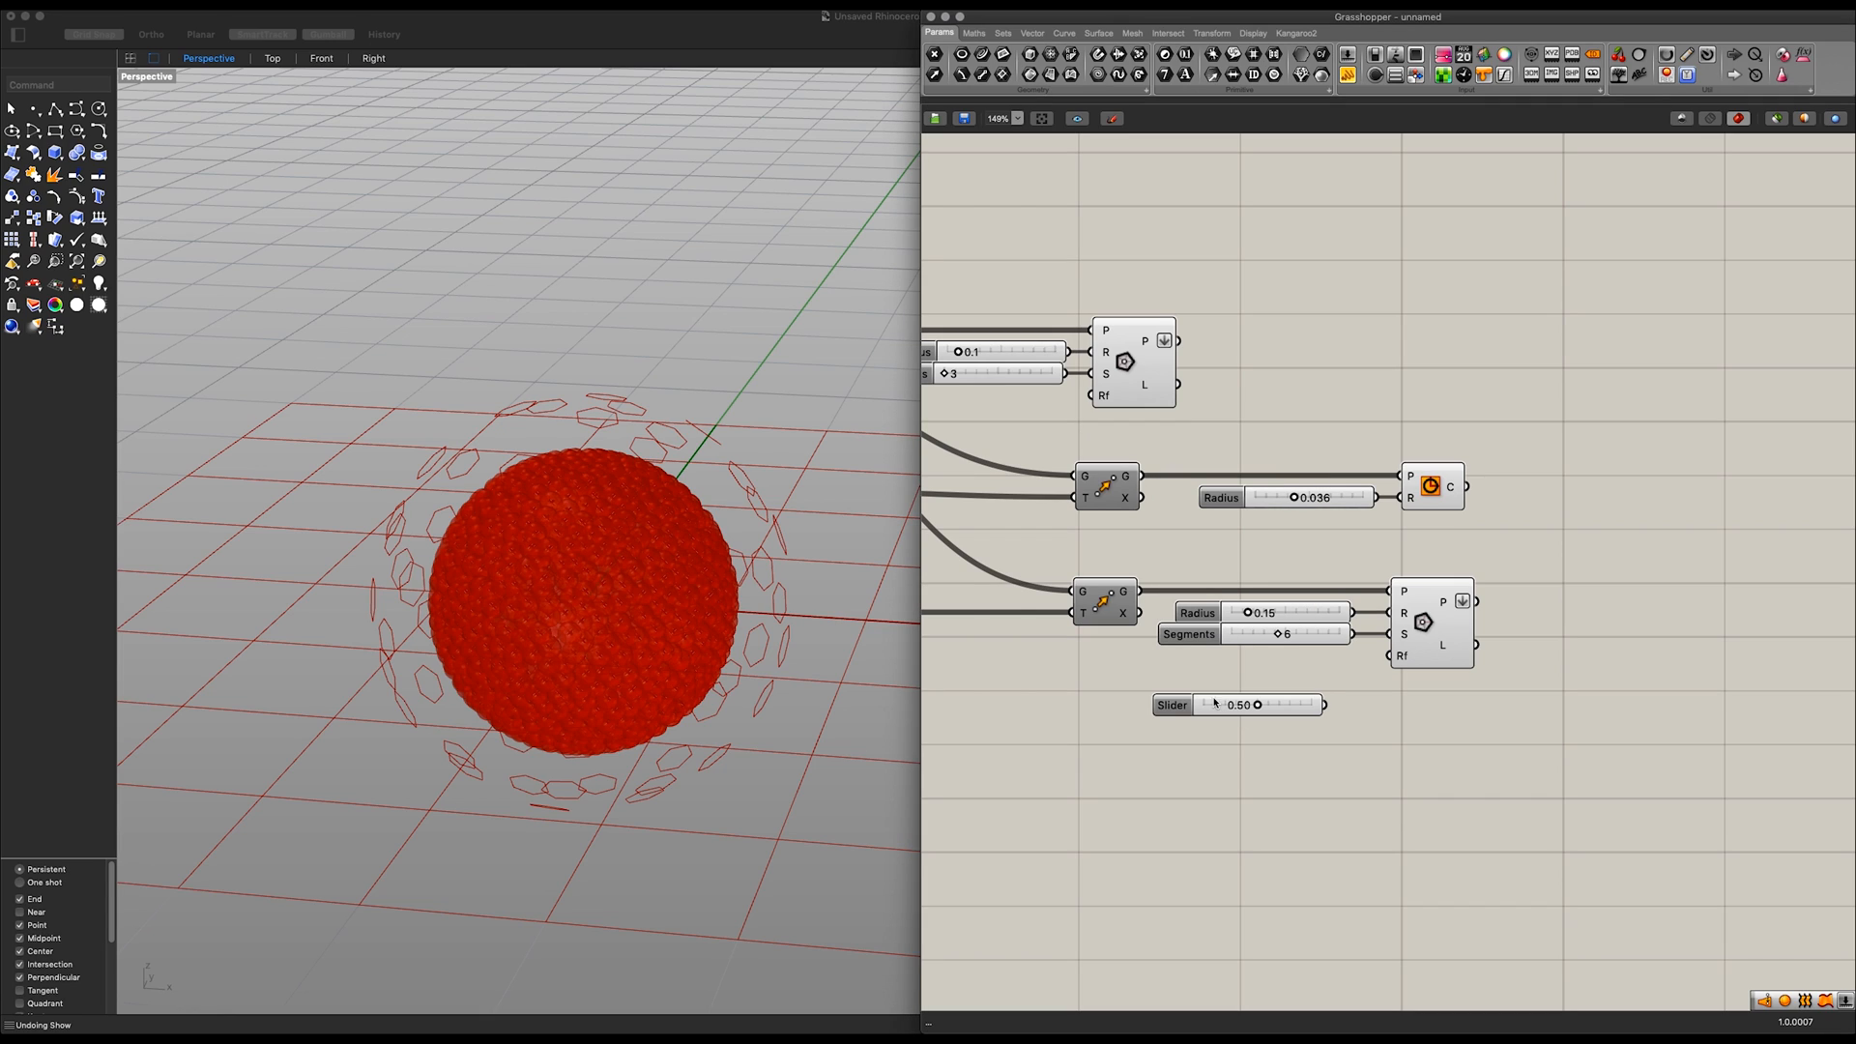
{"action": "left_click", "coordinate": [1171, 705]}
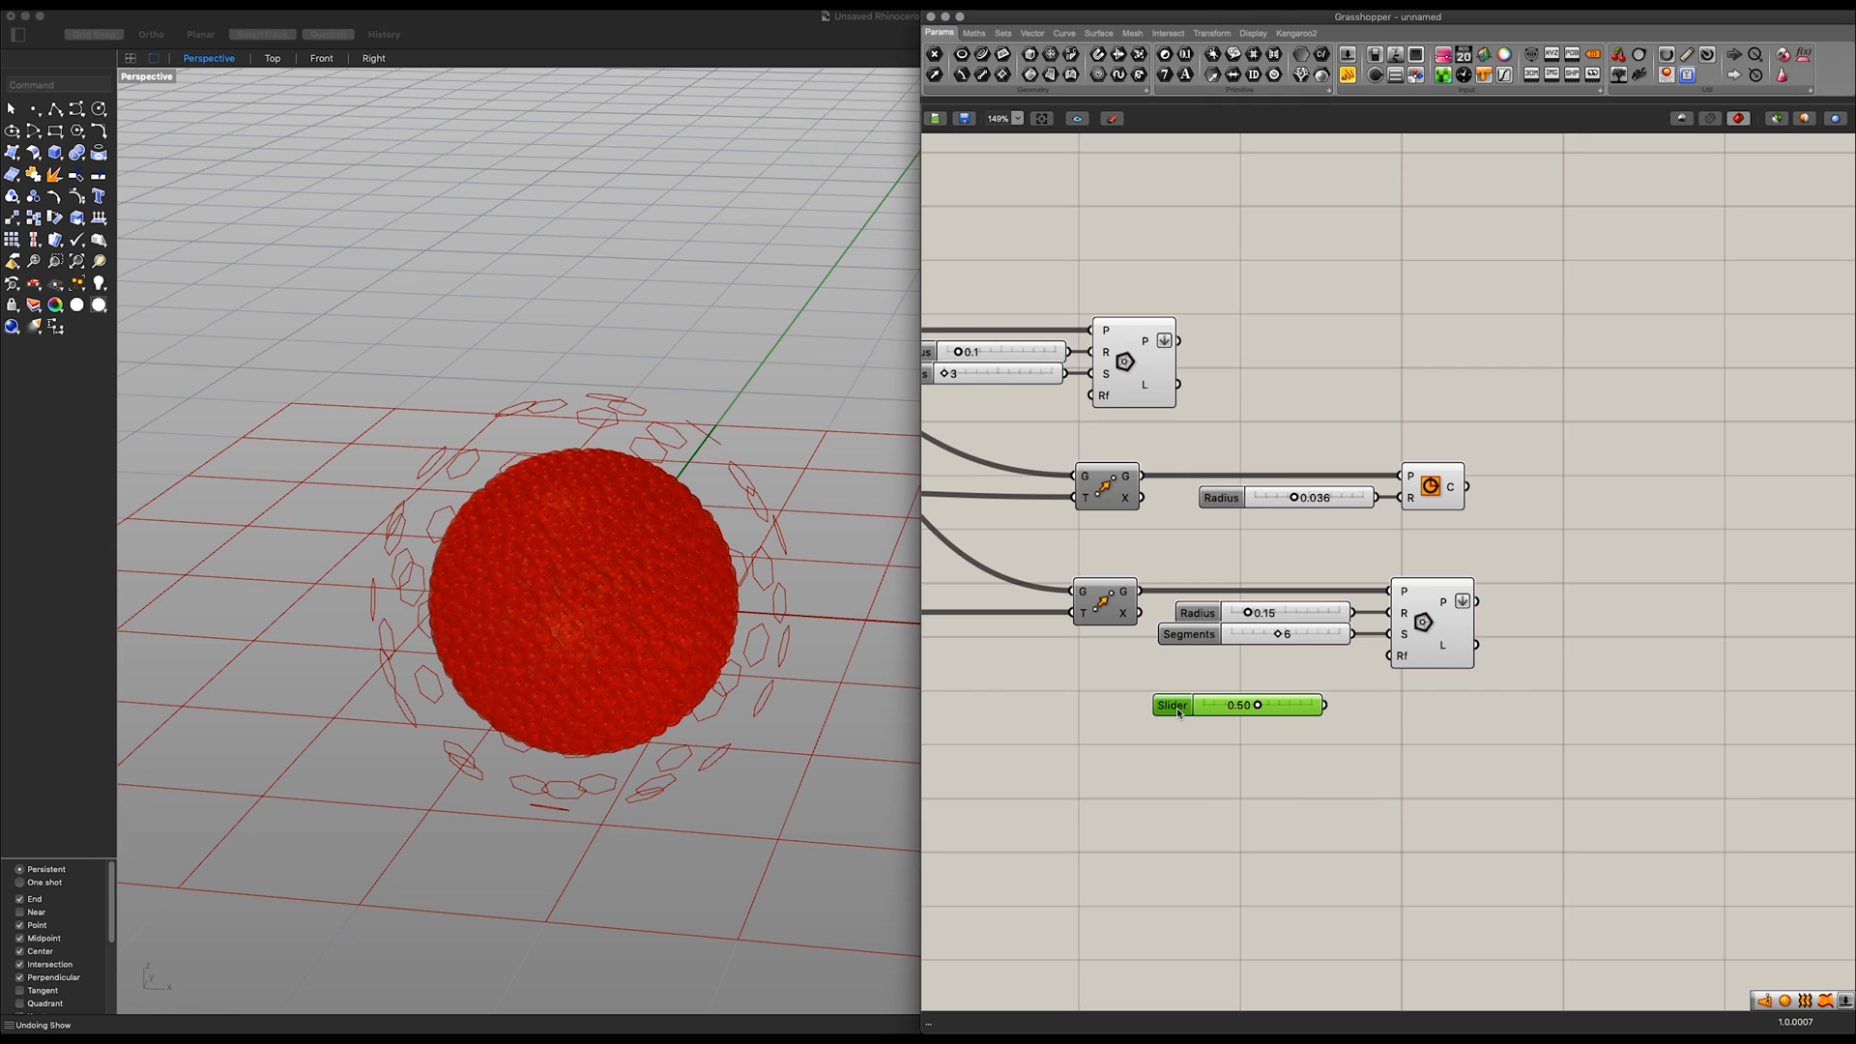
{"action": "double_click", "coordinate": [1237, 704]}
{"action": "type", "text": "5"}
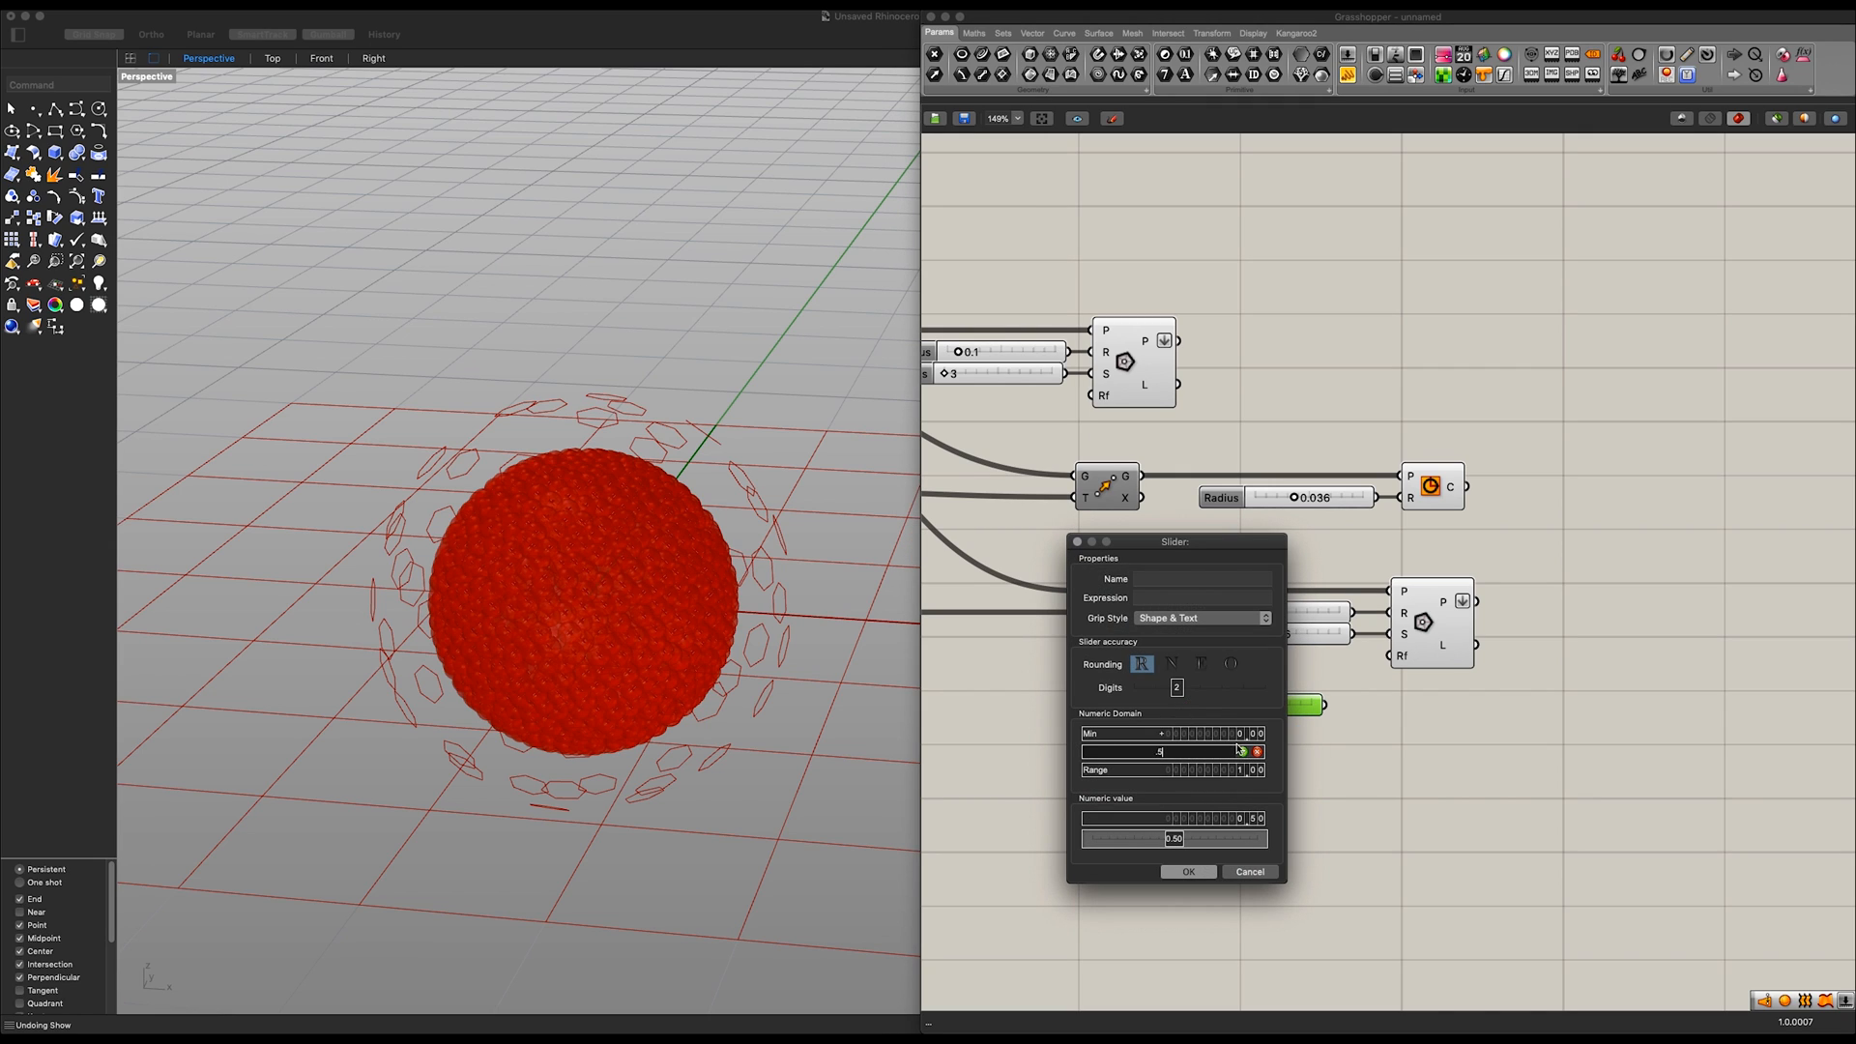
{"action": "left_click", "coordinate": [1186, 870]}
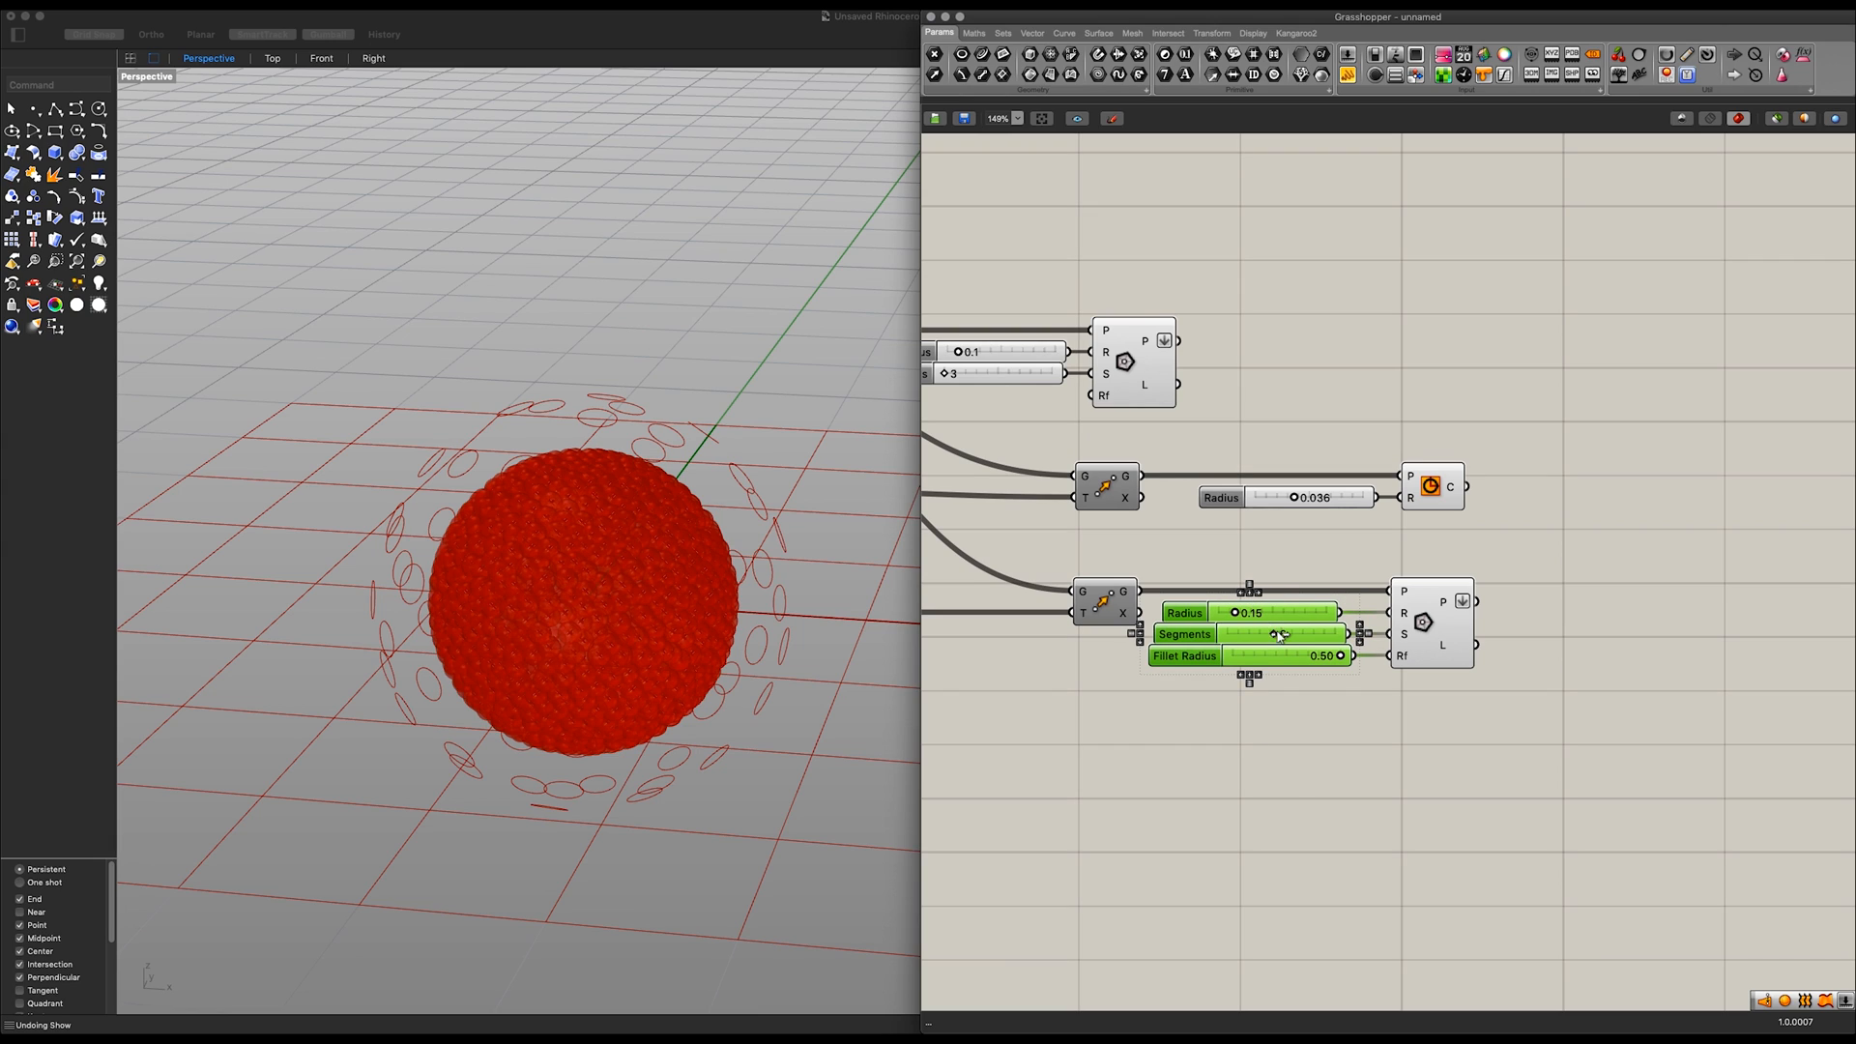
Step: Add Ruled Surface components spanning the base polygons and the tip circles
{"action": "left_click", "coordinate": [1314, 705]}
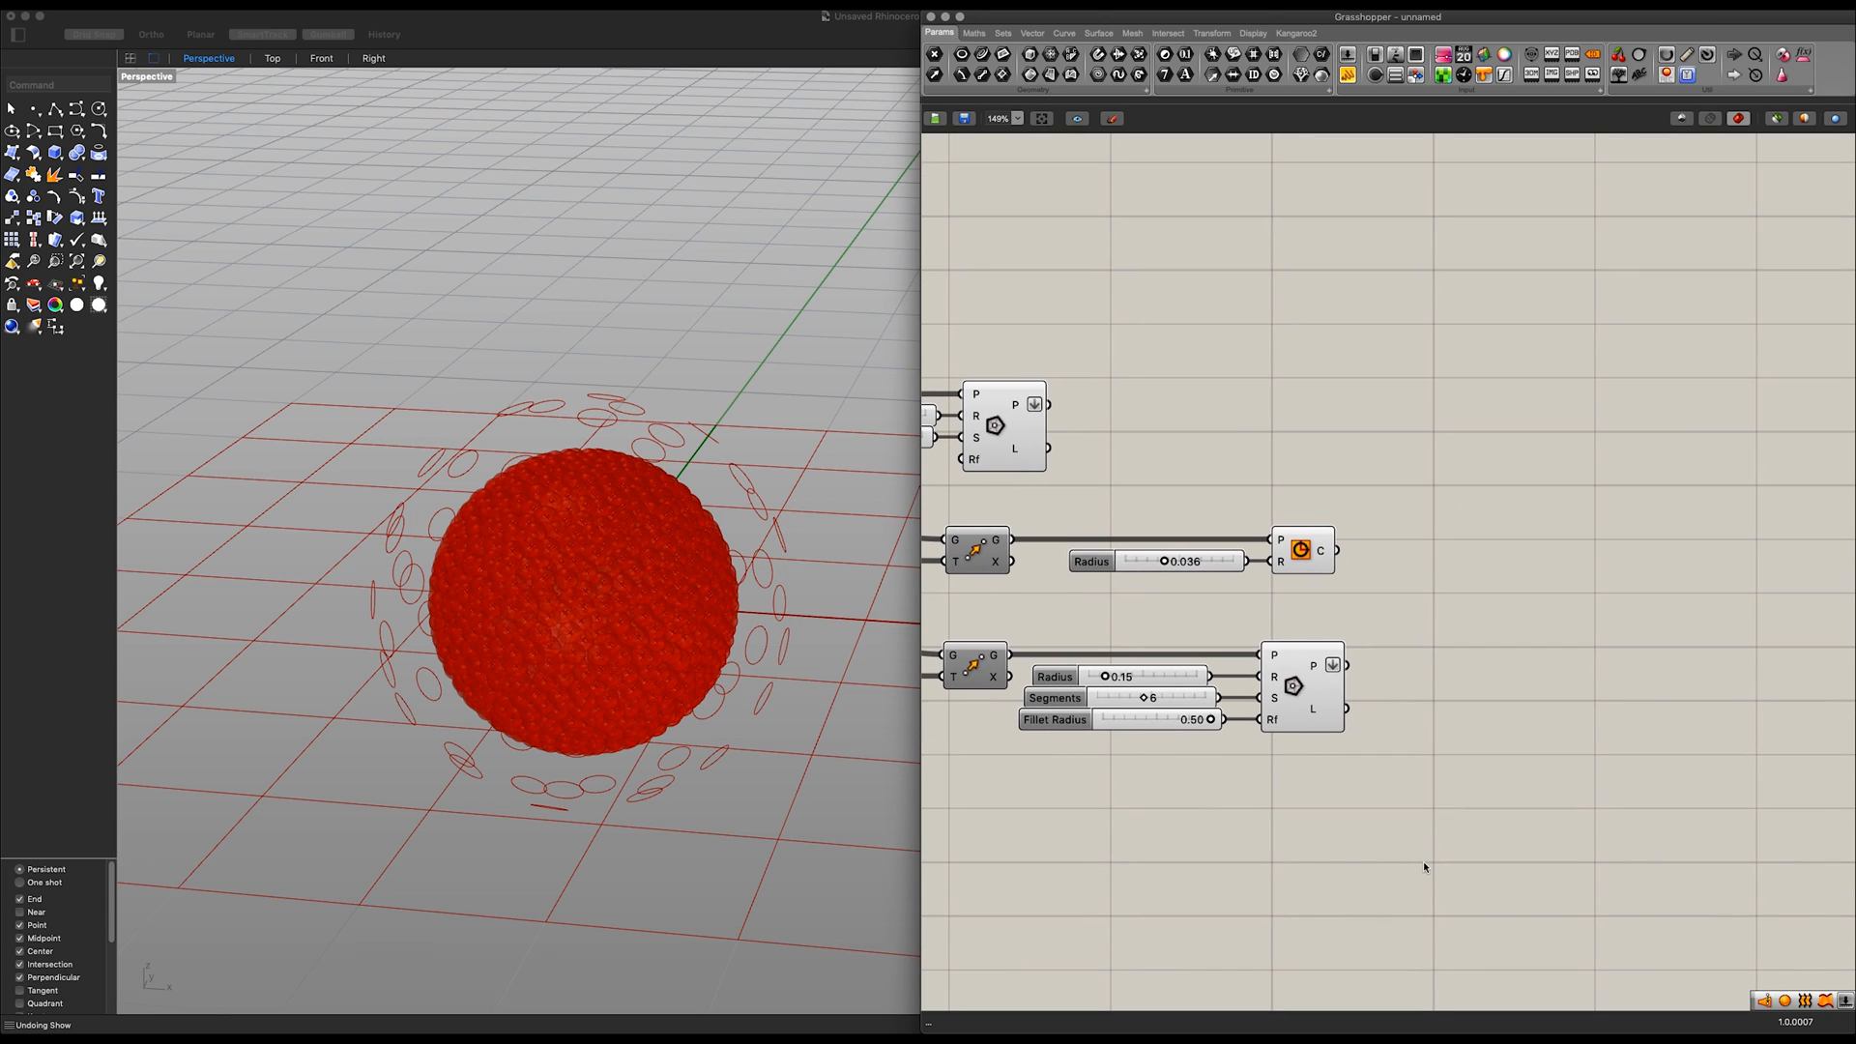
{"action": "mouse_move", "coordinate": [1470, 684]}
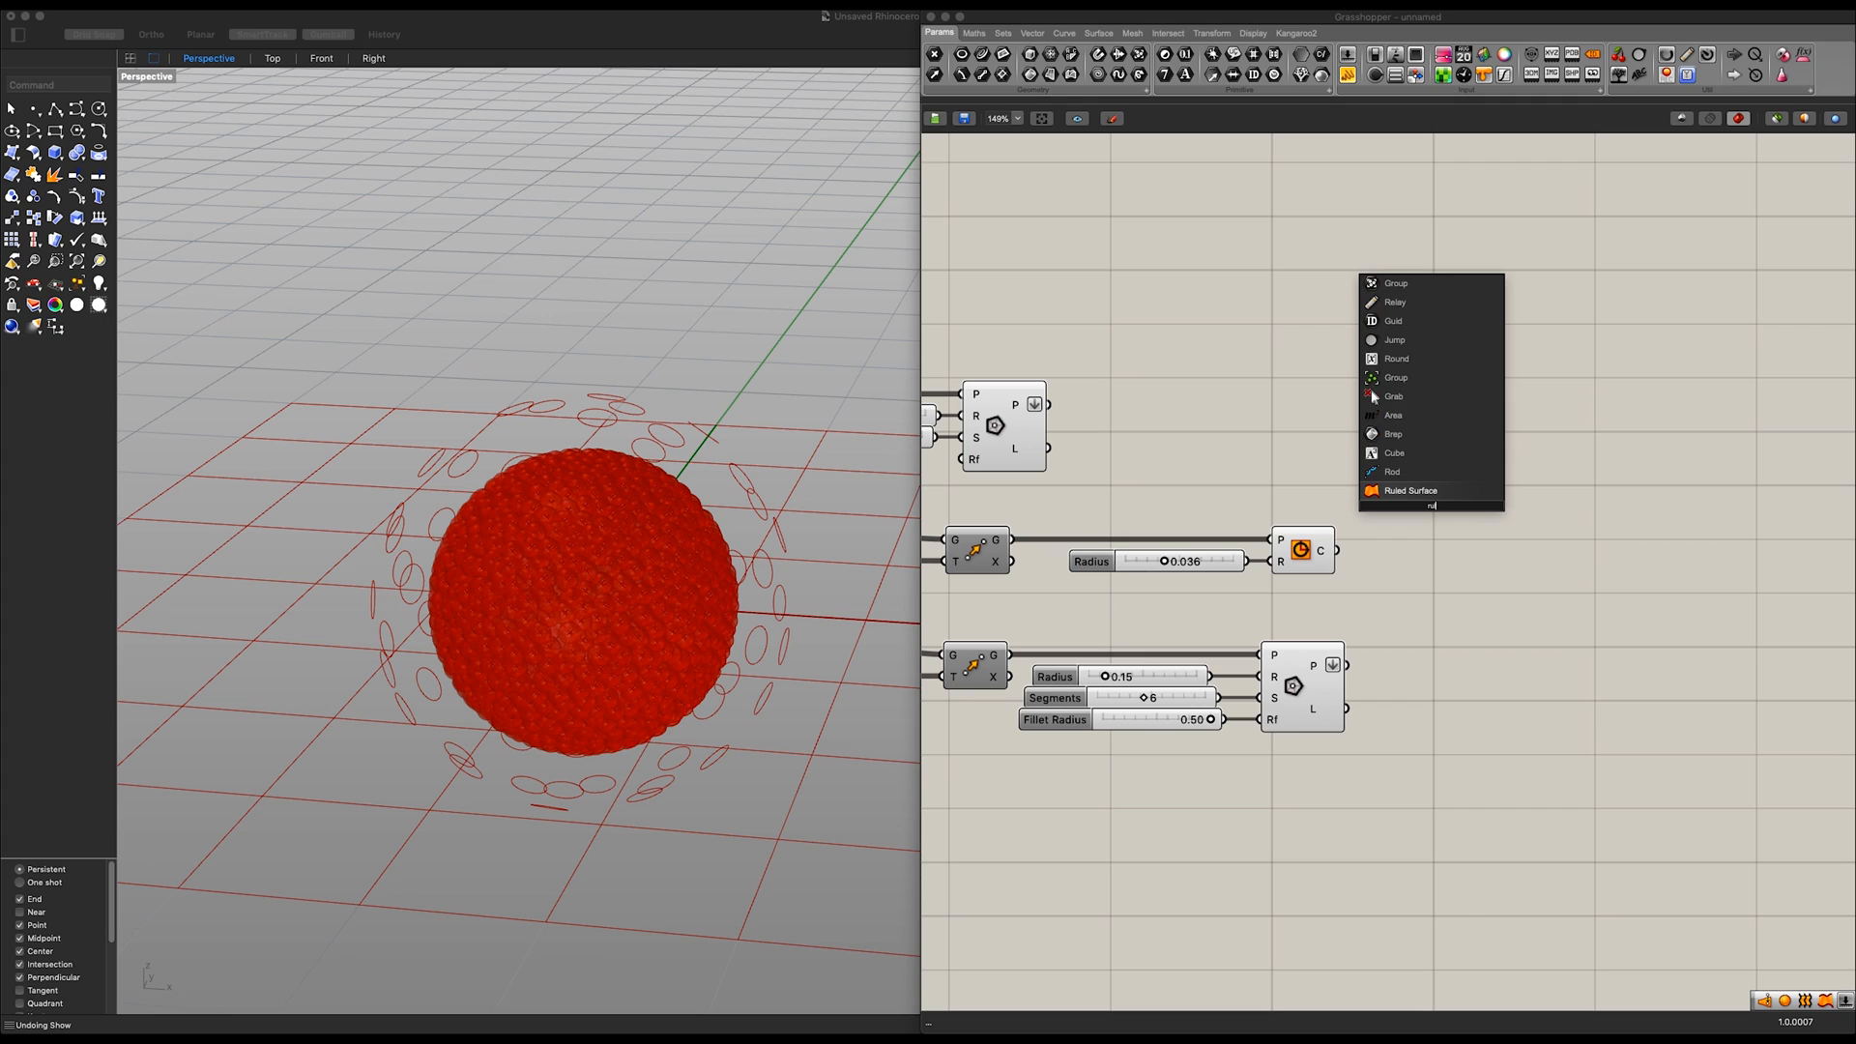
{"action": "left_click", "coordinate": [1409, 490]}
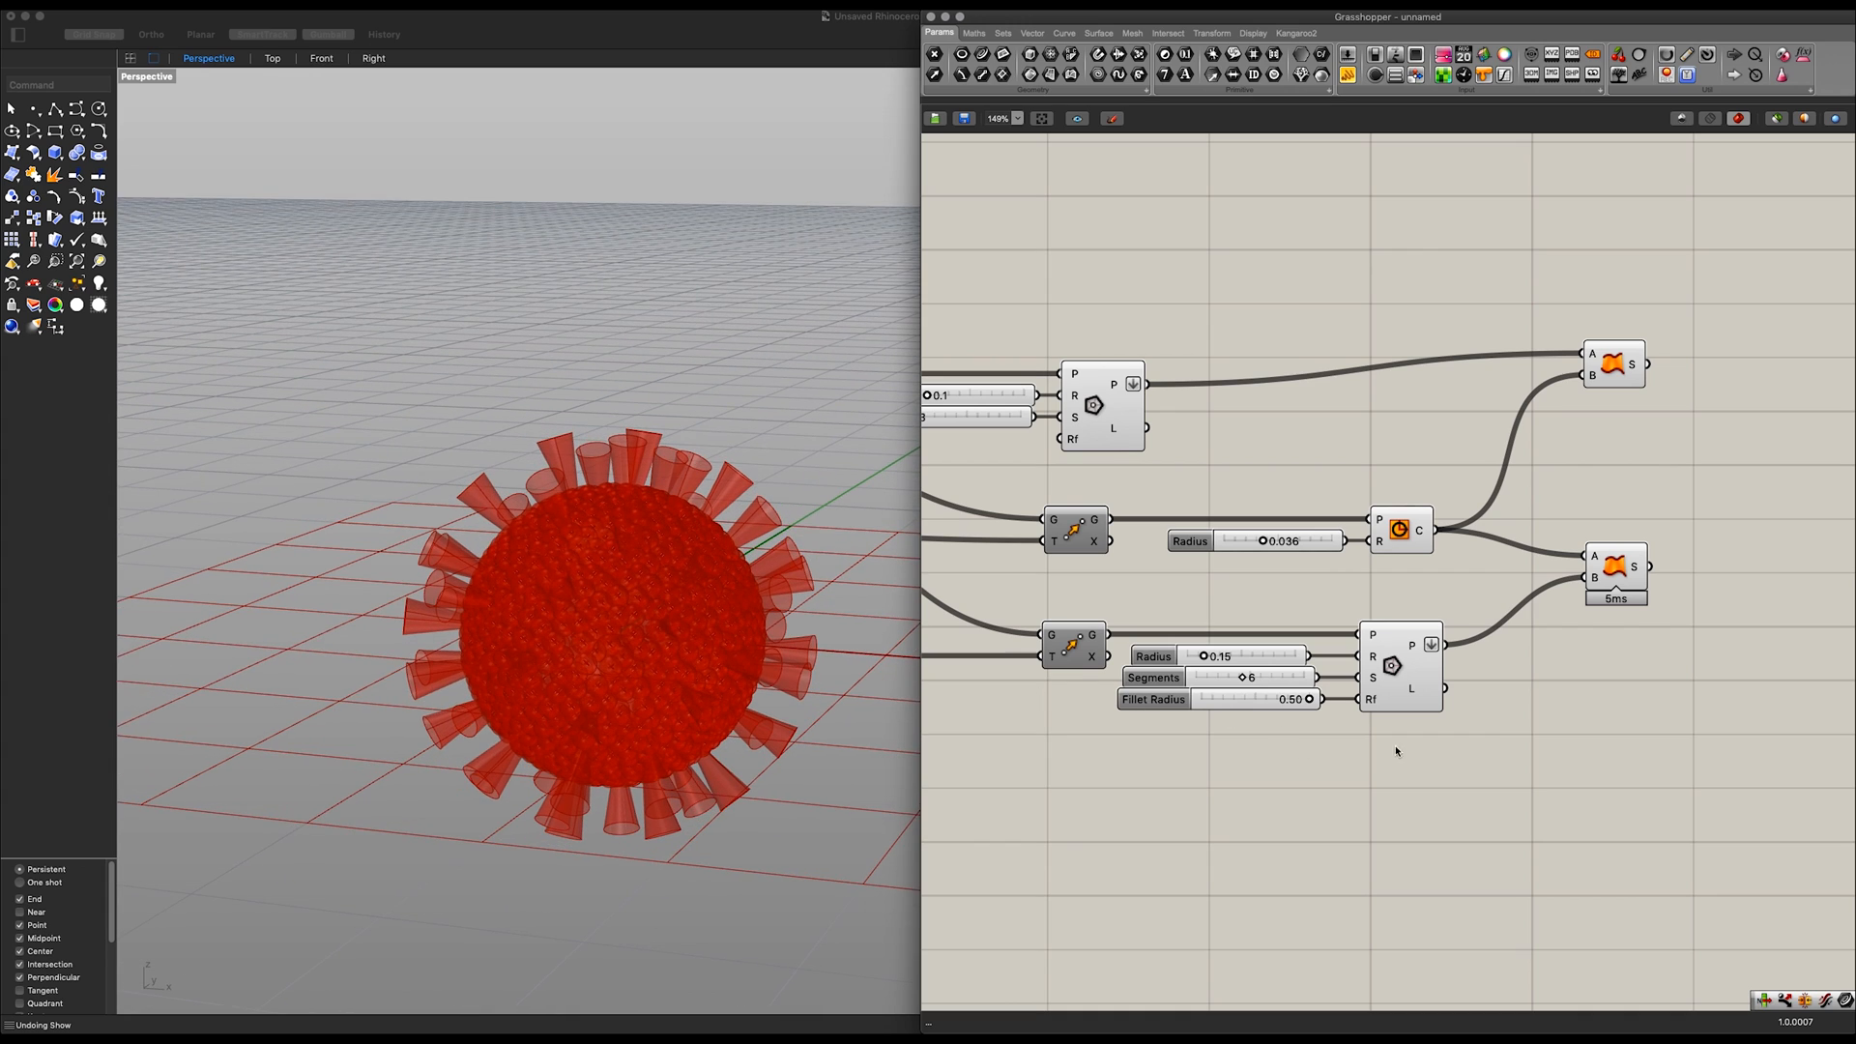
{"action": "scroll", "scroll_direction": "up", "scroll_amount": 3}
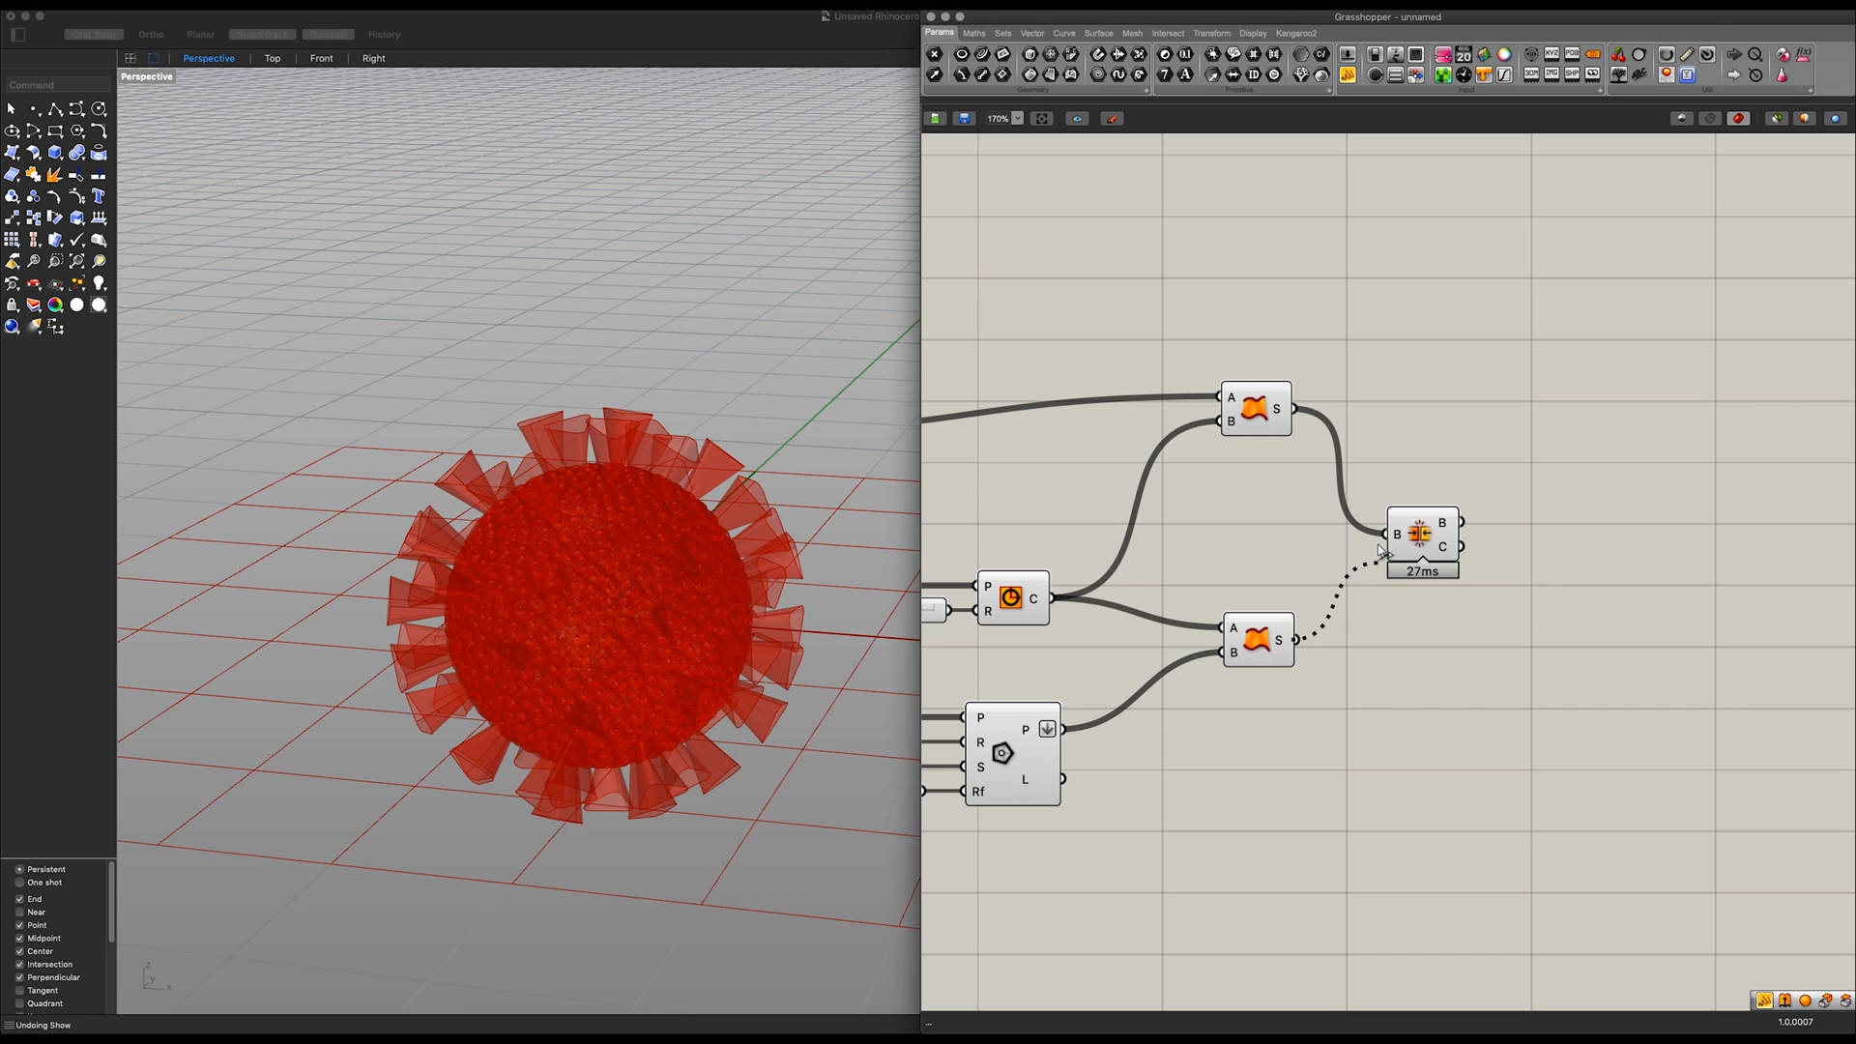
Step: Feed the second set of spike surfaces into the Brep Join
{"action": "left_click", "coordinate": [1421, 543]}
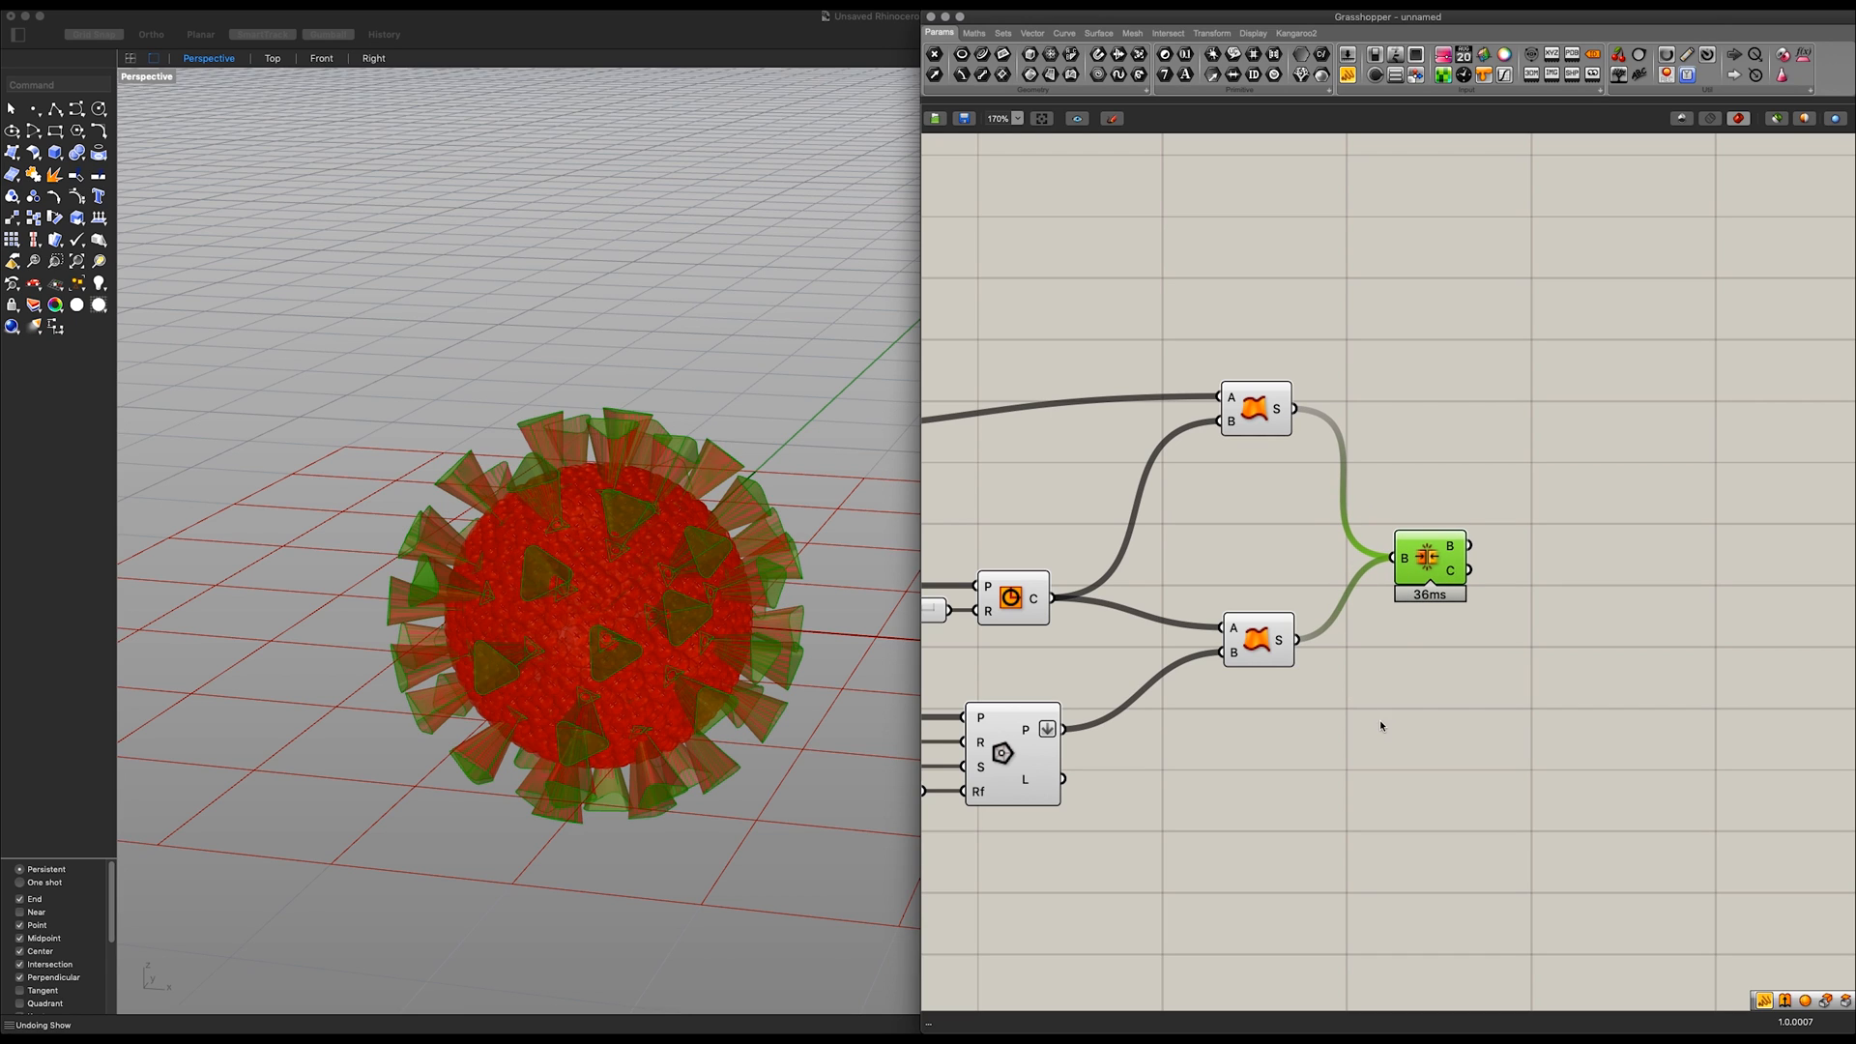
{"action": "scroll", "scroll_direction": "down", "scroll_amount": 3}
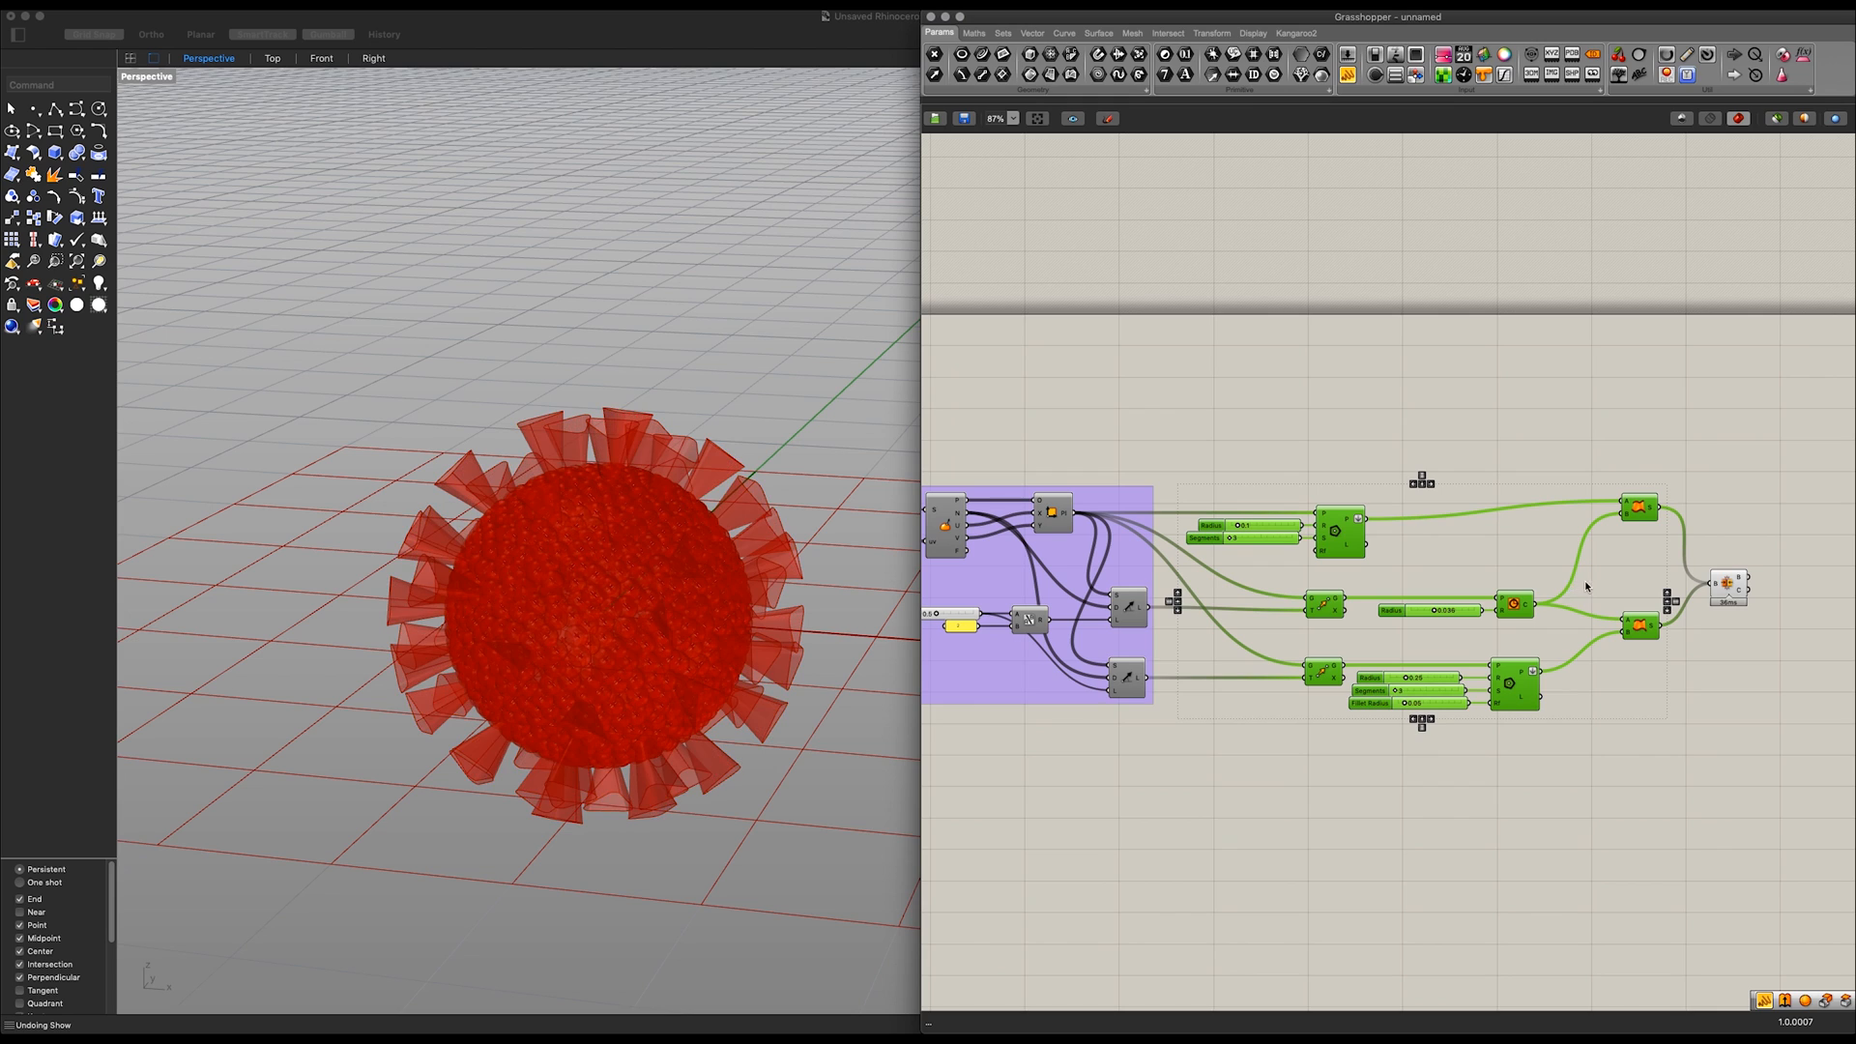
{"action": "scroll", "scroll_direction": "up", "scroll_amount": 3}
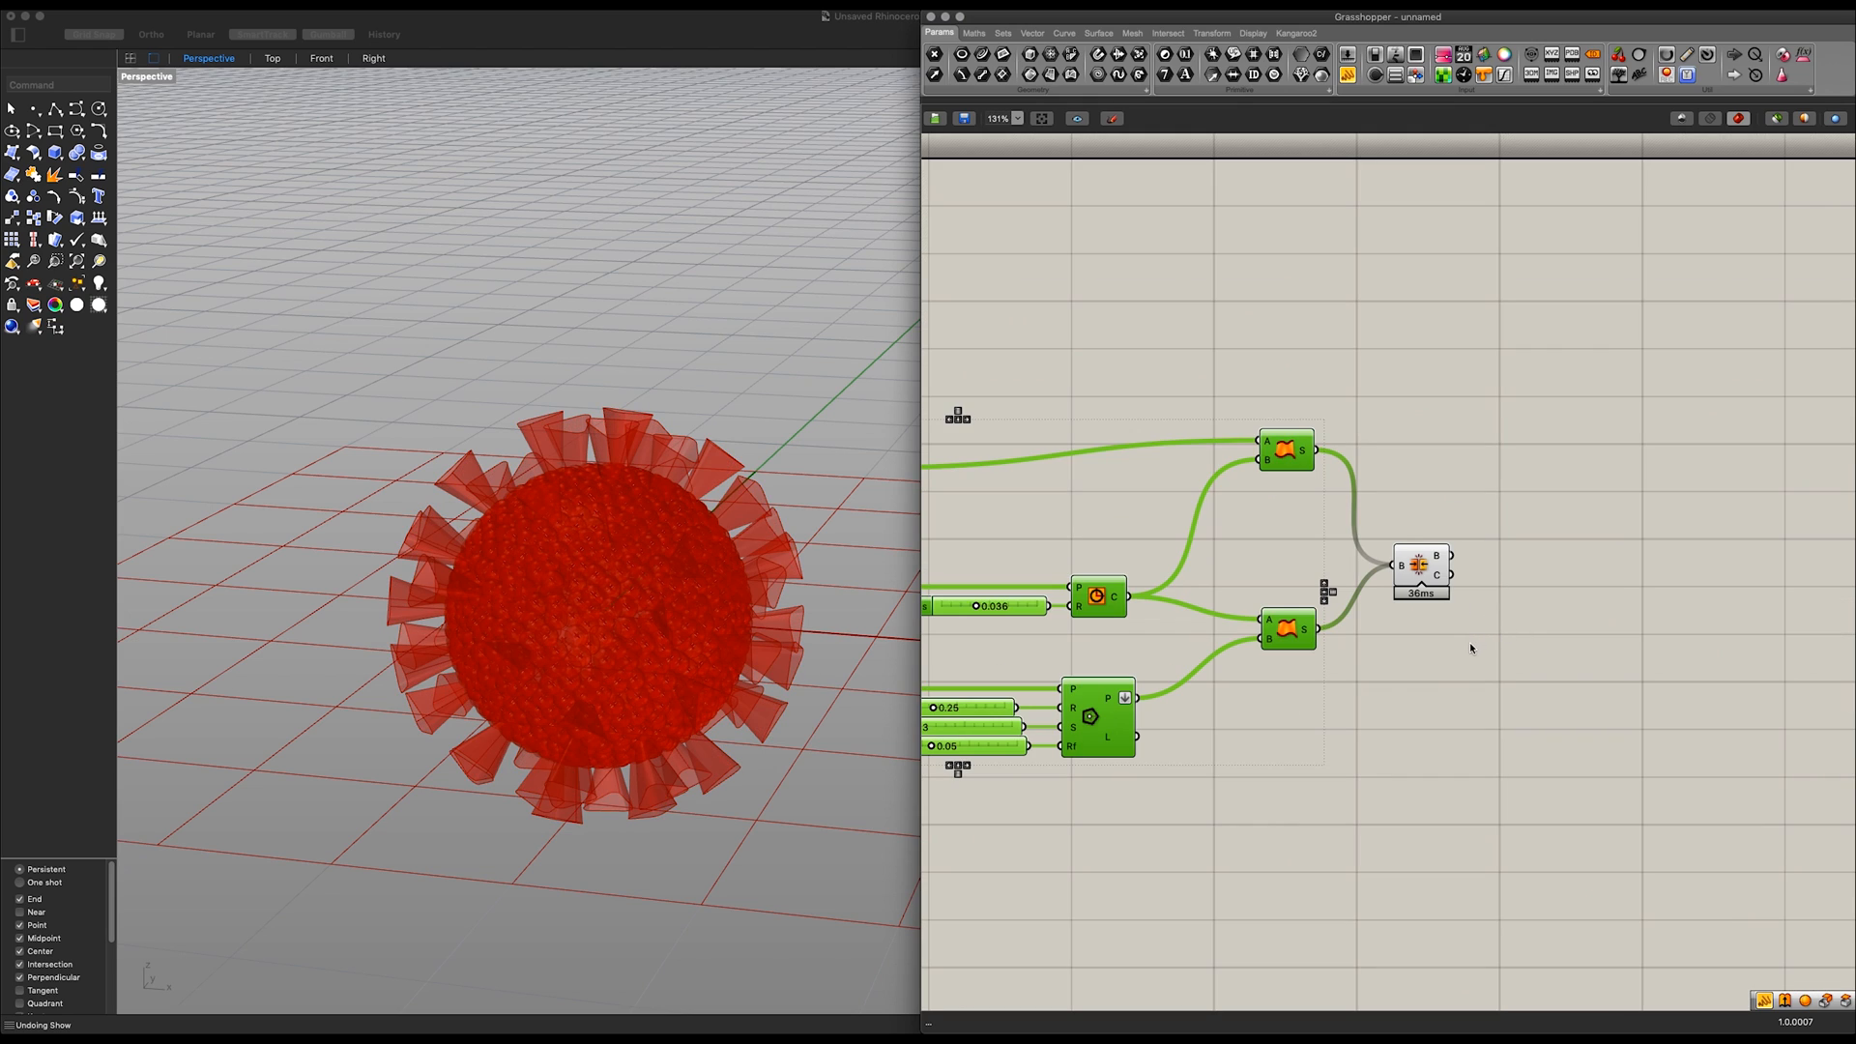
Step: Add Cap Holes after the join and group the spike components as Spikes 3D
{"action": "left_click", "coordinate": [1419, 569]}
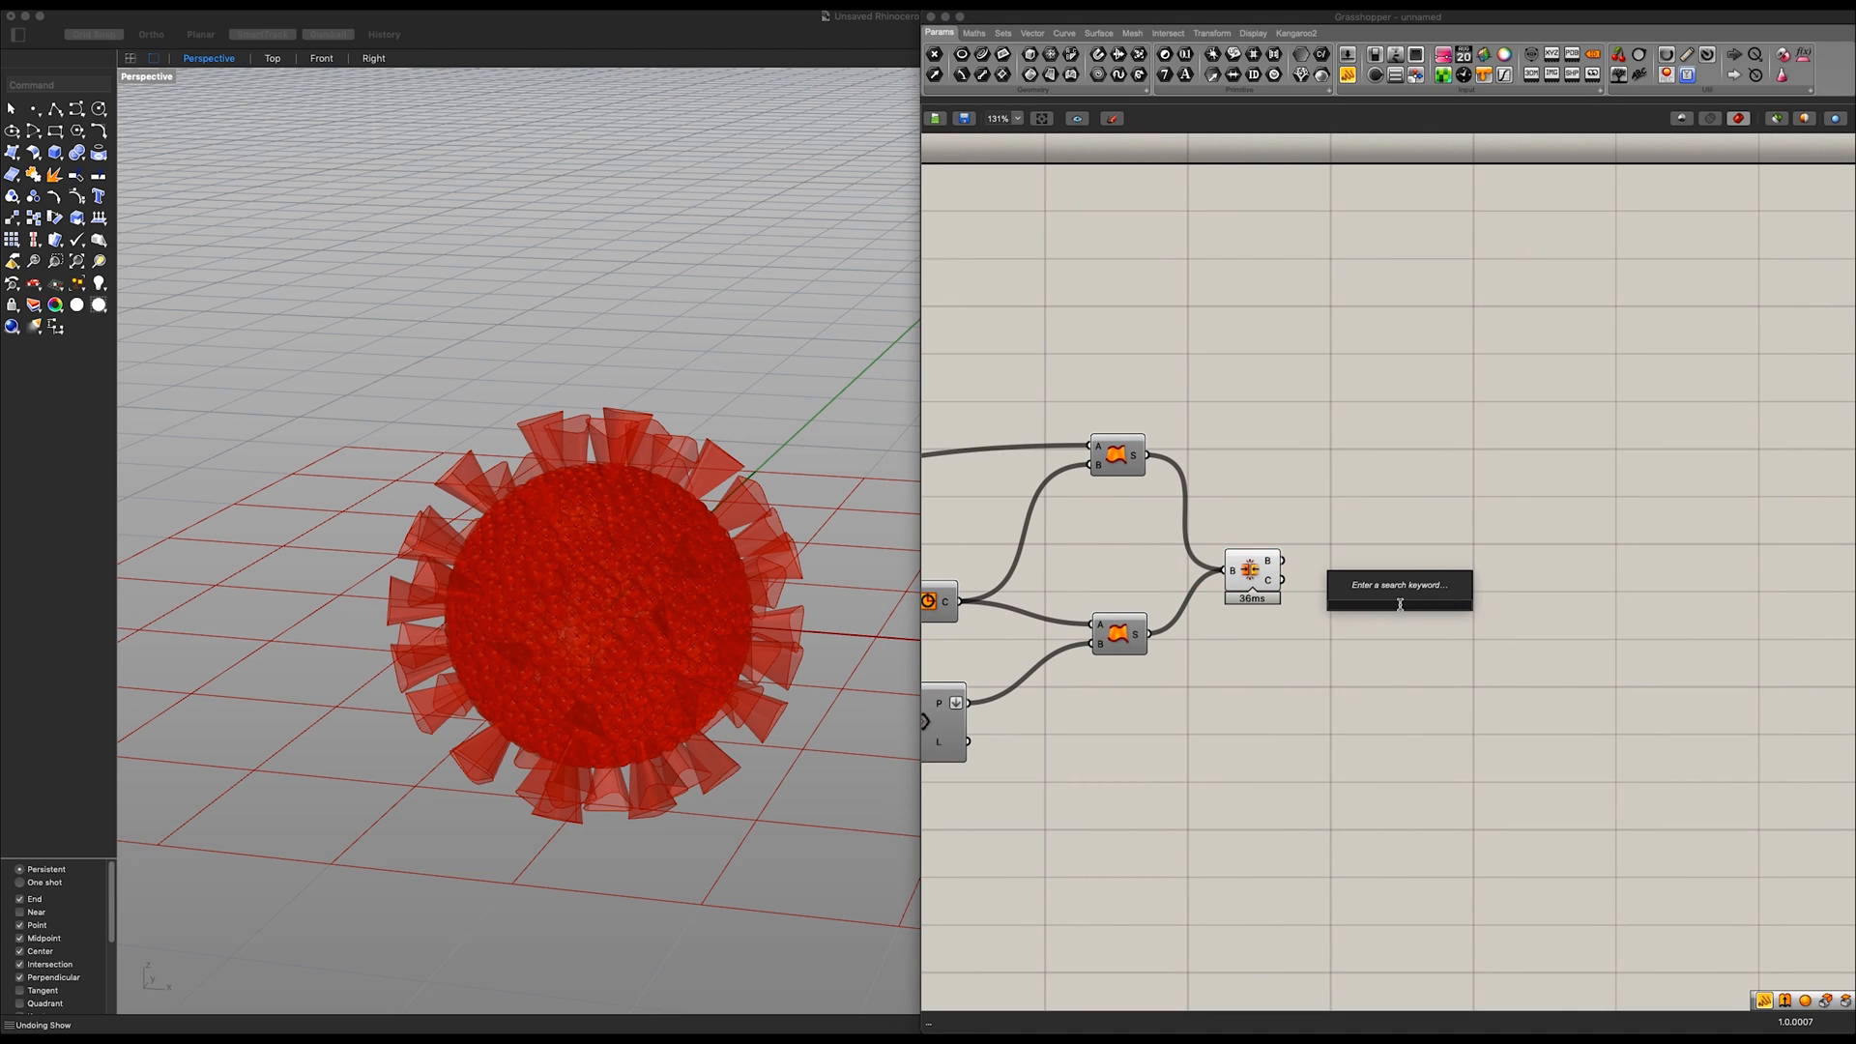
{"action": "left_click", "coordinate": [1400, 585]}
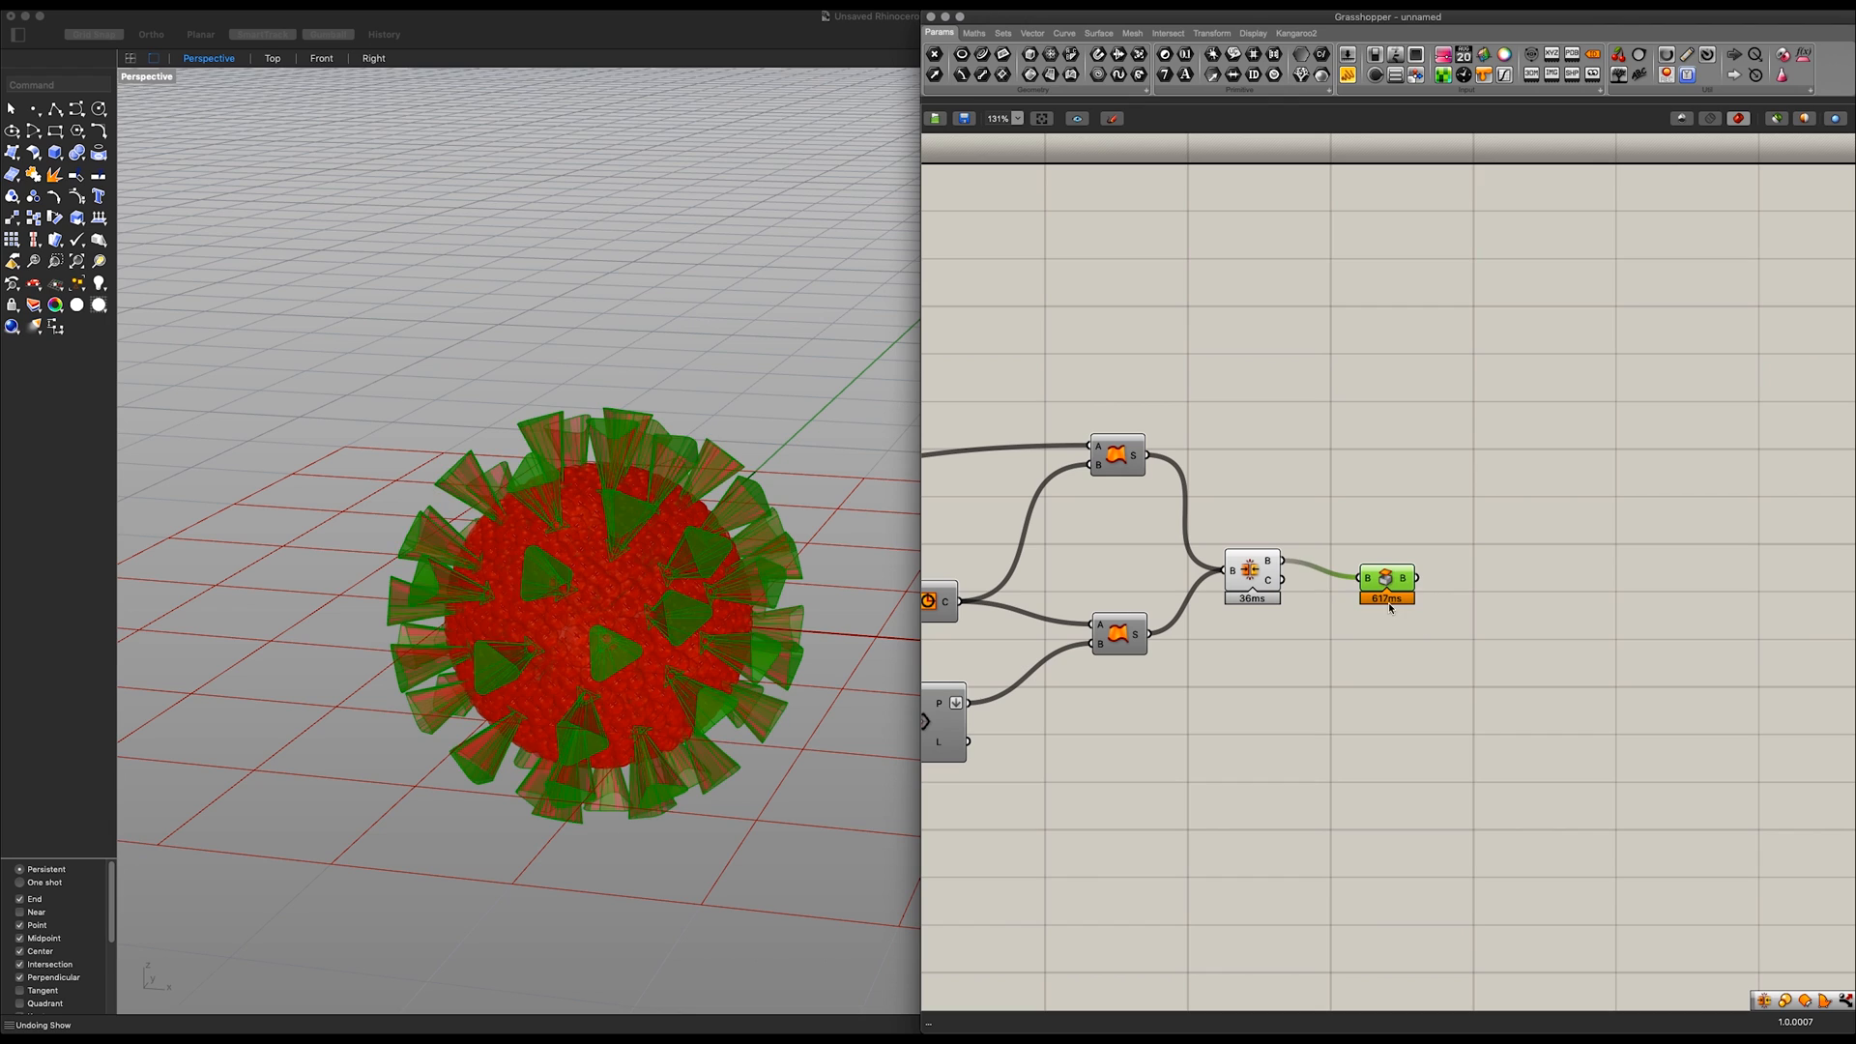
{"action": "scroll", "scroll_direction": "up", "scroll_amount": 3}
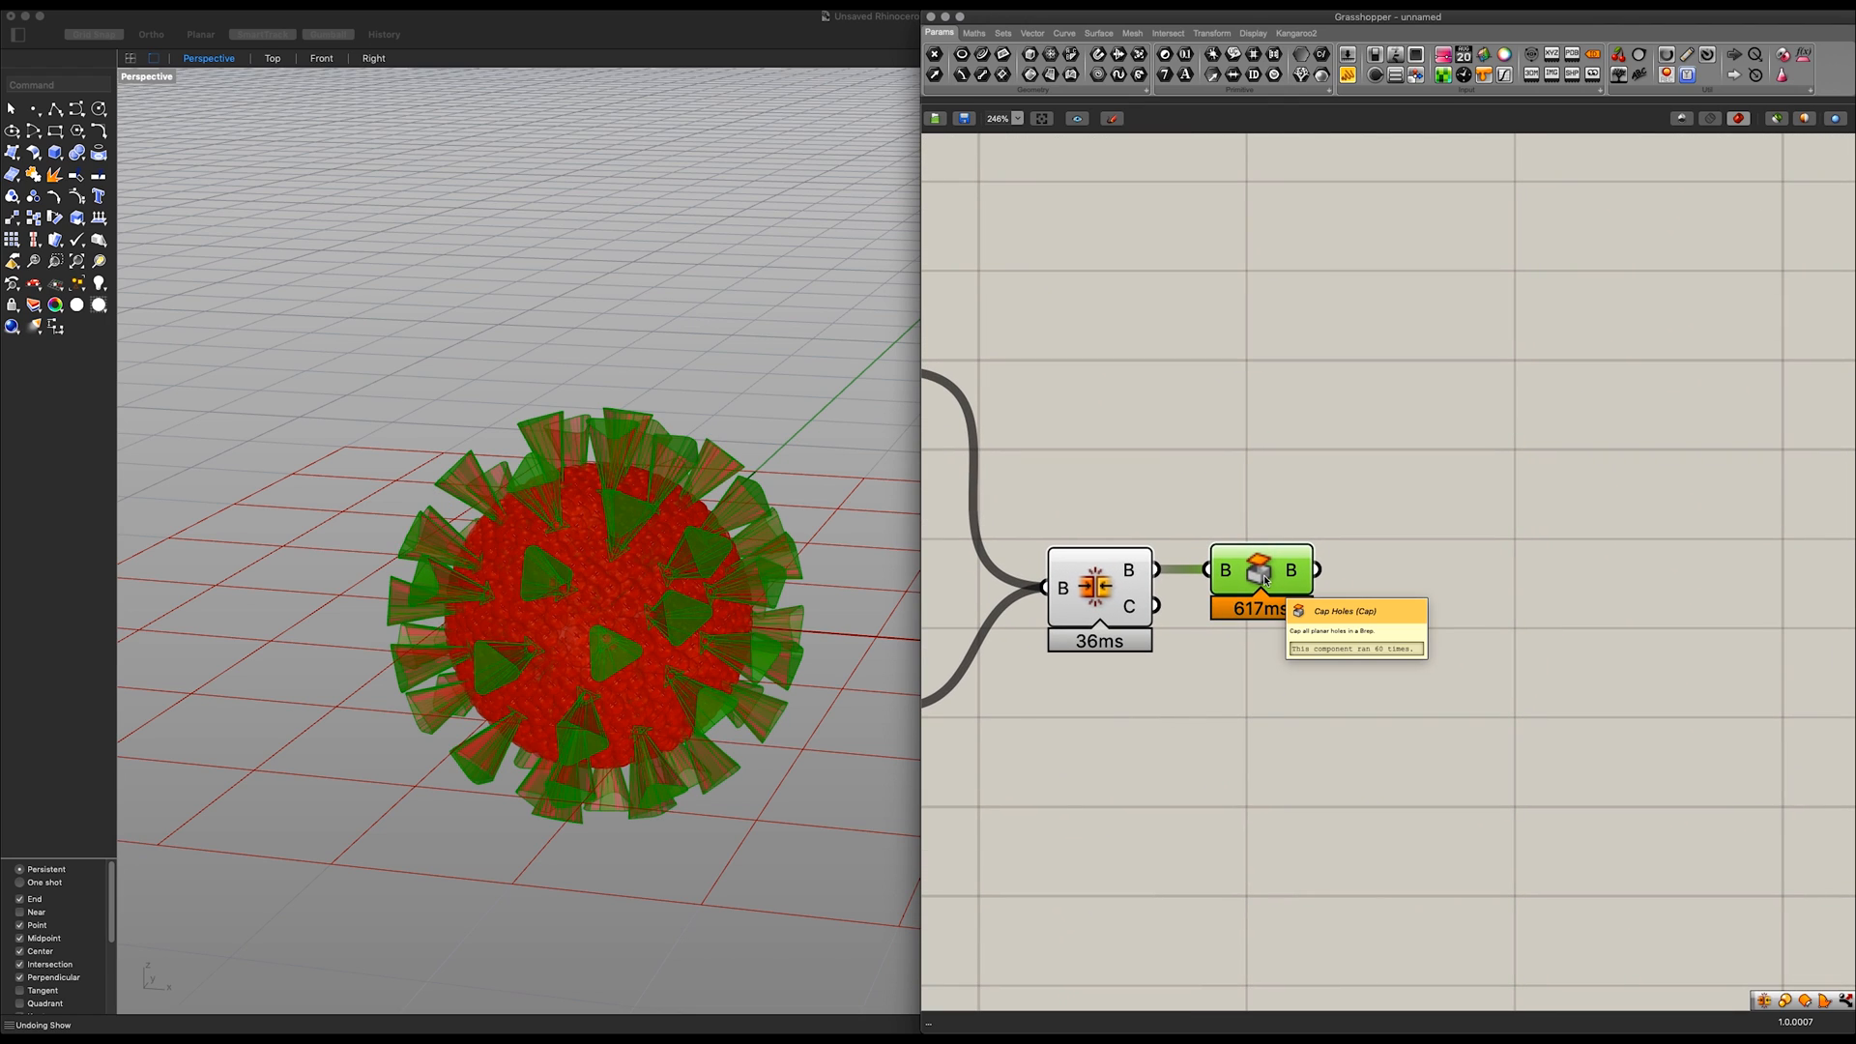
{"action": "mouse_move", "coordinate": [1499, 644]}
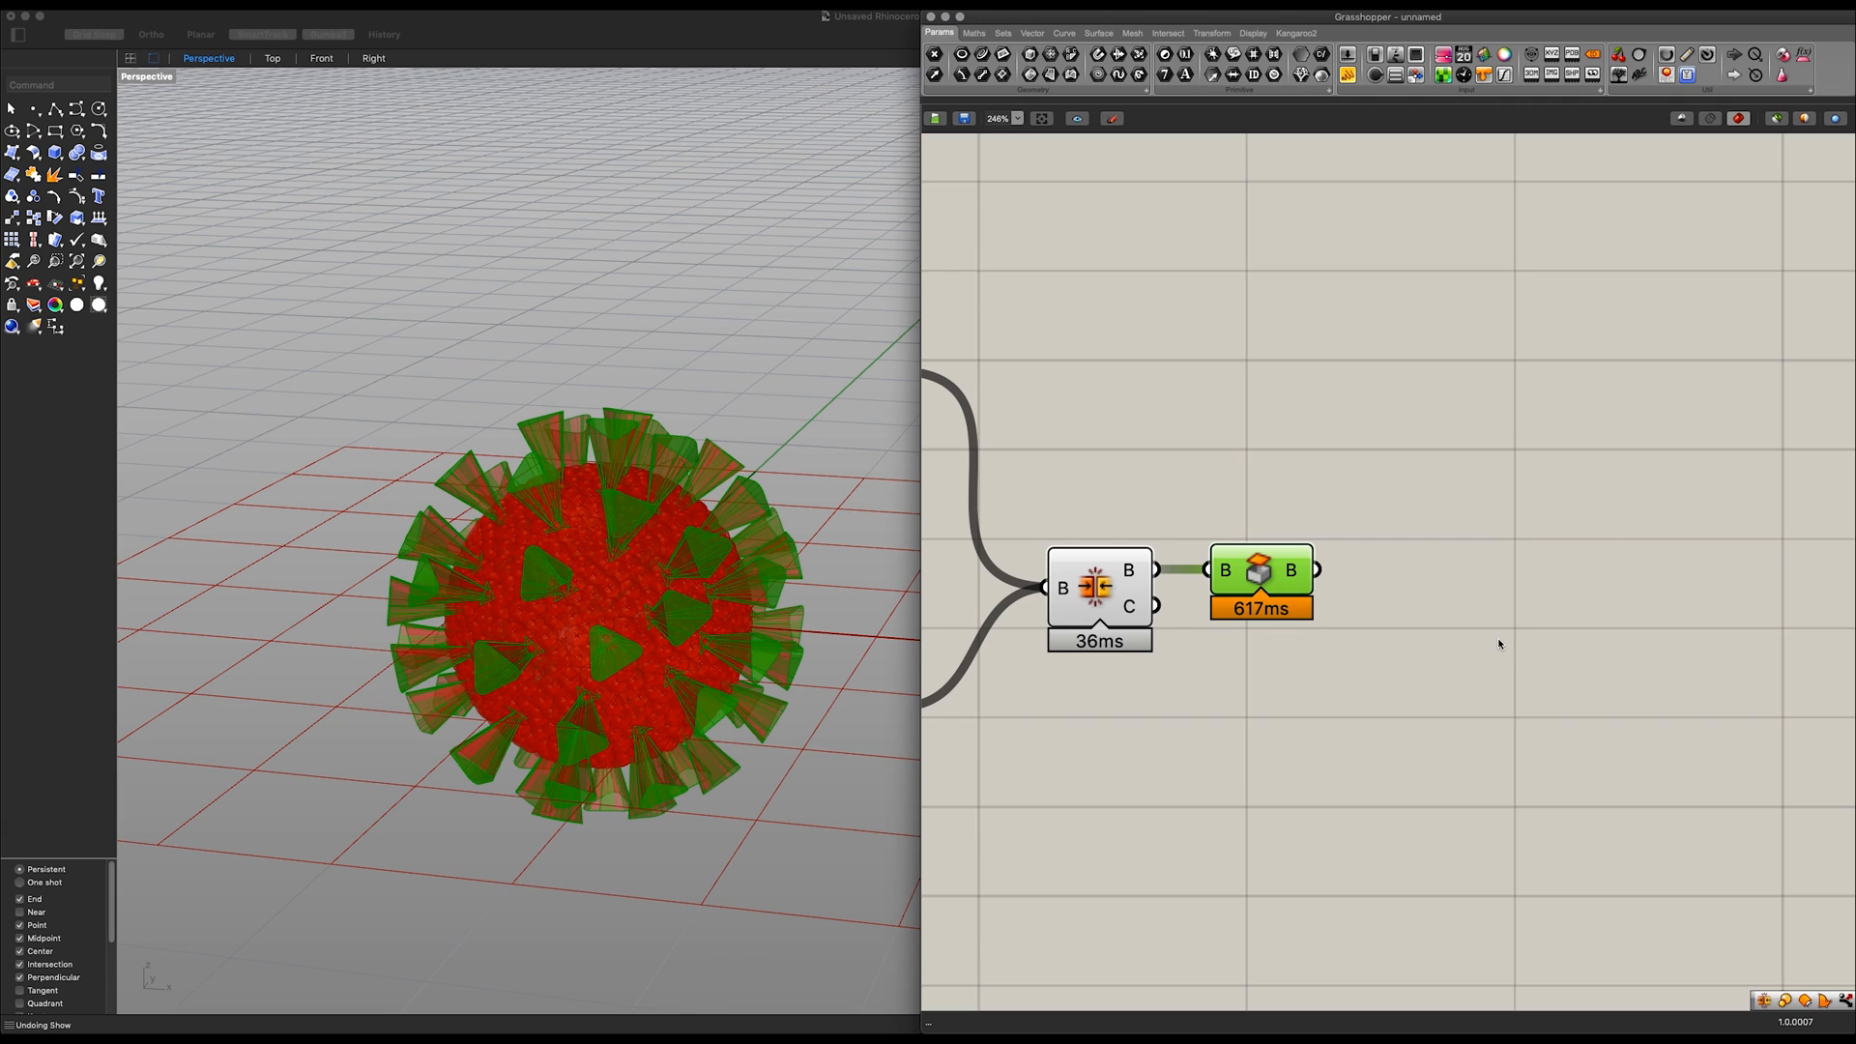
{"action": "scroll", "scroll_direction": "down", "scroll_amount": 3}
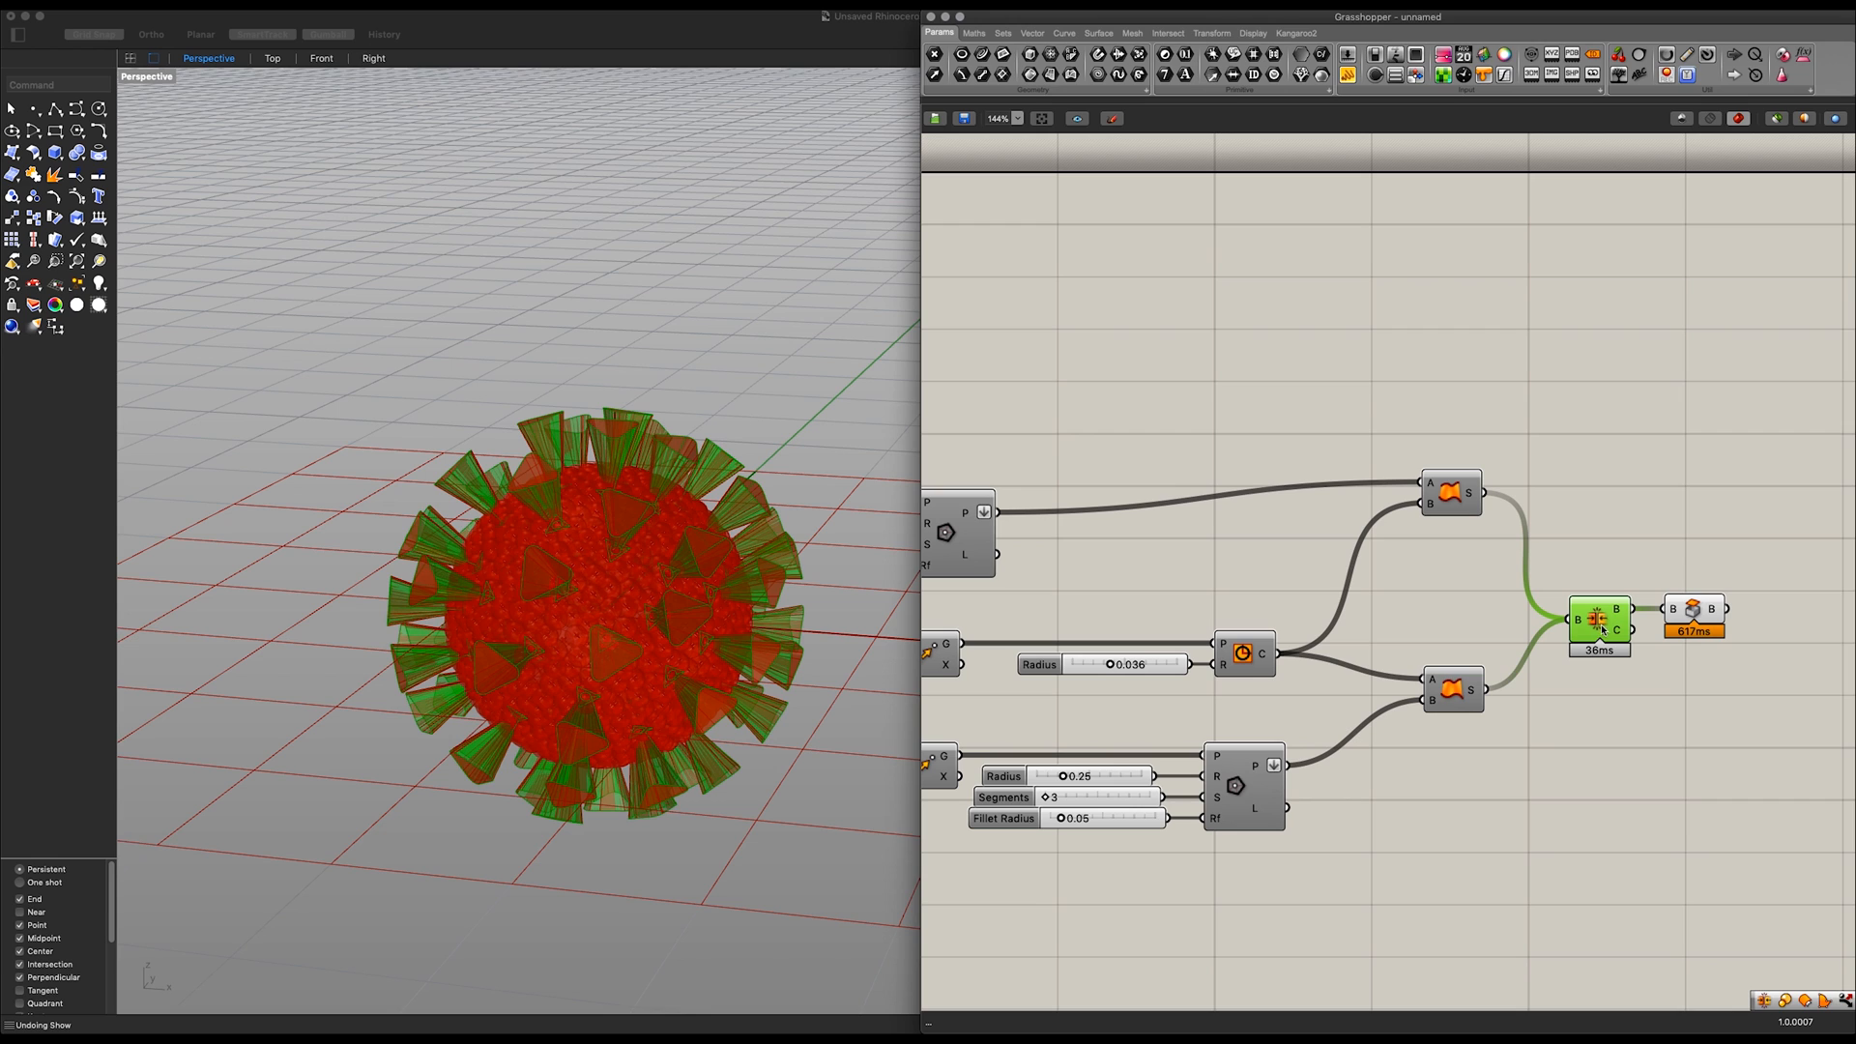
{"action": "scroll", "scroll_direction": "down", "scroll_amount": 3}
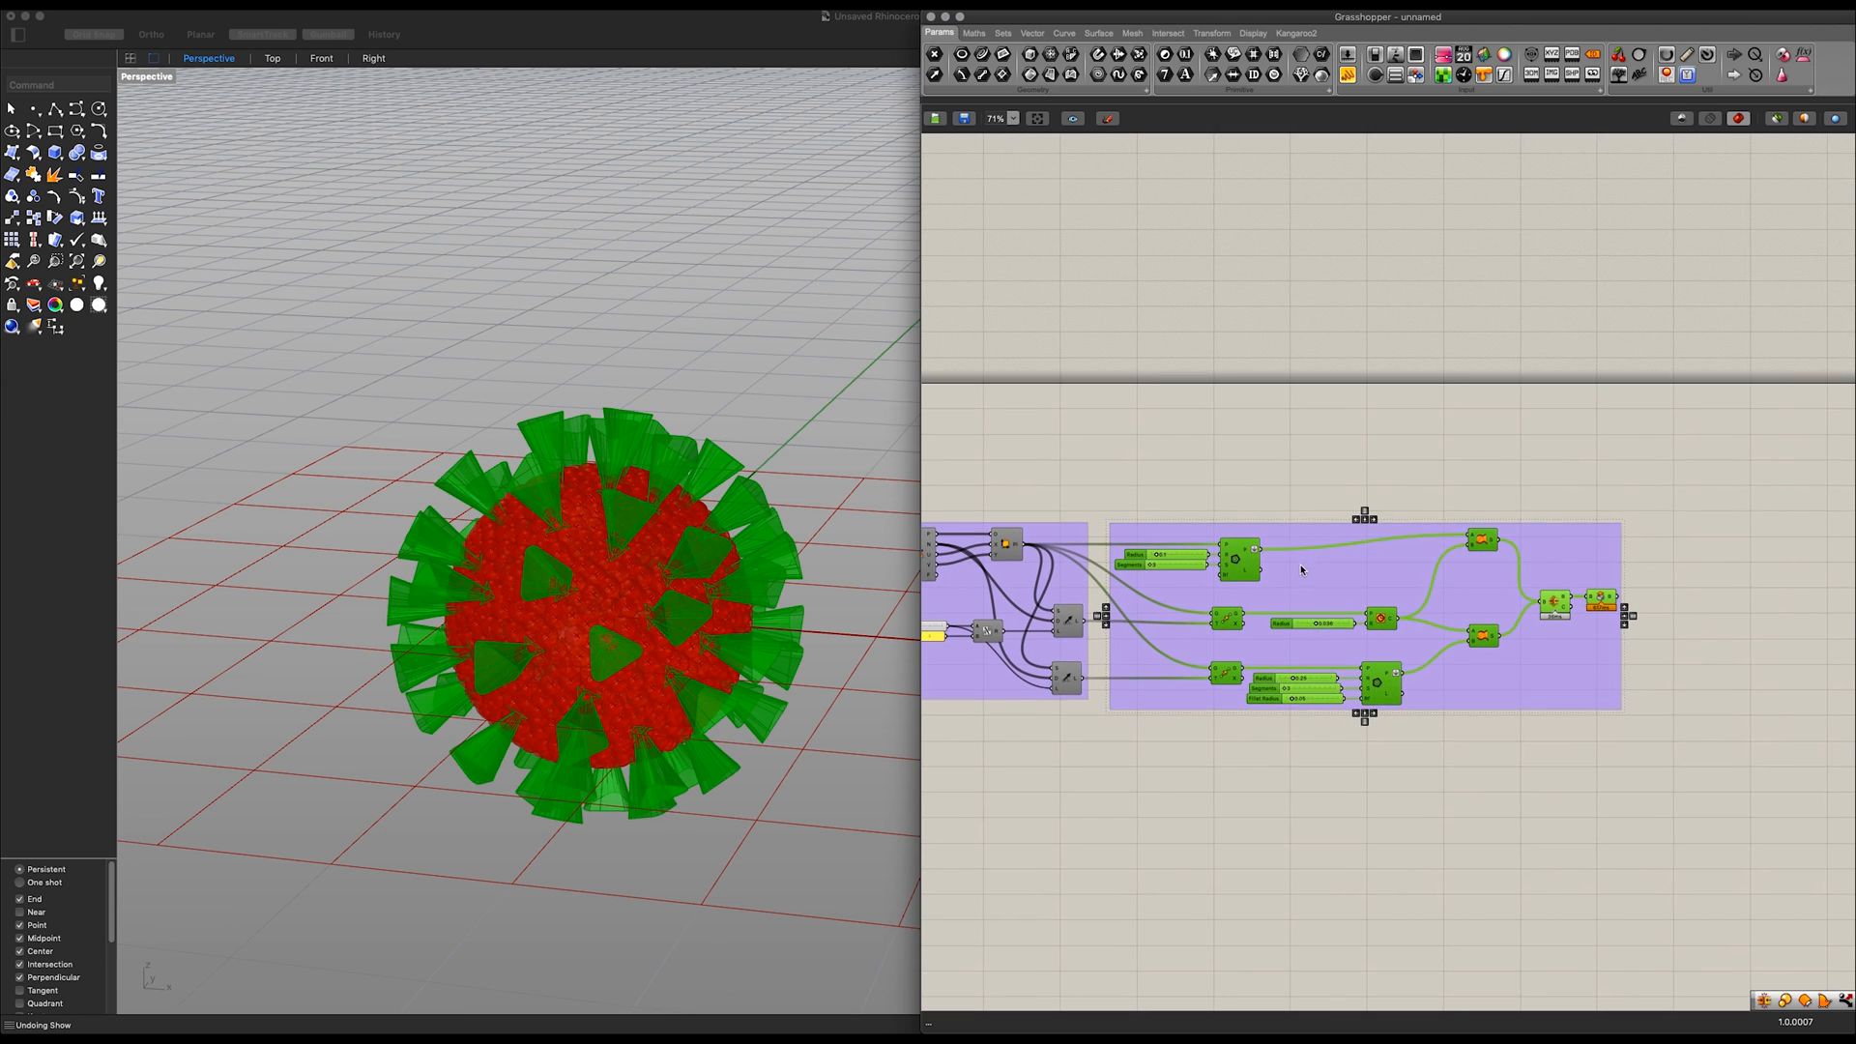
{"action": "right_click", "coordinate": [1302, 569]}
{"action": "type", "text": "Spikes 3D"}
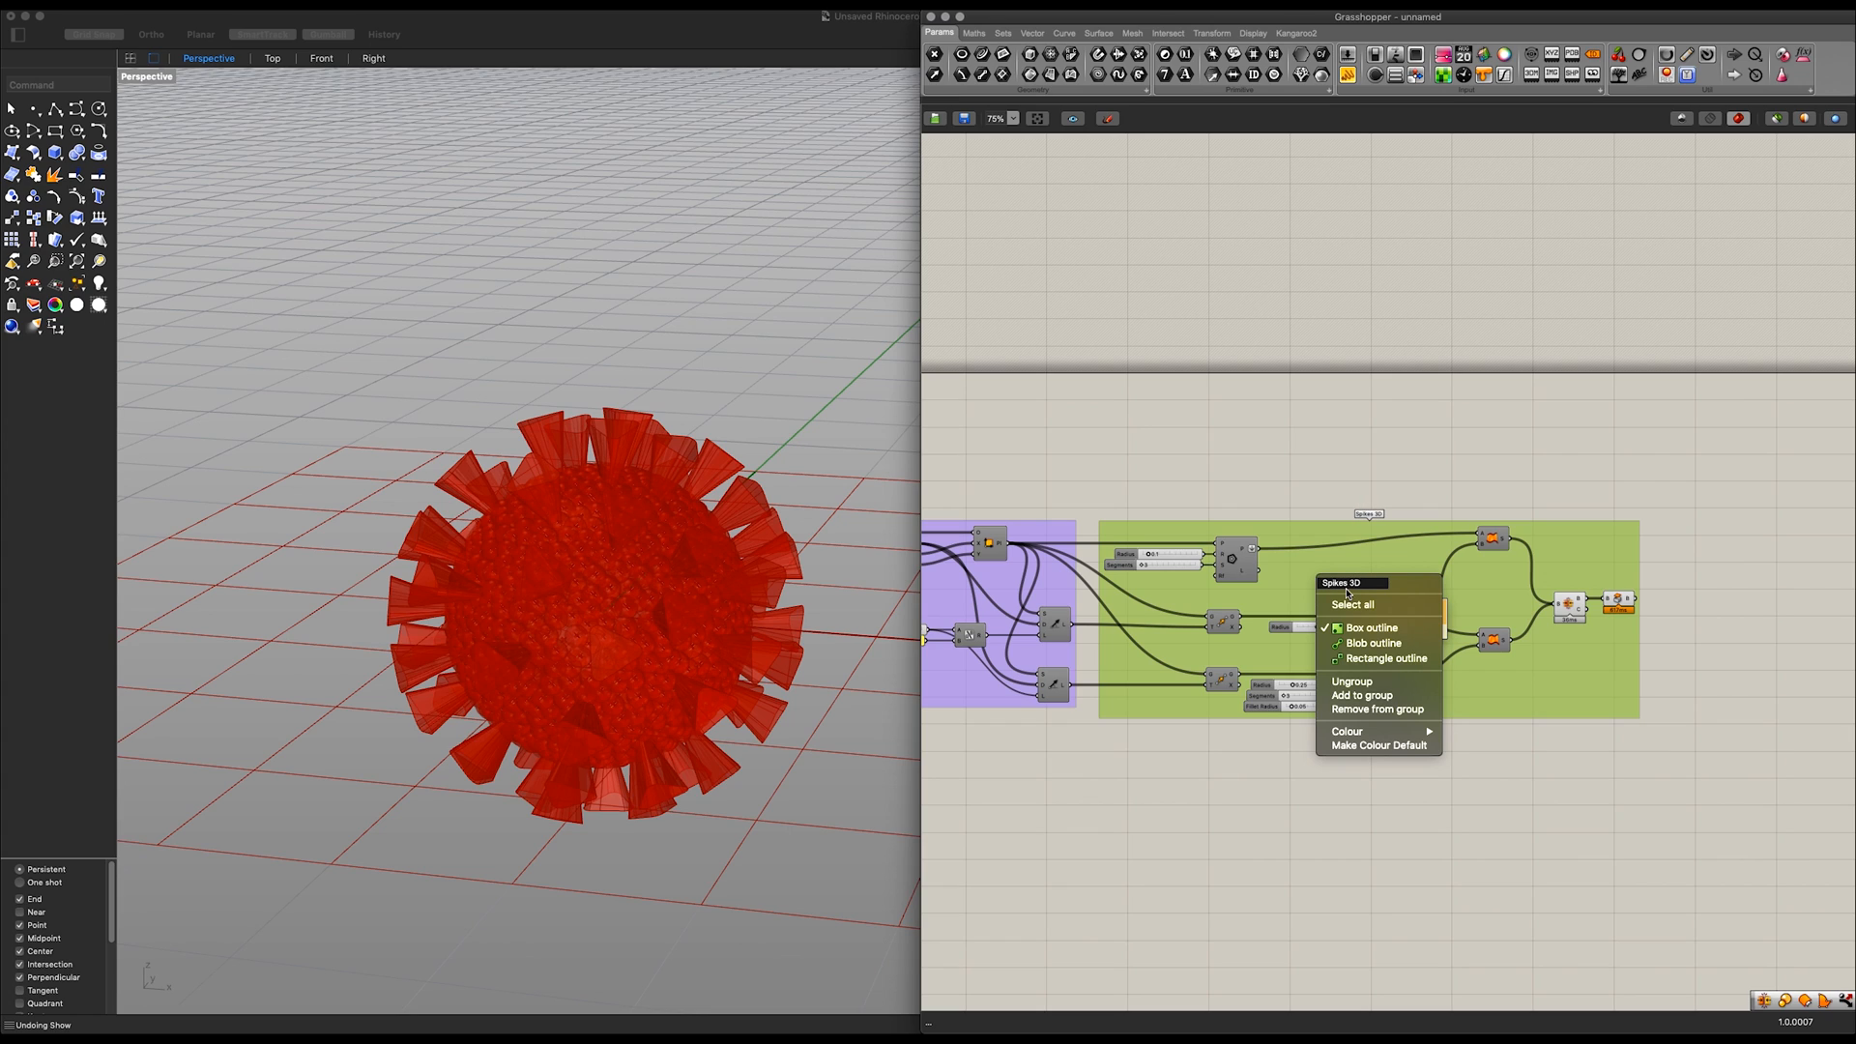
Step: Close the group options and add a Scale component offsetting the nucleus by 1.05
{"action": "left_click", "coordinate": [1374, 643]}
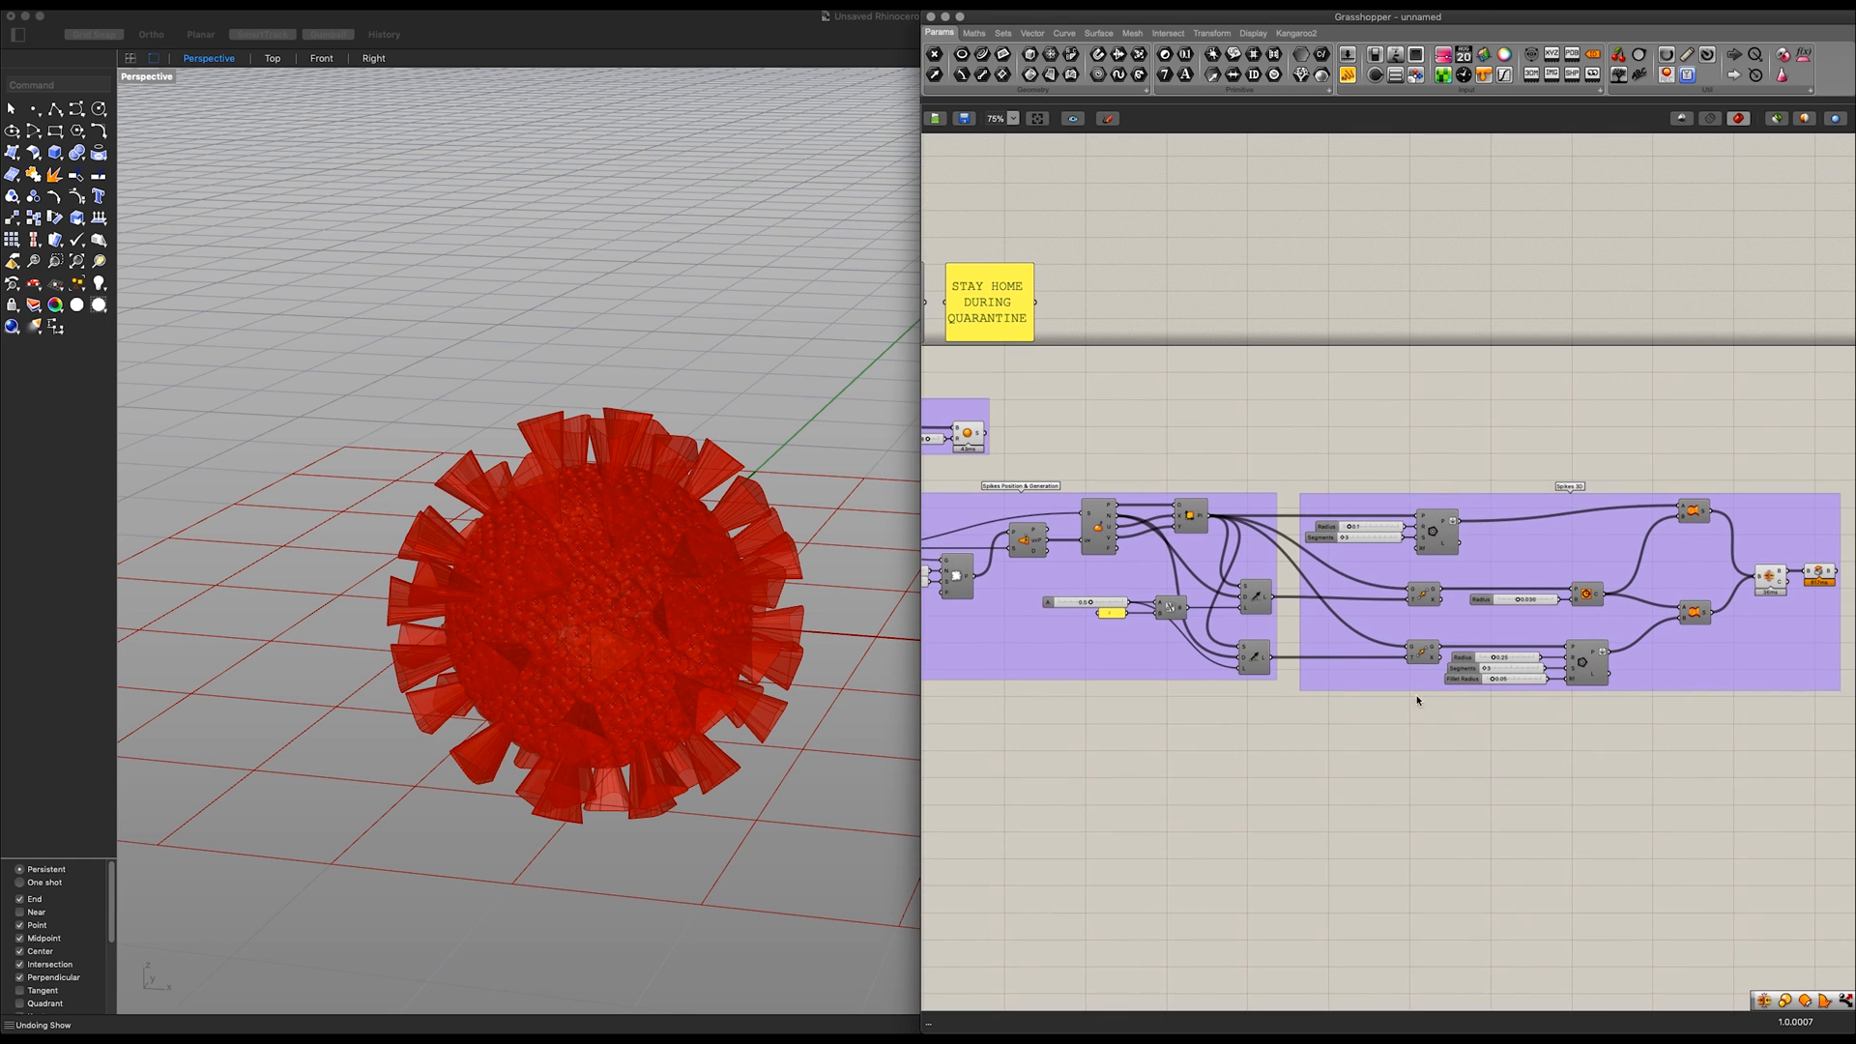
{"action": "mouse_move", "coordinate": [1375, 733]}
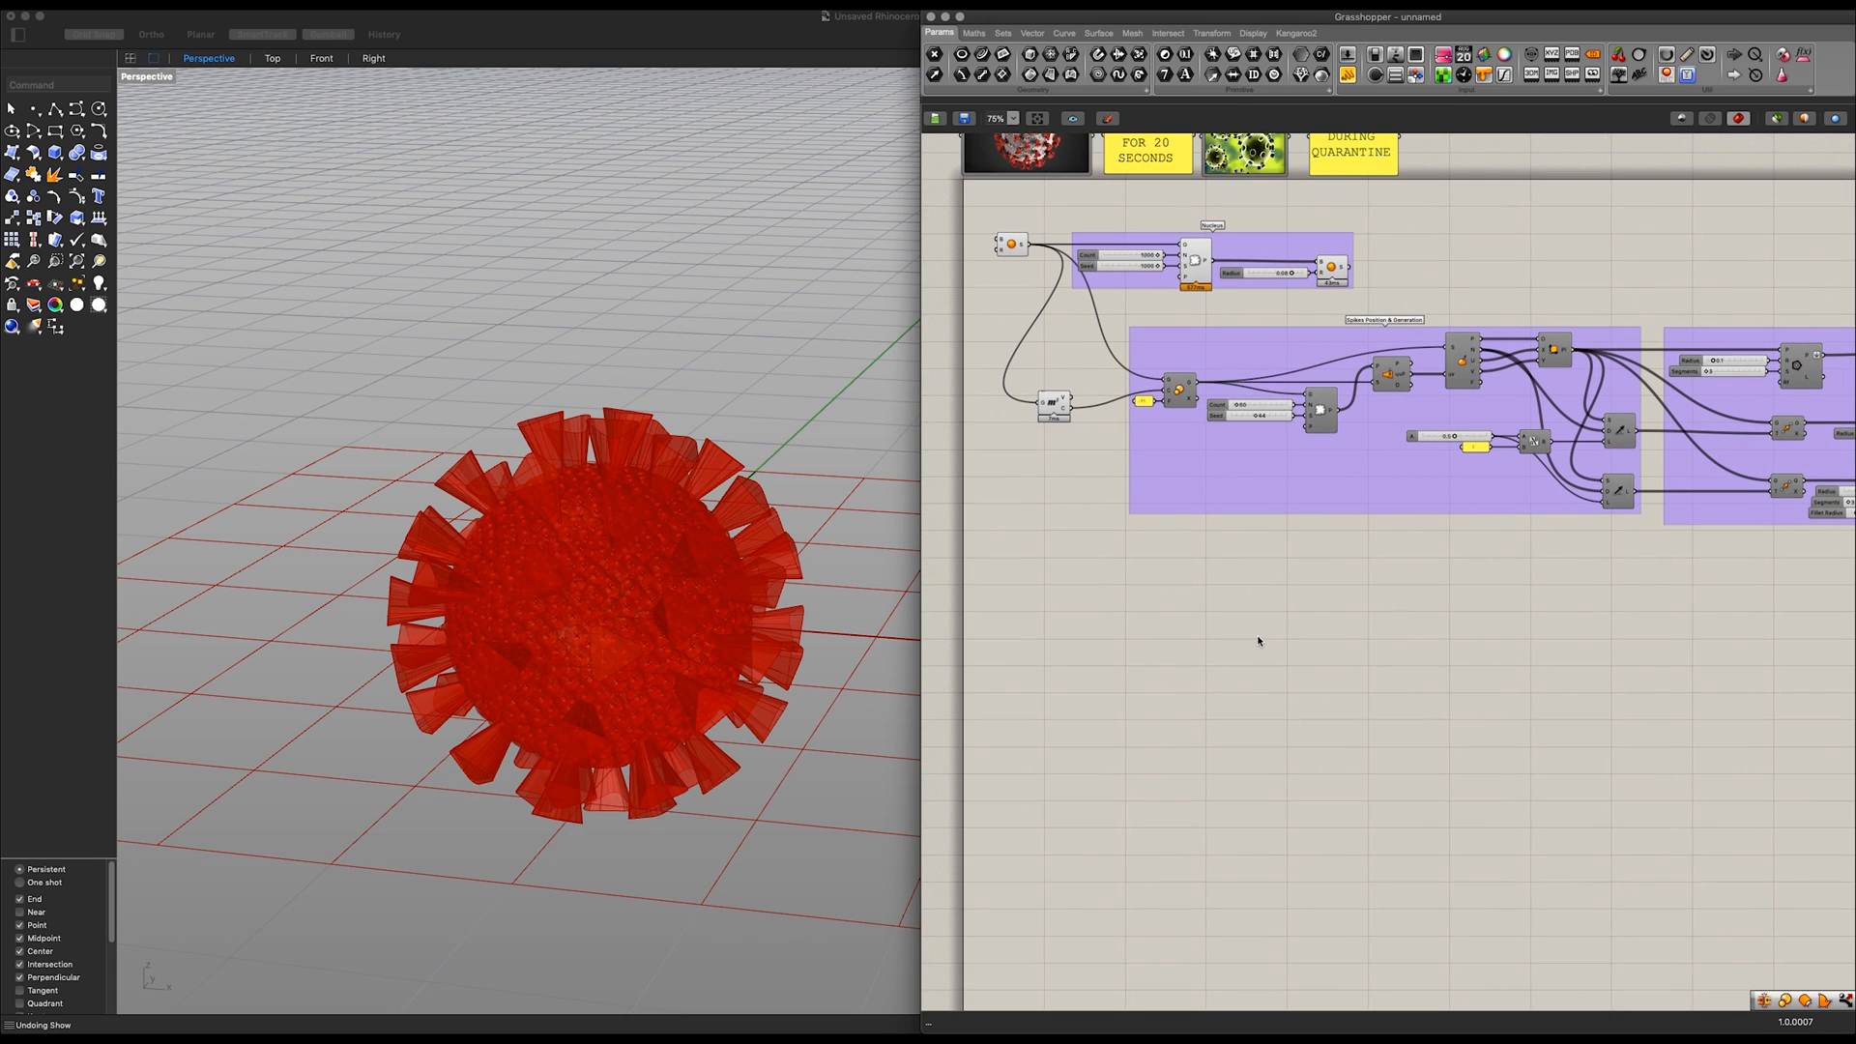
{"action": "mouse_move", "coordinate": [1222, 650]}
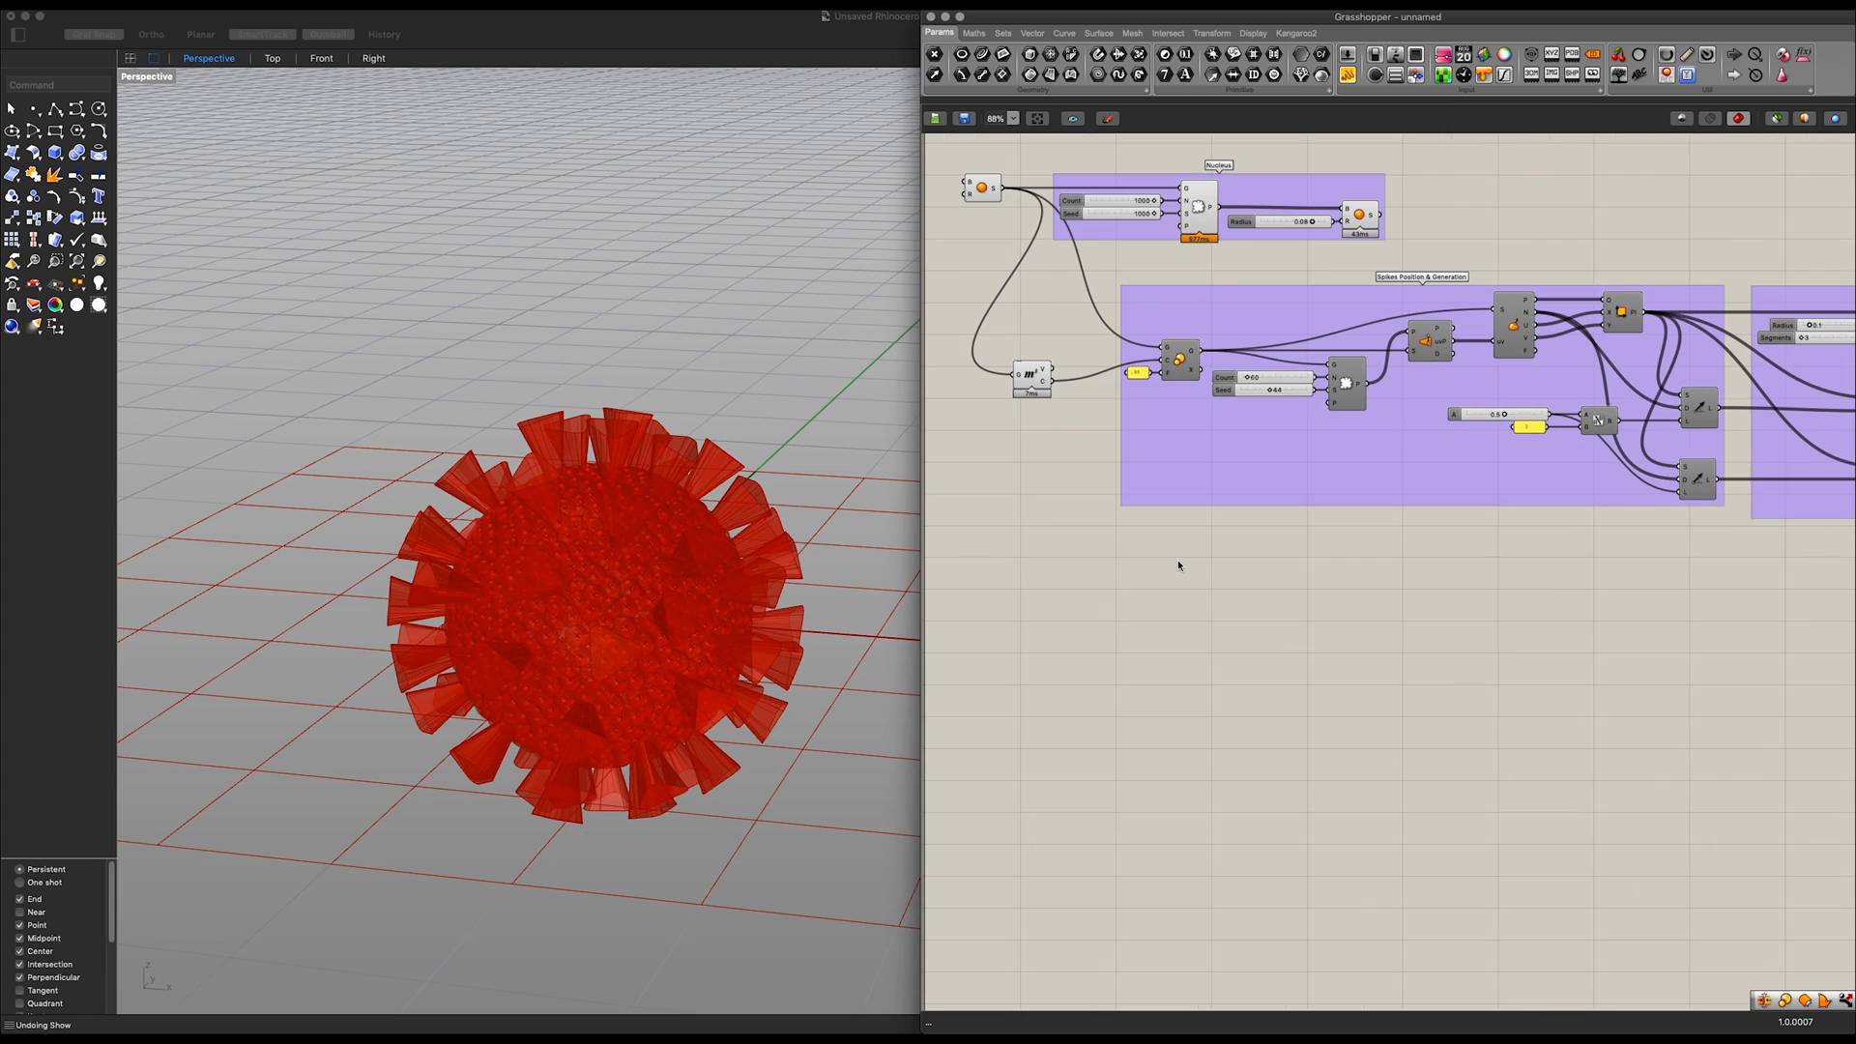
{"action": "mouse_move", "coordinate": [1201, 649]}
{"action": "type", "text": "scale"}
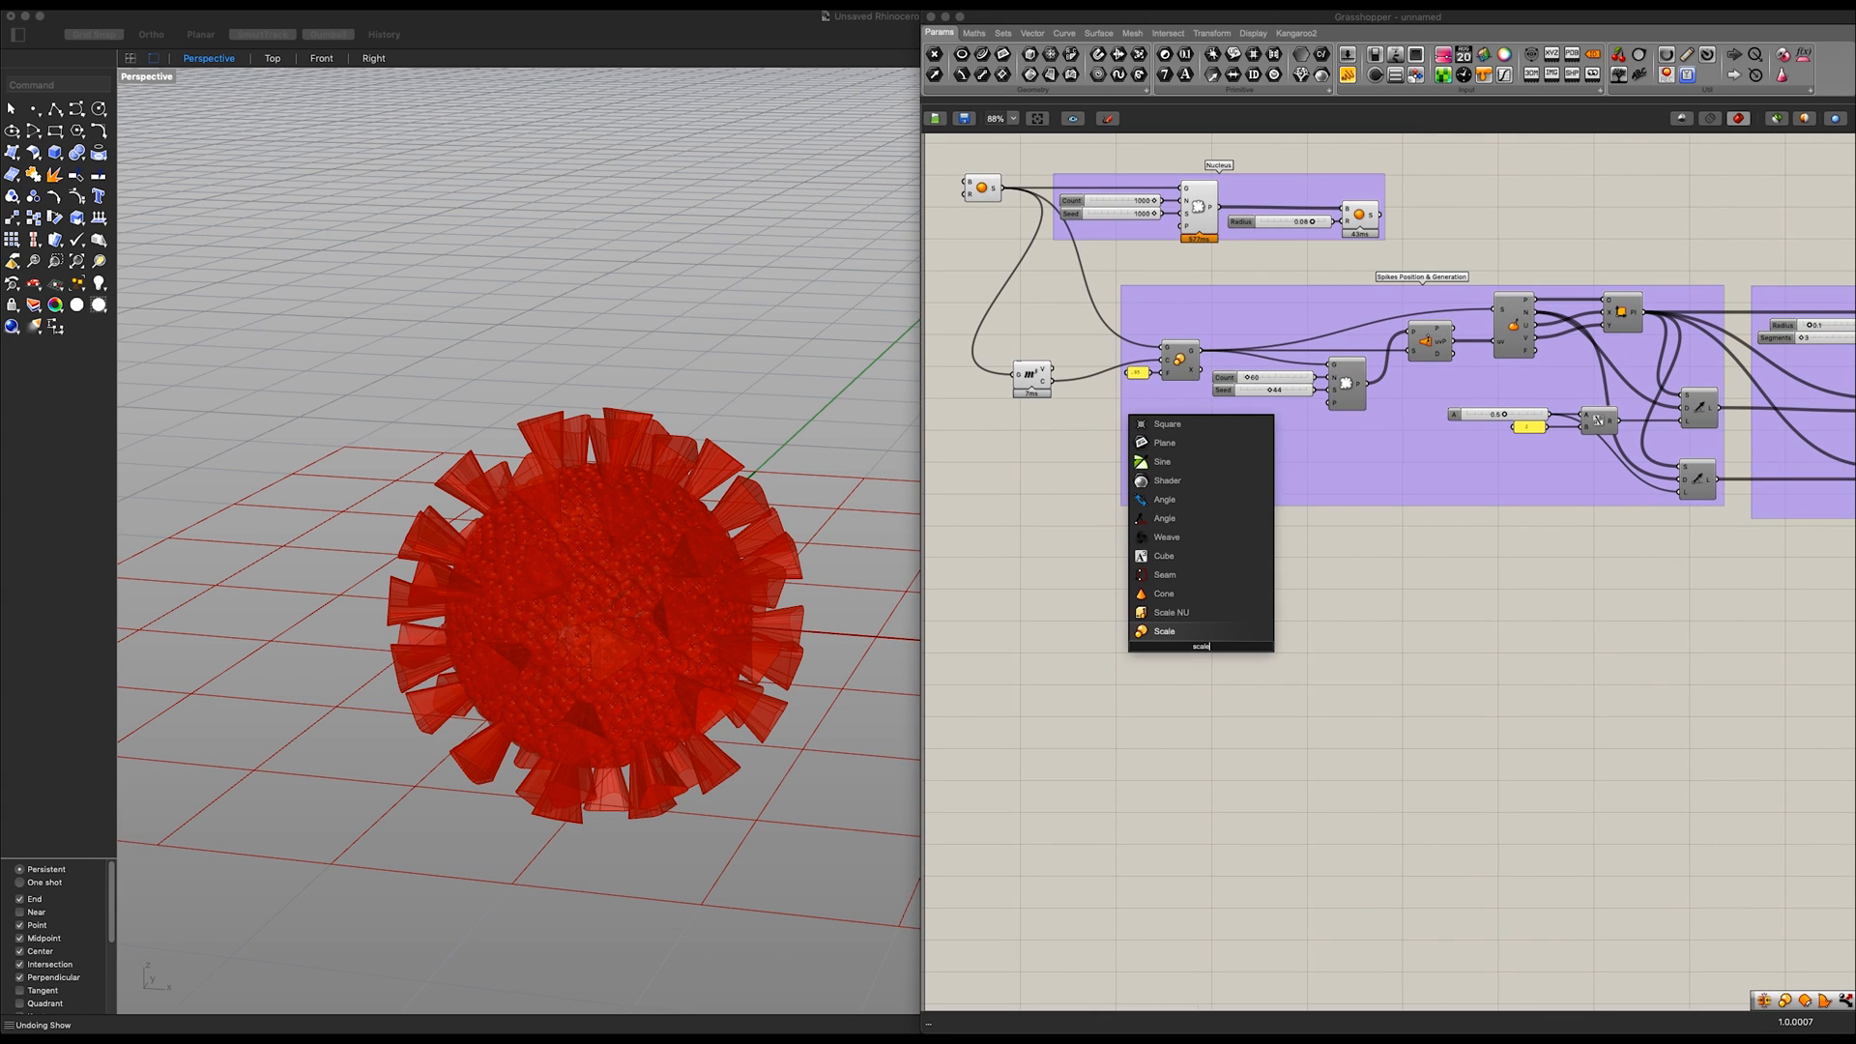
{"action": "left_click", "coordinate": [1164, 631]}
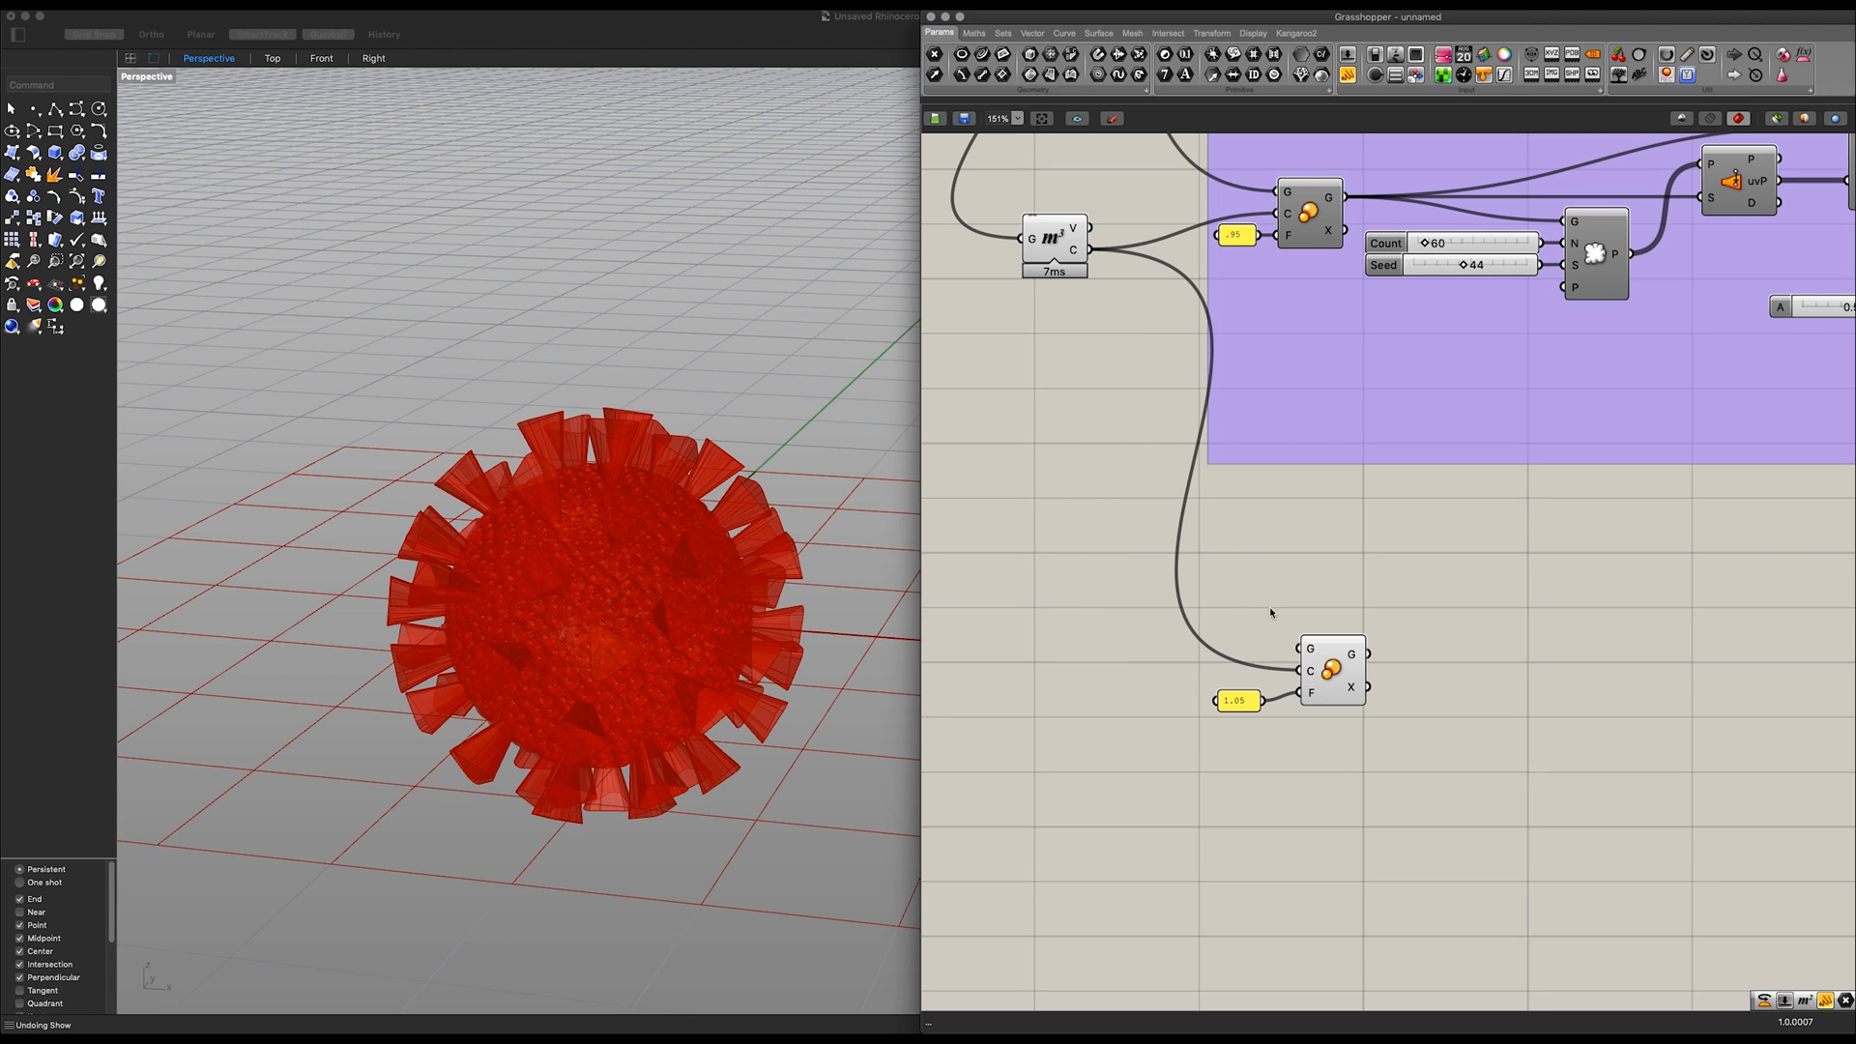
{"action": "scroll", "scroll_direction": "down", "scroll_amount": 3}
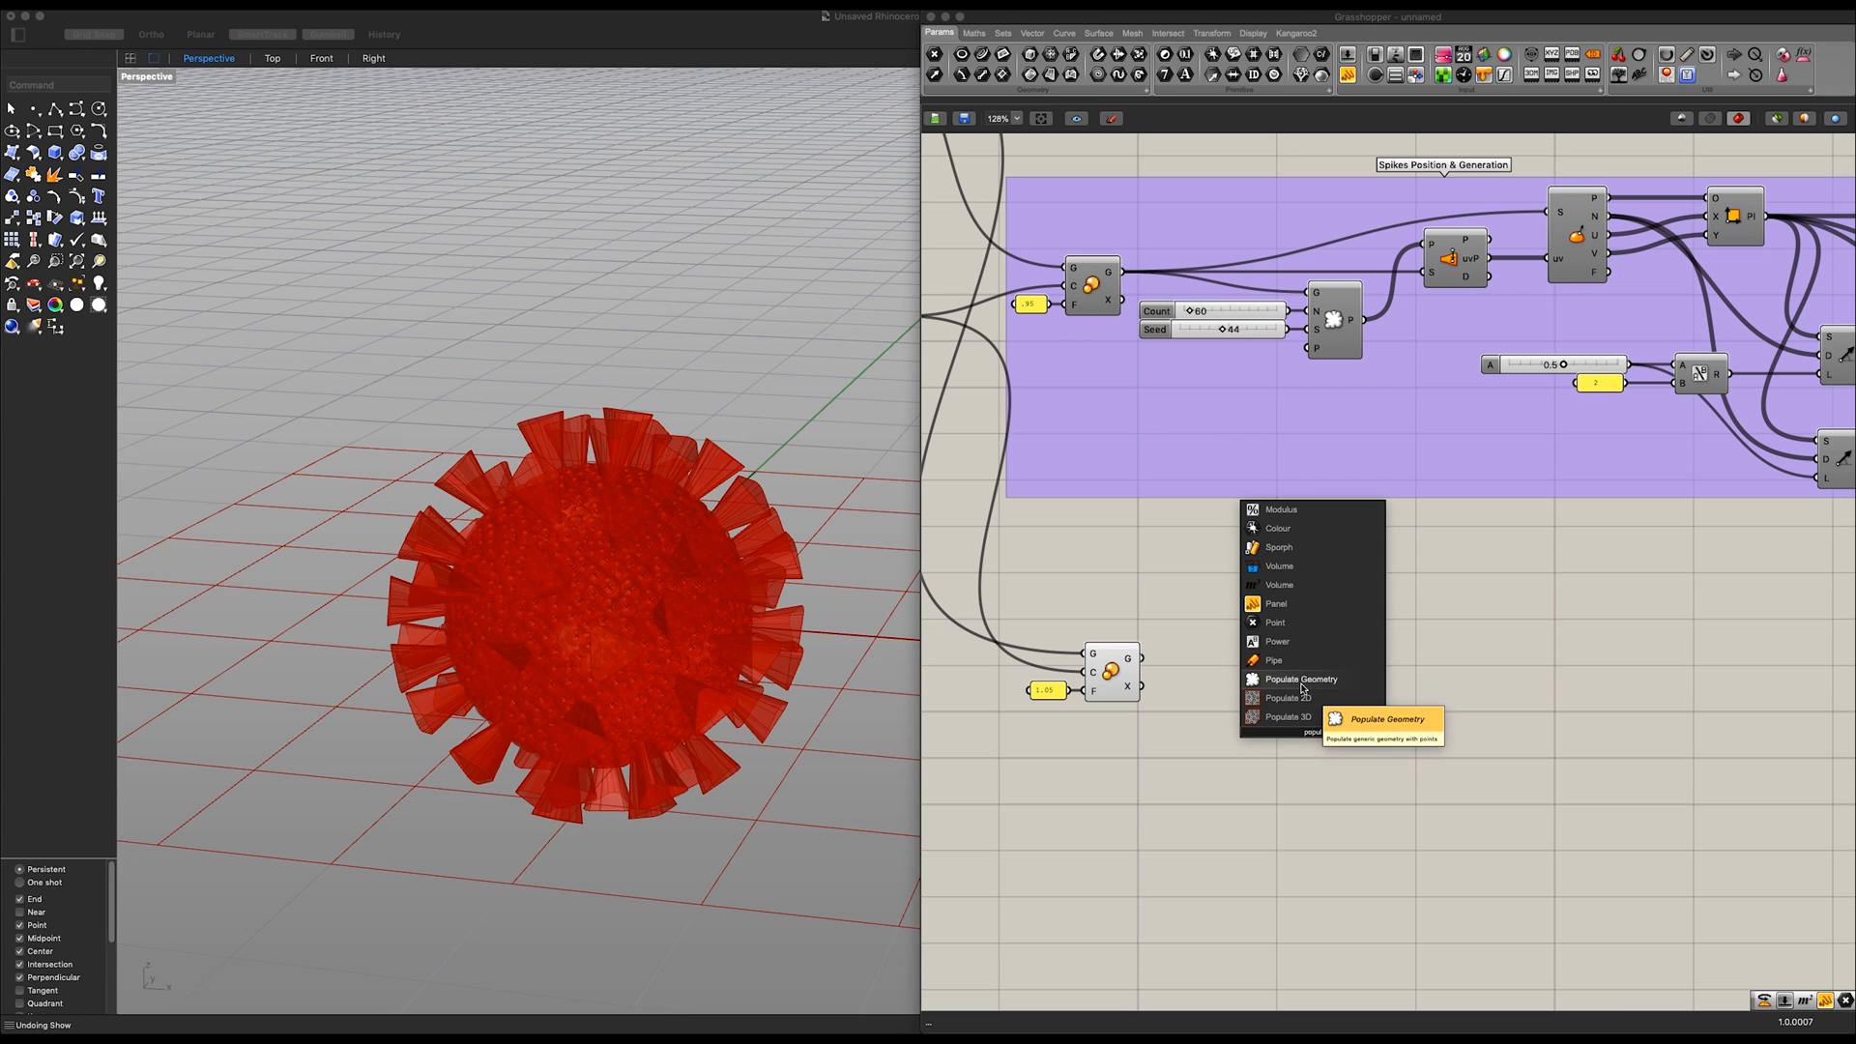
Step: Populate 50 points with seed 53 on the offset nucleus, driving 0.05-radius spheres
{"action": "left_click", "coordinate": [1299, 678]}
{"action": "type", "text": "100"}
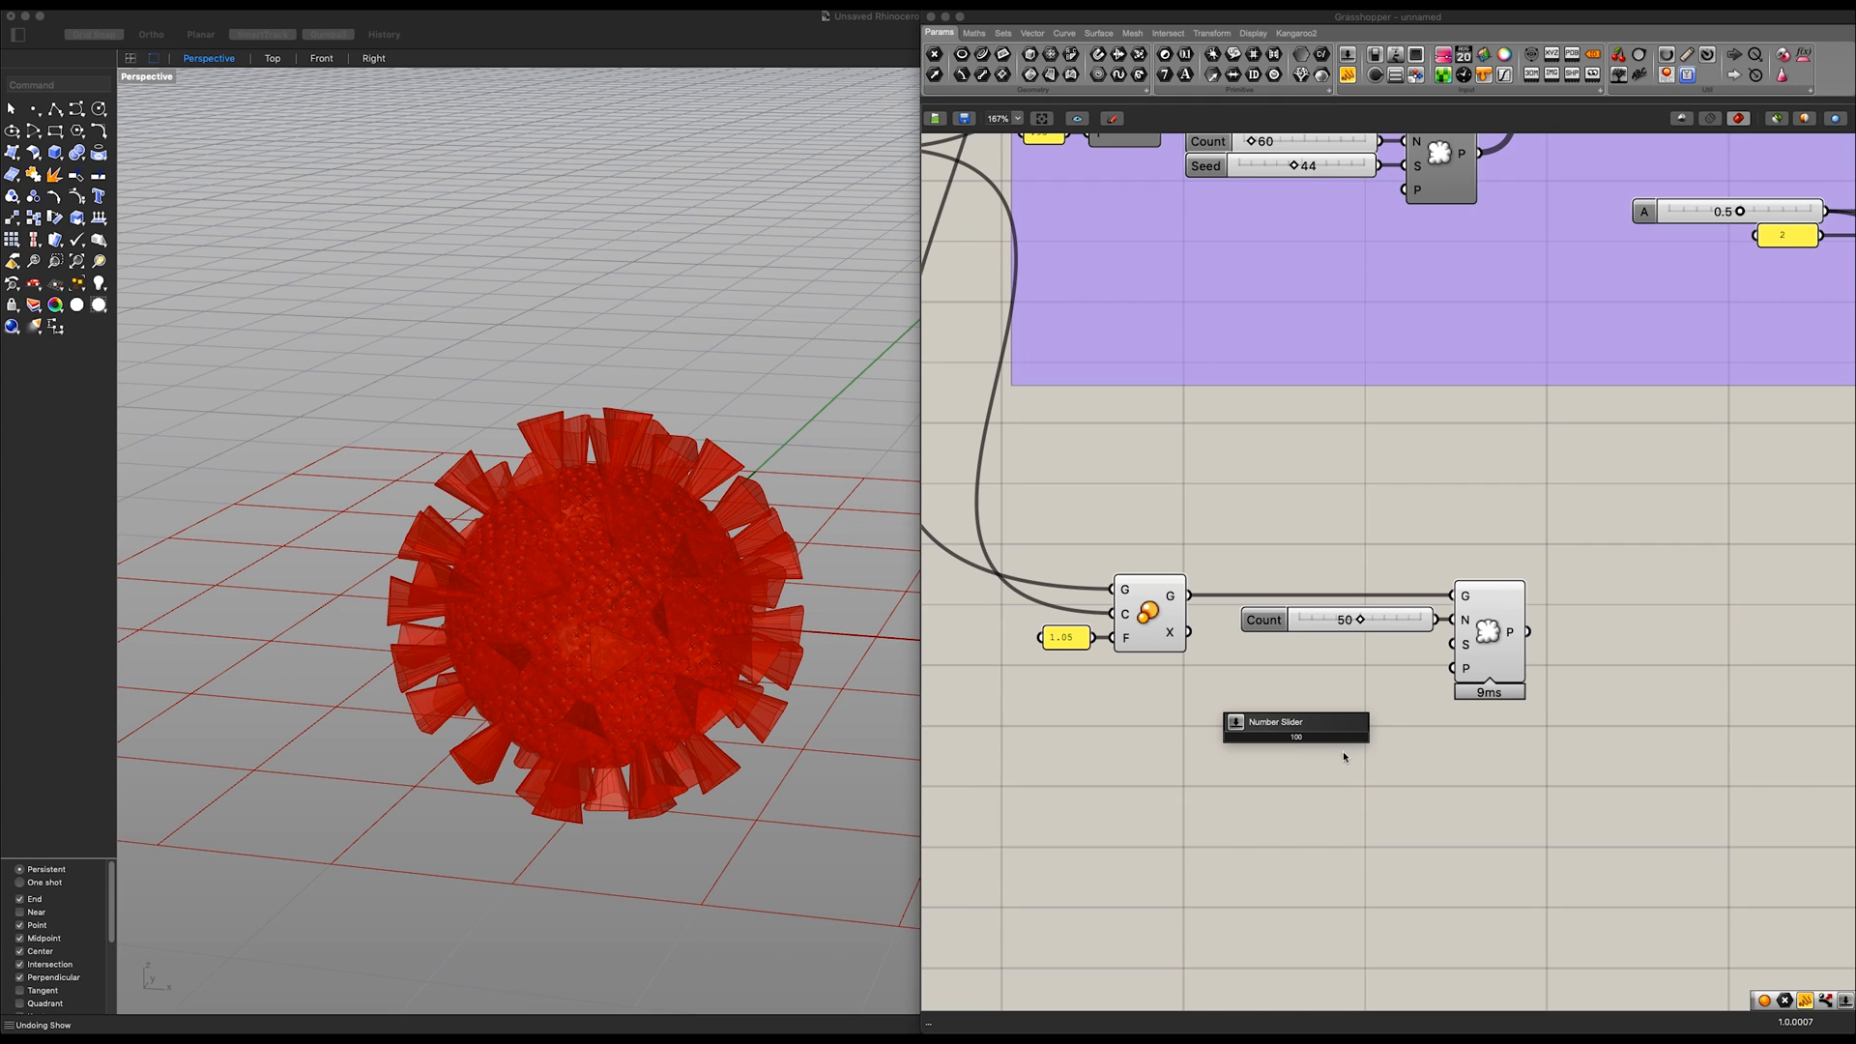
{"action": "left_click", "coordinate": [1295, 755]}
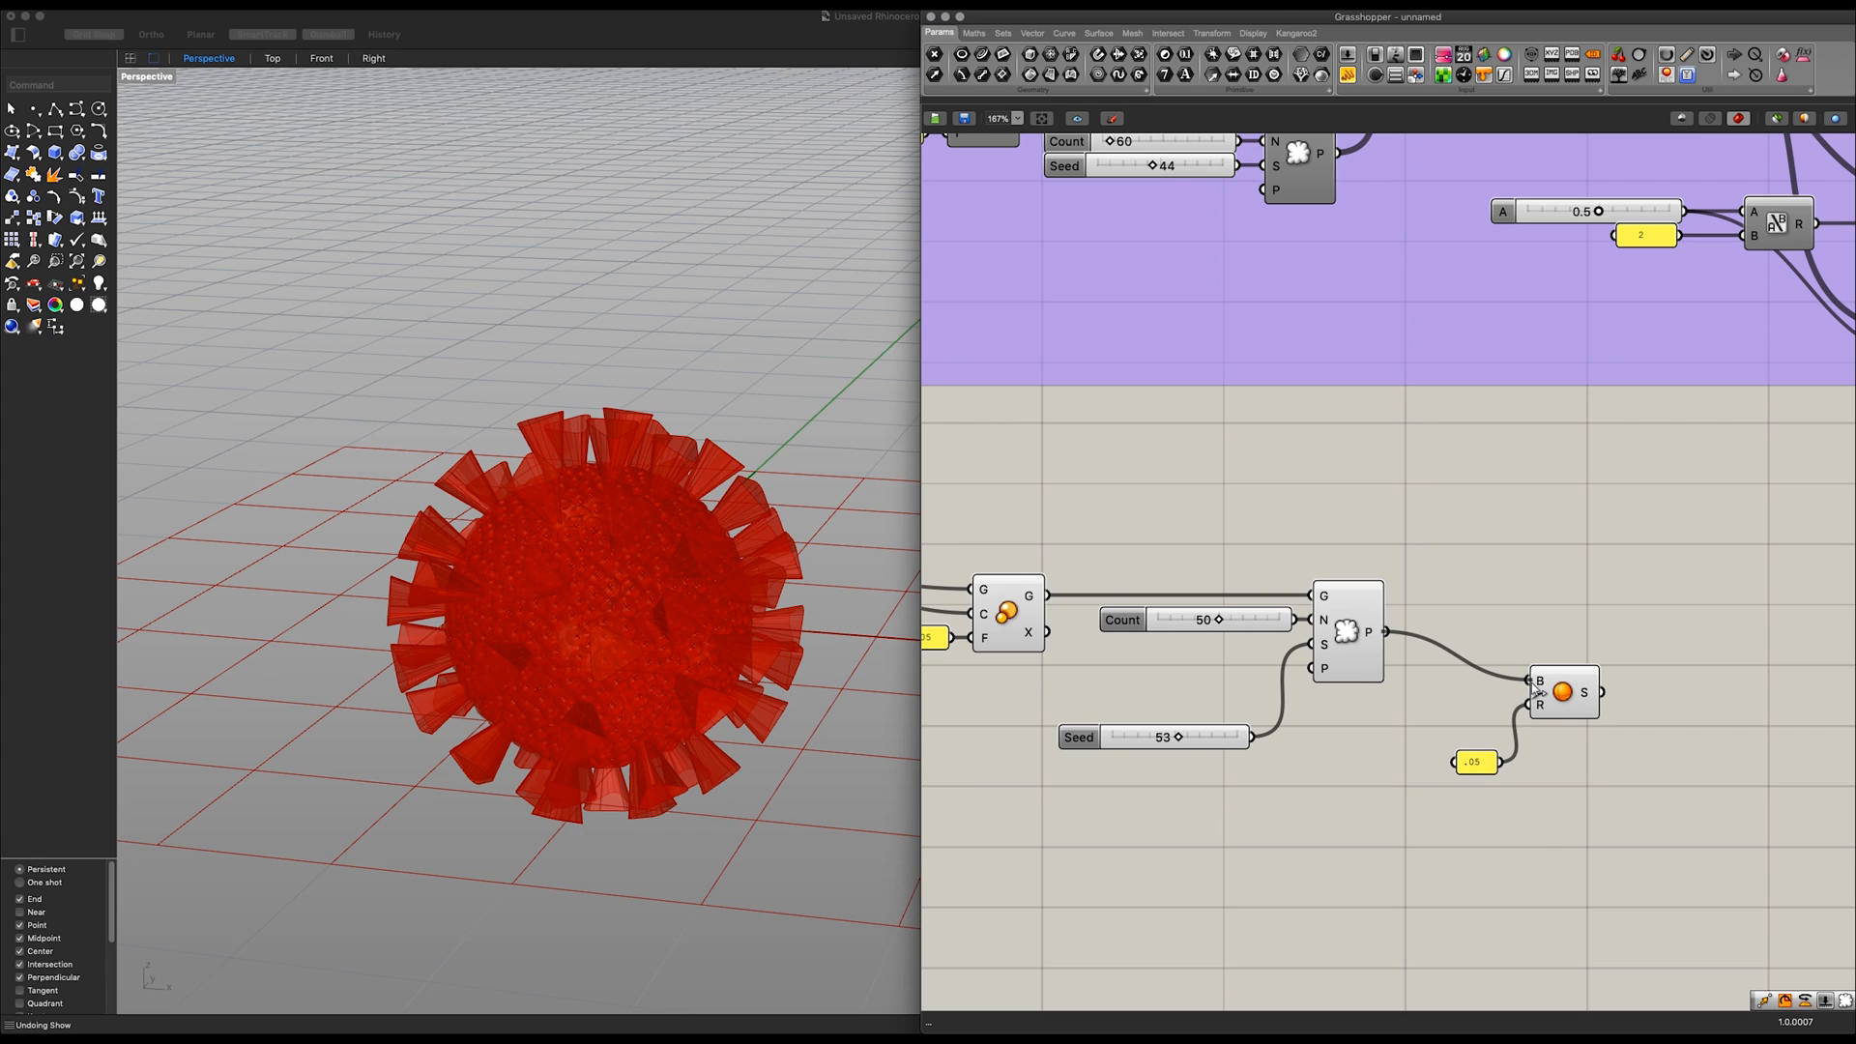
{"action": "left_click", "coordinate": [1564, 691]}
{"action": "type", "text": "Protein Generati"}
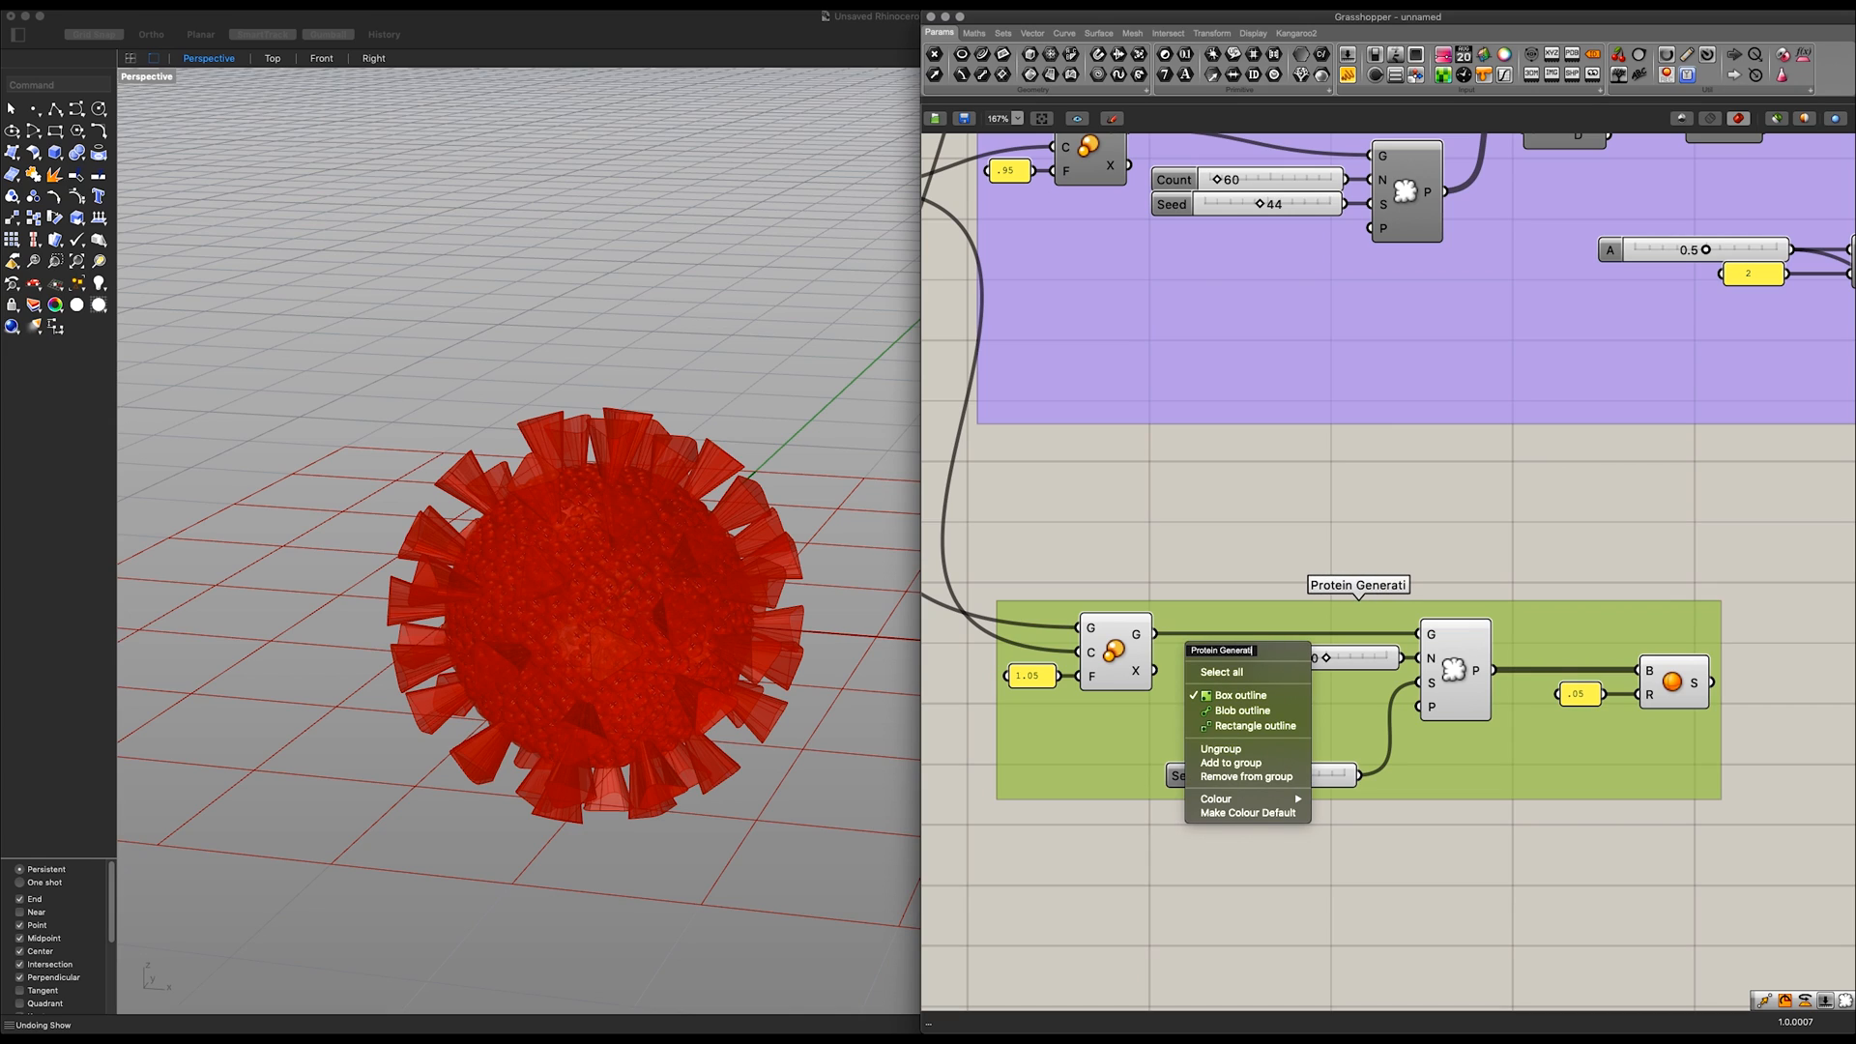
Step: Add another Populate Geometry fed by the small protein spheres
{"action": "type", "text": "on"}
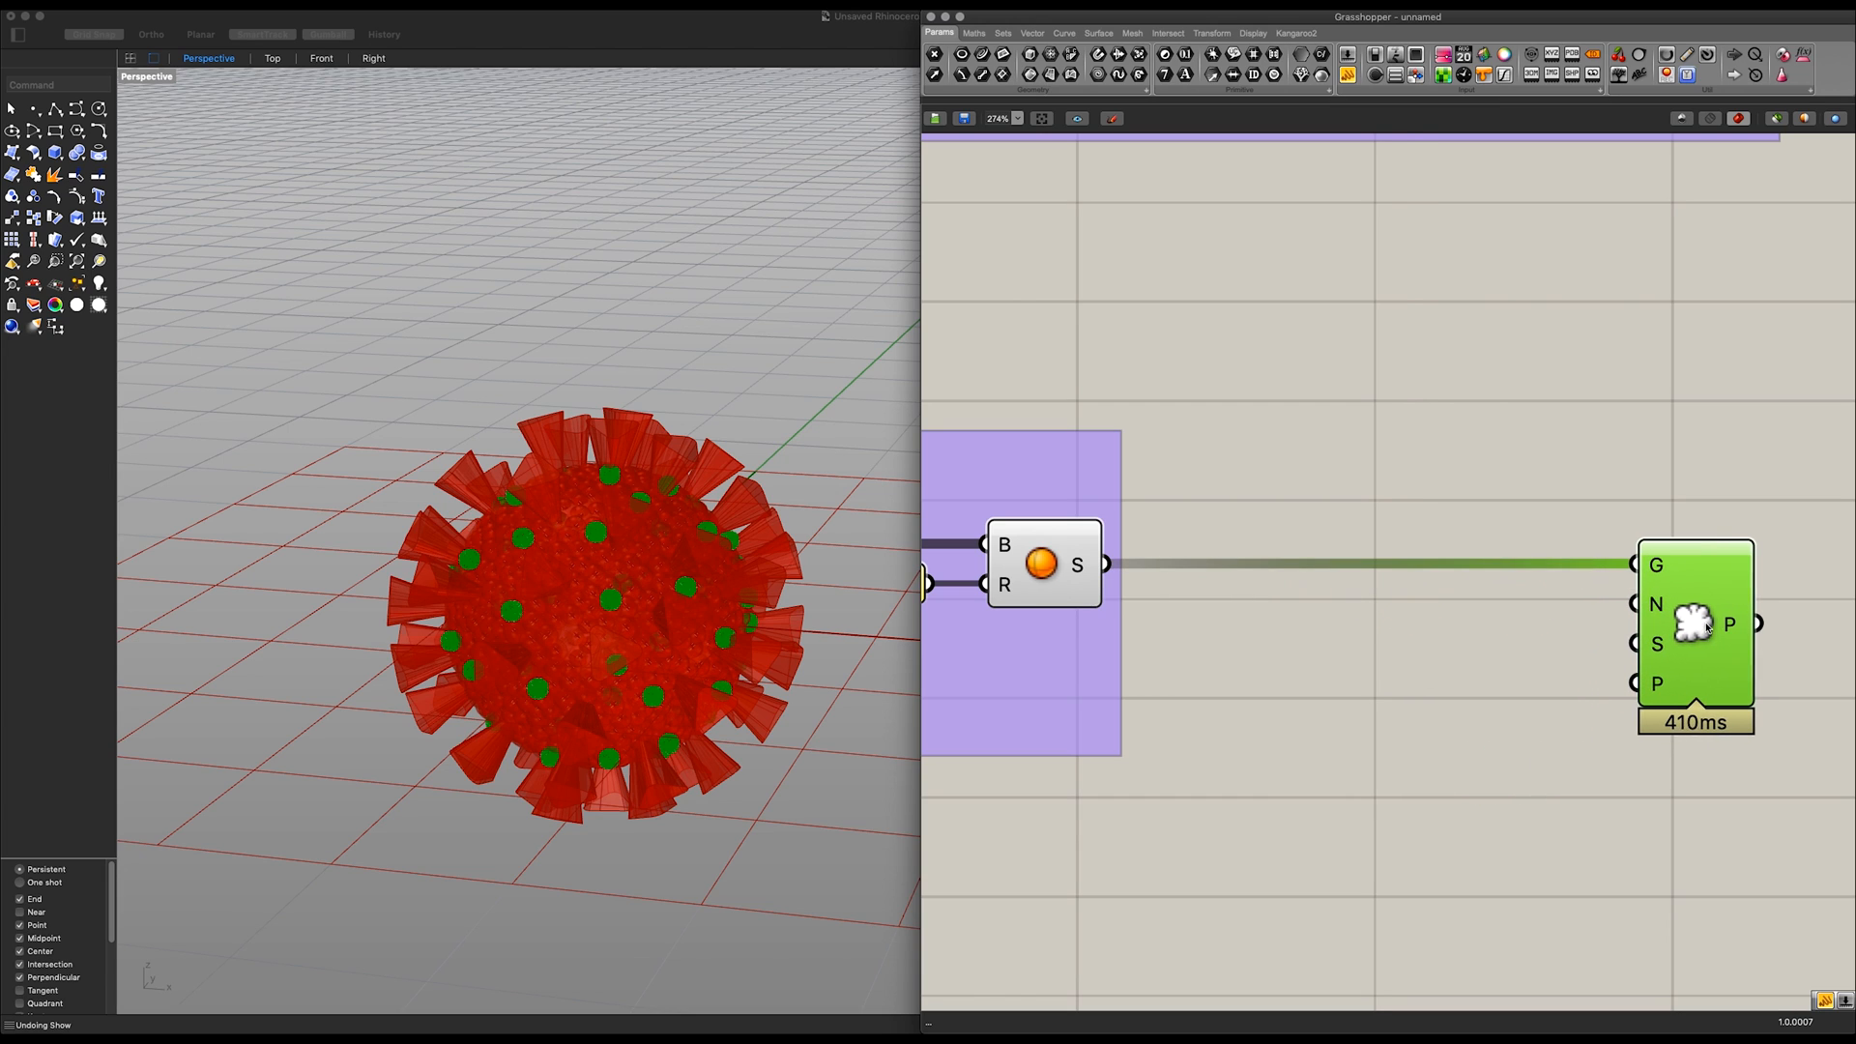
Step: Add a Count slider of 10, Voronoi 3D and Boundary Surfaces, grouped as Protein 3D
{"action": "scroll", "scroll_direction": "down", "scroll_amount": 3}
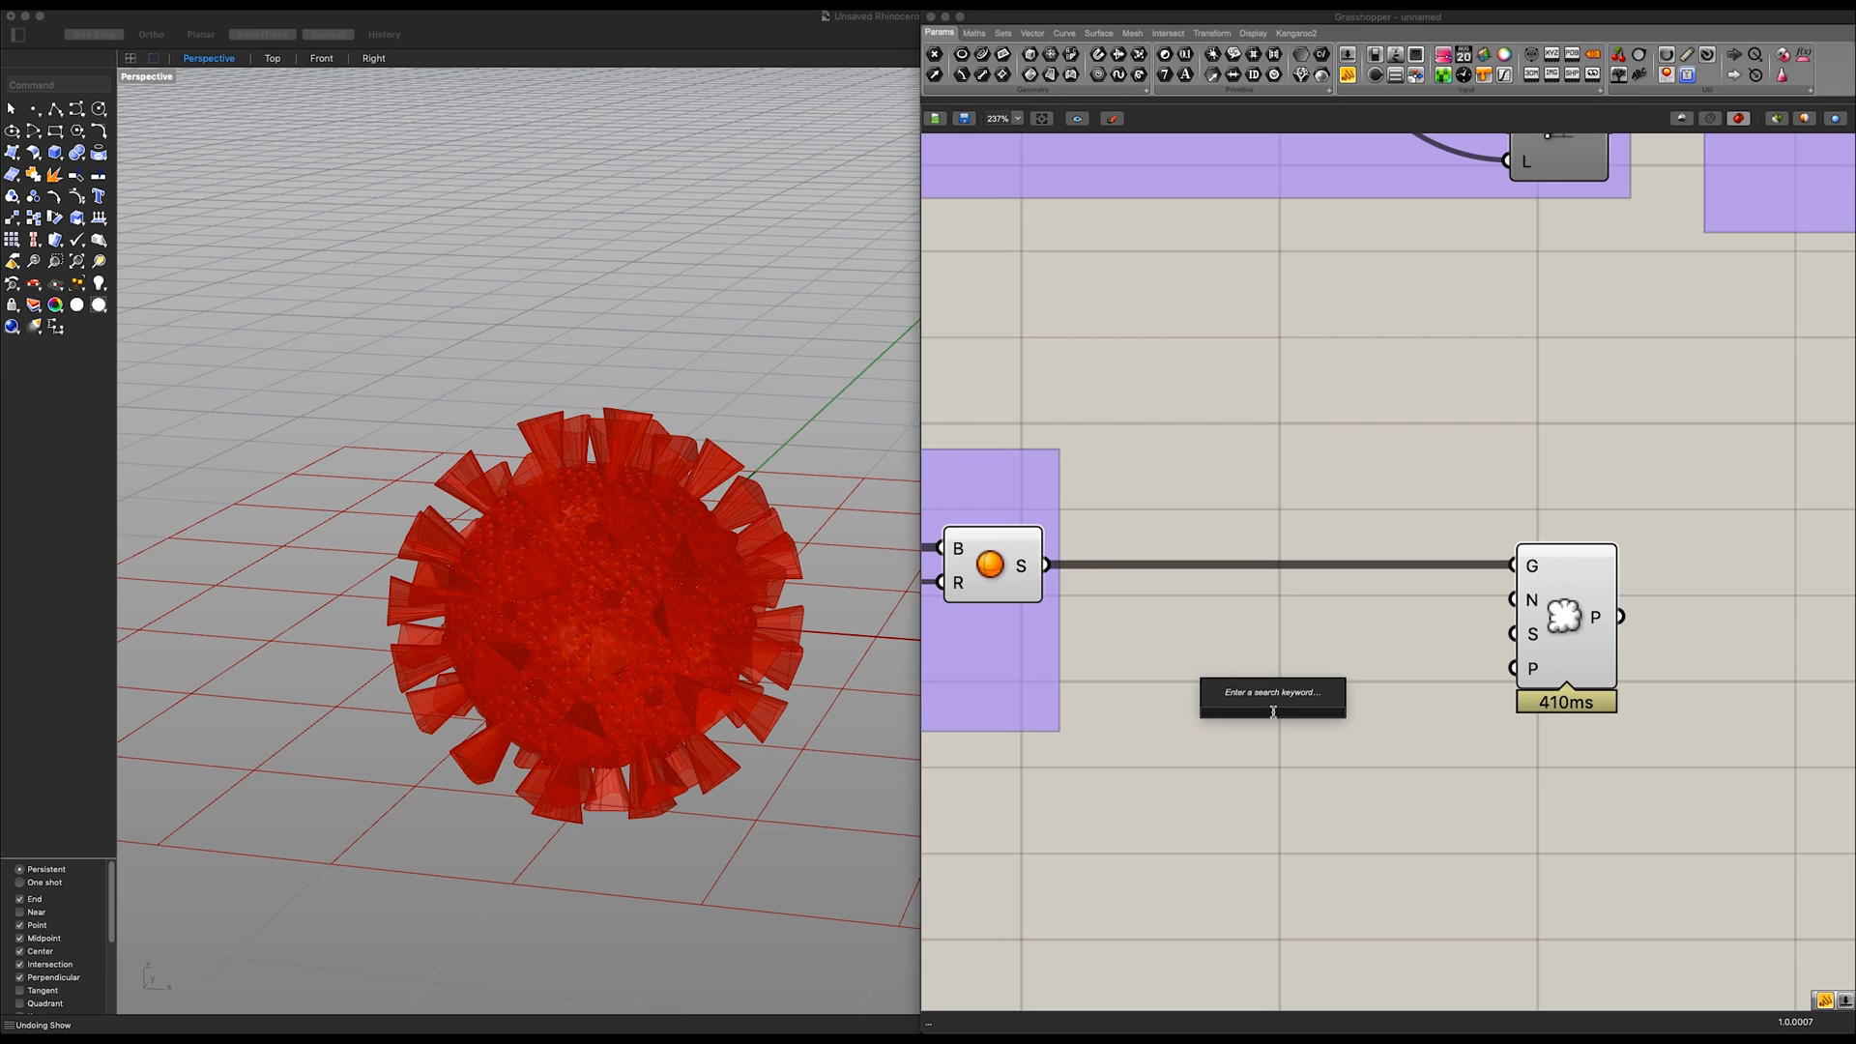
{"action": "type", "text": "slider"}
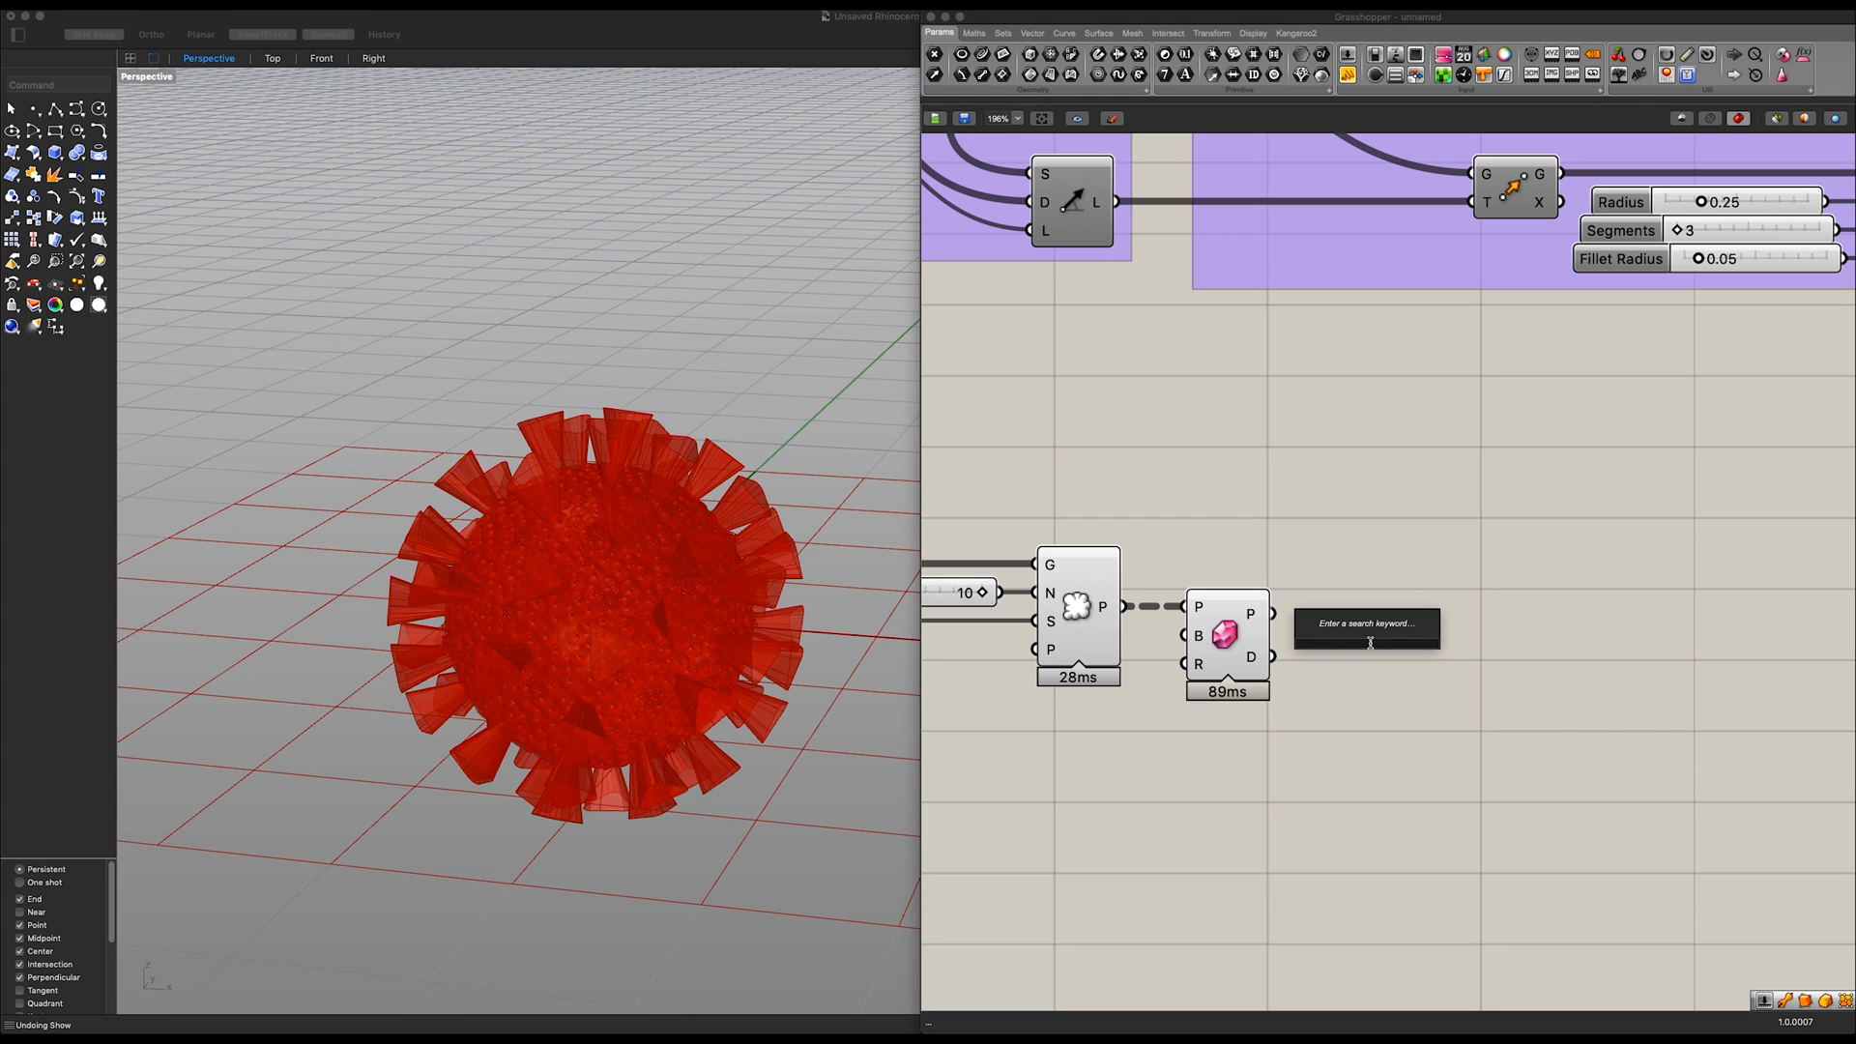
{"action": "type", "text": "bou"}
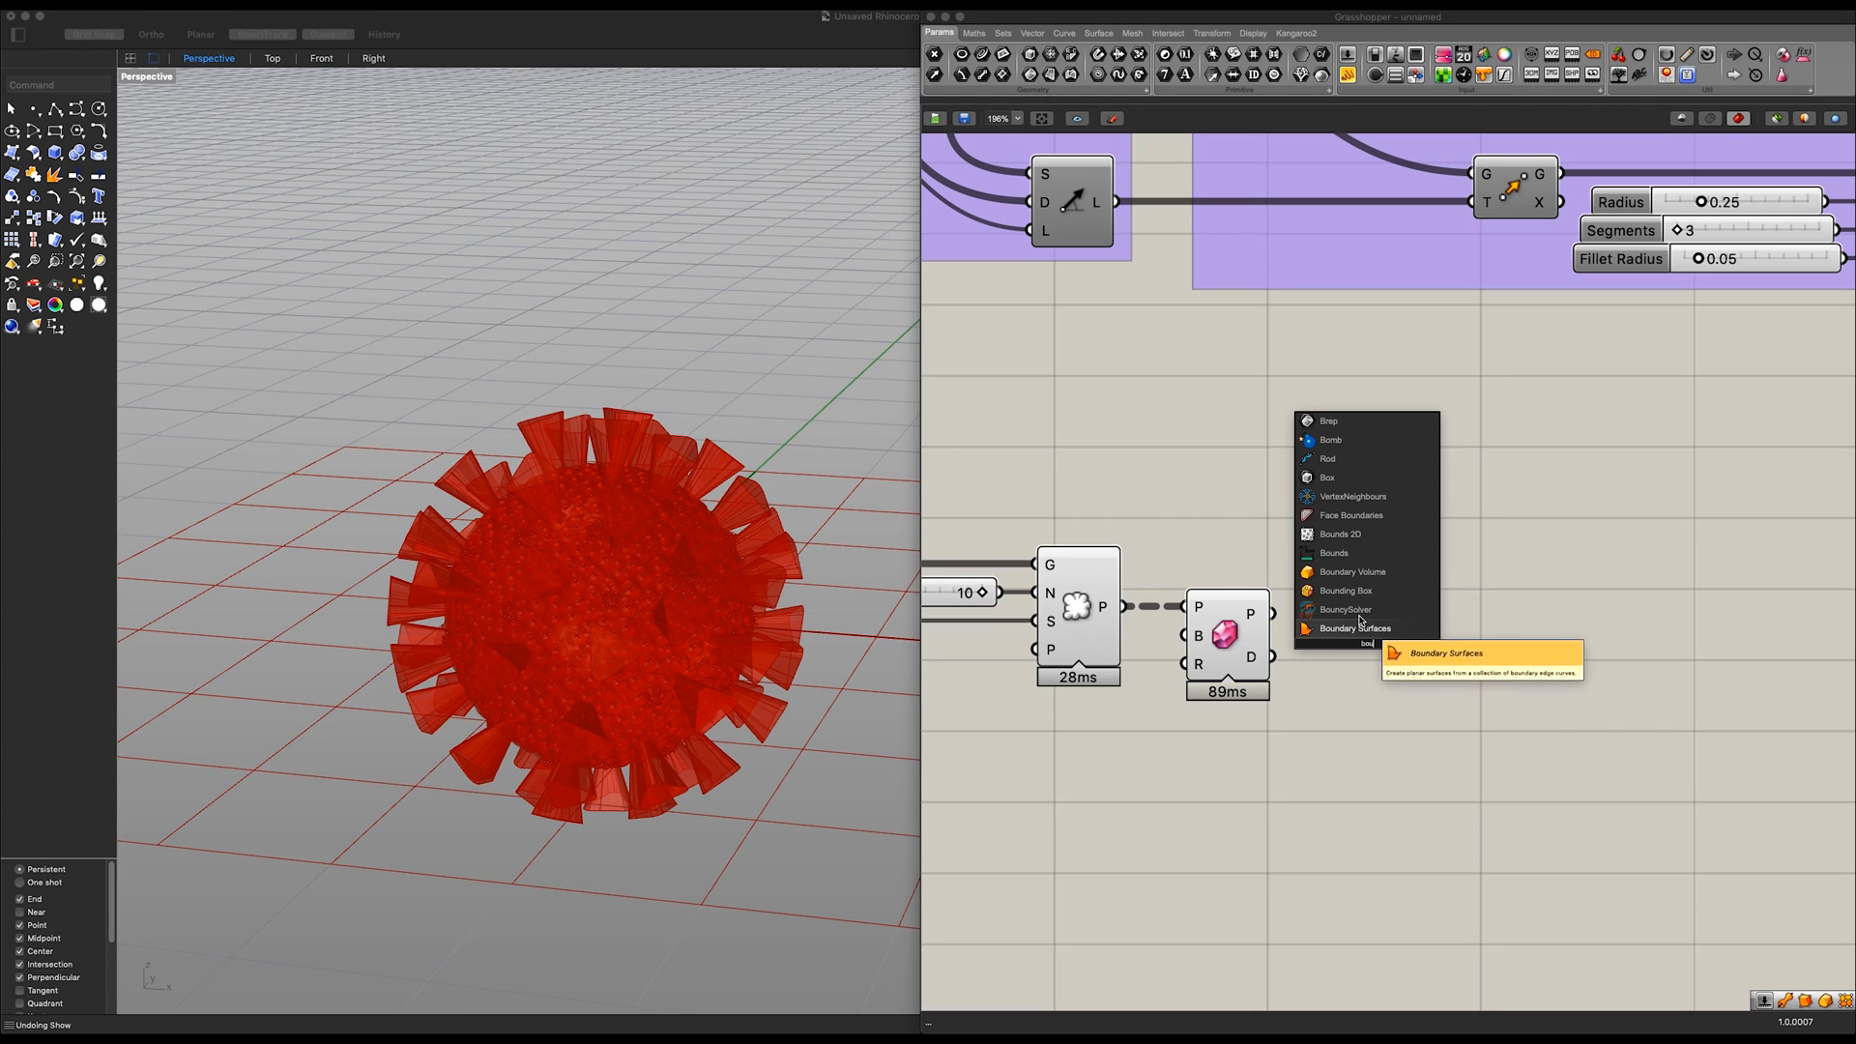
{"action": "left_click", "coordinate": [1357, 627]}
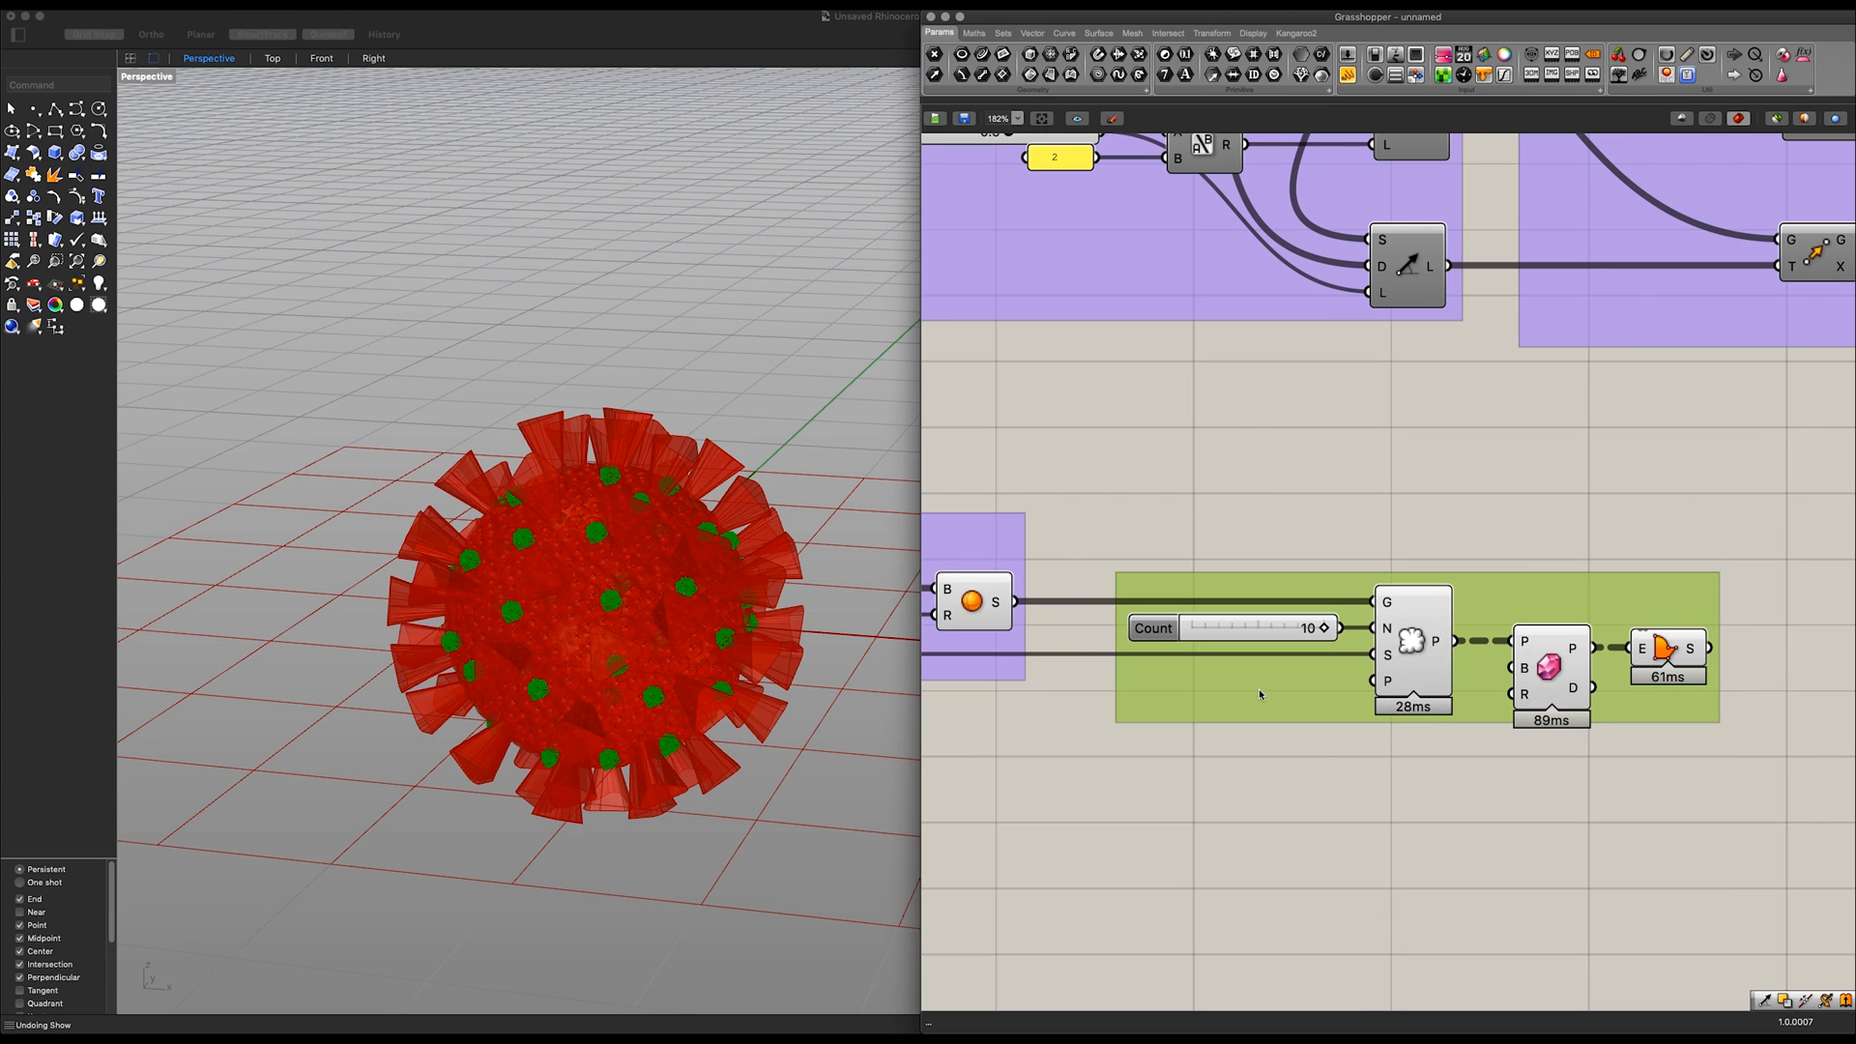
{"action": "right_click", "coordinate": [1259, 695]}
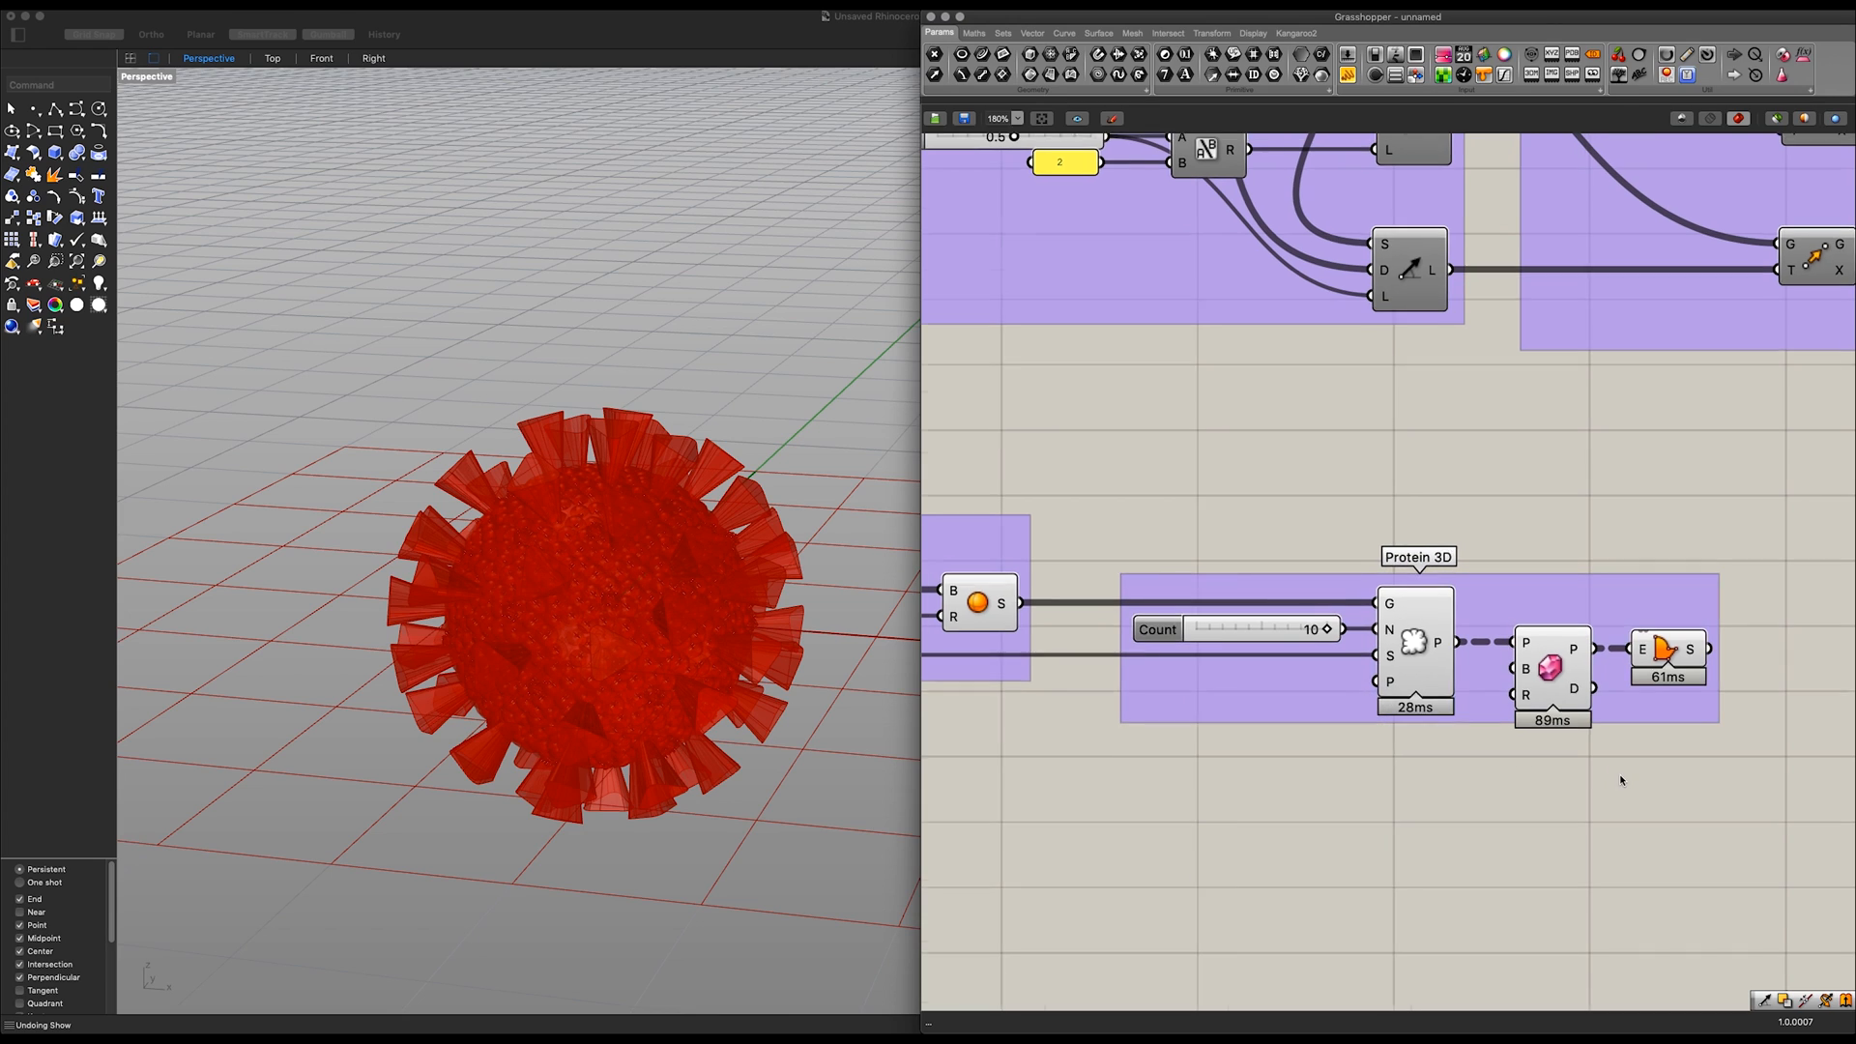
{"action": "scroll", "scroll_direction": "down", "scroll_amount": 3}
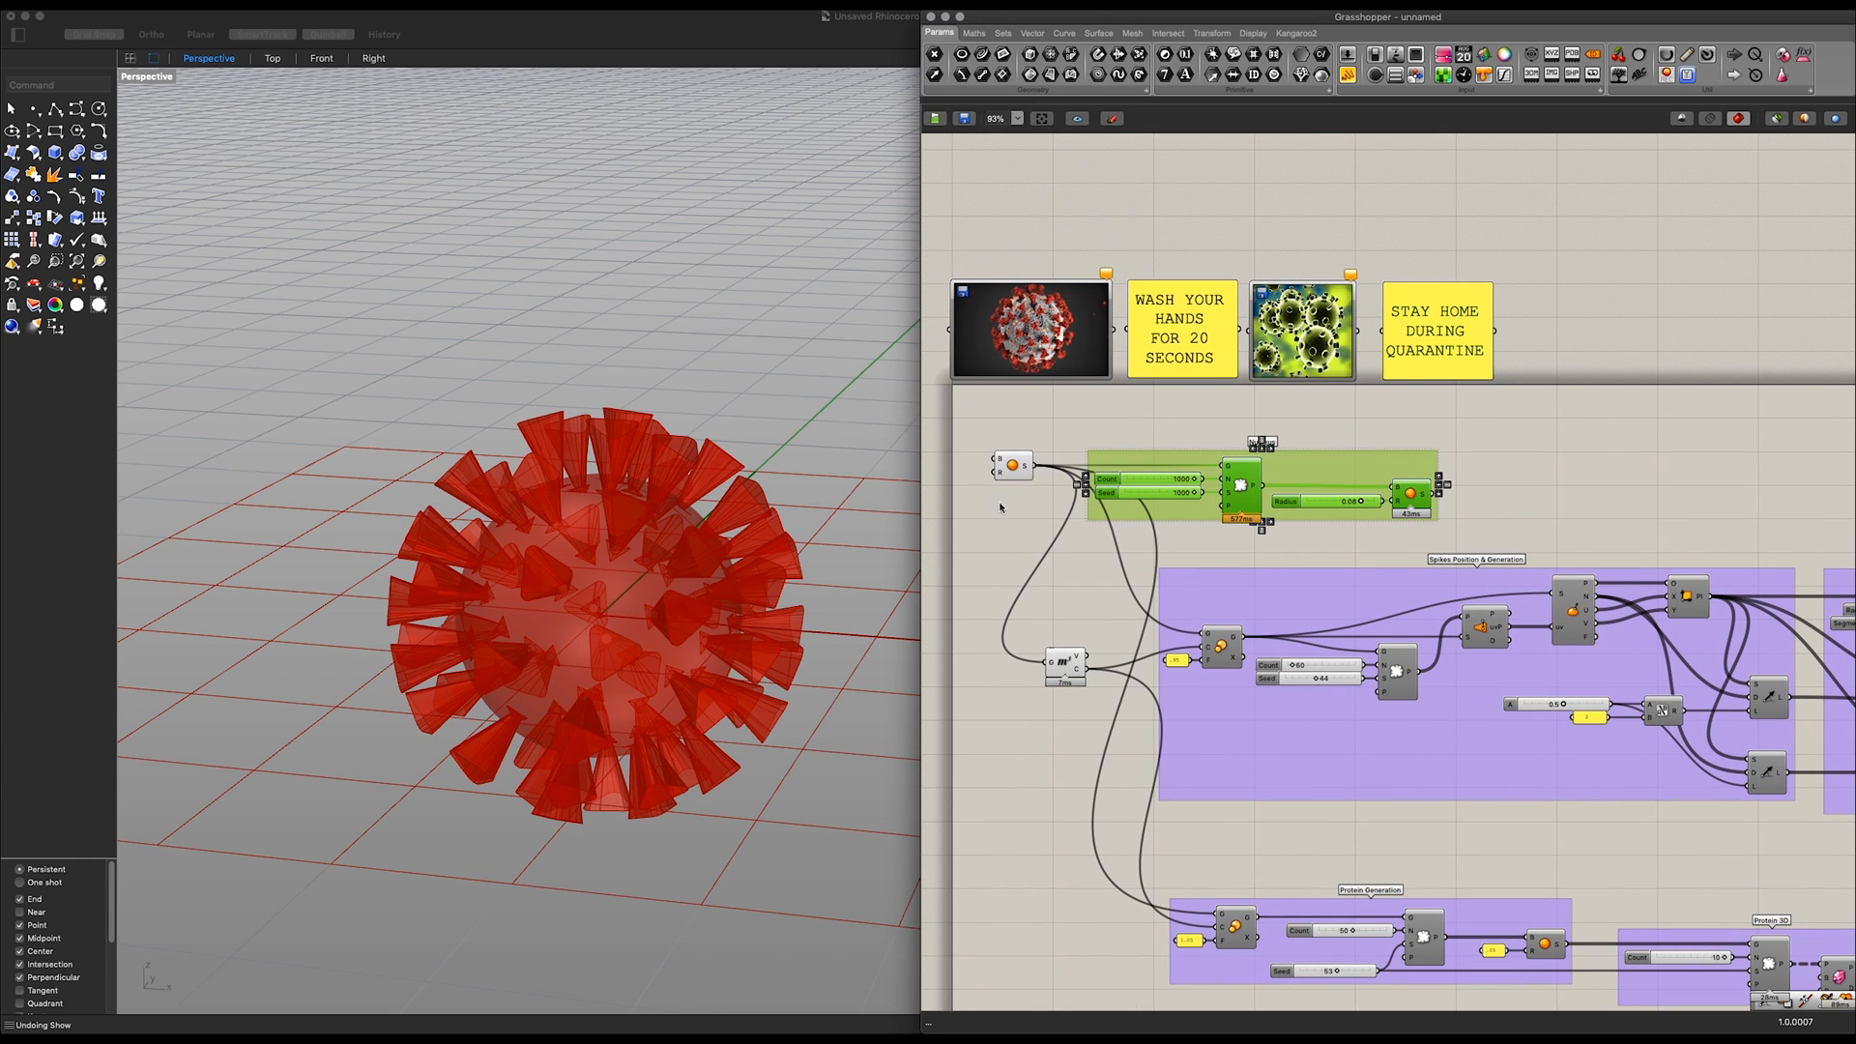
Step: Preview the protein boundary surfaces through a Custom Preview with a golden orange swatch
{"action": "left_click", "coordinate": [1064, 660]}
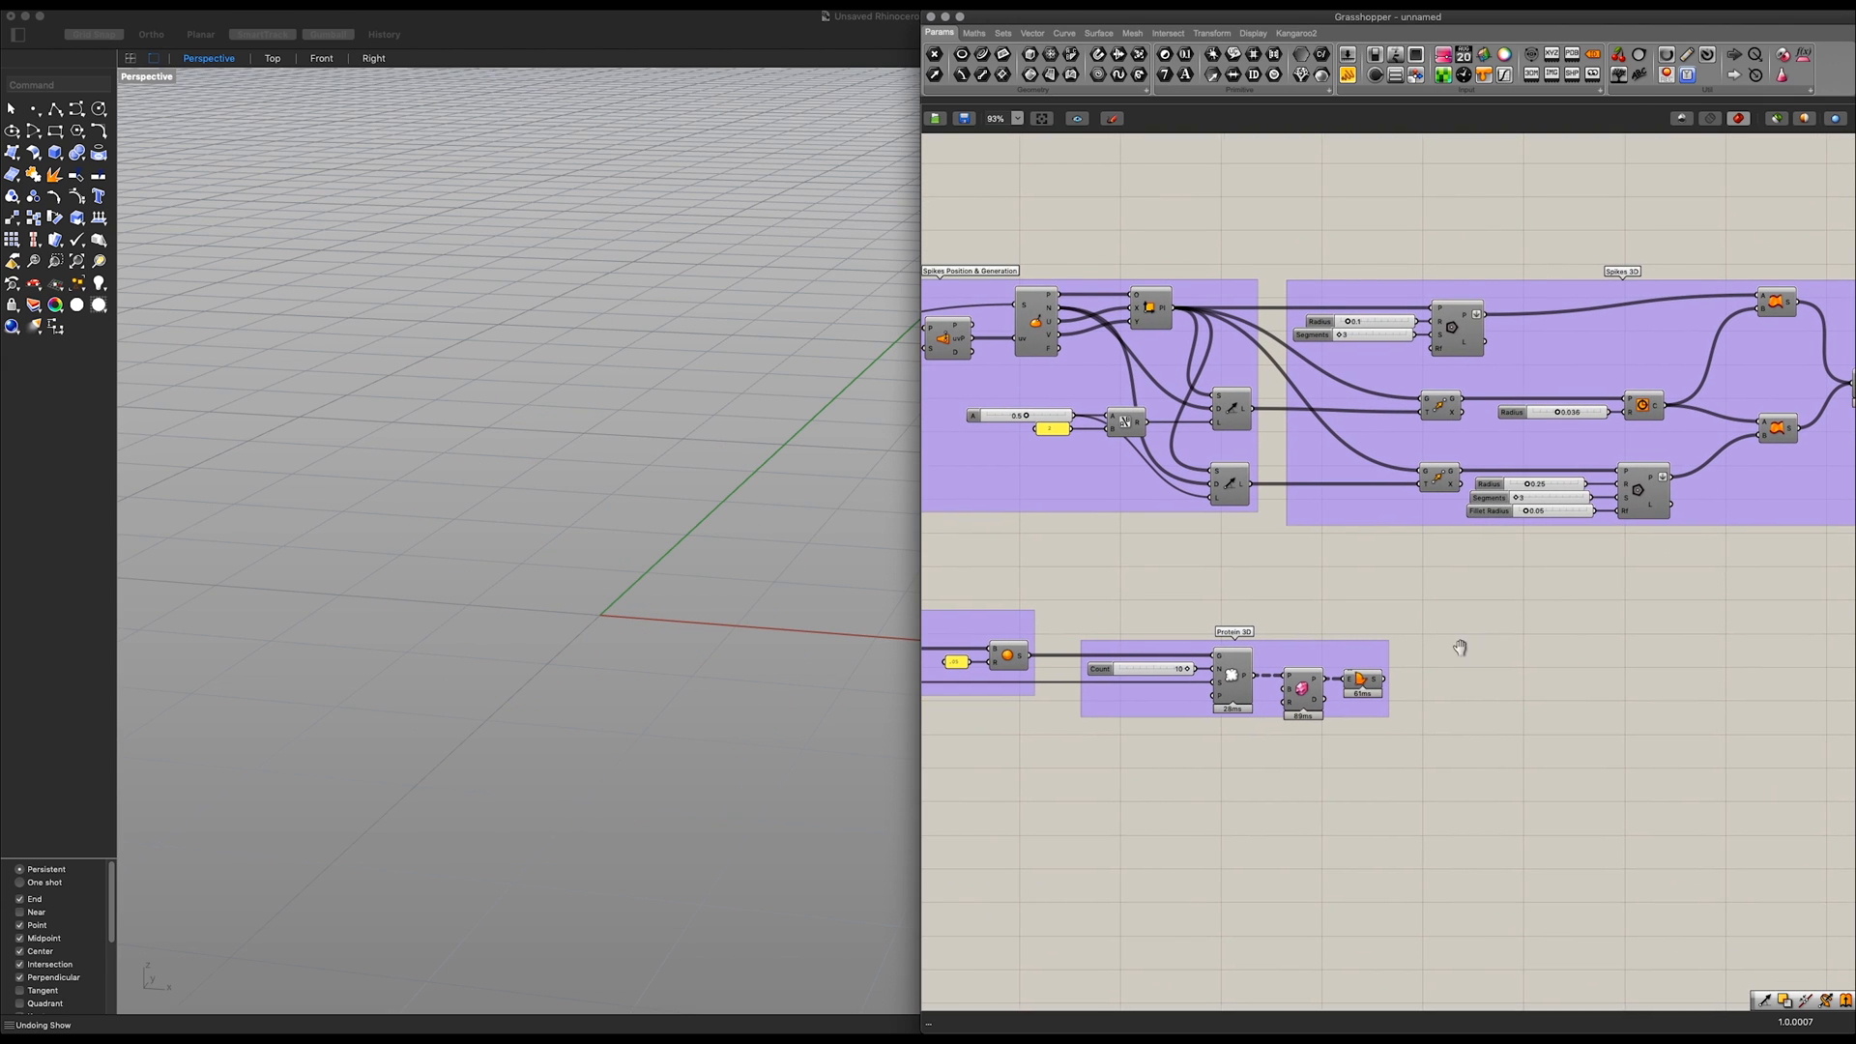
{"action": "scroll", "scroll_direction": "up", "scroll_amount": 3}
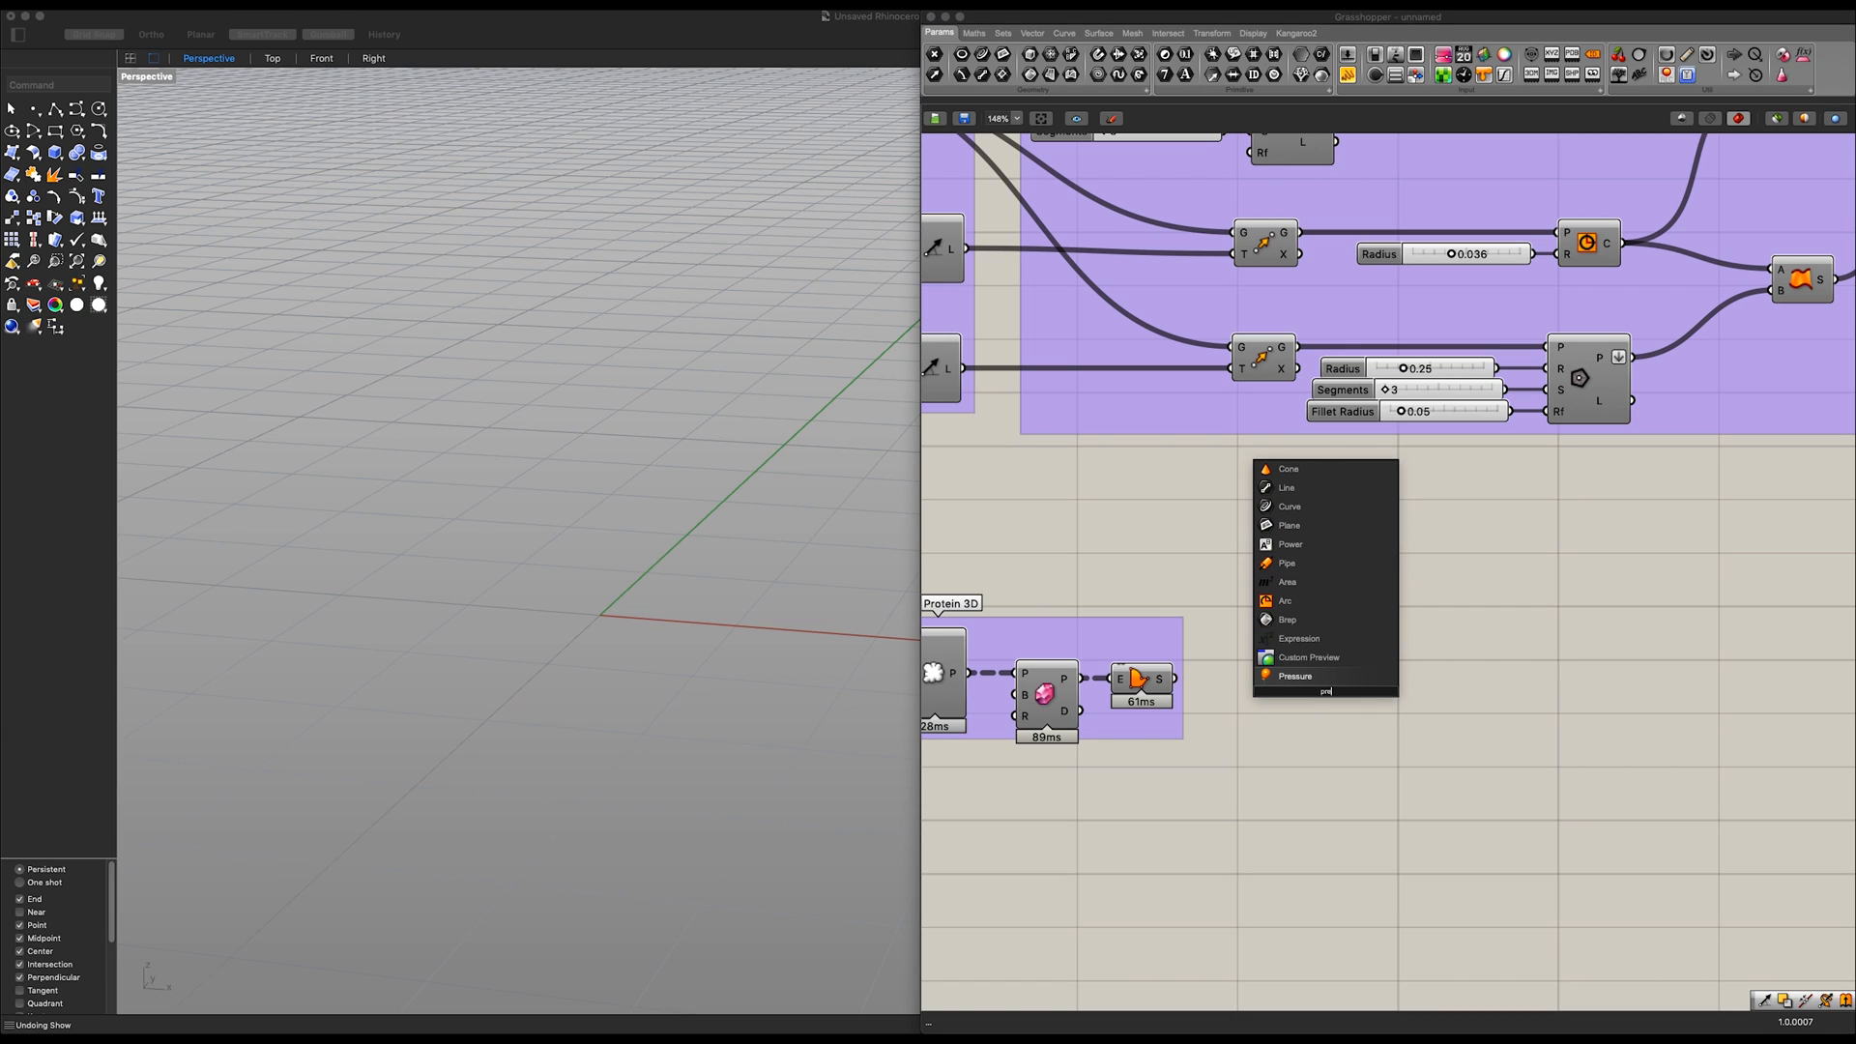
{"action": "left_click", "coordinate": [1293, 676]}
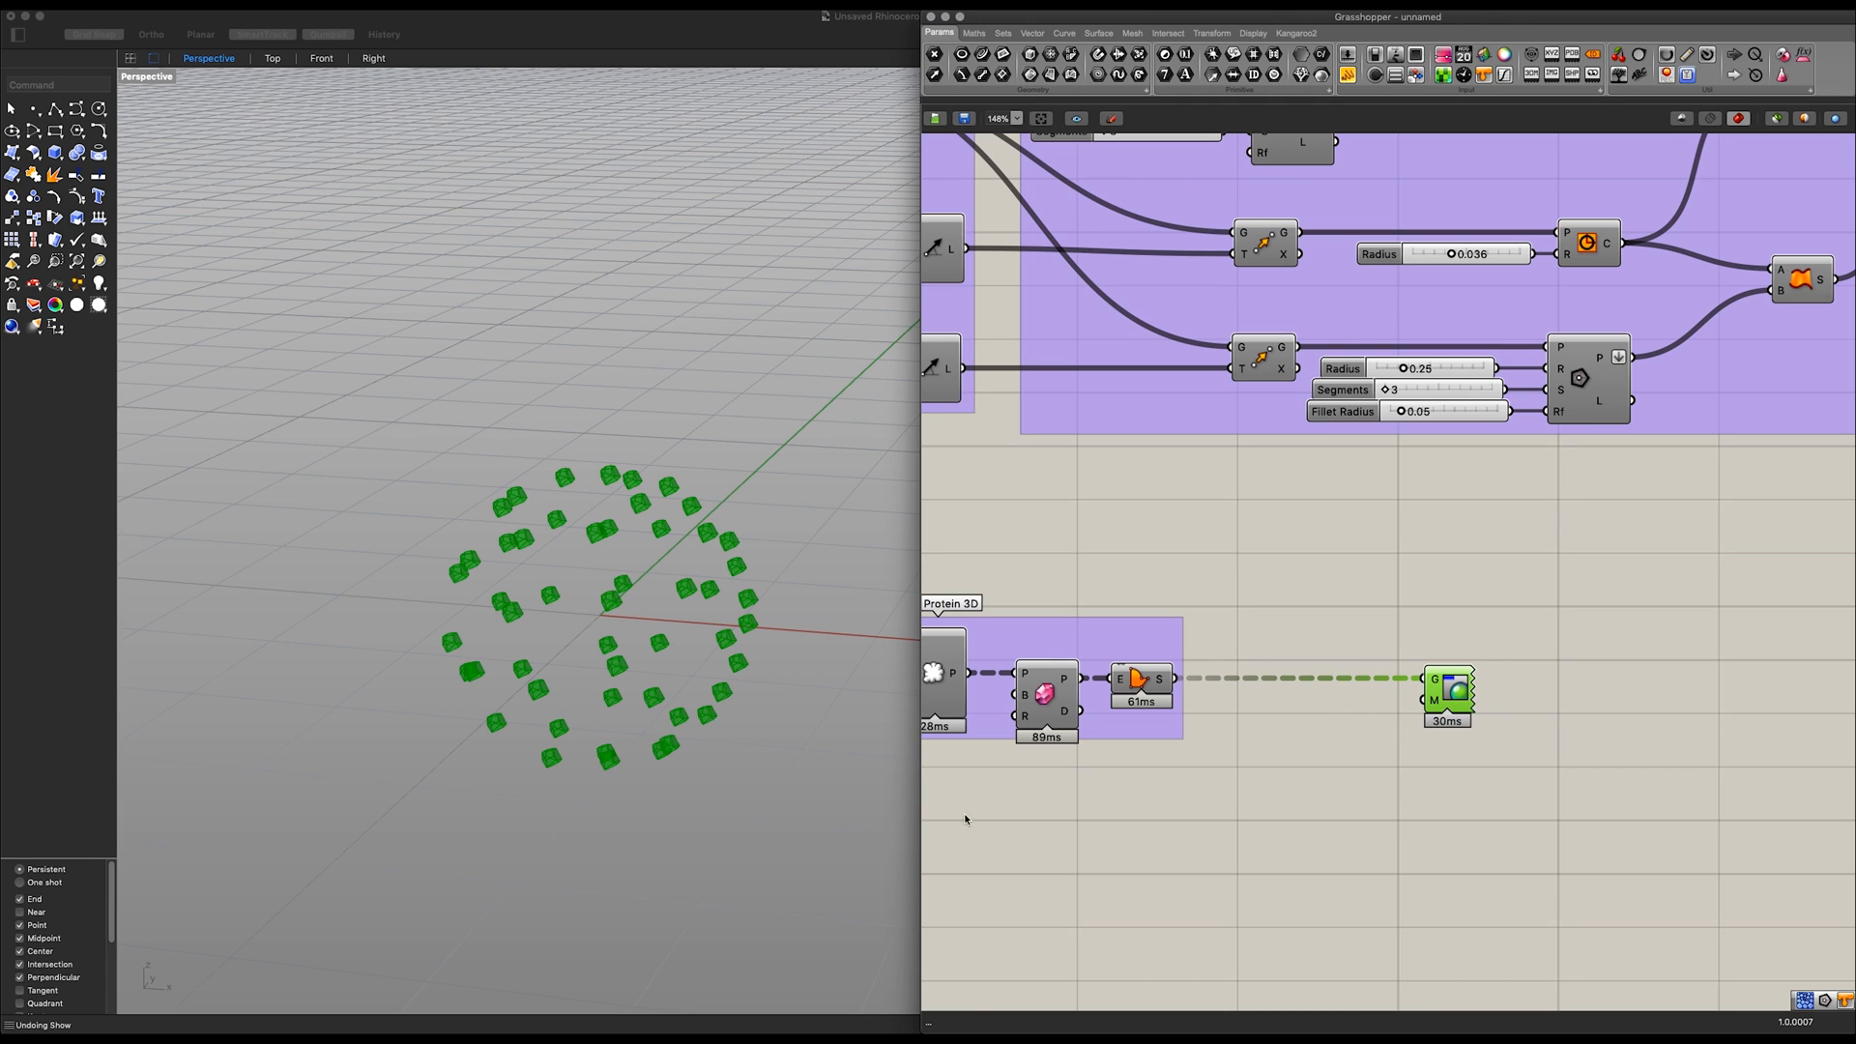
{"action": "left_click", "coordinate": [1445, 690]}
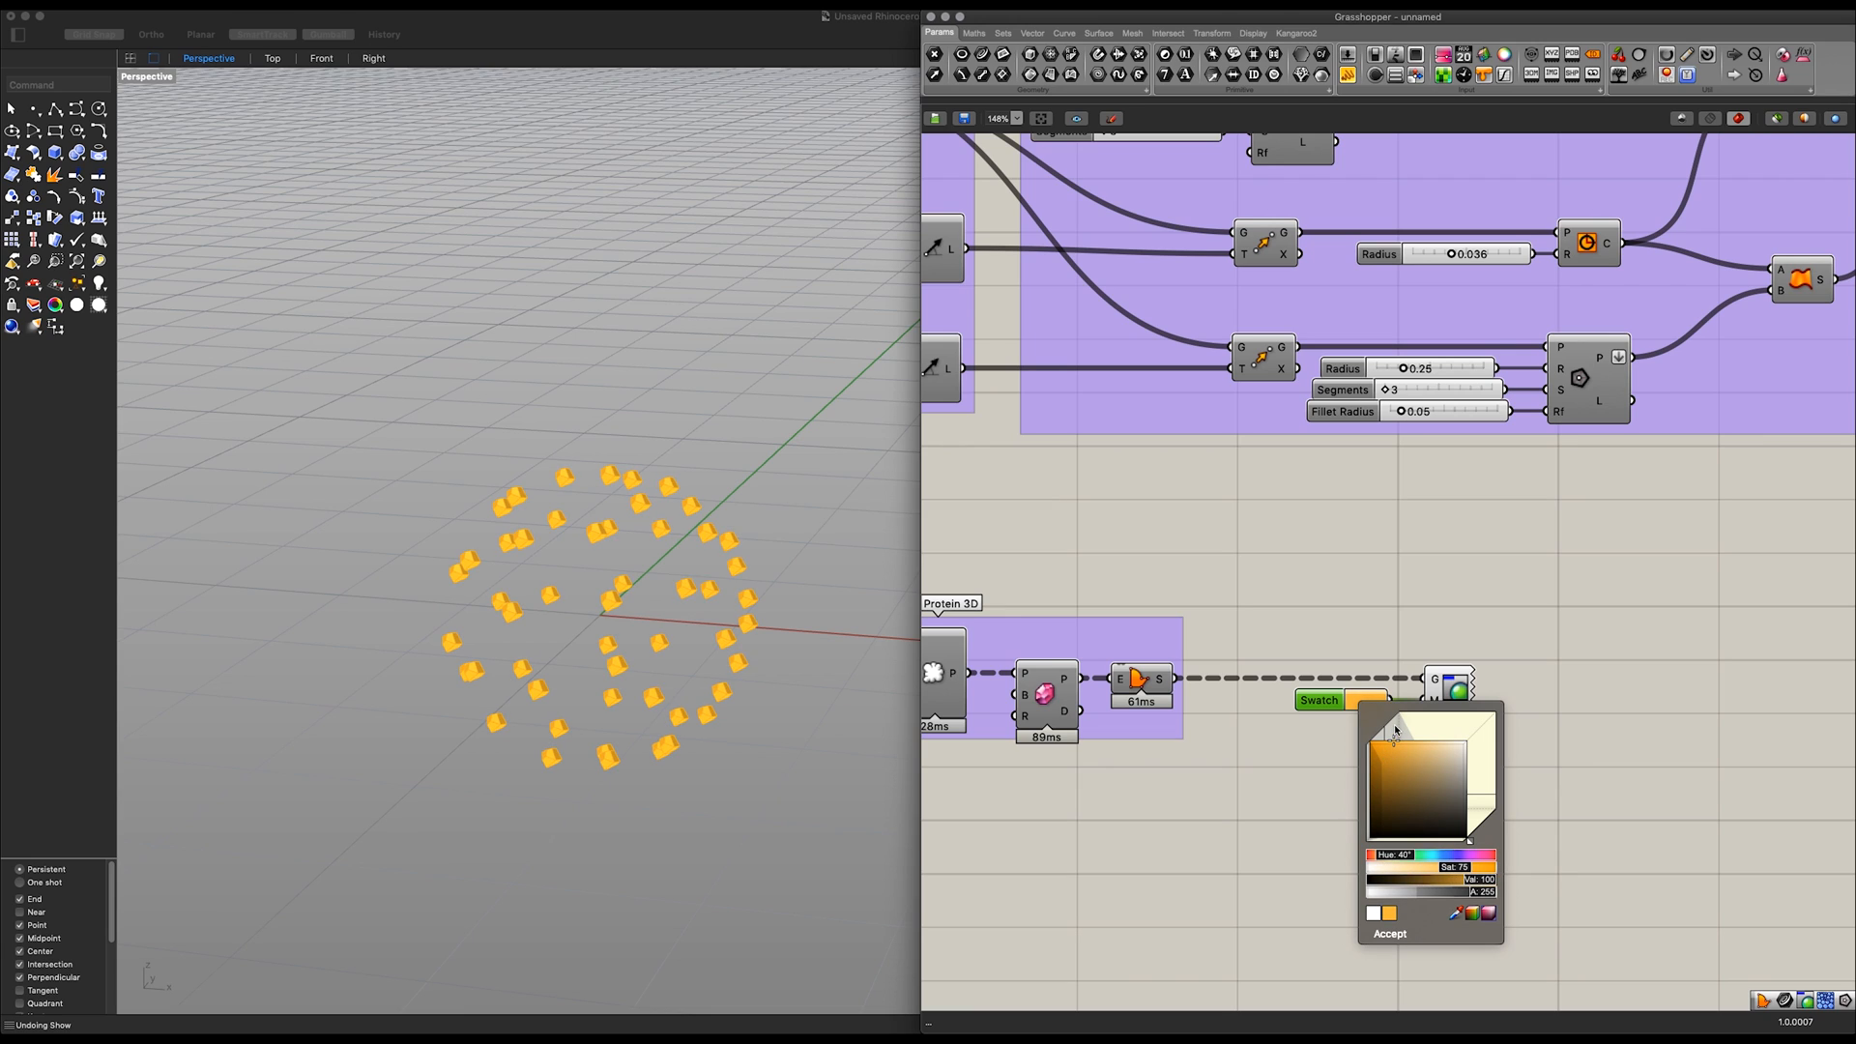
Step: Accept the golden protein colour and preview the capped spikes in red
{"action": "left_click", "coordinate": [1387, 933]}
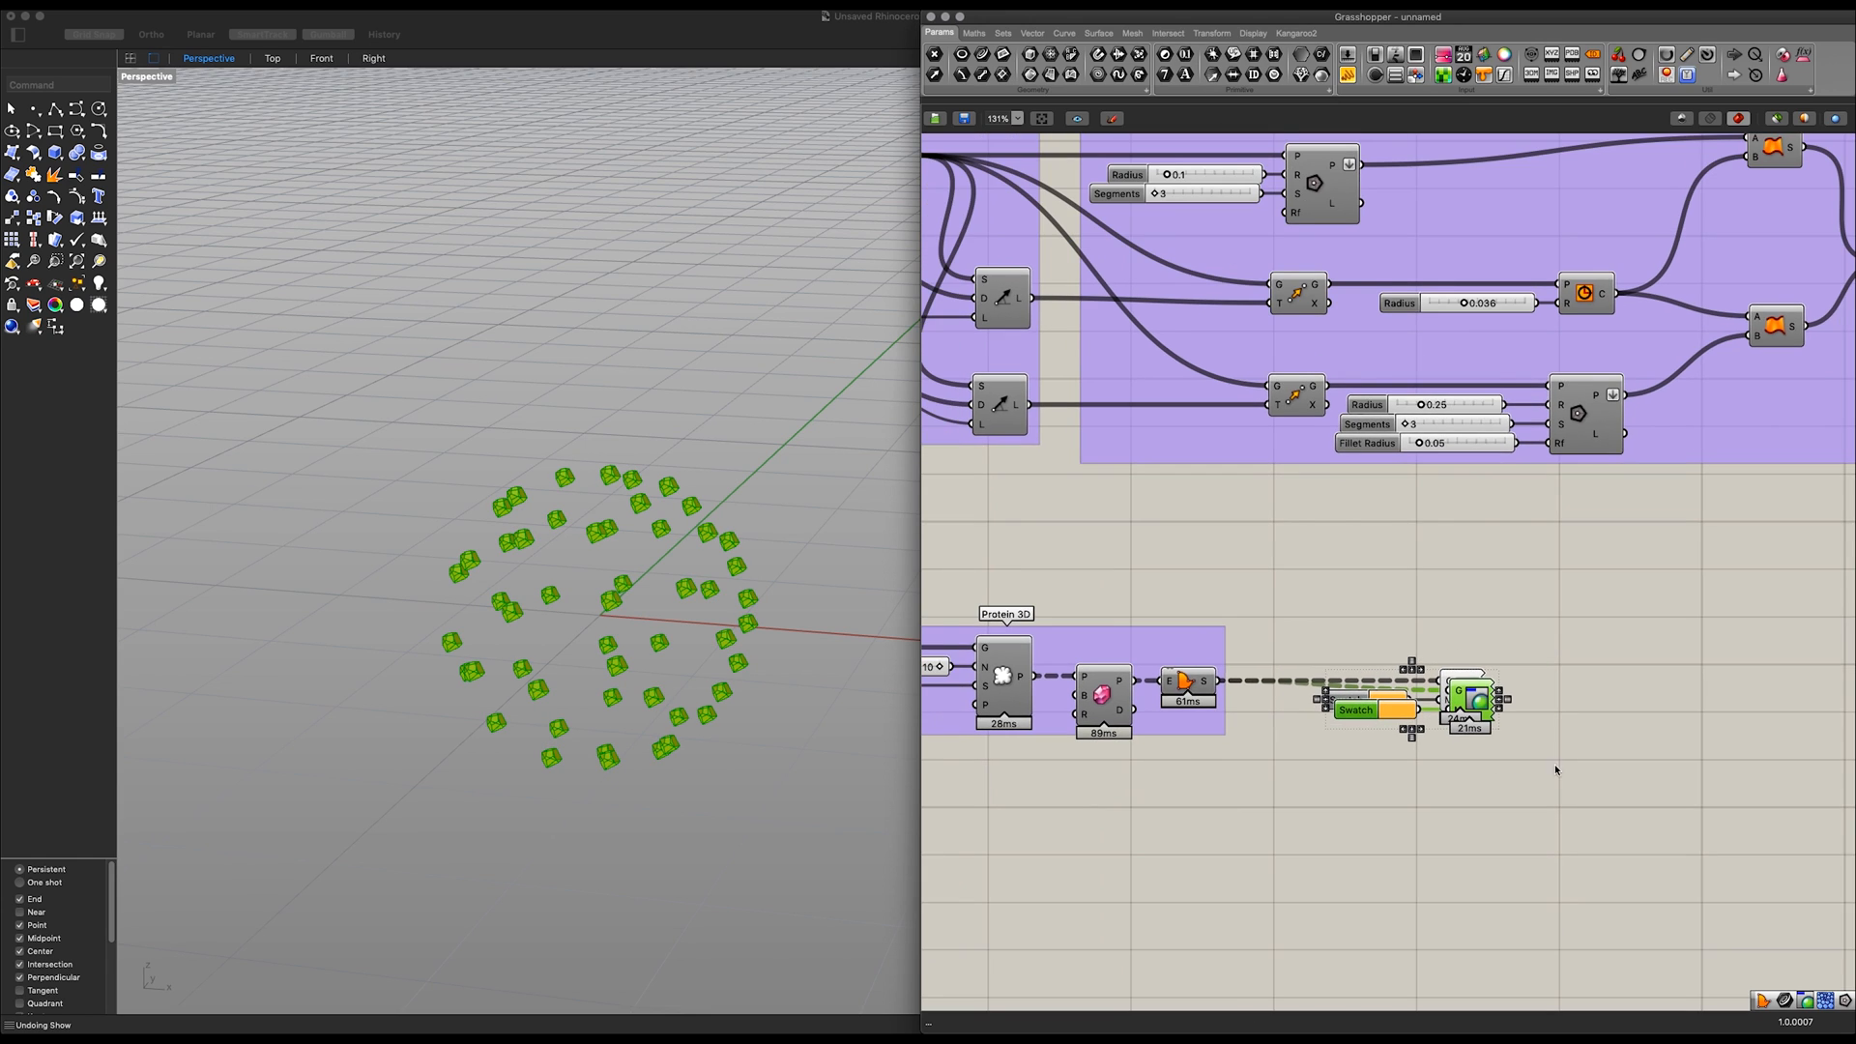
{"action": "scroll", "scroll_direction": "down", "scroll_amount": 3}
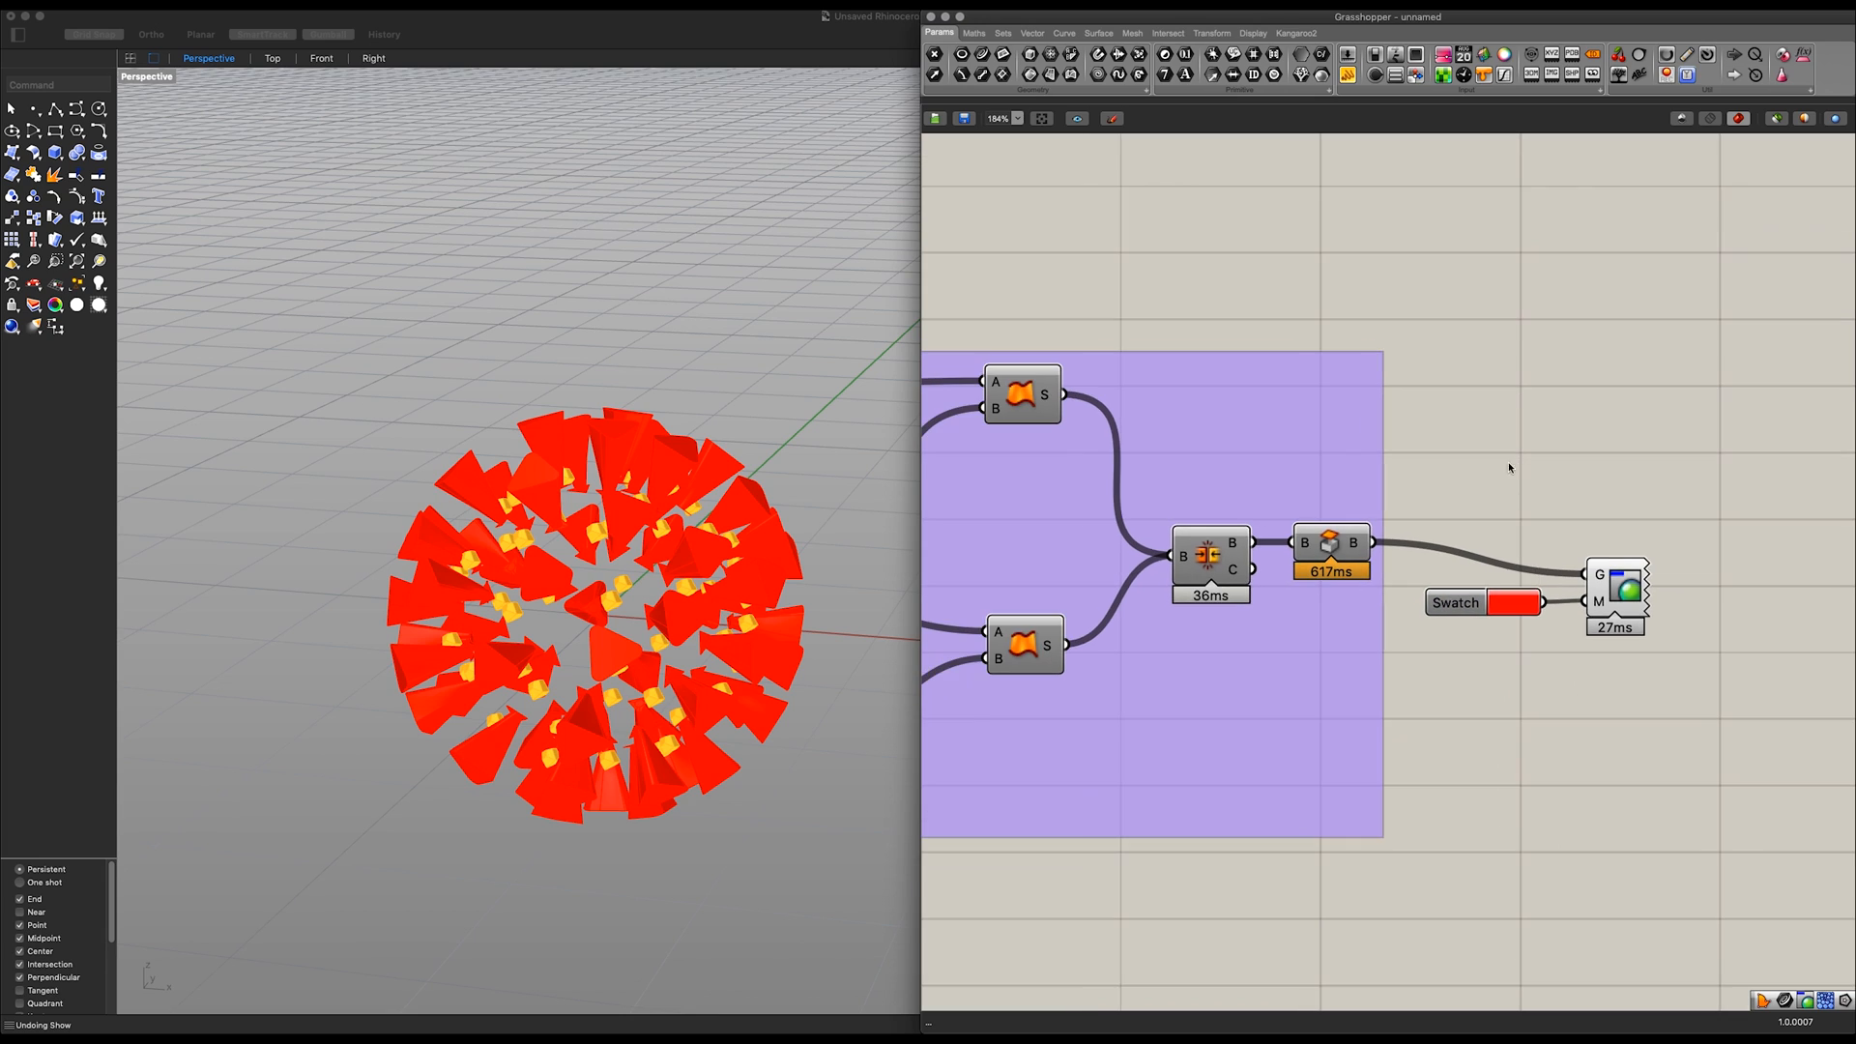
Step: Shade the nucleus dark grey and darken the spikes' red, accepting both colours
{"action": "scroll", "scroll_direction": "down", "scroll_amount": 3}
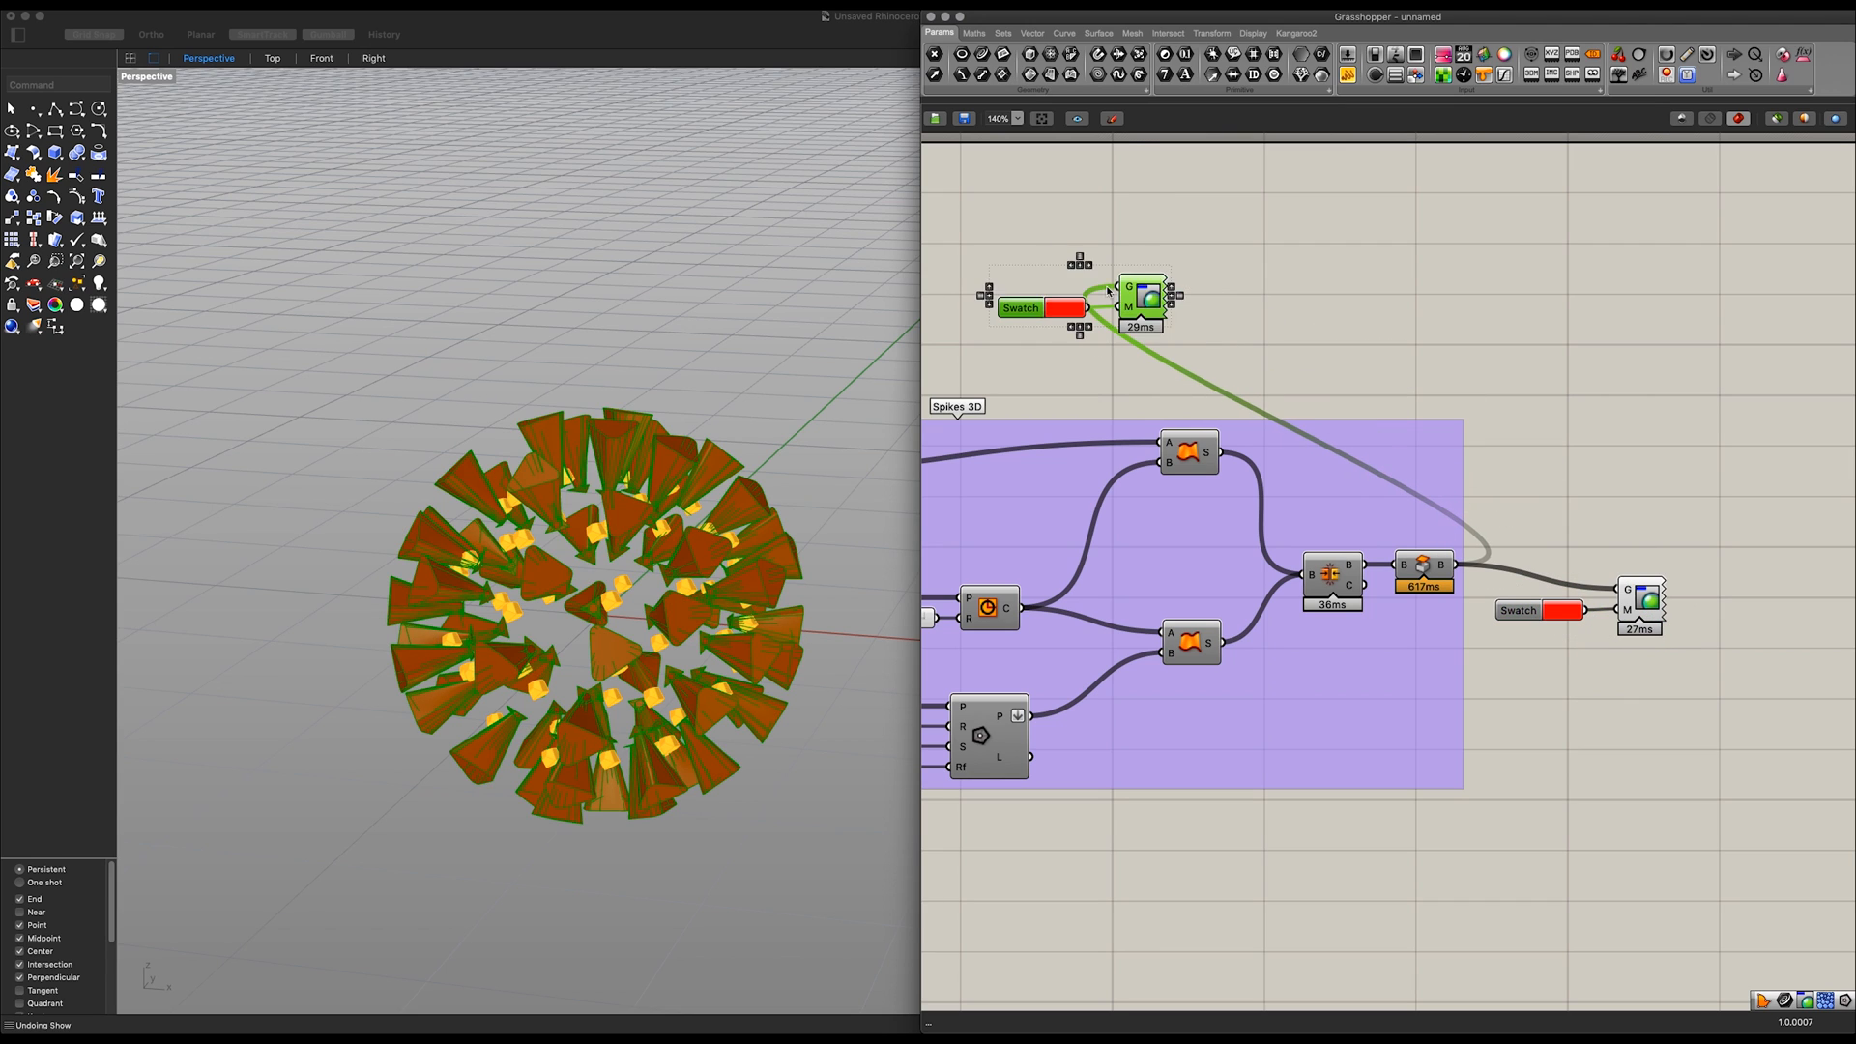
{"action": "scroll", "scroll_direction": "down", "scroll_amount": 3}
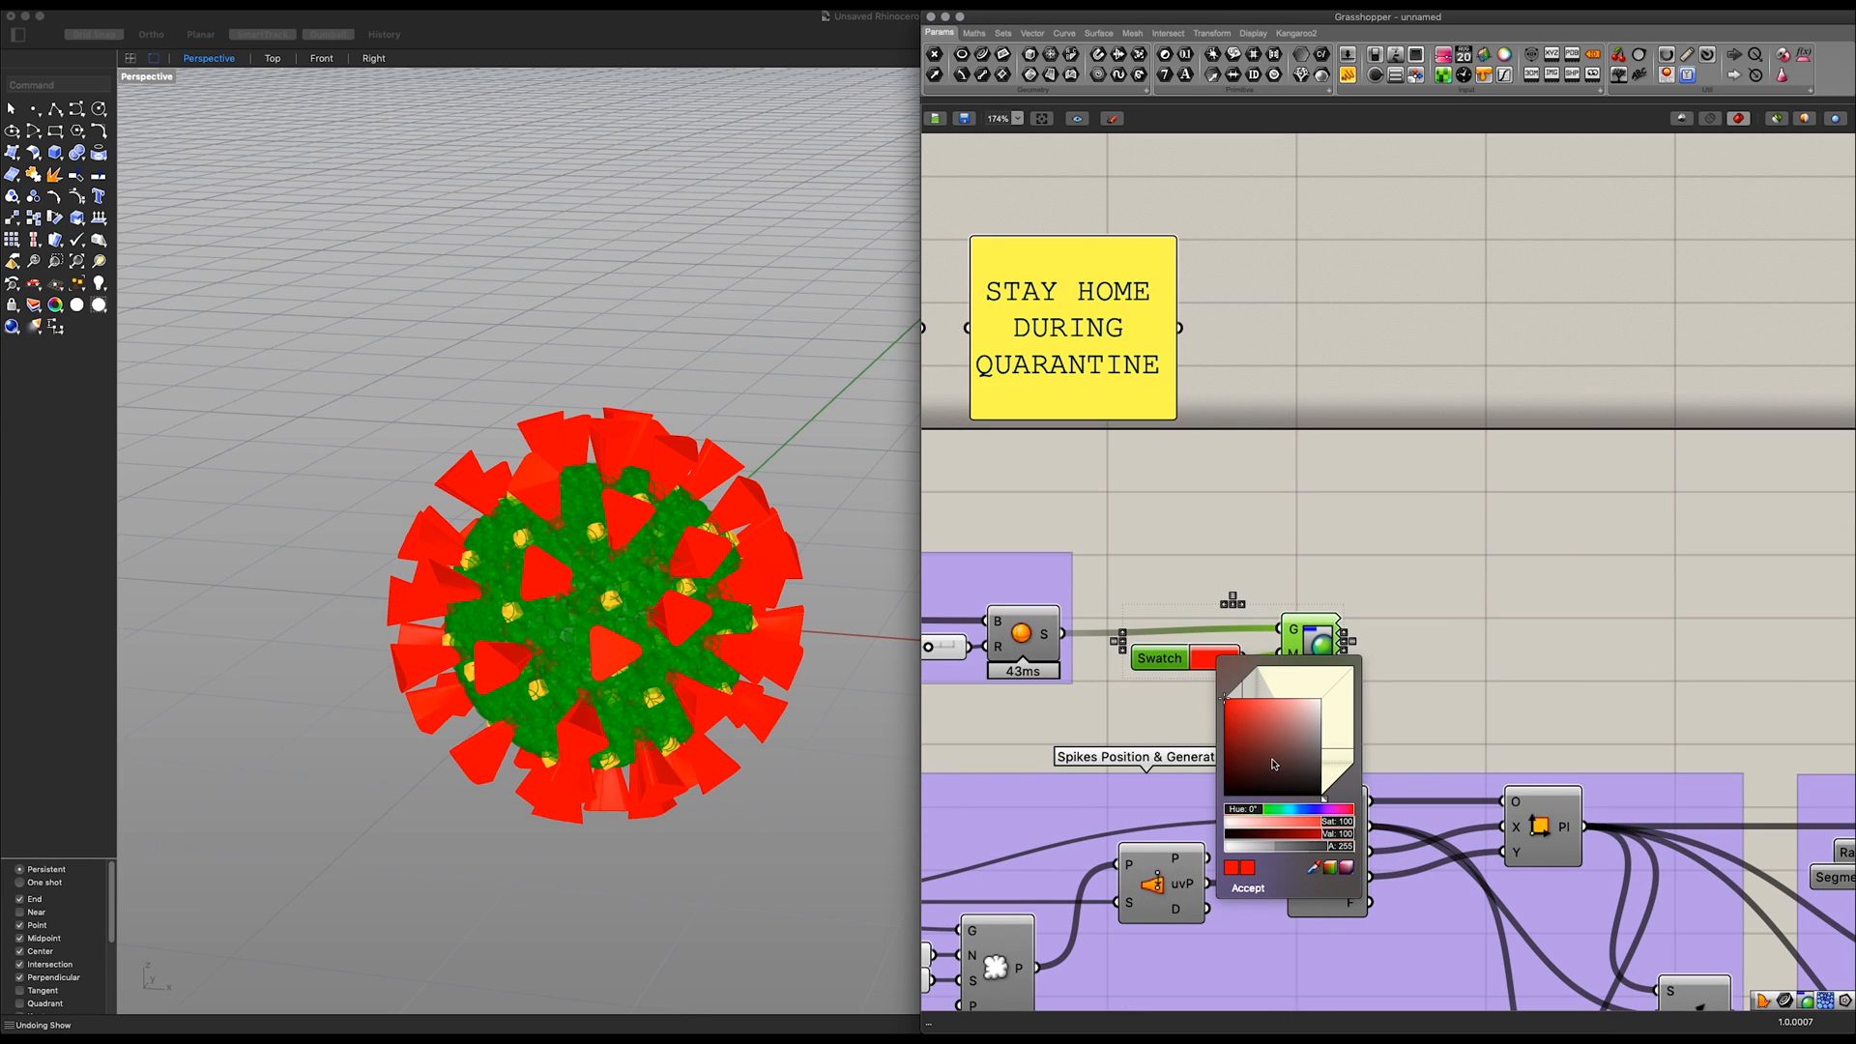
{"action": "mouse_move", "coordinate": [1317, 773]}
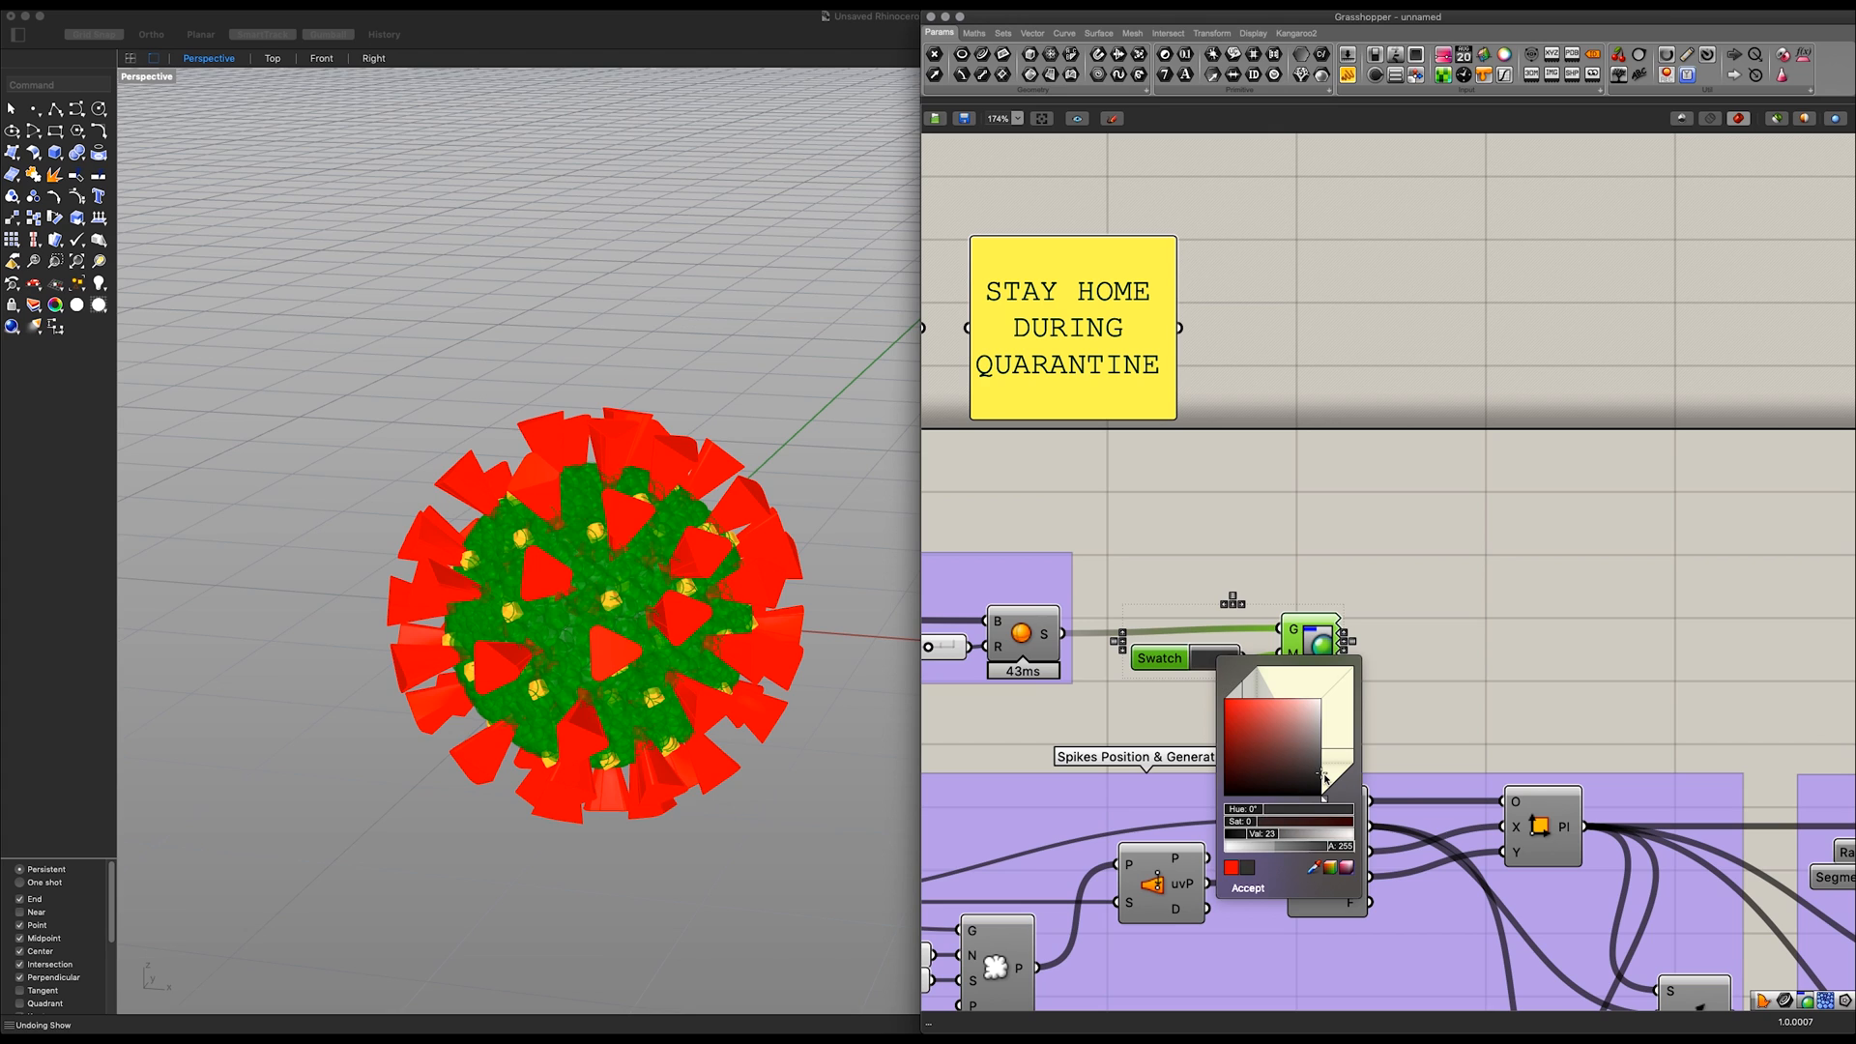
{"action": "left_click", "coordinate": [1246, 886]}
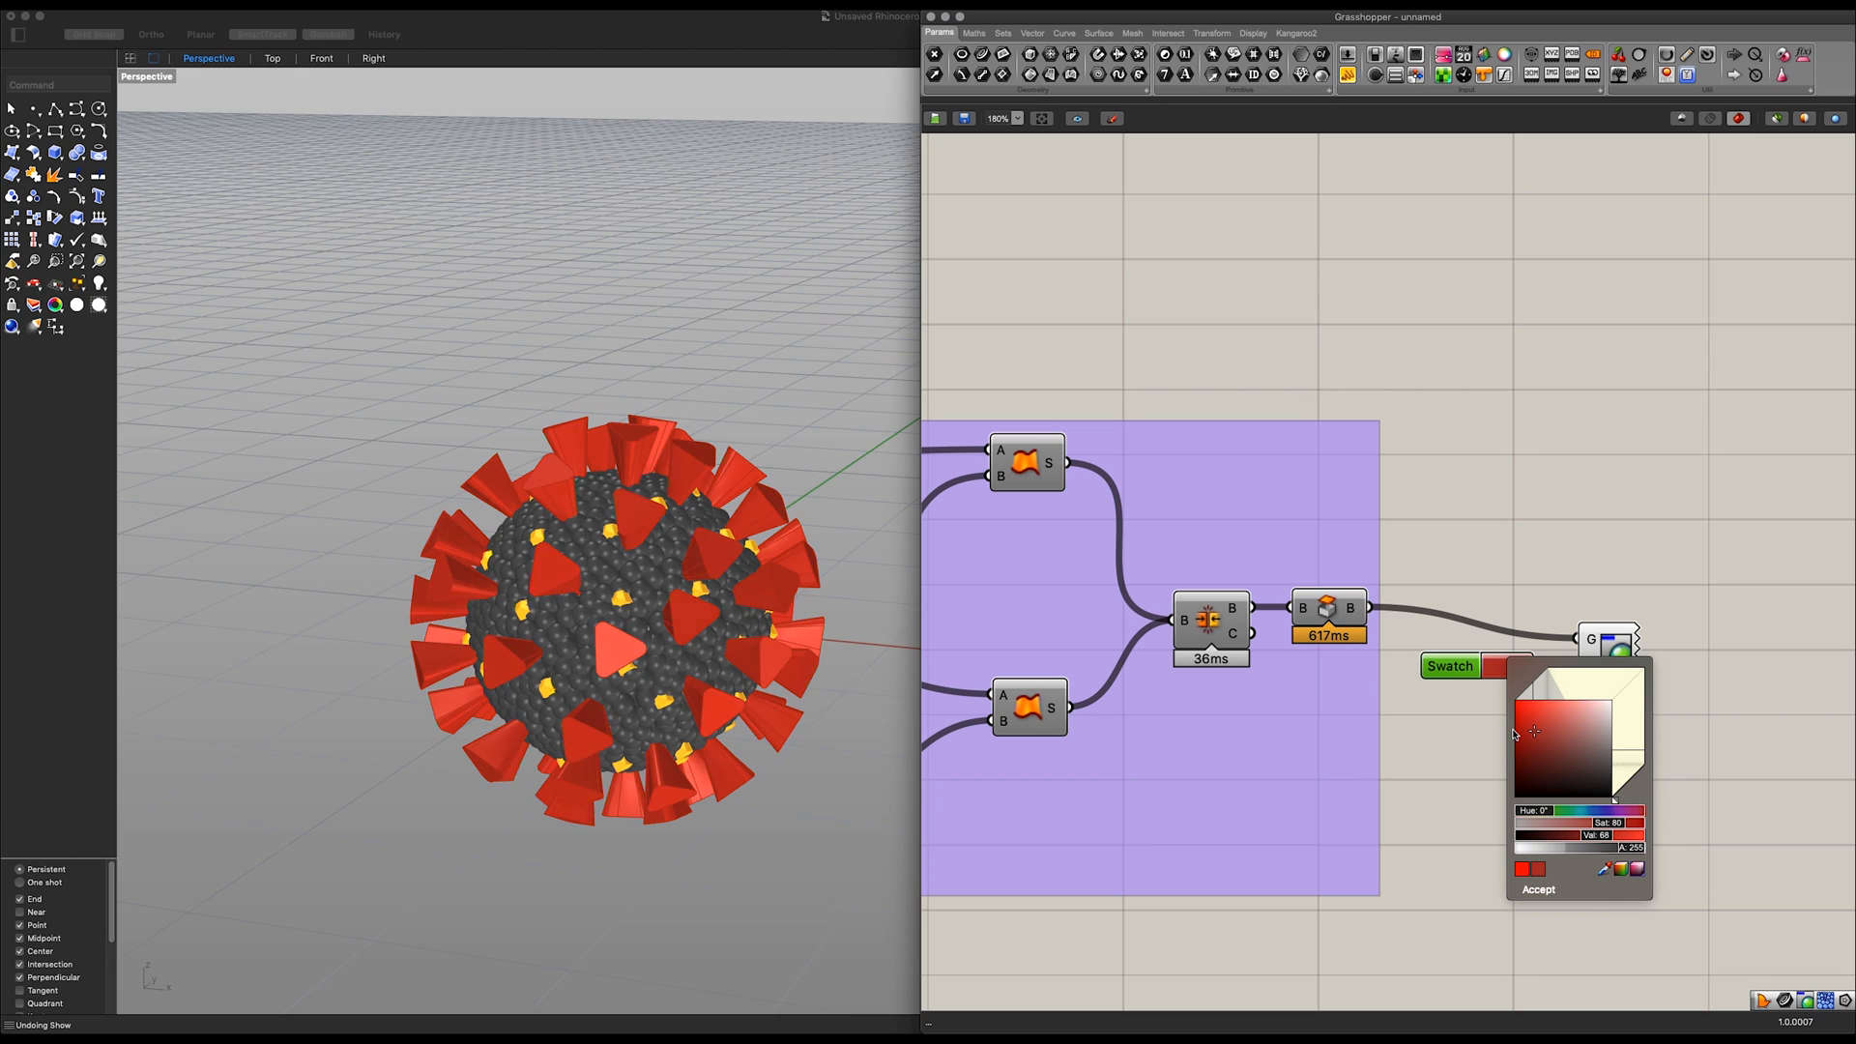
{"action": "left_click", "coordinate": [1535, 890]}
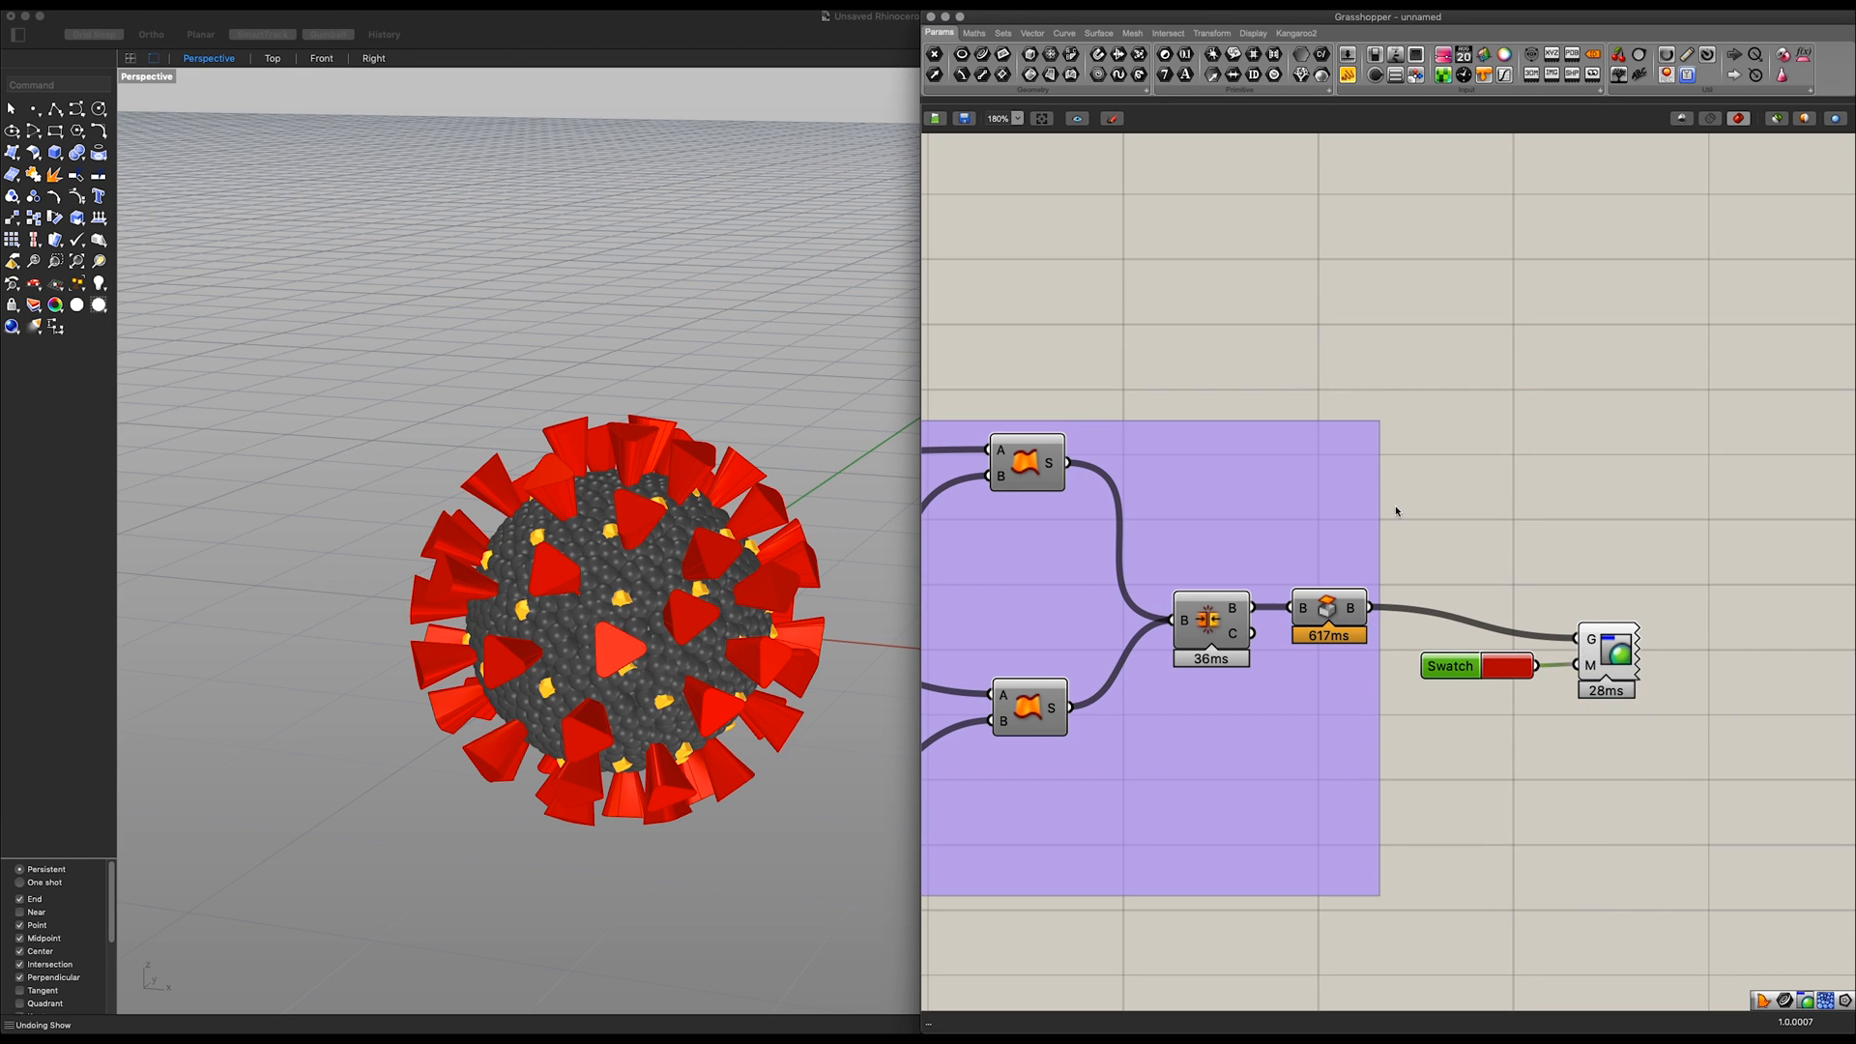
{"action": "scroll", "scroll_direction": "down", "scroll_amount": 3}
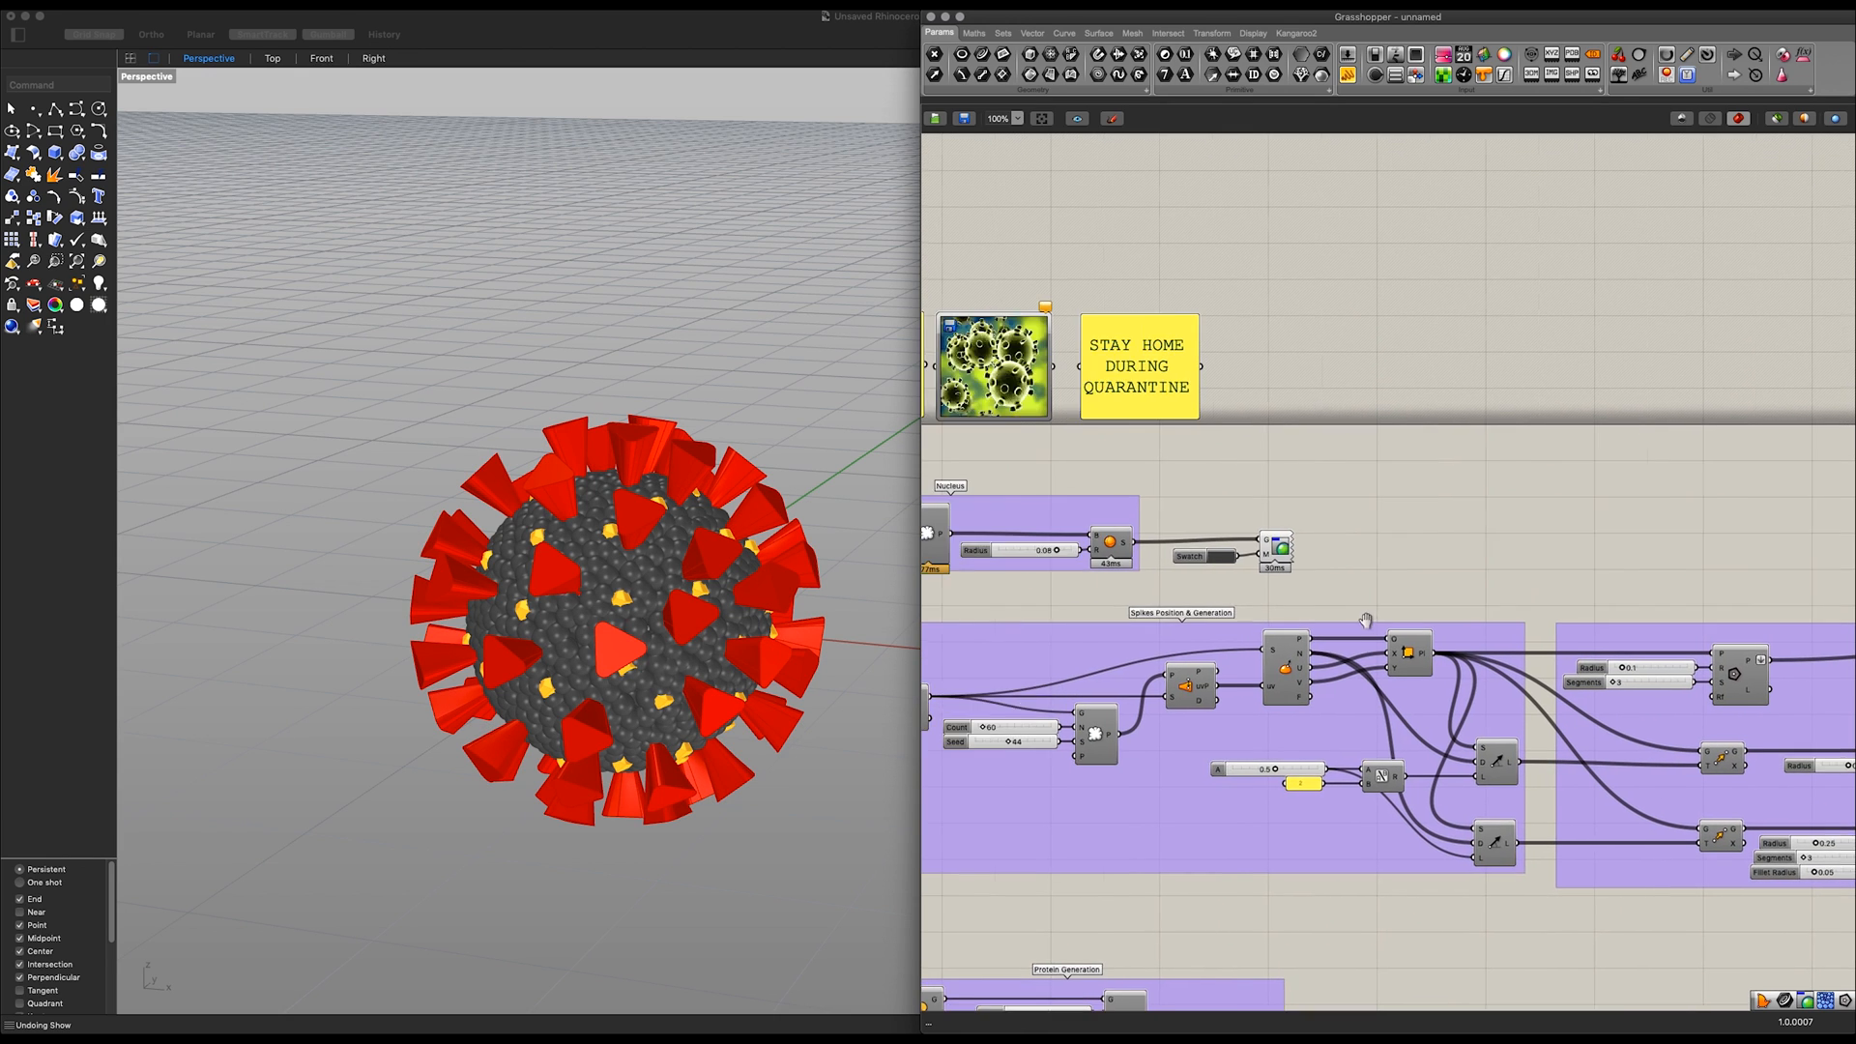